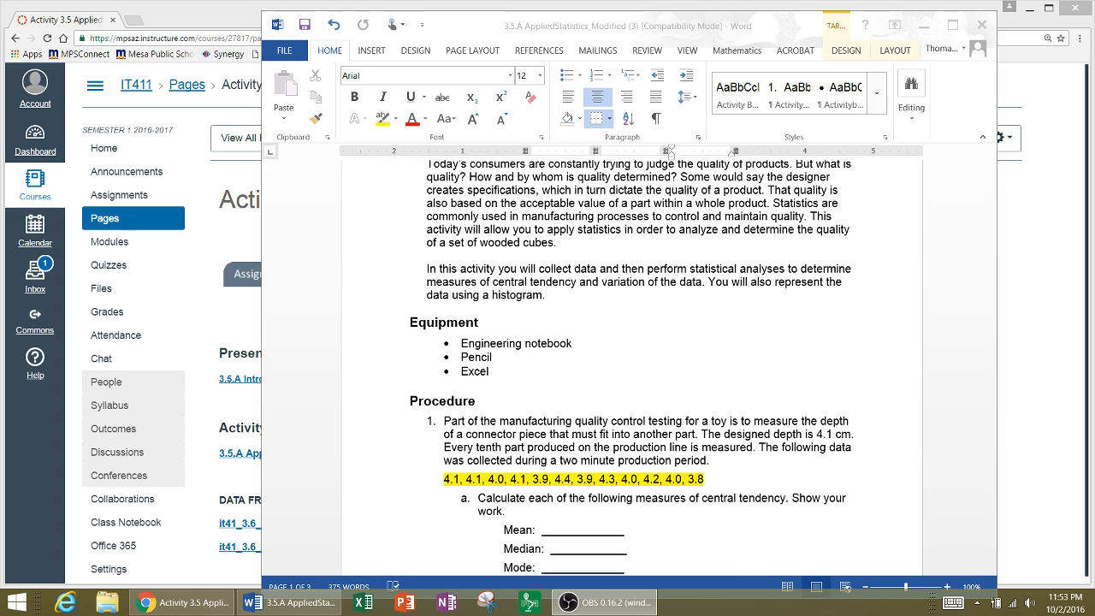
{"action": "mouse_move", "coordinate": [739, 289]}
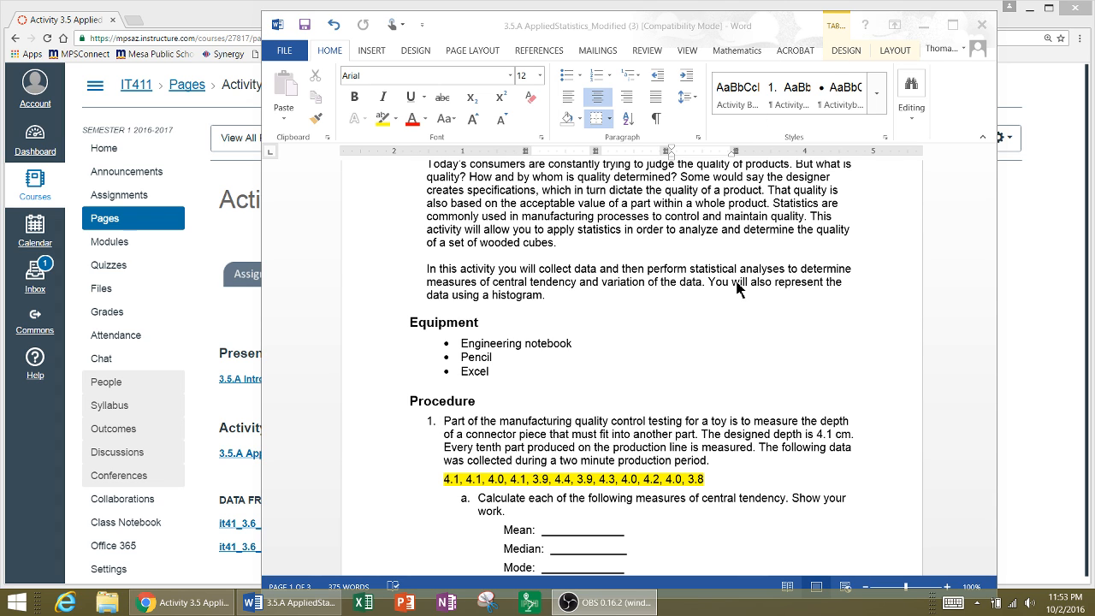
Step: Scroll through the Activity 3.5 Applied Statistics Resources page, then launch Excel from the taskbar
{"action": "scroll", "scroll_direction": "up", "scroll_amount": 3}
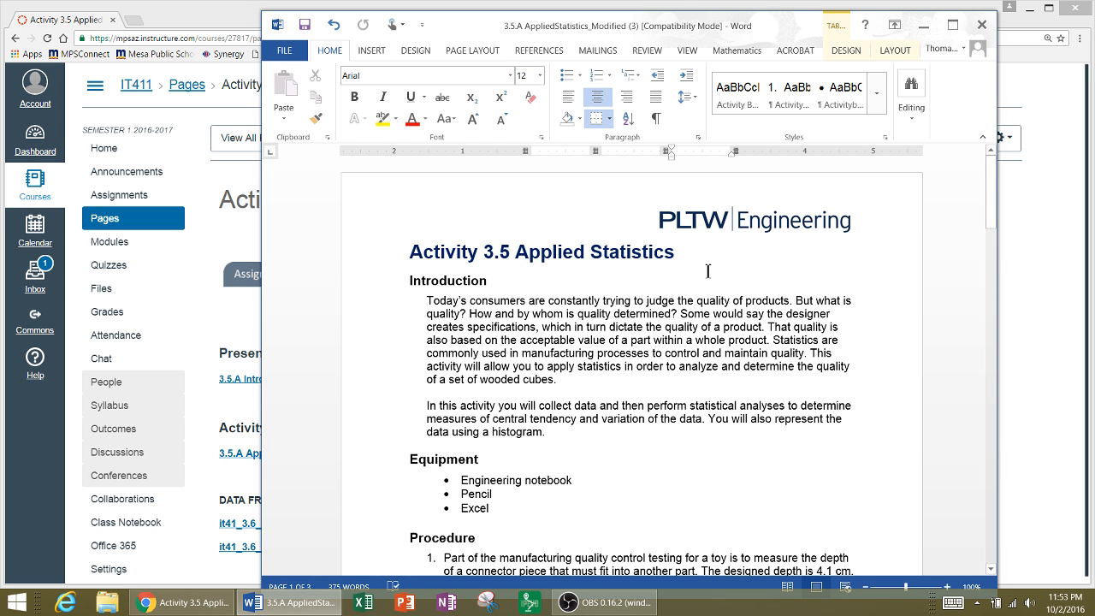
{"action": "mouse_move", "coordinate": [701, 277]}
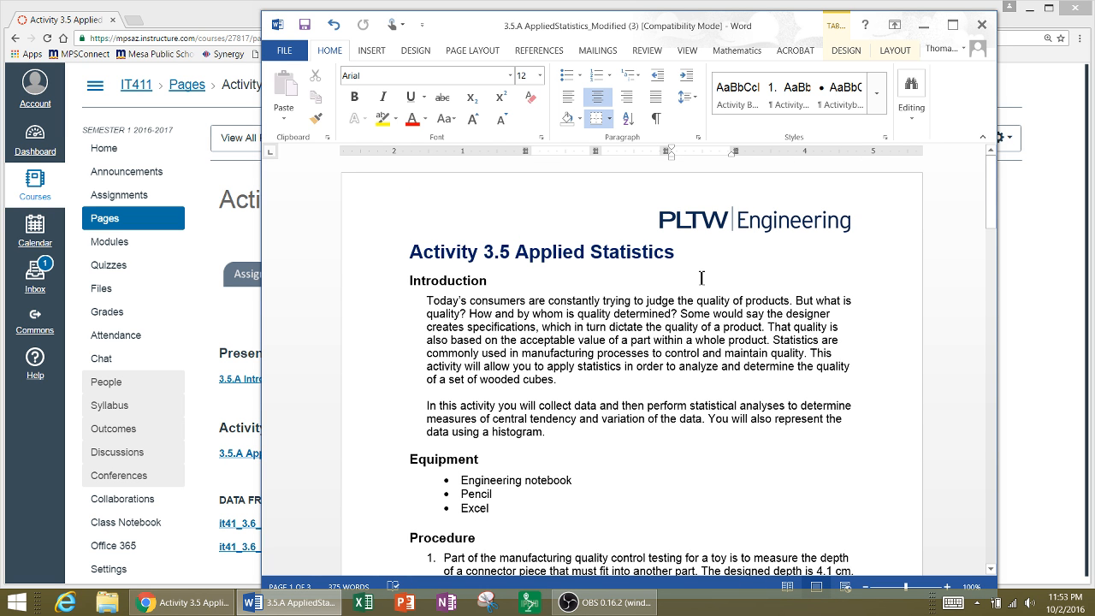
{"action": "mouse_move", "coordinate": [681, 284]}
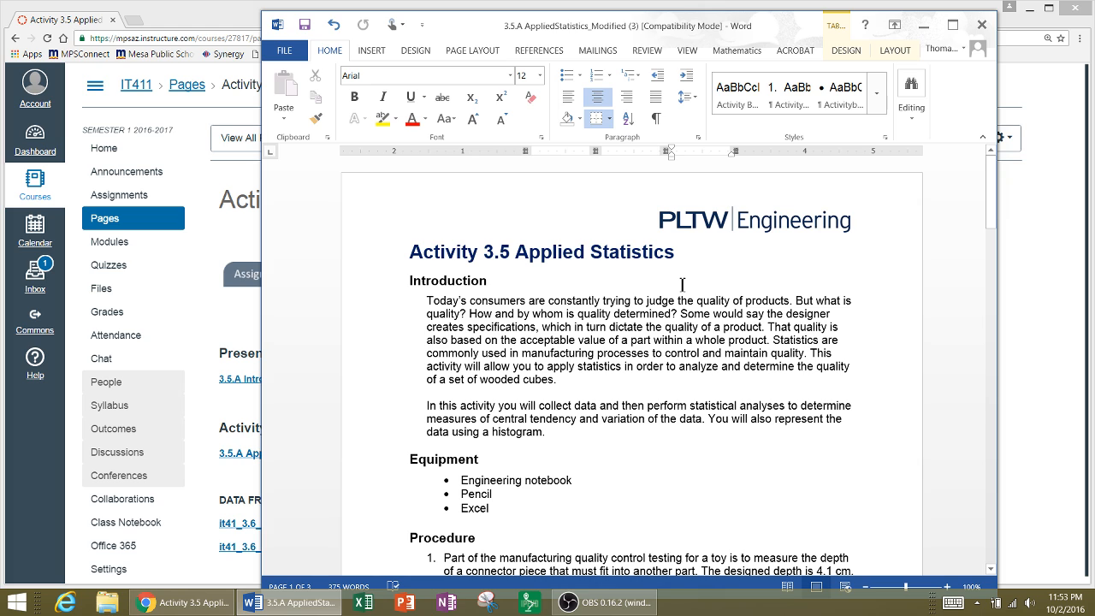
{"action": "scroll", "scroll_direction": "down", "scroll_amount": 3}
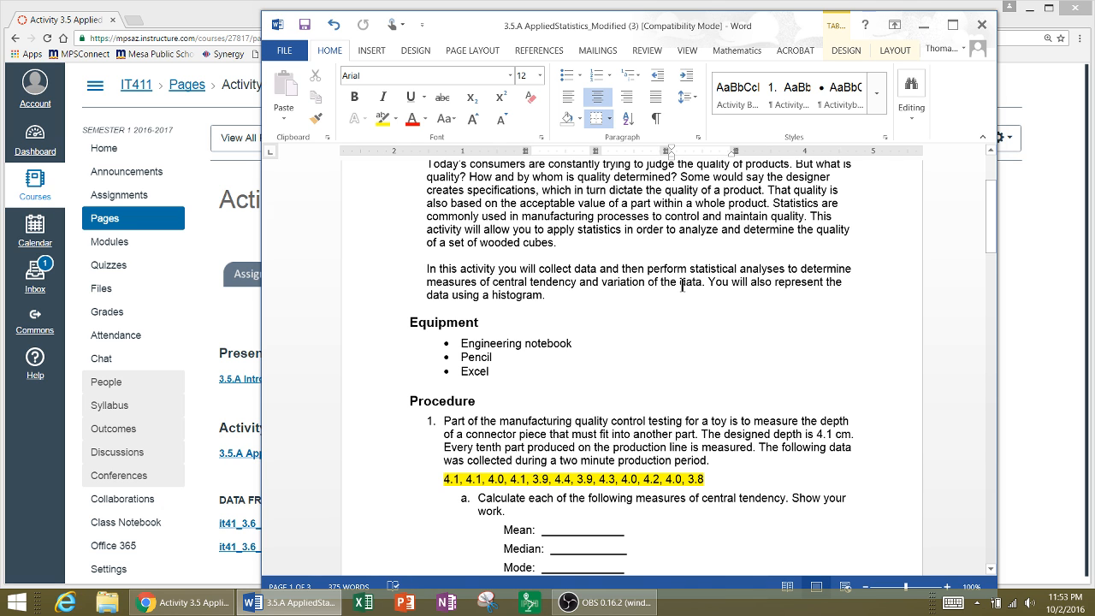
{"action": "scroll", "scroll_direction": "down", "scroll_amount": 3}
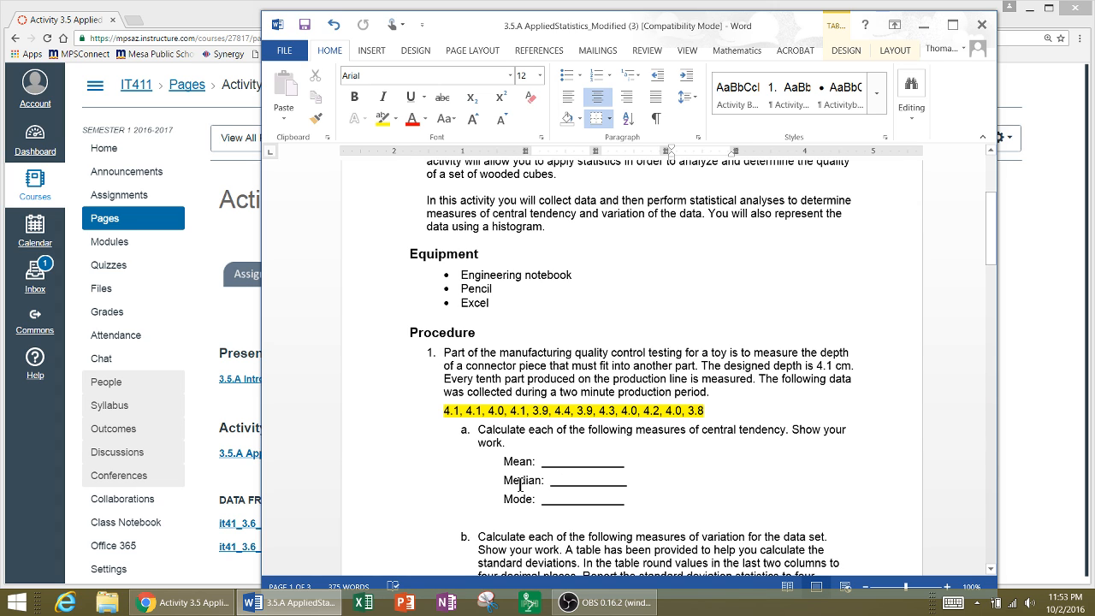
{"action": "mouse_move", "coordinate": [520, 503]}
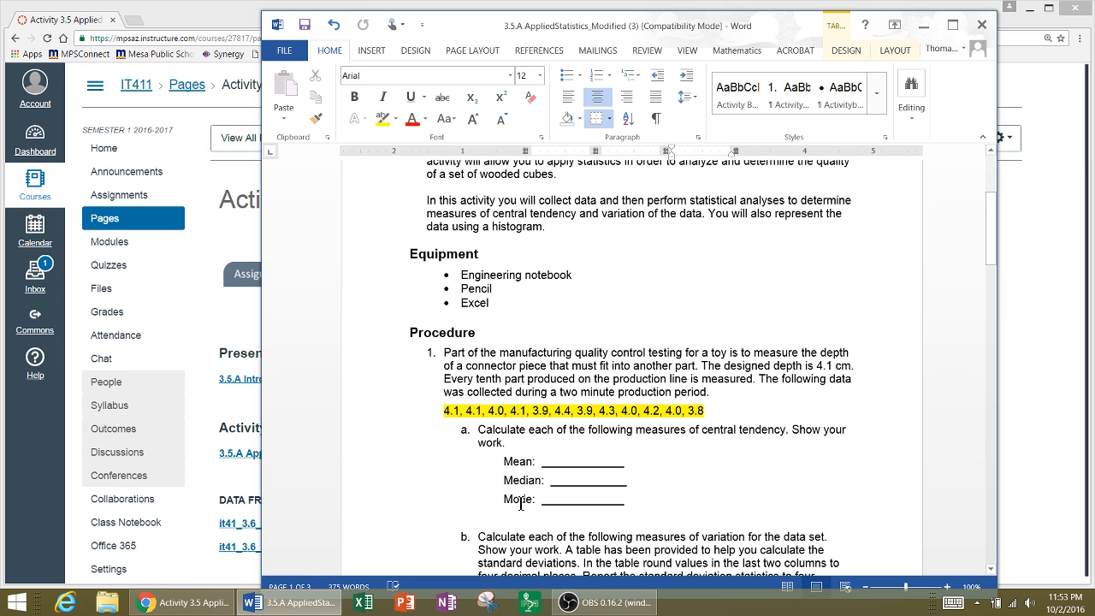
{"action": "scroll", "scroll_direction": "down", "scroll_amount": 3}
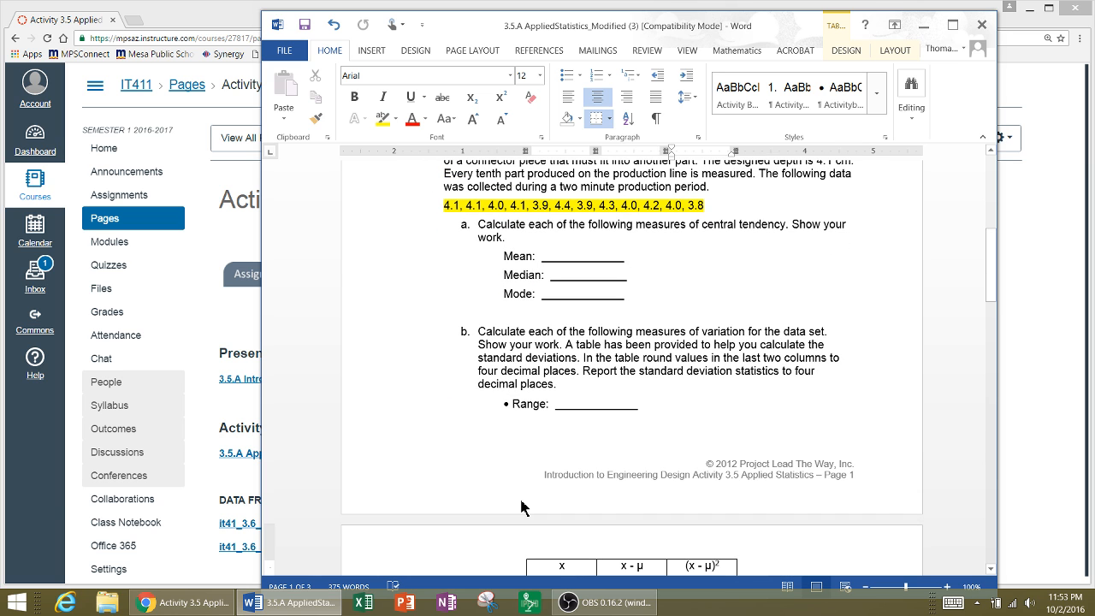
{"action": "mouse_move", "coordinate": [528, 458]}
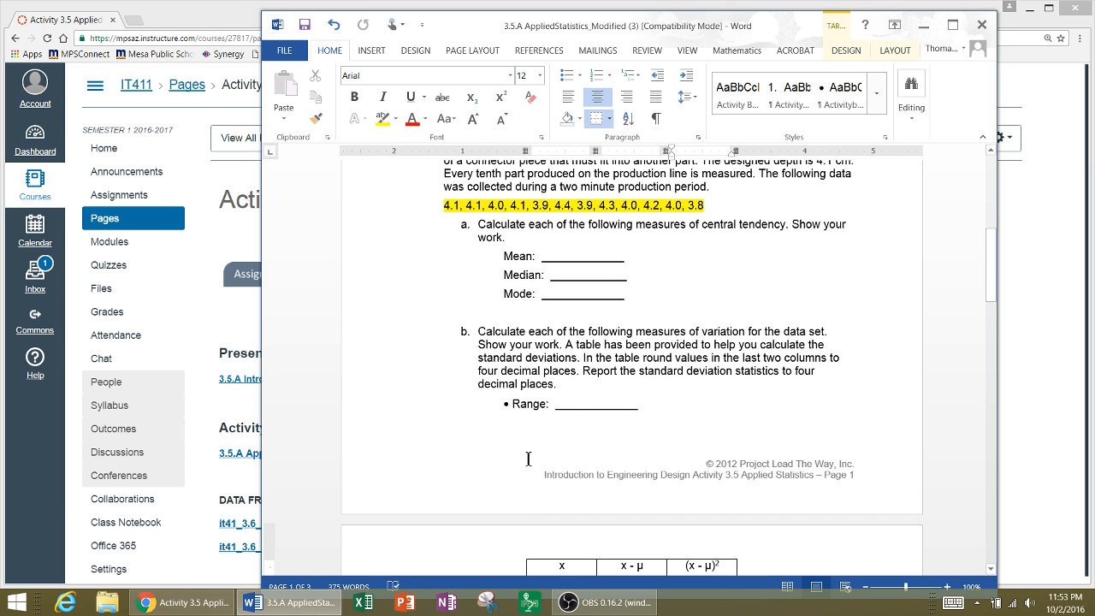
{"action": "scroll", "scroll_direction": "up", "scroll_amount": 3}
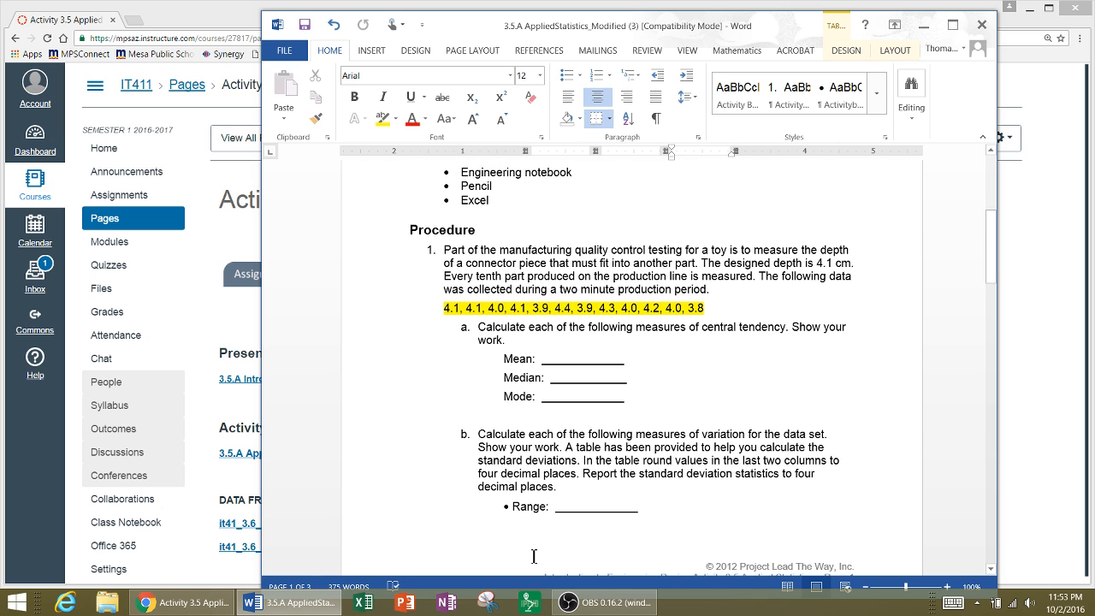
{"action": "mouse_move", "coordinate": [842, 89]}
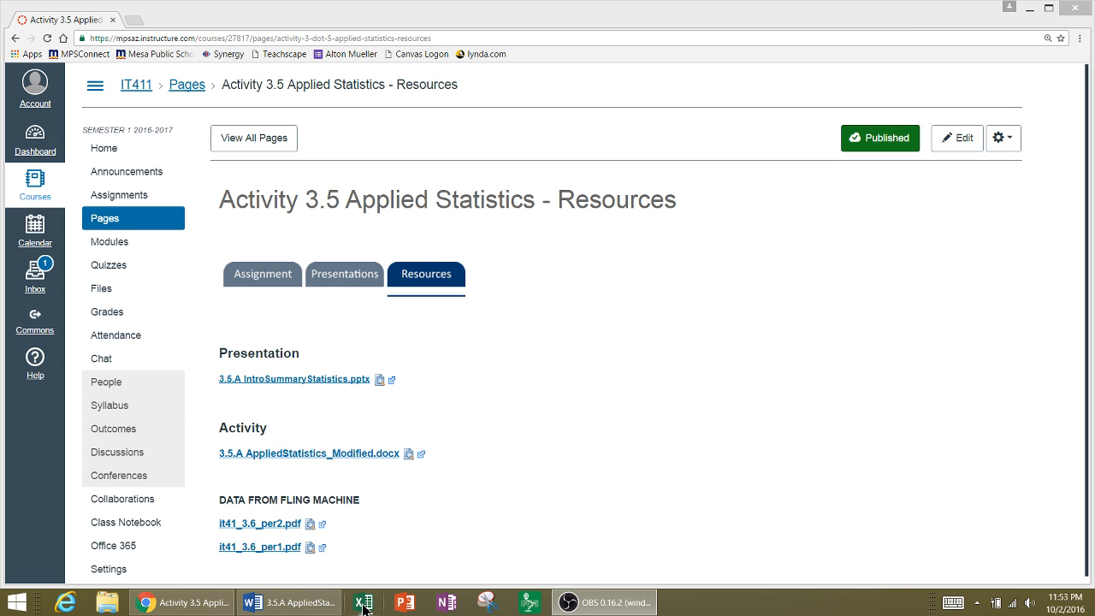
{"action": "mouse_move", "coordinate": [362, 602]}
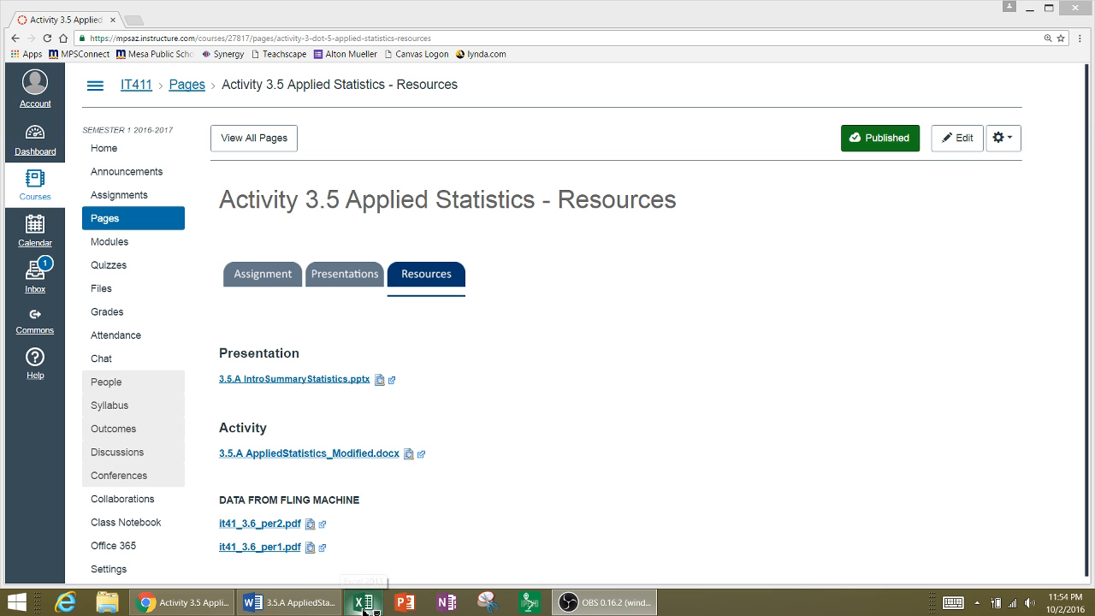
{"action": "left_click", "coordinate": [363, 602]}
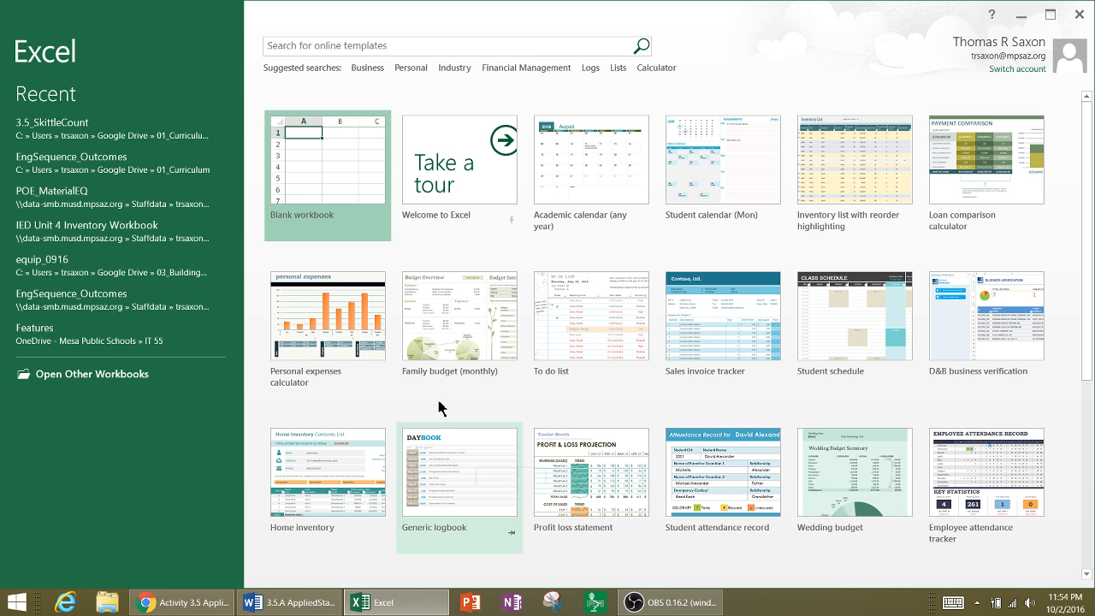
{"action": "mouse_move", "coordinate": [371, 316]}
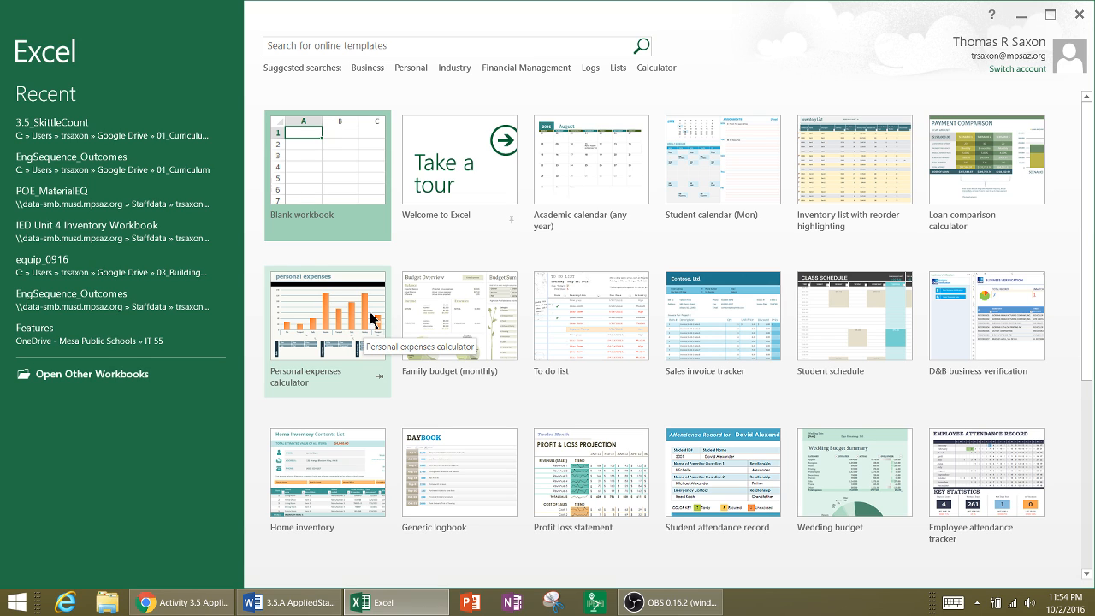
{"action": "mouse_move", "coordinate": [334, 147]}
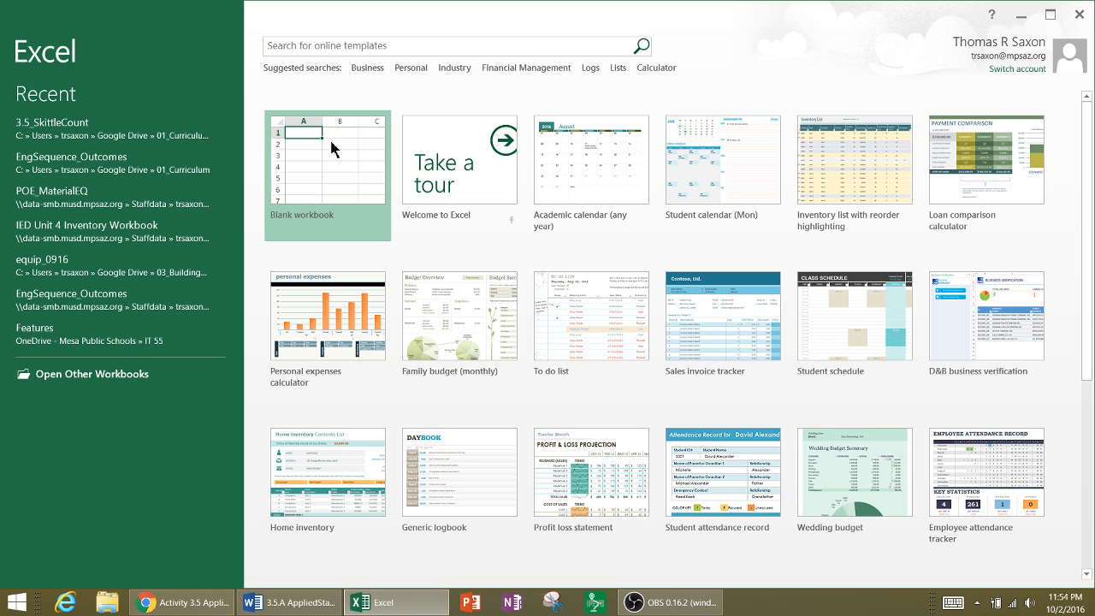
{"action": "mouse_move", "coordinate": [327, 186]}
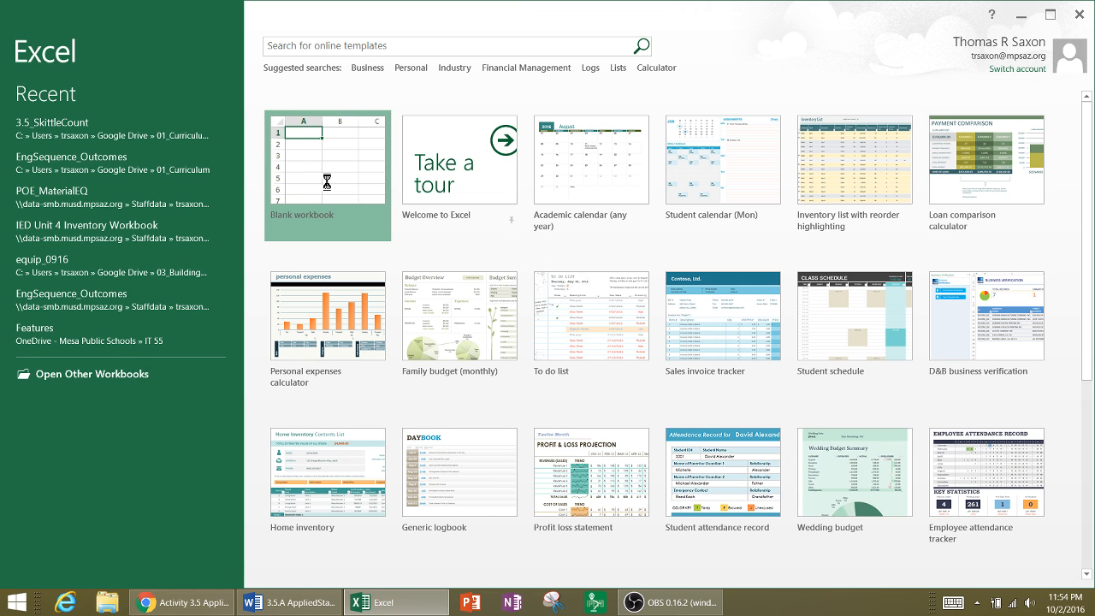
Step: Start a blank Book1 workbook and place its window beside the Canvas resources page
{"action": "left_click", "coordinate": [328, 175]}
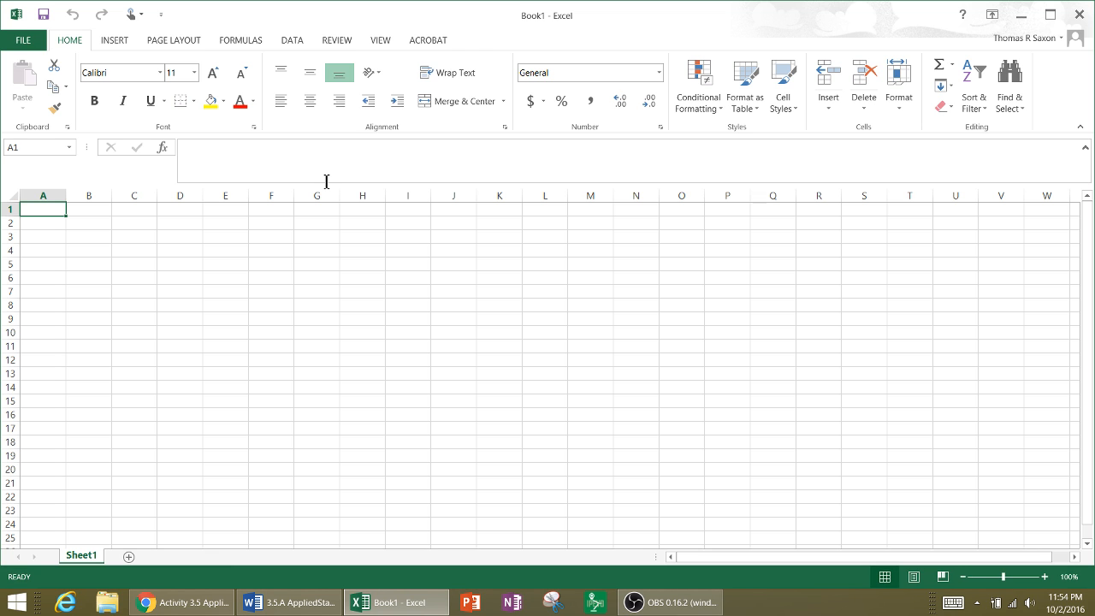
{"action": "mouse_move", "coordinate": [325, 181]}
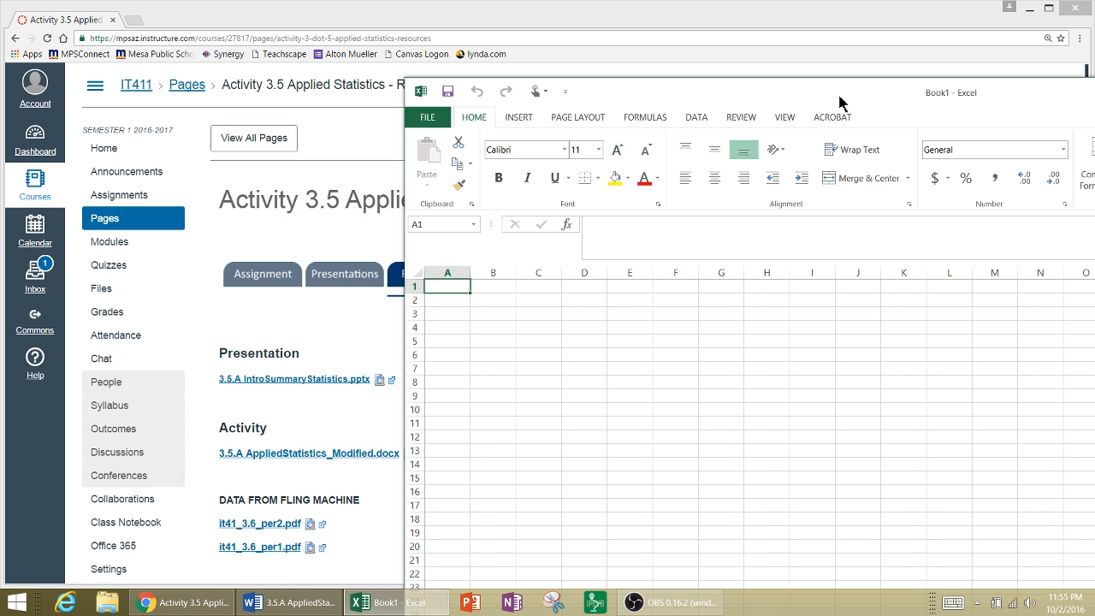
{"action": "left_click", "coordinate": [1051, 6]}
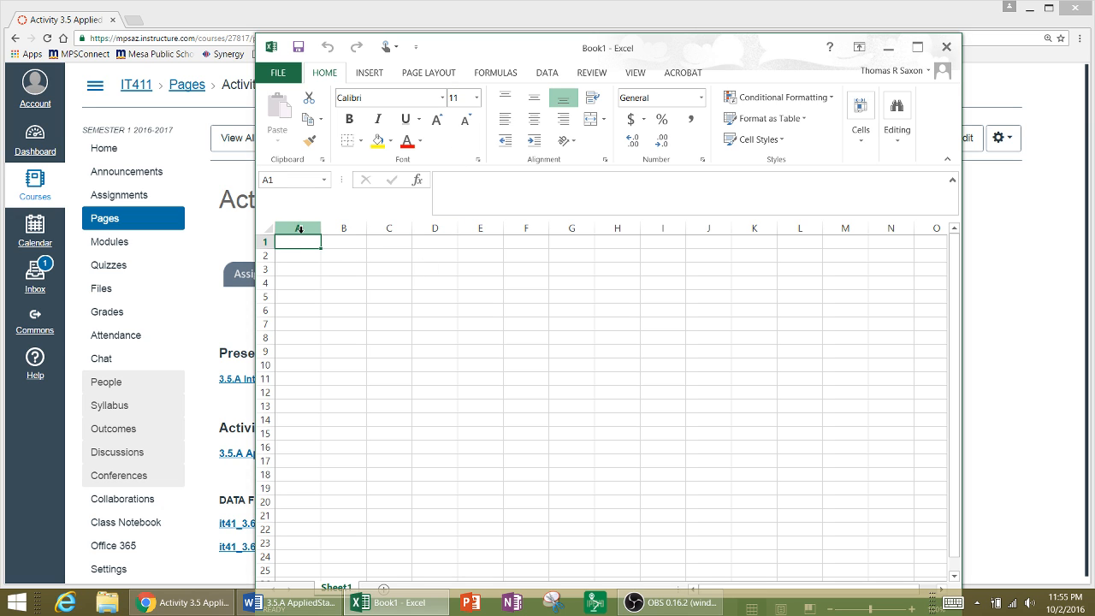
{"action": "left_click", "coordinate": [298, 227]}
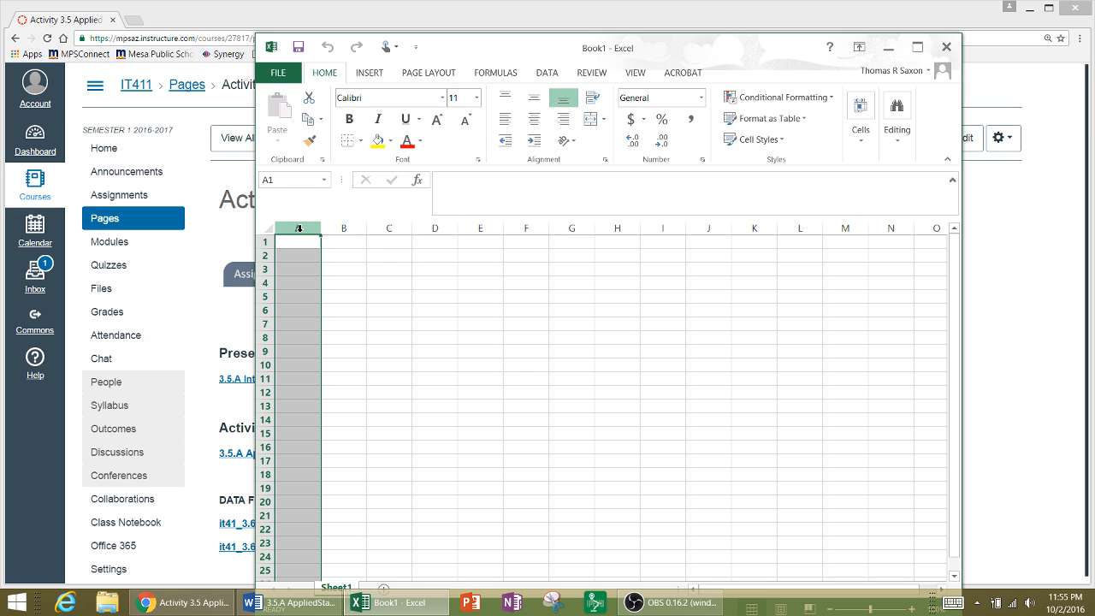
{"action": "left_click", "coordinate": [297, 239]}
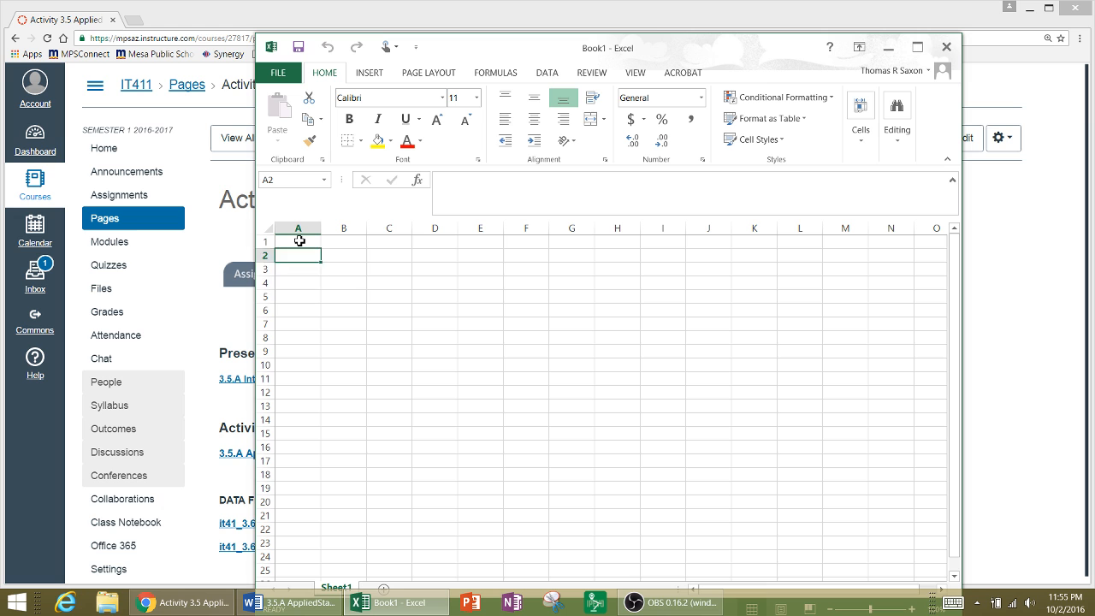
{"action": "left_click", "coordinate": [298, 365]}
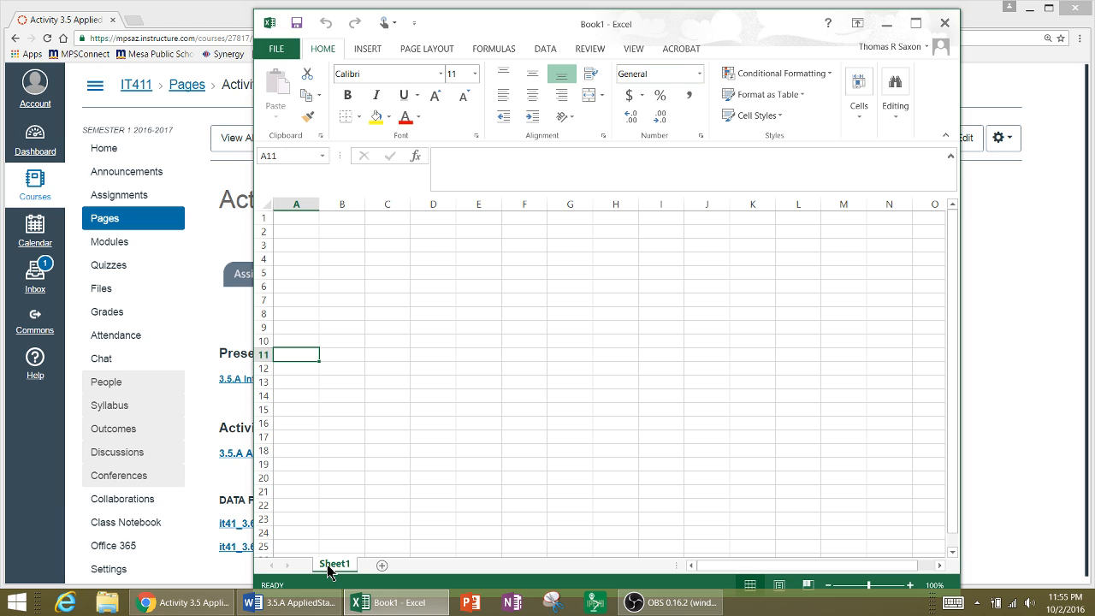
{"action": "mouse_move", "coordinate": [382, 564]}
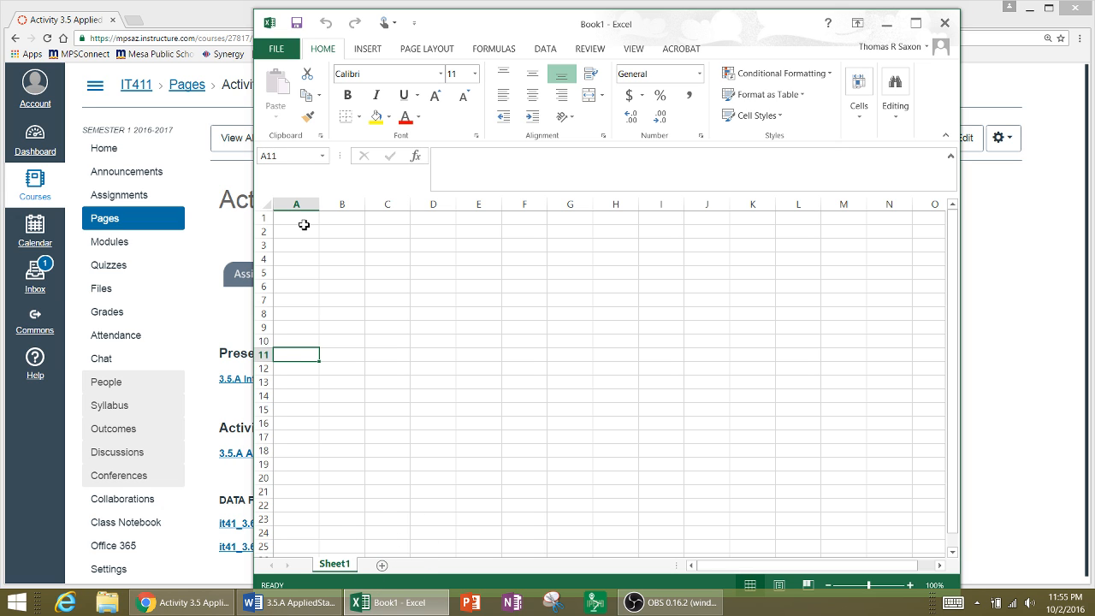
{"action": "left_click", "coordinate": [296, 215]}
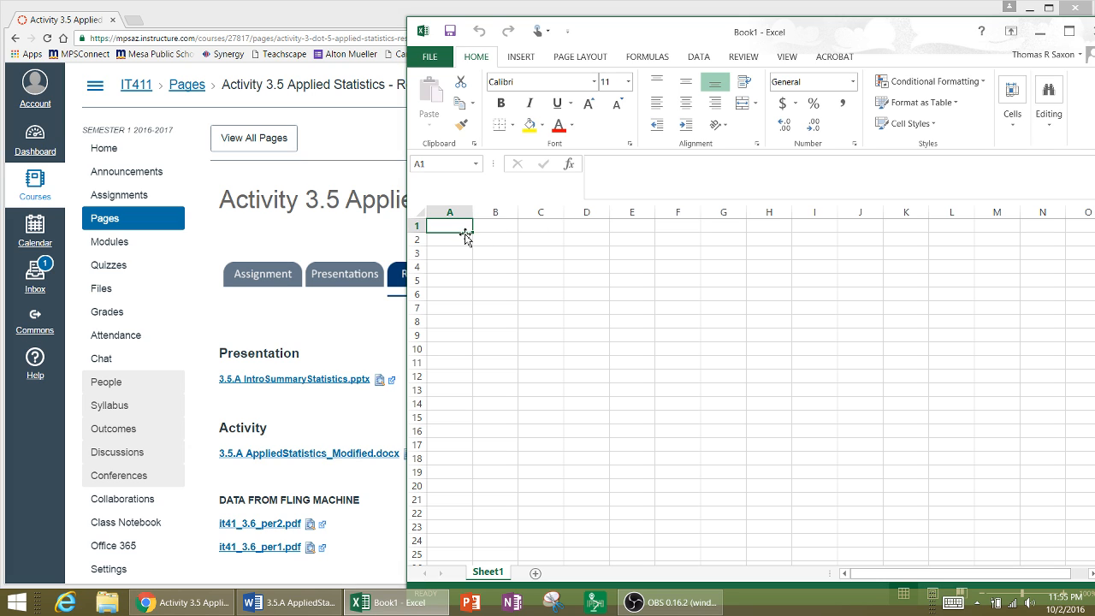
Step: Enter the heading 'Data' in cell B1 and bring the Word worksheet up for reference
{"action": "left_click", "coordinate": [495, 226]}
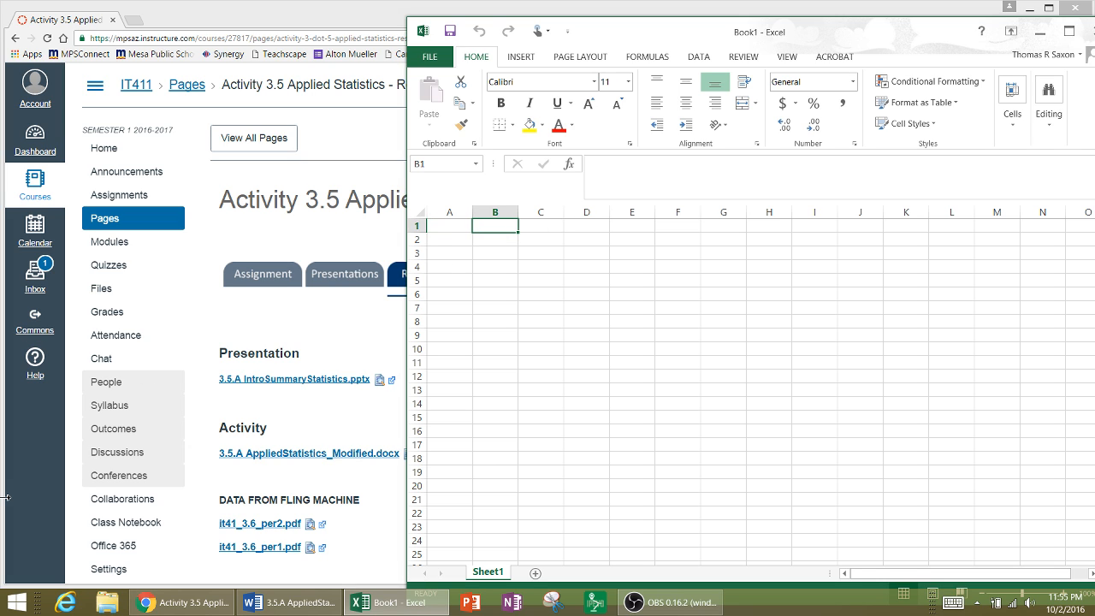
{"action": "type", "text": "Da"}
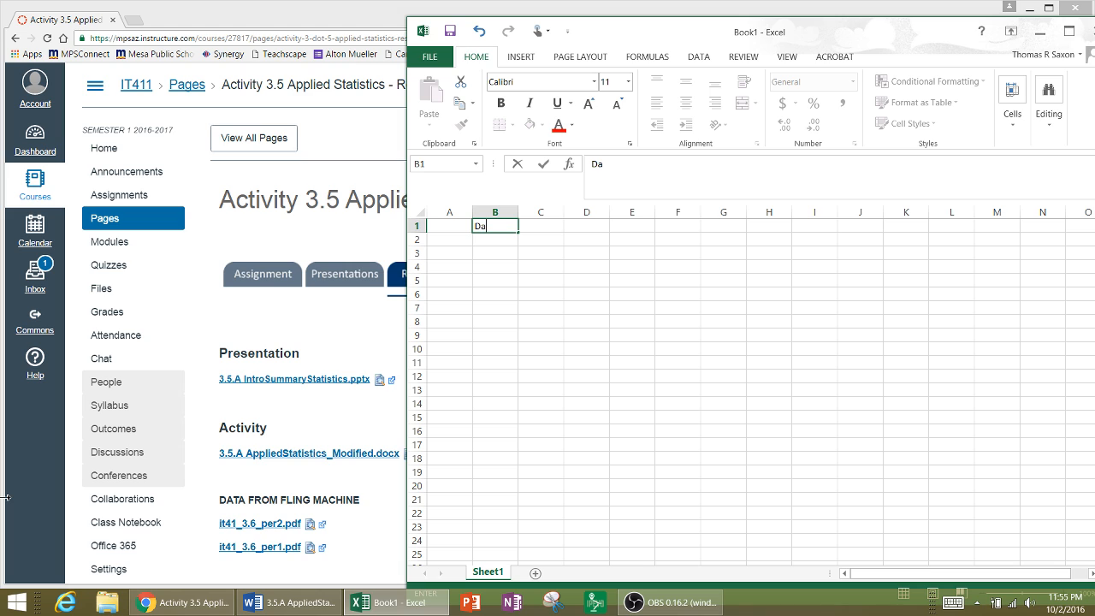
{"action": "type", "text": "ta"}
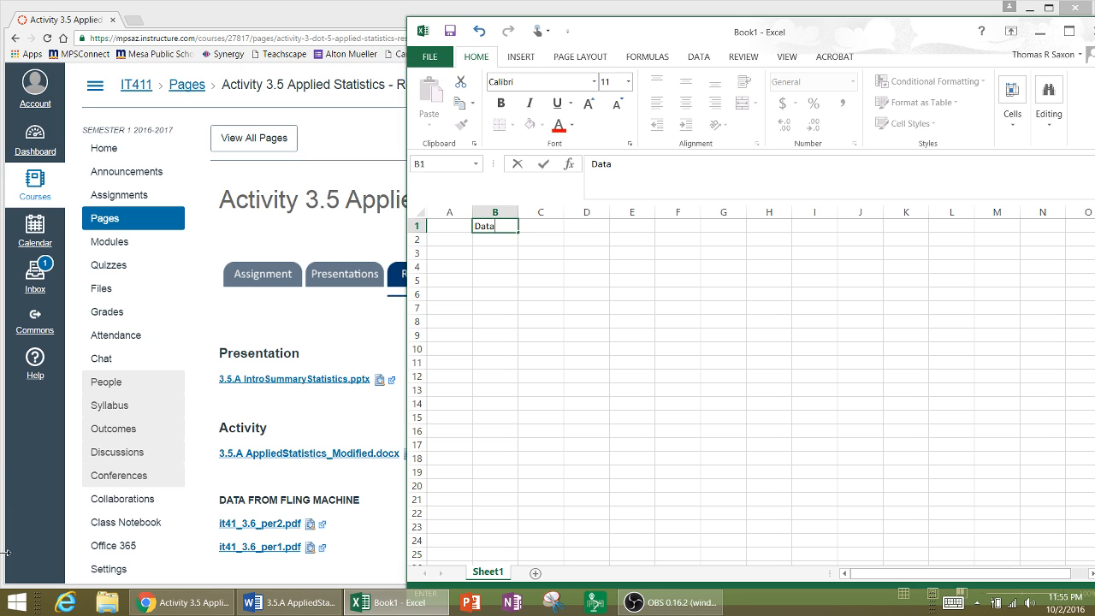
{"action": "mouse_move", "coordinate": [575, 146]}
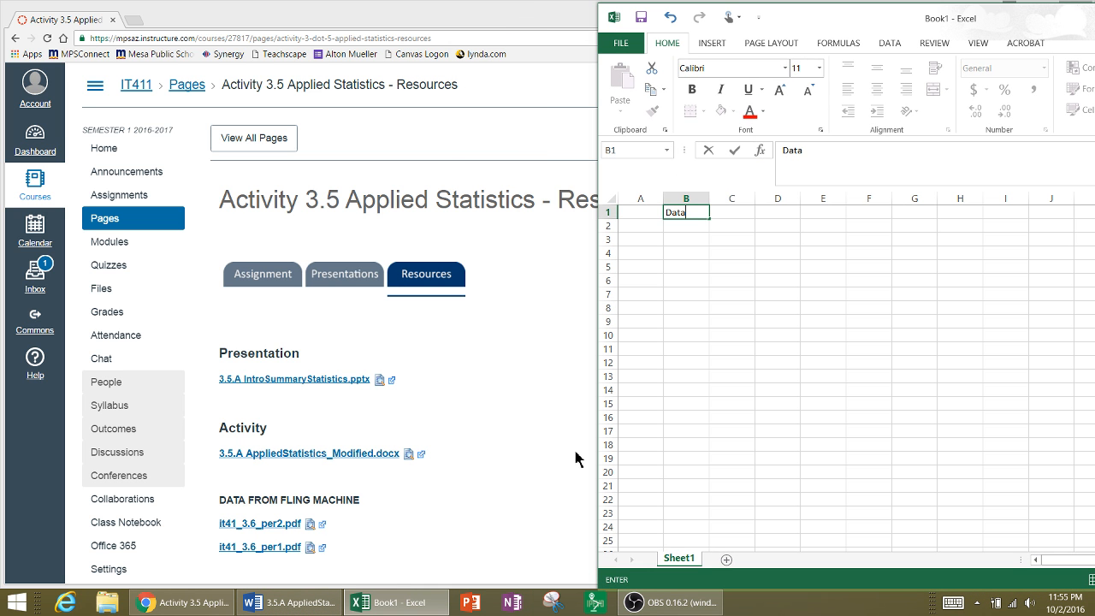
{"action": "left_click", "coordinate": [288, 602]}
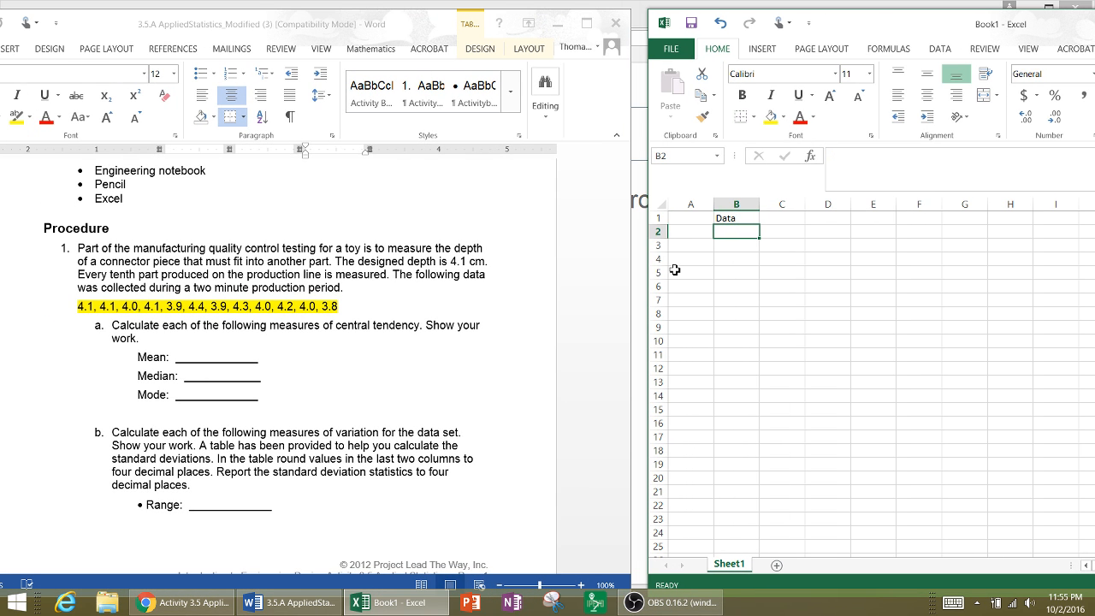
Step: Enter depth values 4.1 and 4.2 down the Data column in B2 onward
{"action": "type", "text": "4.1"}
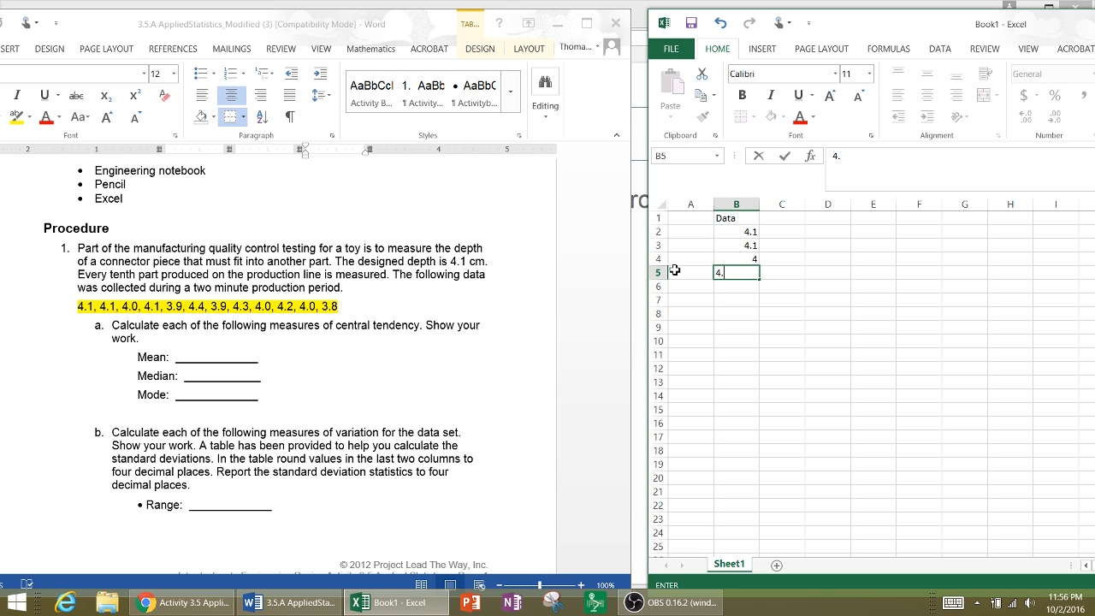
{"action": "key", "text": "enter"}
{"action": "type", "text": "4."}
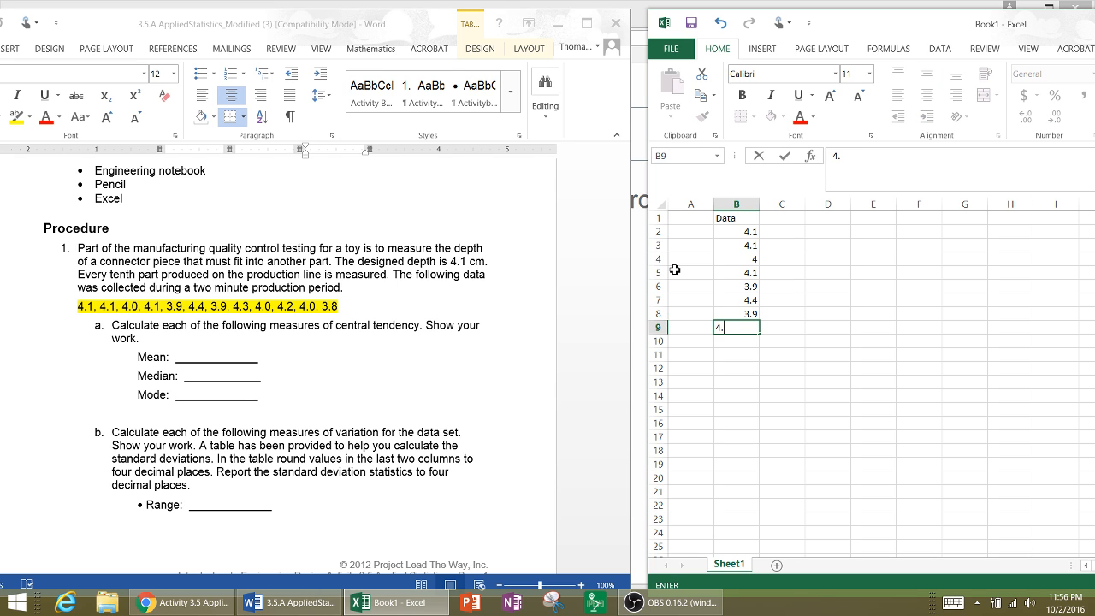
{"action": "type", "text": "3"}
{"action": "key", "text": "Return"}
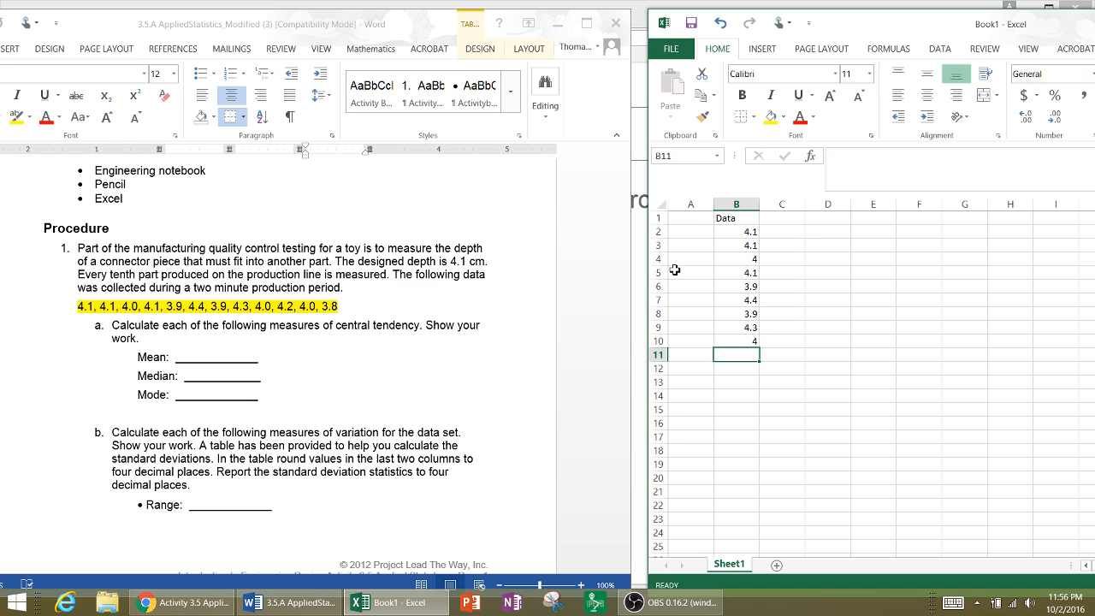
{"action": "type", "text": "4.2"}
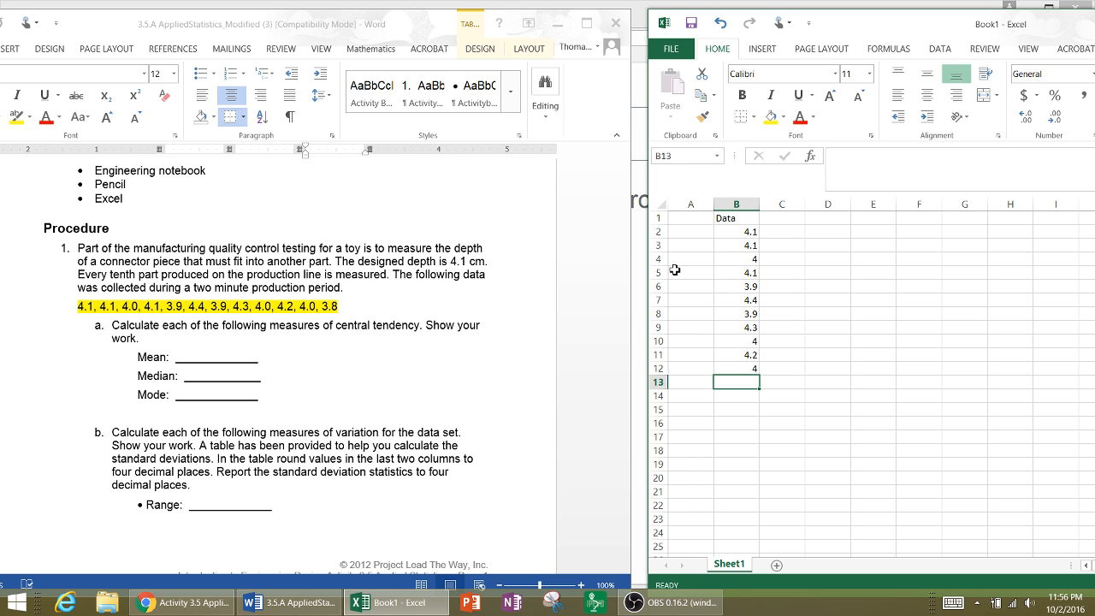
Step: Enter the twelfth depth 3.8 in B13 and check entries against the data list
{"action": "type", "text": "3.8"}
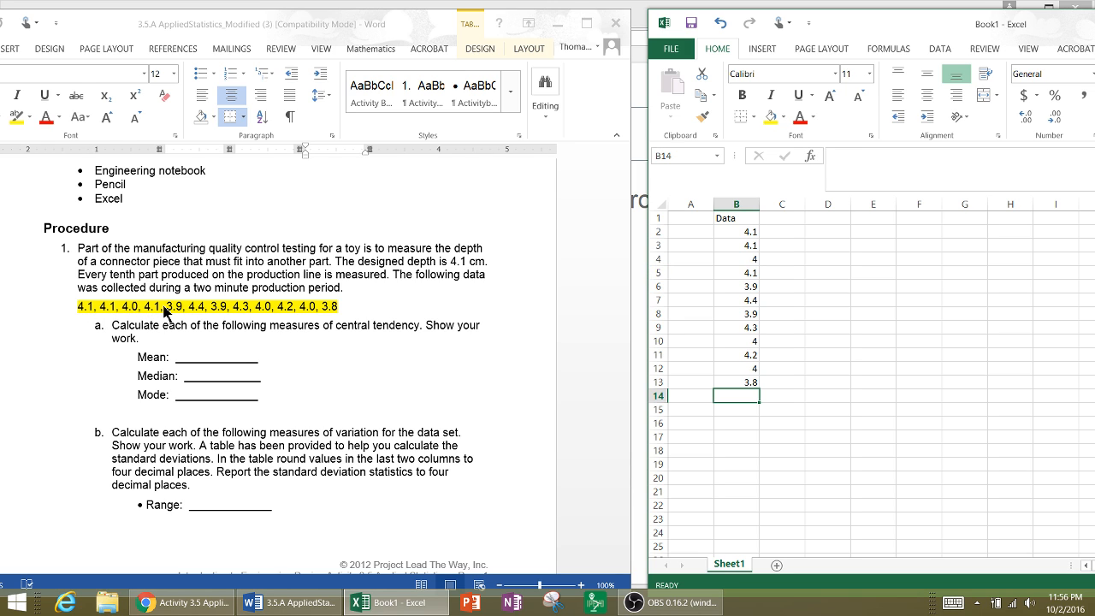
{"action": "mouse_move", "coordinate": [248, 311]}
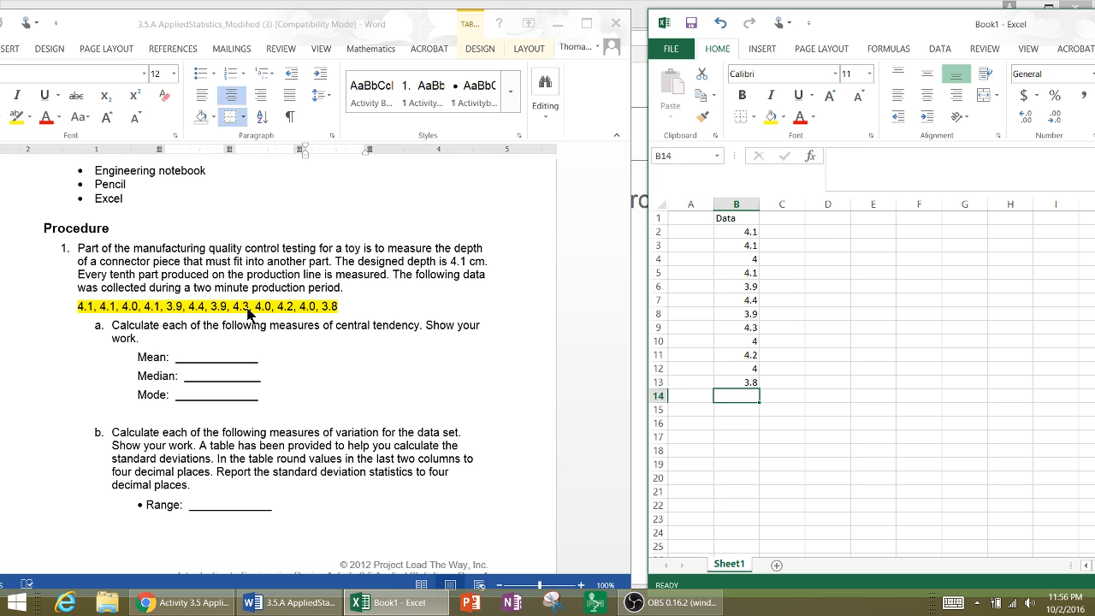
{"action": "mouse_move", "coordinate": [349, 318]}
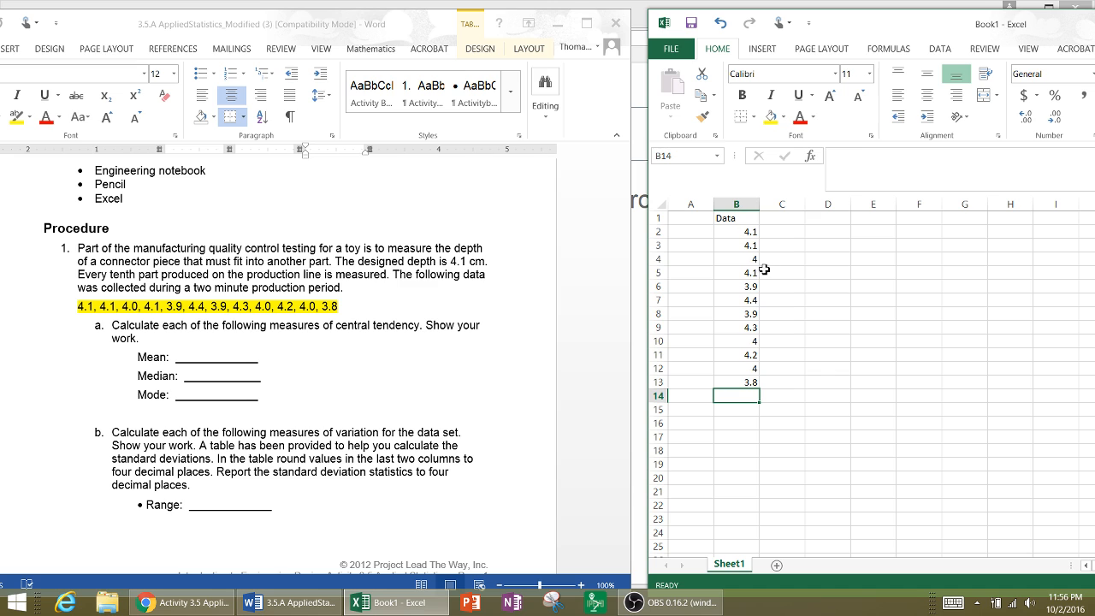
{"action": "left_click", "coordinate": [736, 383]}
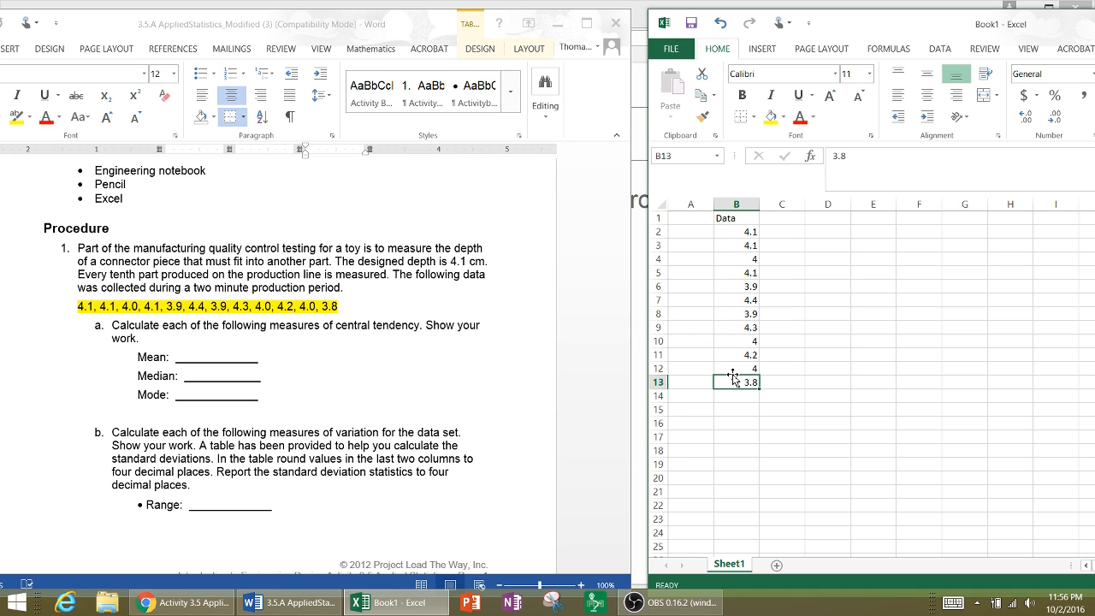
{"action": "mouse_move", "coordinate": [743, 233]}
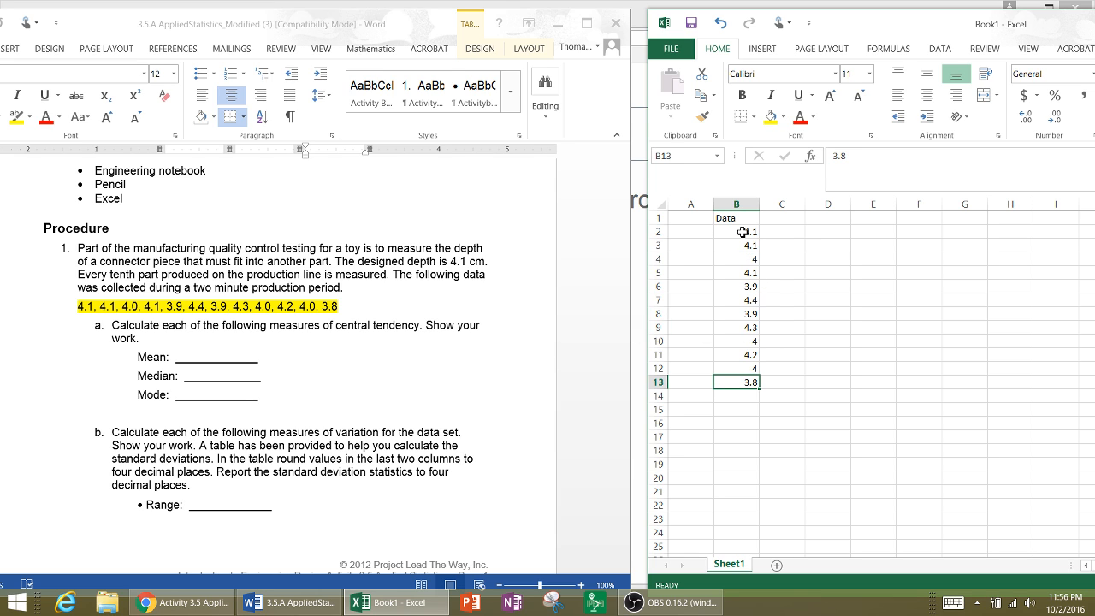
{"action": "left_click", "coordinate": [736, 299]}
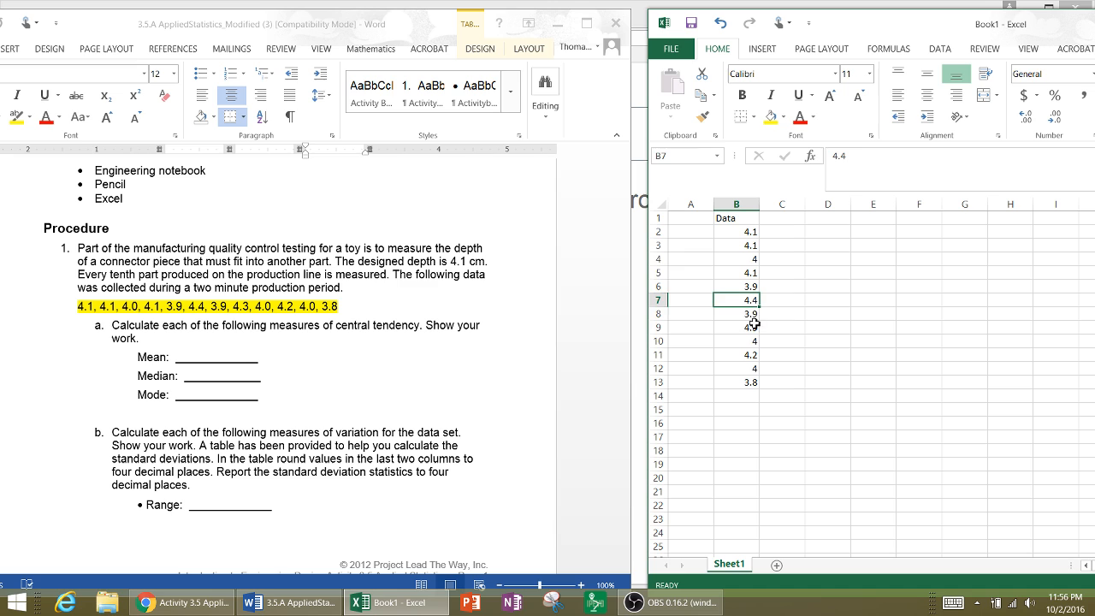
{"action": "left_click", "coordinate": [736, 382]}
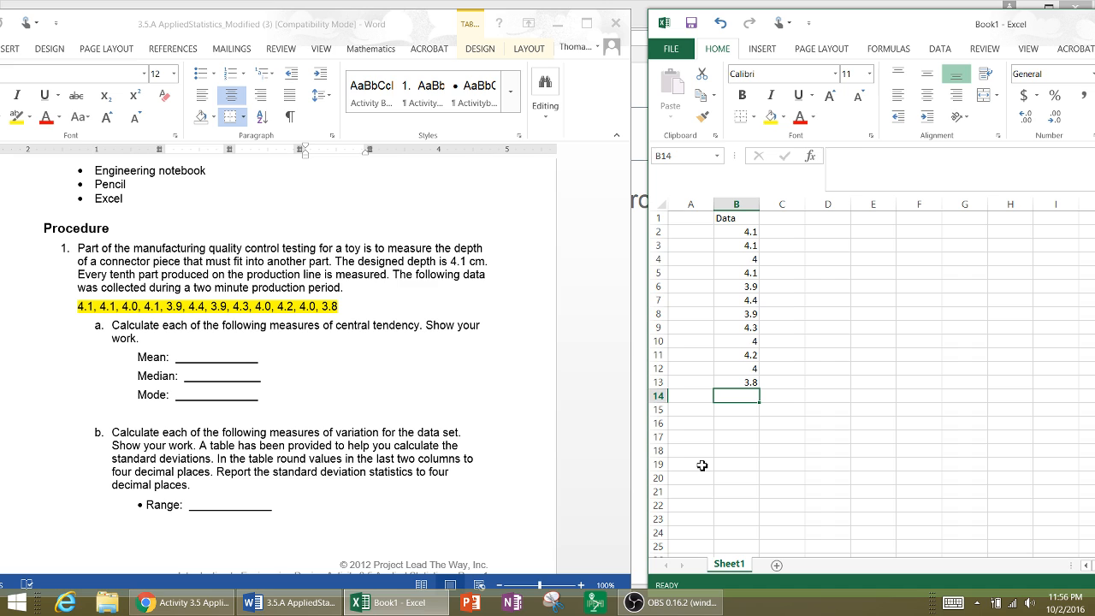
{"action": "type", "text": "="}
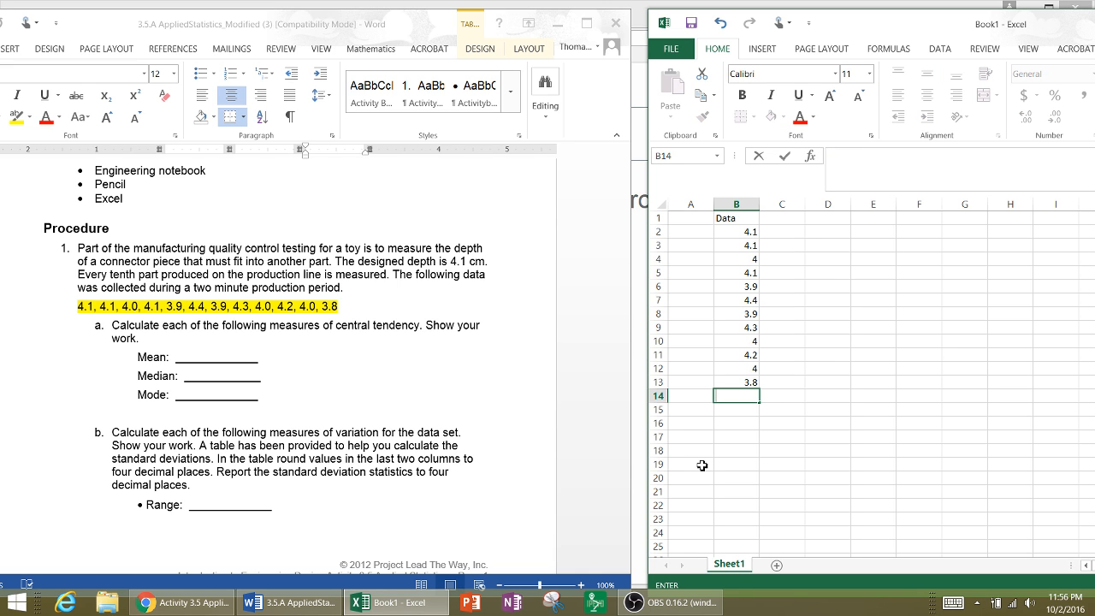
{"action": "mouse_move", "coordinate": [848, 34]}
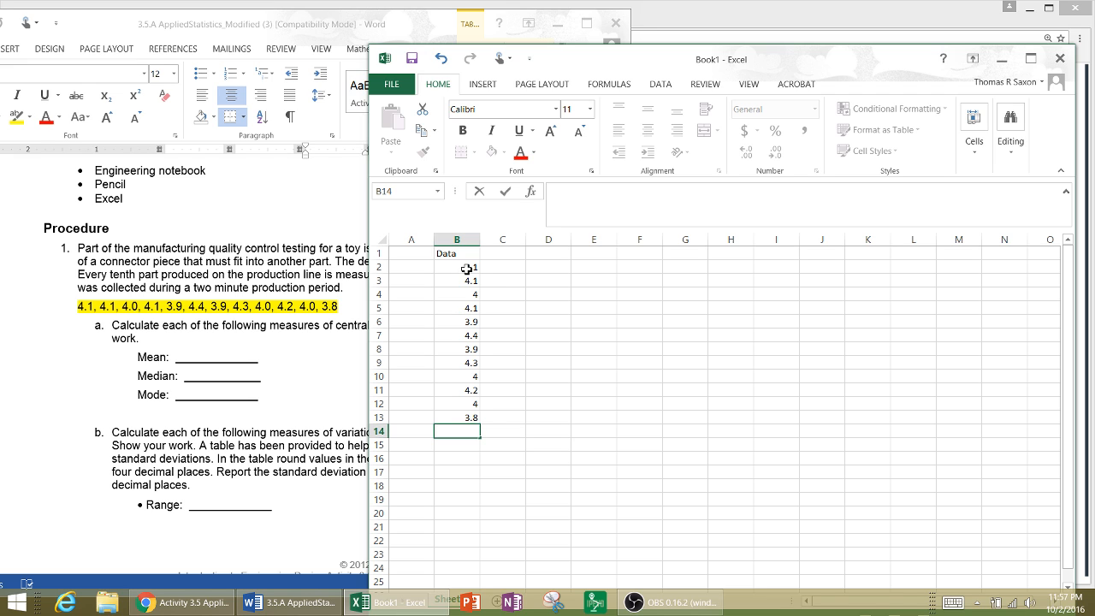
Step: Select the twelve depth values in B2:B13
{"action": "left_click_drag", "start_coordinate": [457, 266], "coordinate": [457, 376]}
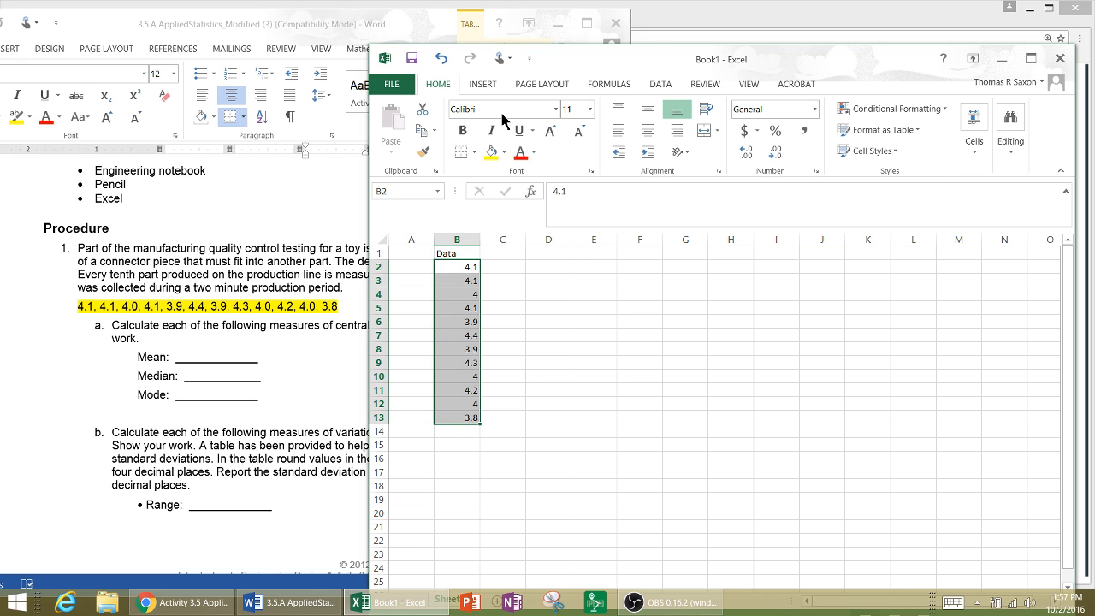
{"action": "mouse_move", "coordinate": [866, 151]}
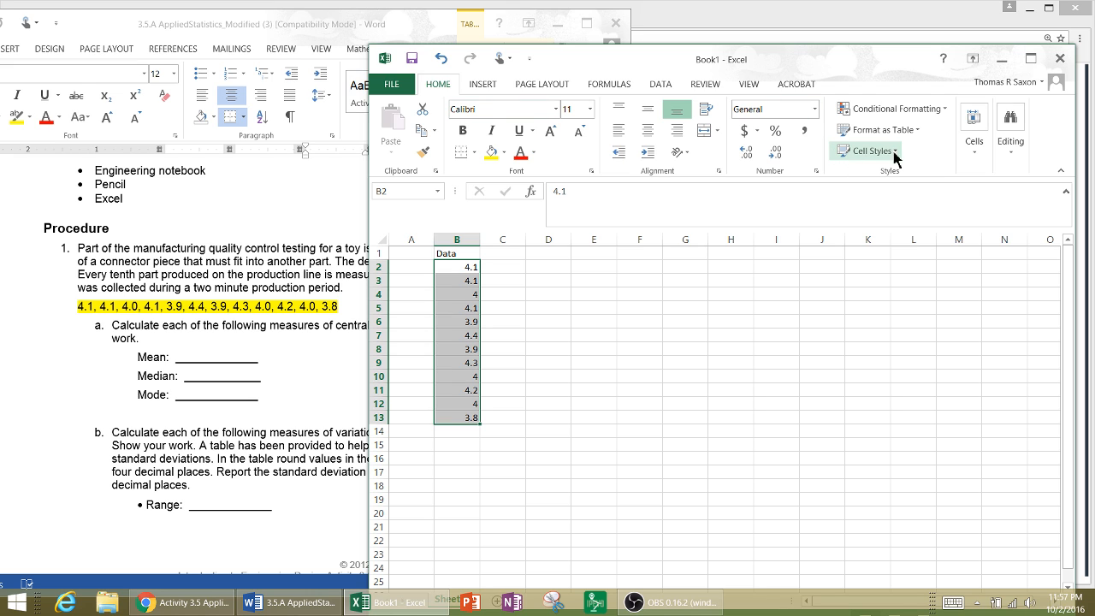
{"action": "mouse_move", "coordinate": [648, 89]}
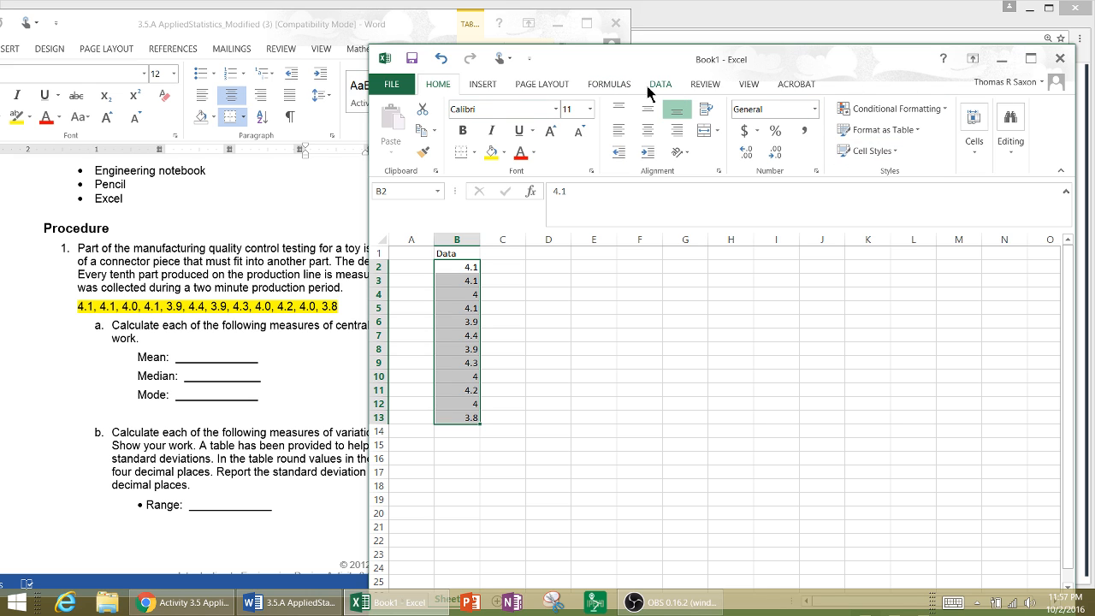
Step: Maximize the workbook and sort B2:B13 smallest to largest, 3.8 up to 4.4
{"action": "left_click", "coordinate": [660, 84]}
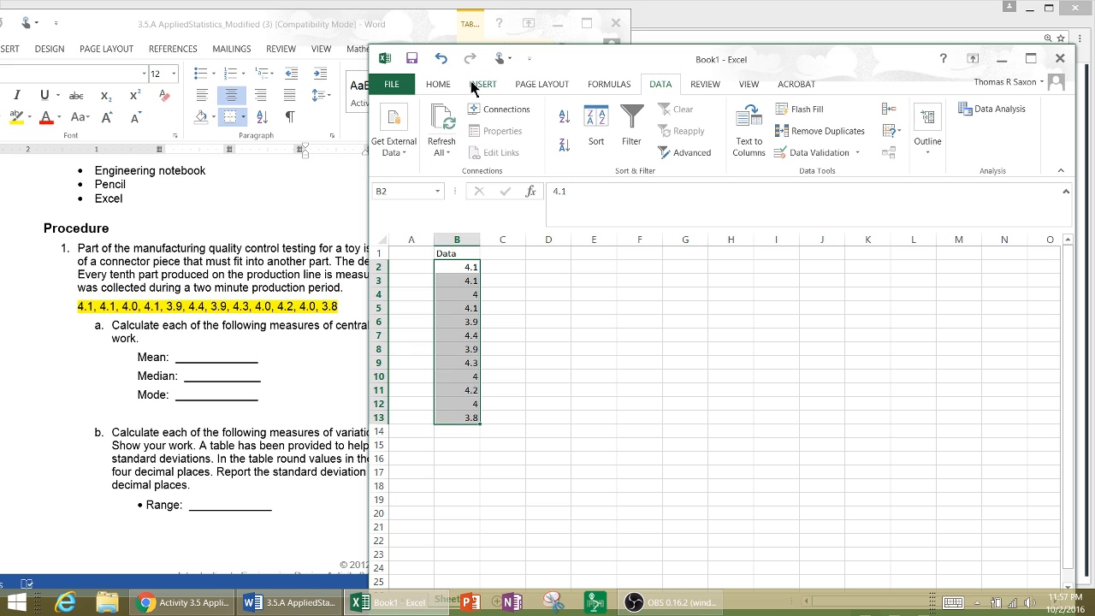
{"action": "left_click", "coordinate": [438, 84]}
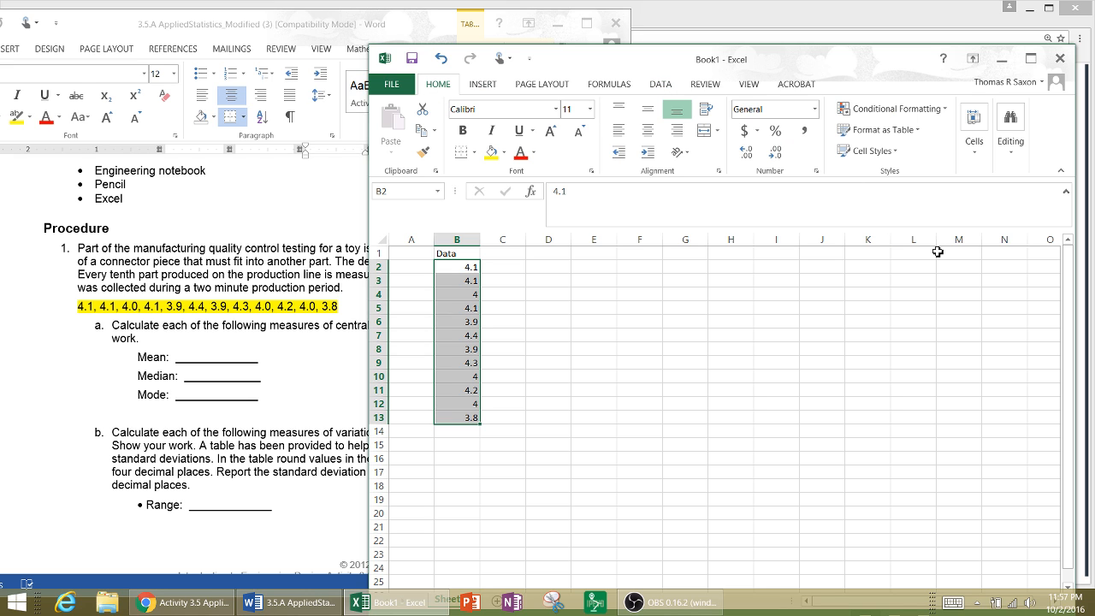
{"action": "mouse_move", "coordinate": [1003, 59]}
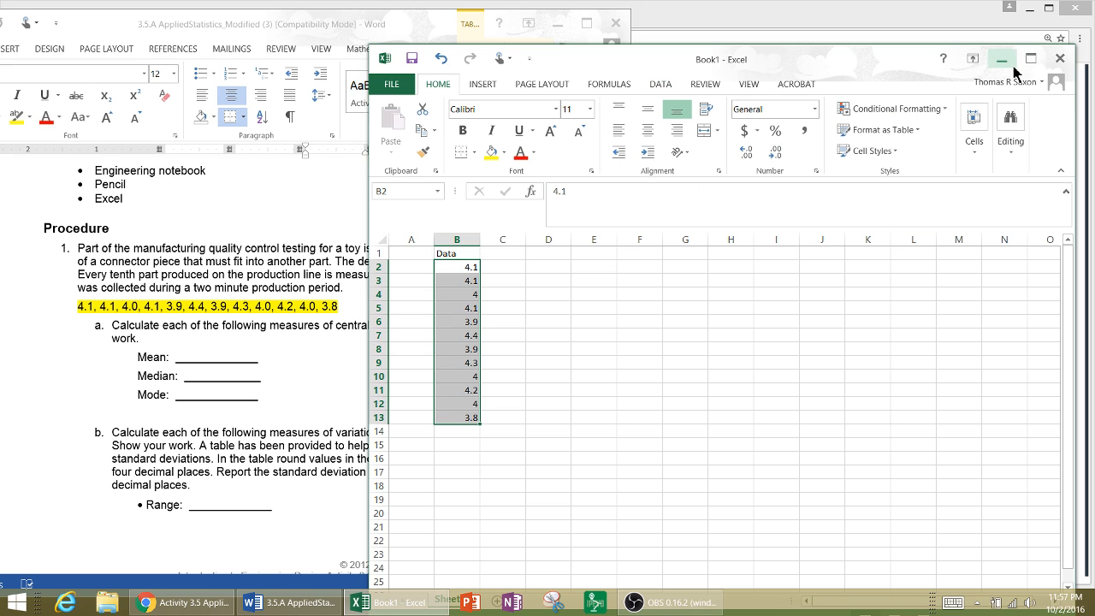
{"action": "left_click", "coordinate": [1030, 58]}
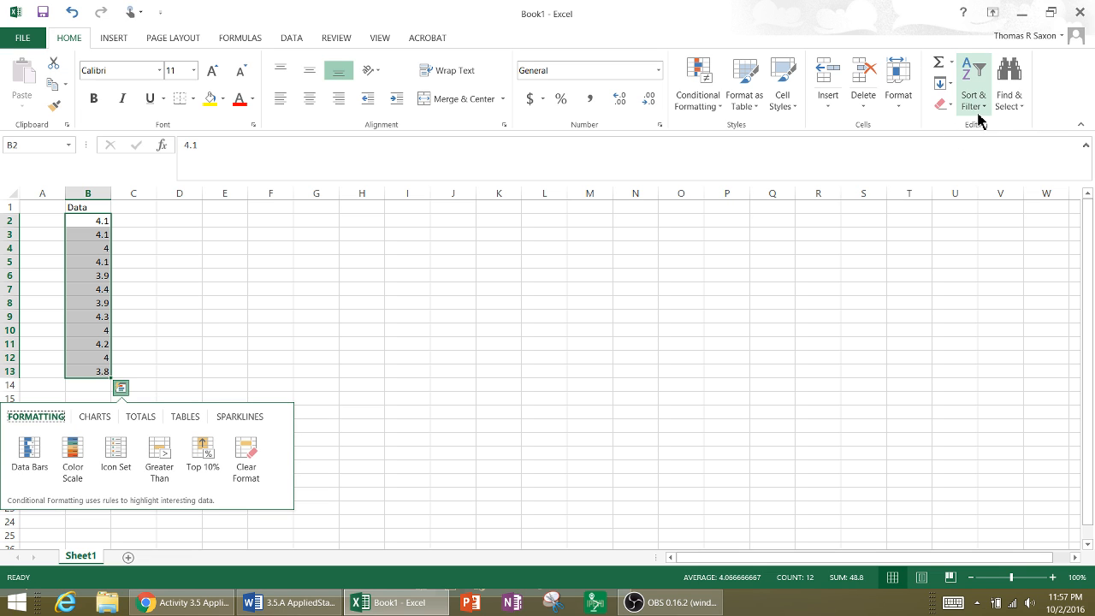
{"action": "left_click", "coordinate": [973, 84]}
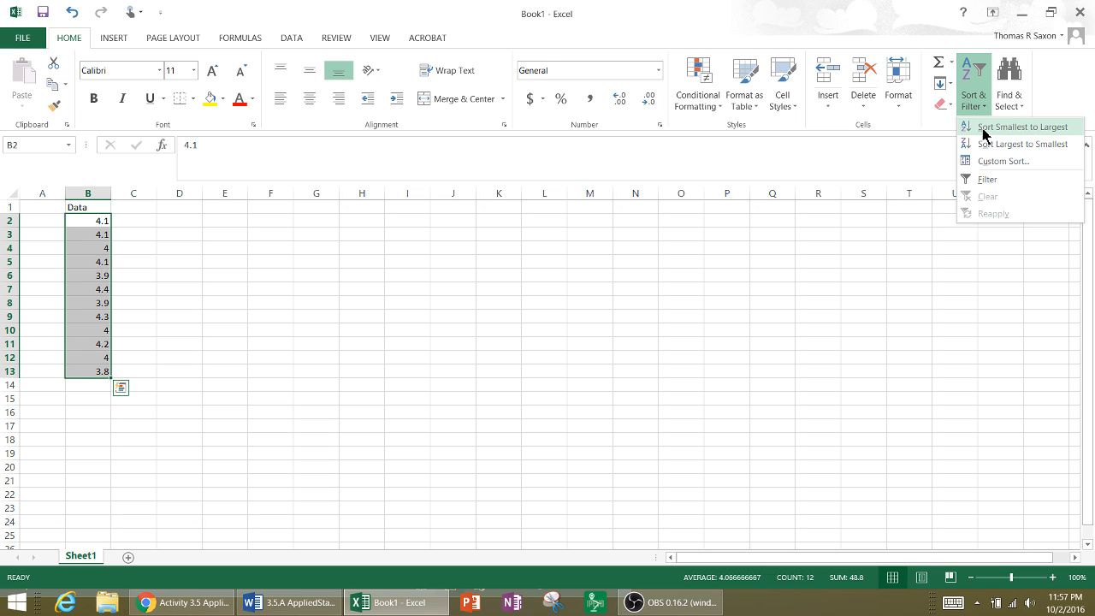
{"action": "left_click", "coordinate": [1018, 126]}
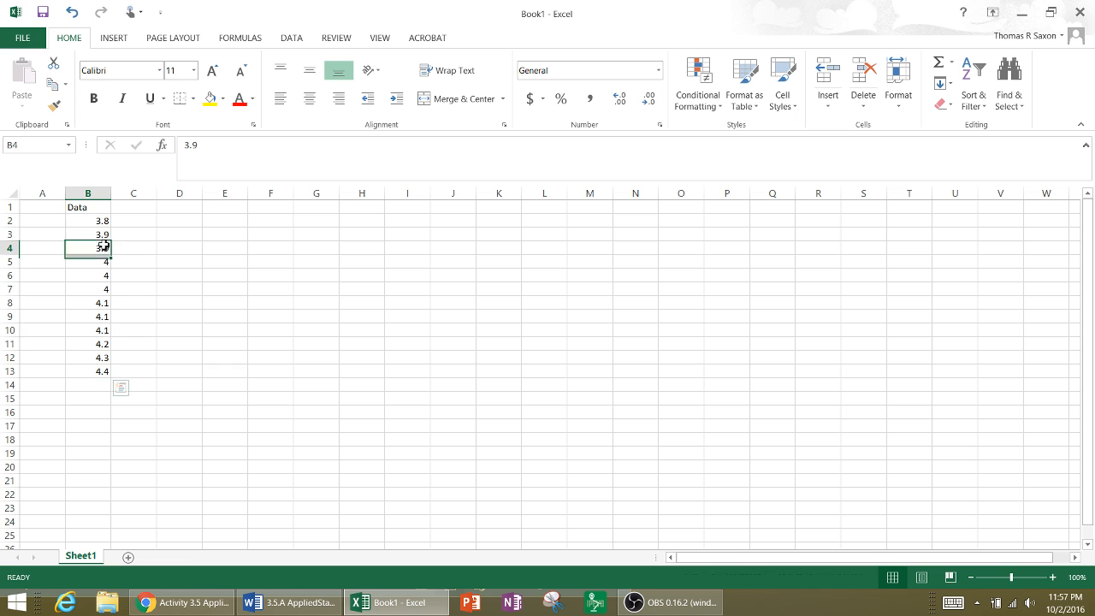
{"action": "left_click_drag", "start_coordinate": [87, 220], "coordinate": [87, 342]}
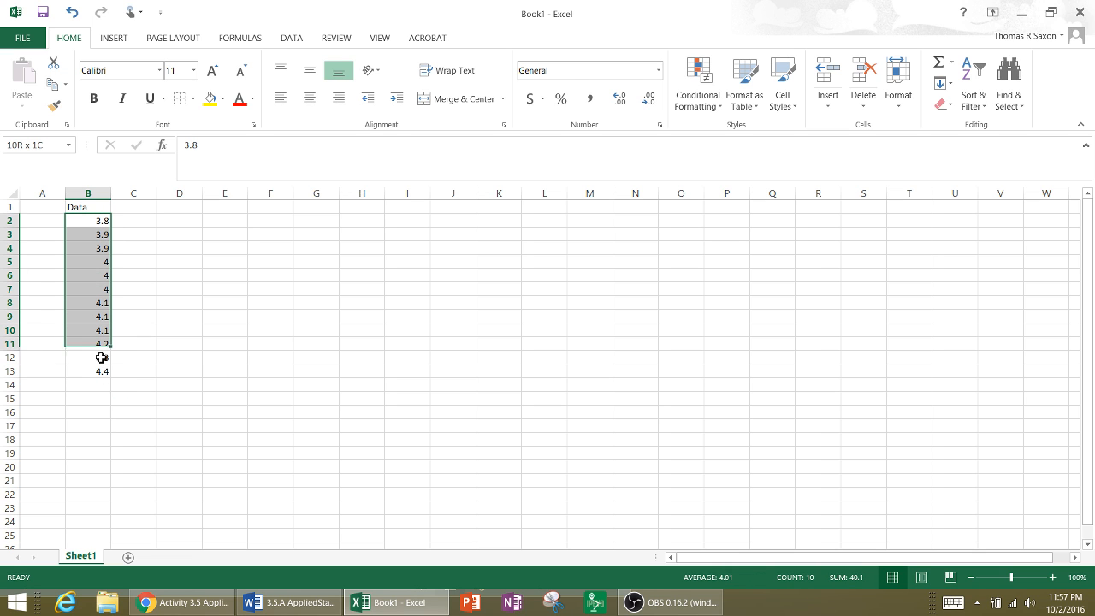
{"action": "left_click", "coordinate": [178, 343]}
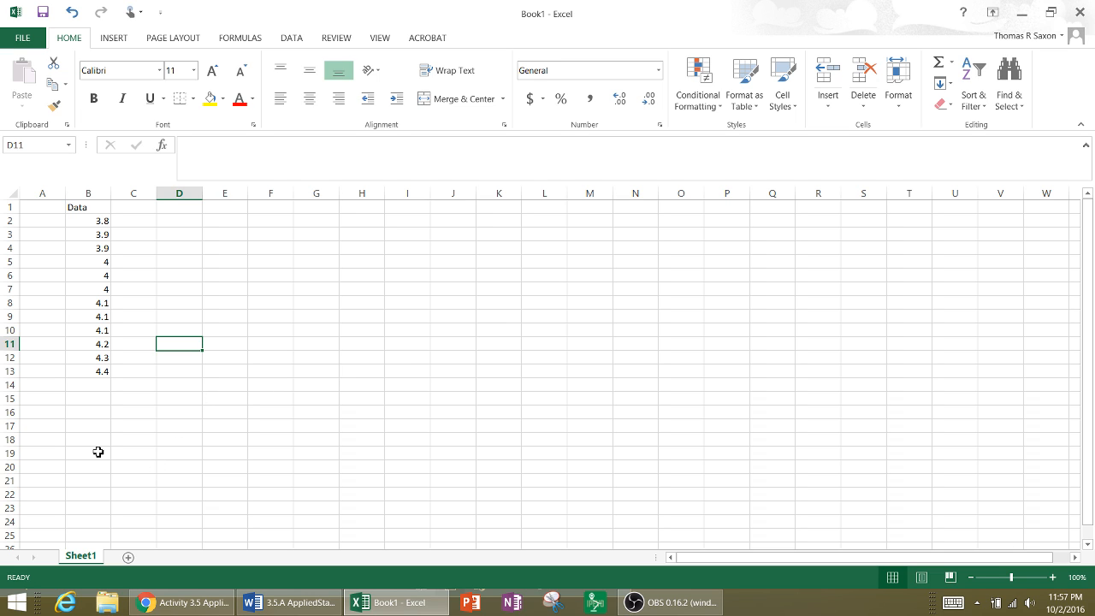
{"action": "left_click", "coordinate": [41, 383]}
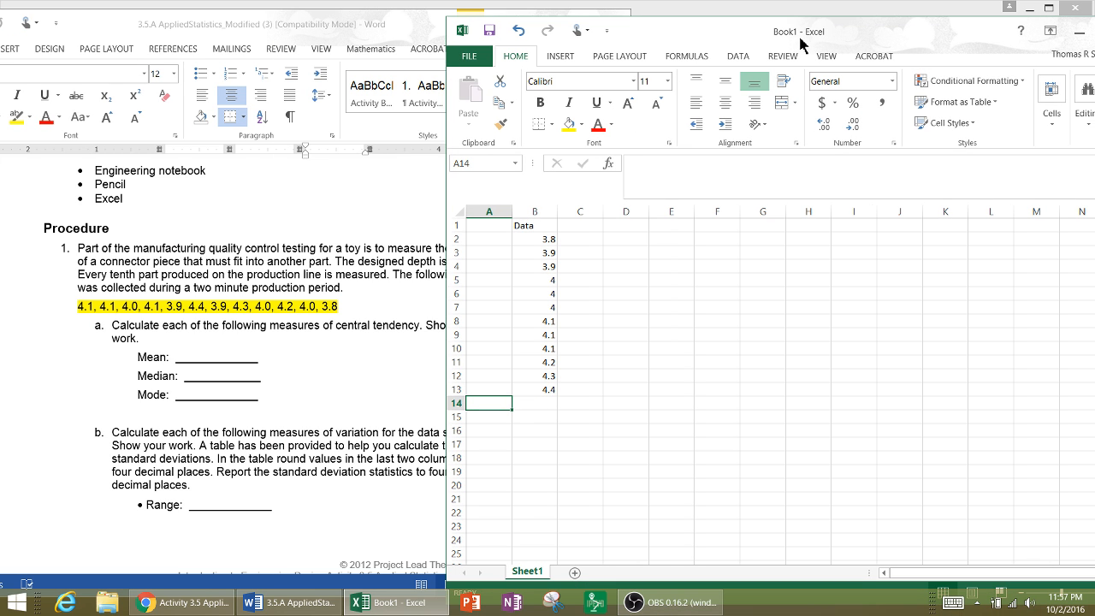
{"action": "mouse_move", "coordinate": [140, 370]}
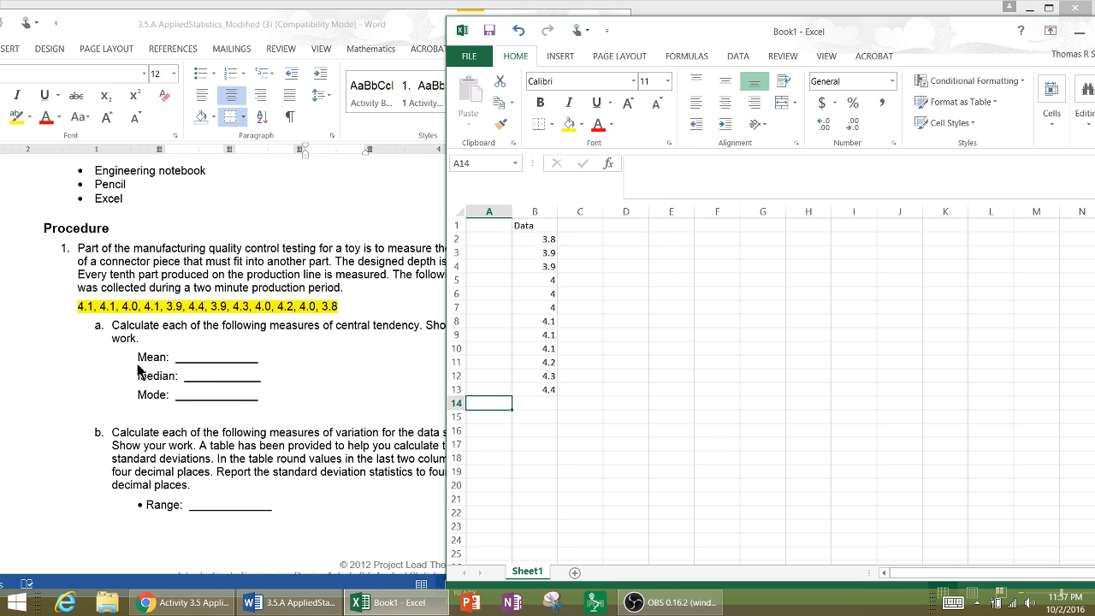
{"action": "mouse_move", "coordinate": [435, 443]}
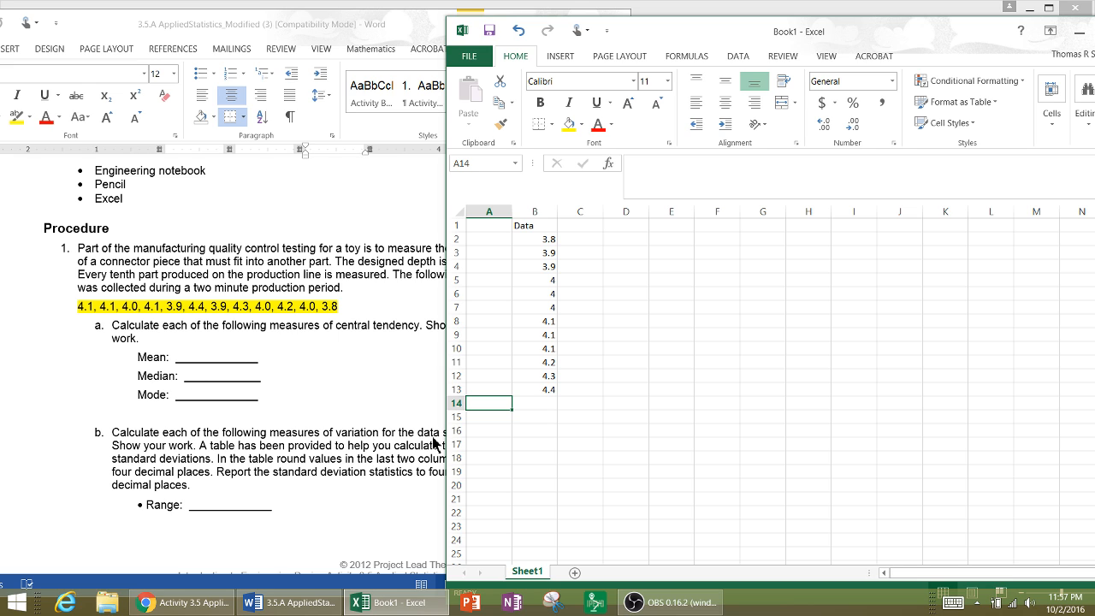
{"action": "type", "text": "Mean"}
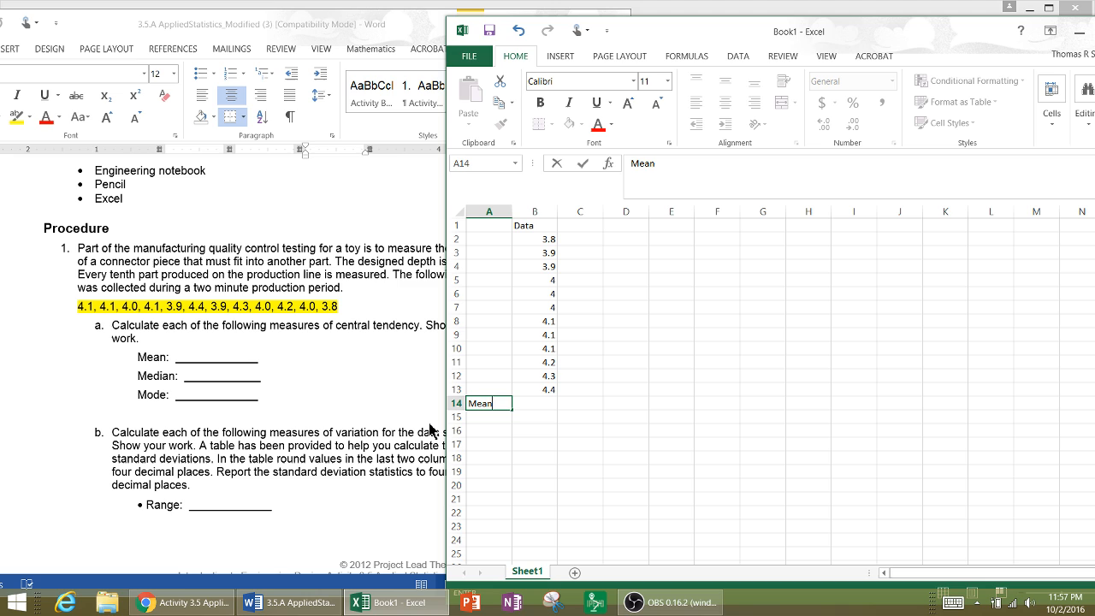
{"action": "key", "text": "Return"}
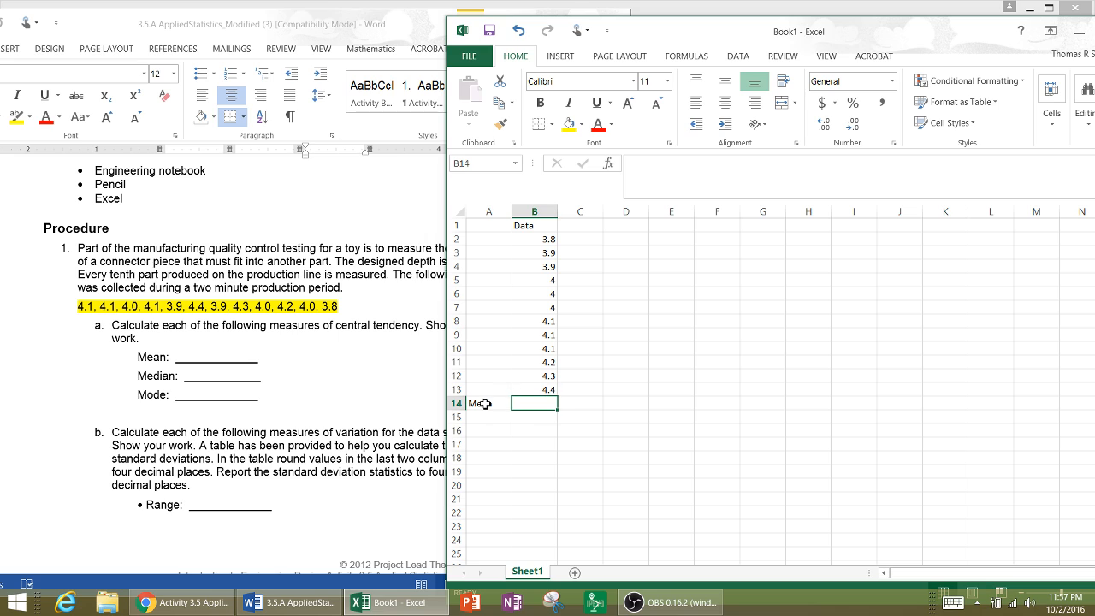
{"action": "type", "text": "Mean"}
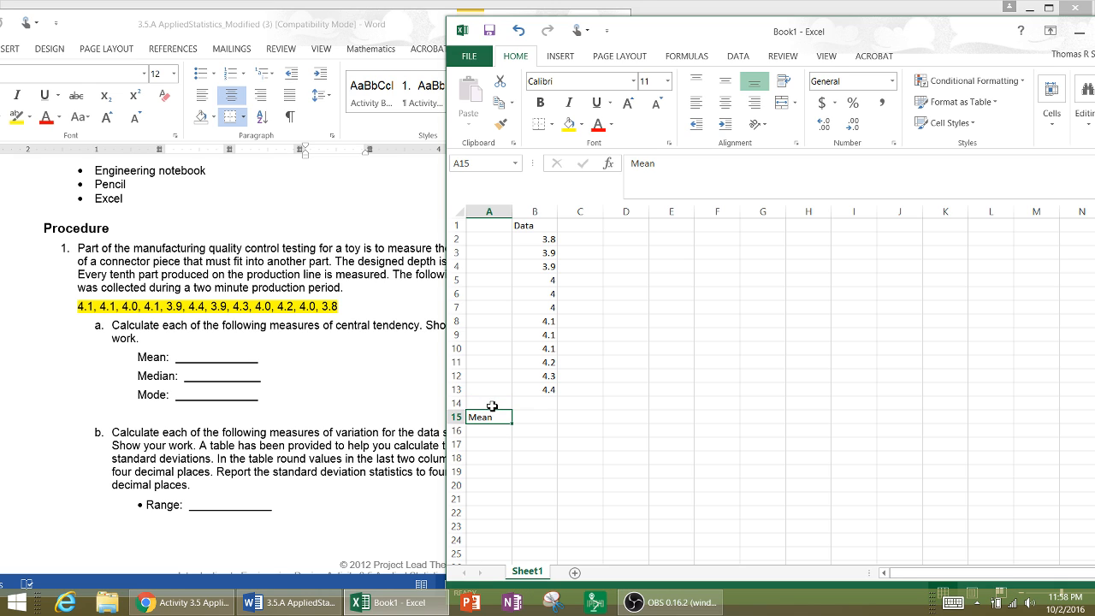
{"action": "left_click", "coordinate": [489, 403]}
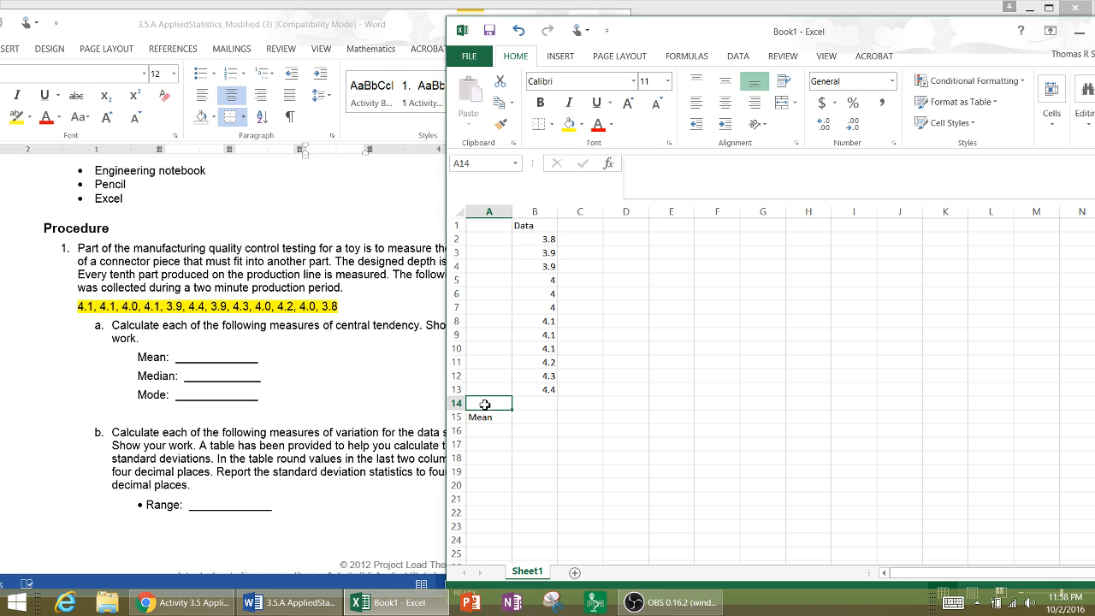
{"action": "type", "text": "su"}
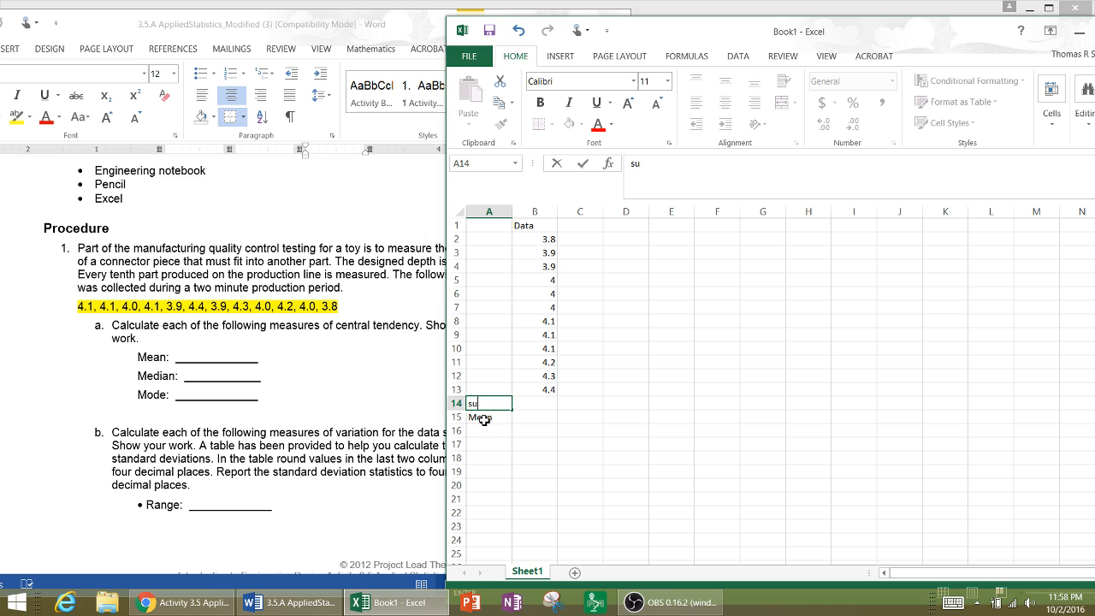
{"action": "type", "text": "m"}
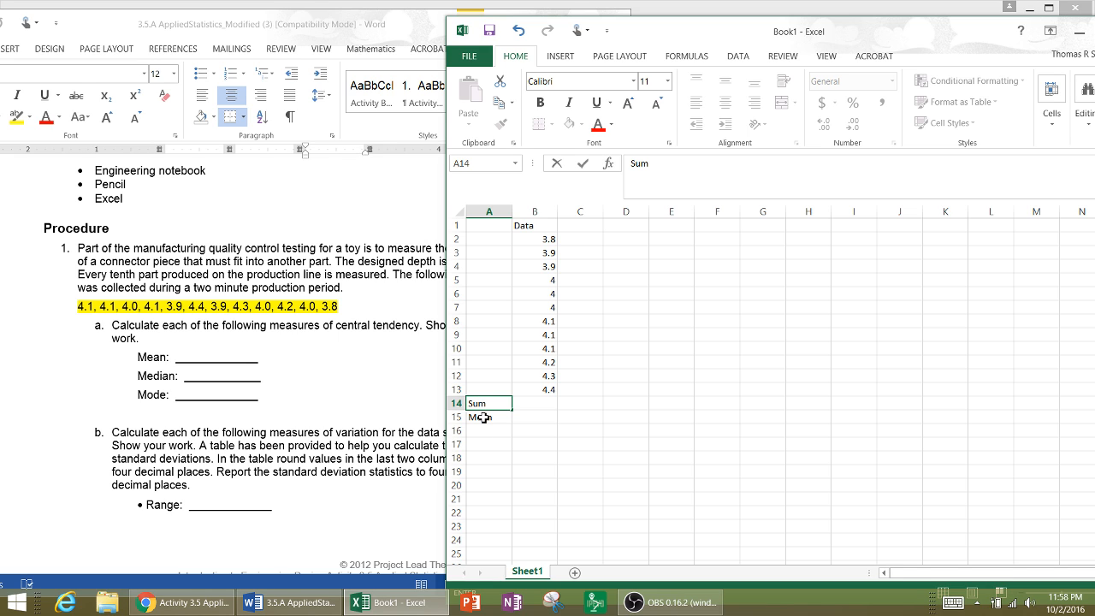
{"action": "left_click", "coordinate": [534, 404]}
{"action": "type", "text": "="}
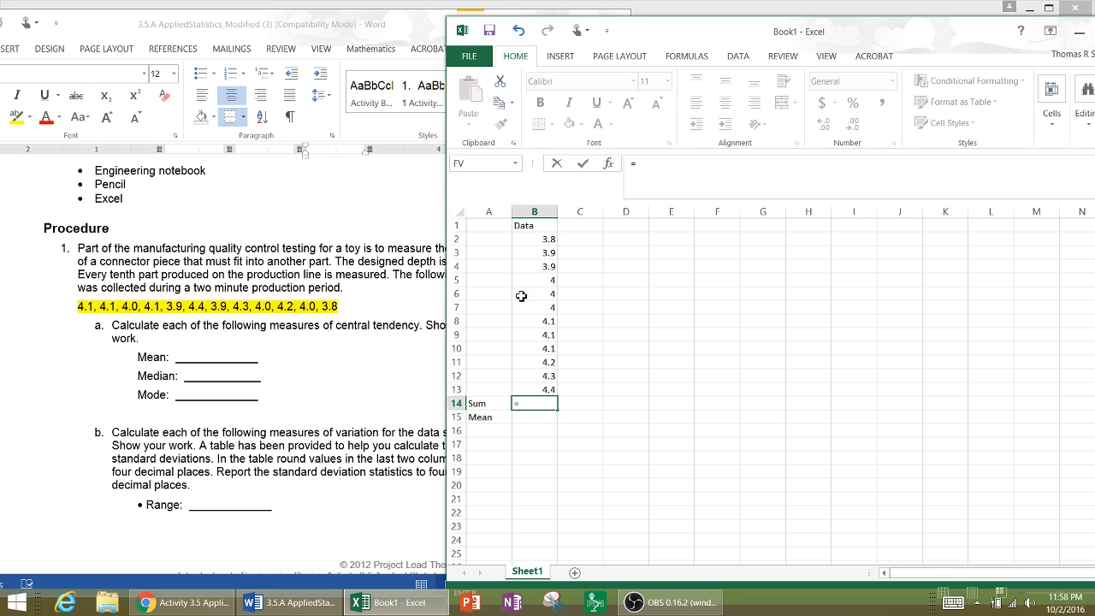
{"action": "left_click", "coordinate": [534, 239]}
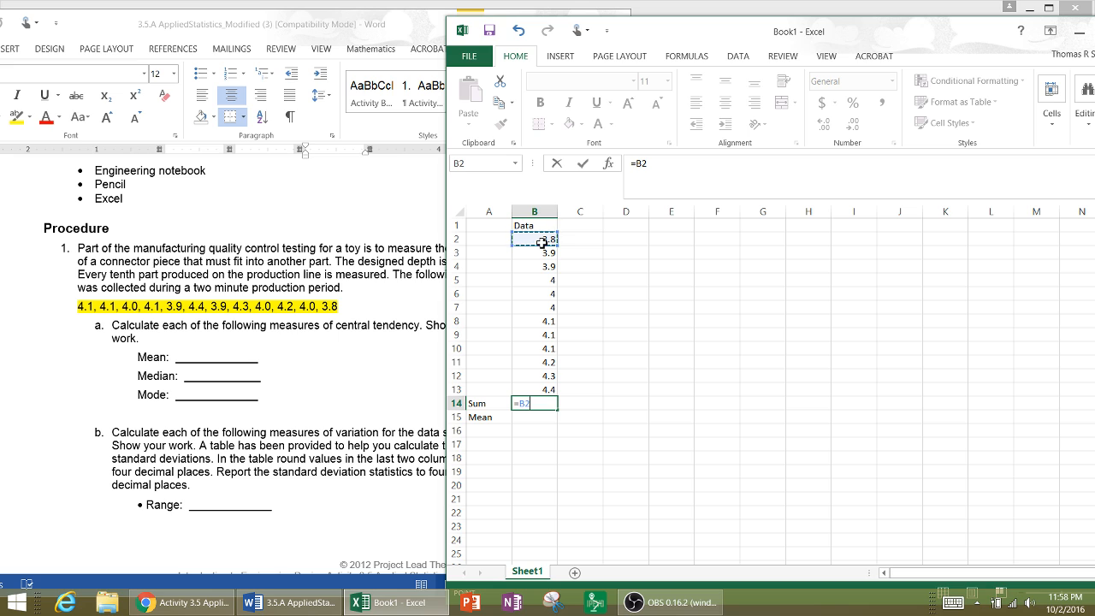
{"action": "type", "text": "+"}
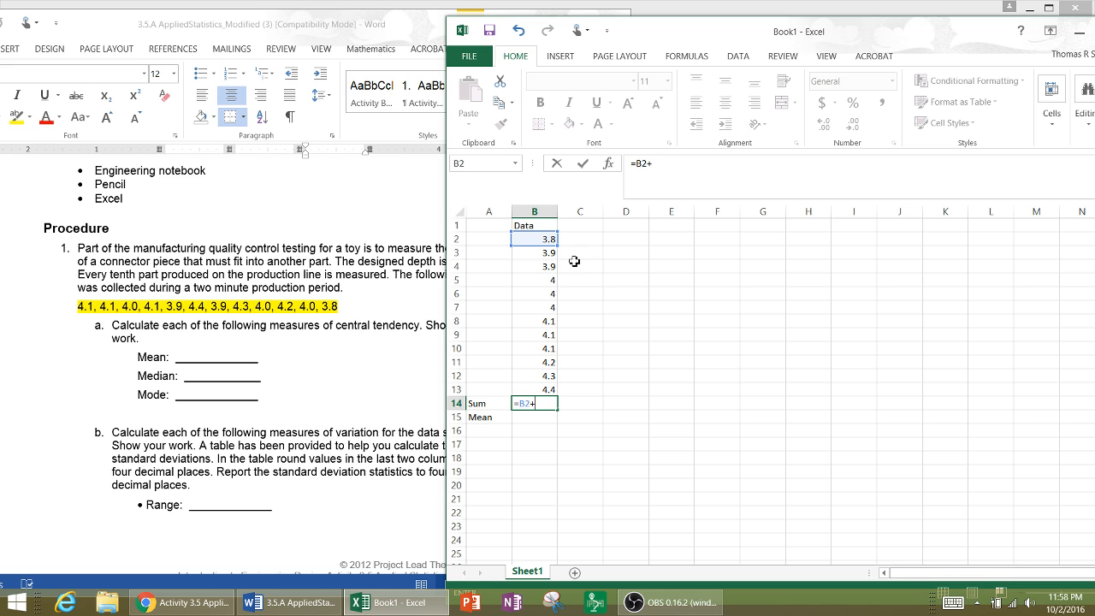
{"action": "left_click", "coordinate": [534, 253]}
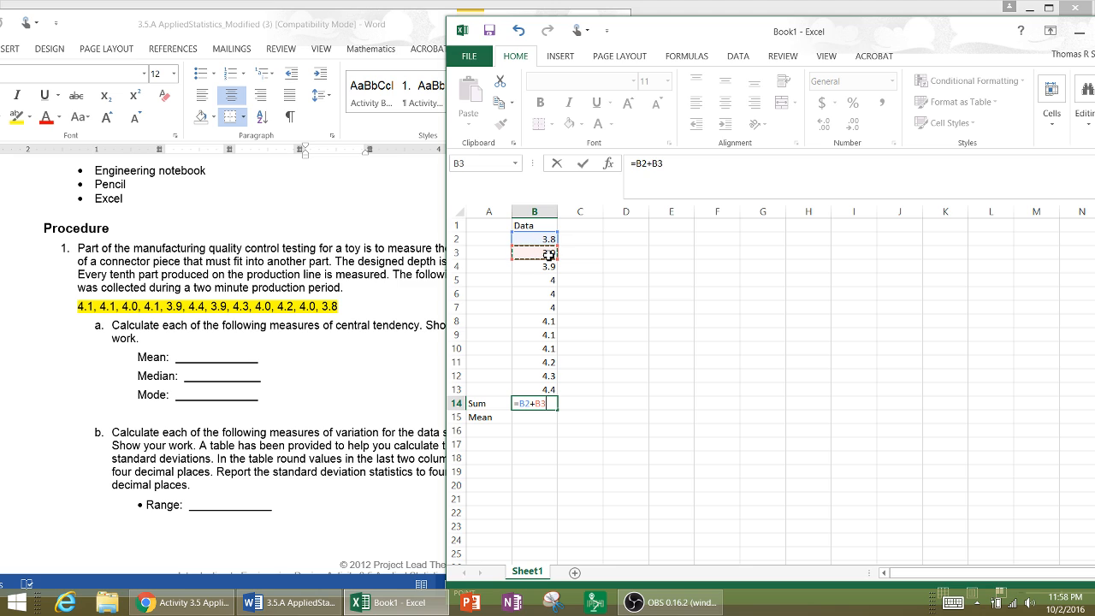
{"action": "left_click", "coordinate": [534, 253]}
{"action": "type", "text": "+B4+"}
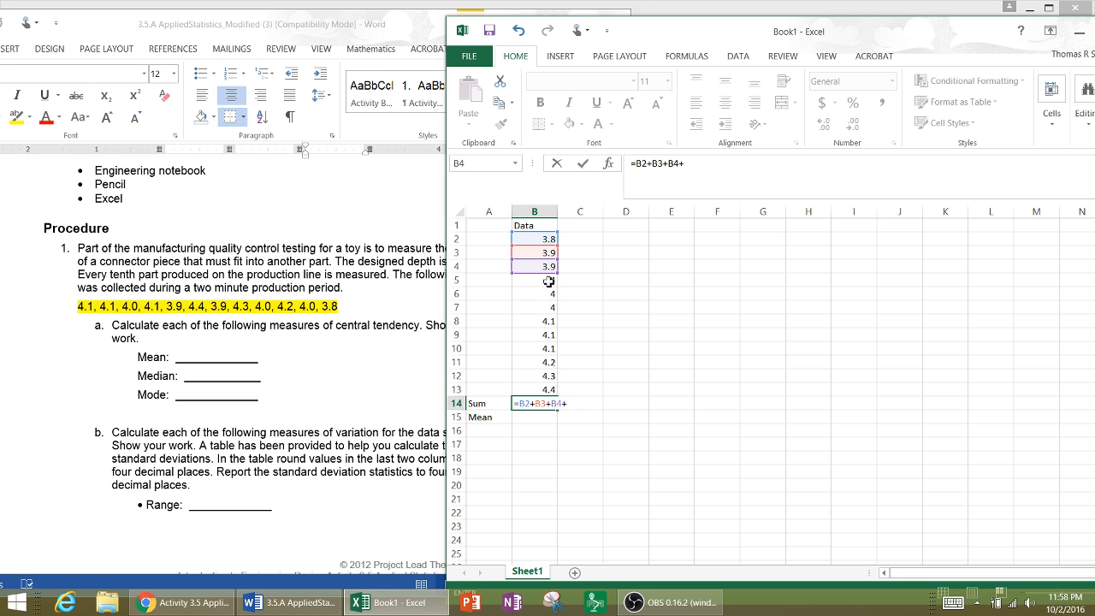
{"action": "left_click", "coordinate": [534, 281]}
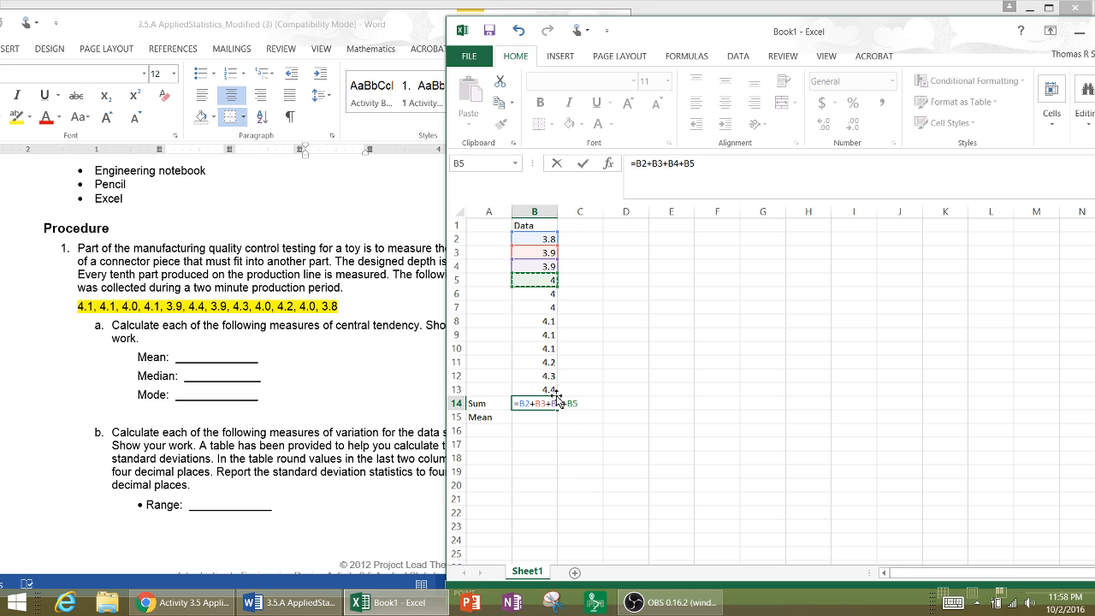
{"action": "mouse_move", "coordinate": [529, 378]}
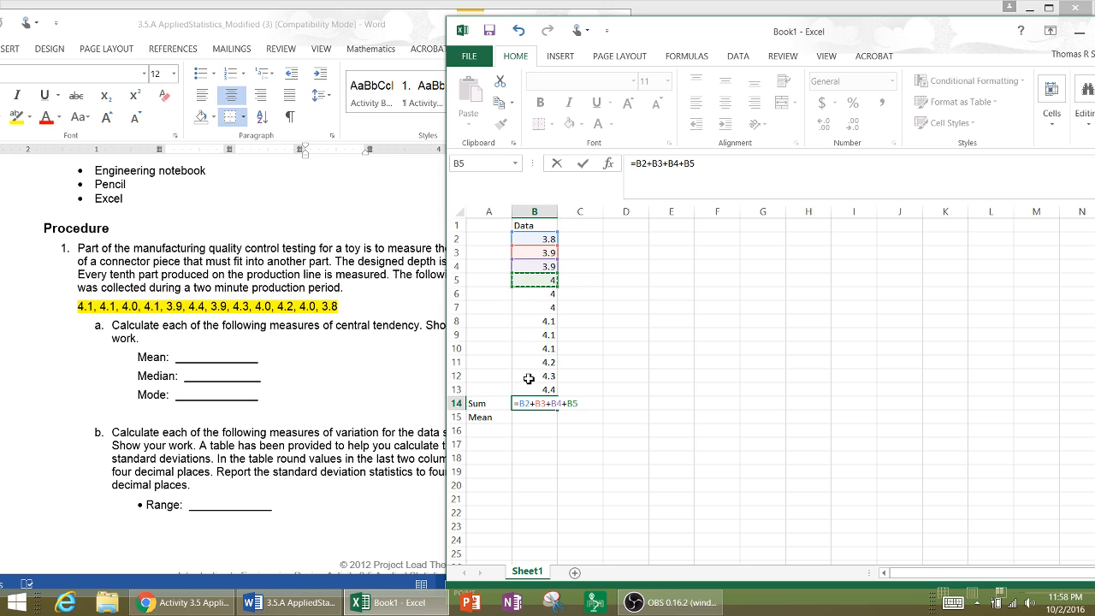
{"action": "mouse_move", "coordinate": [544, 298]}
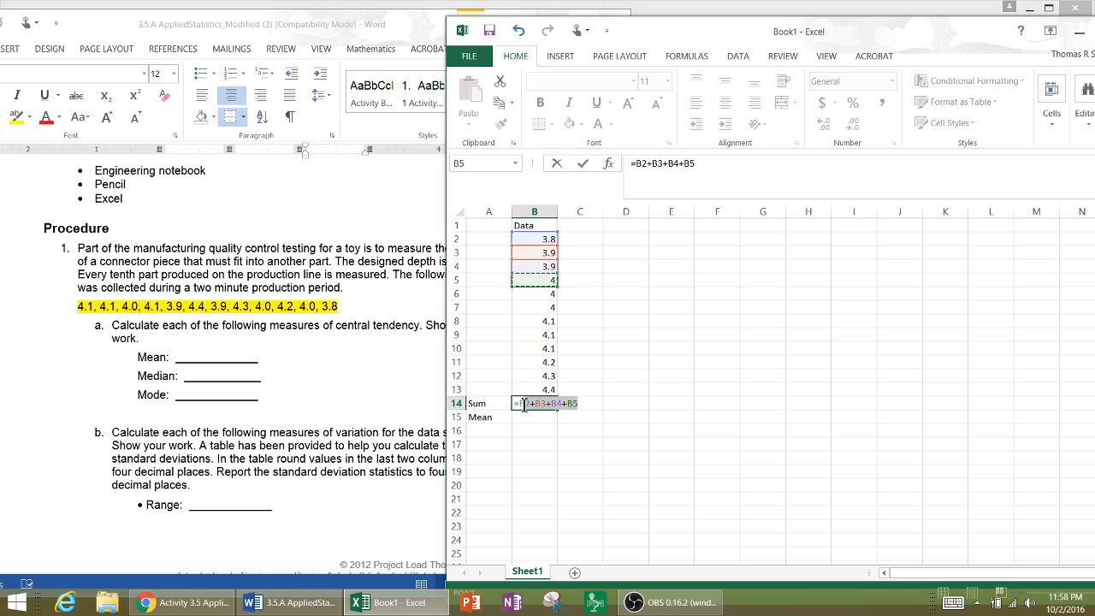
{"action": "key", "text": "Return"}
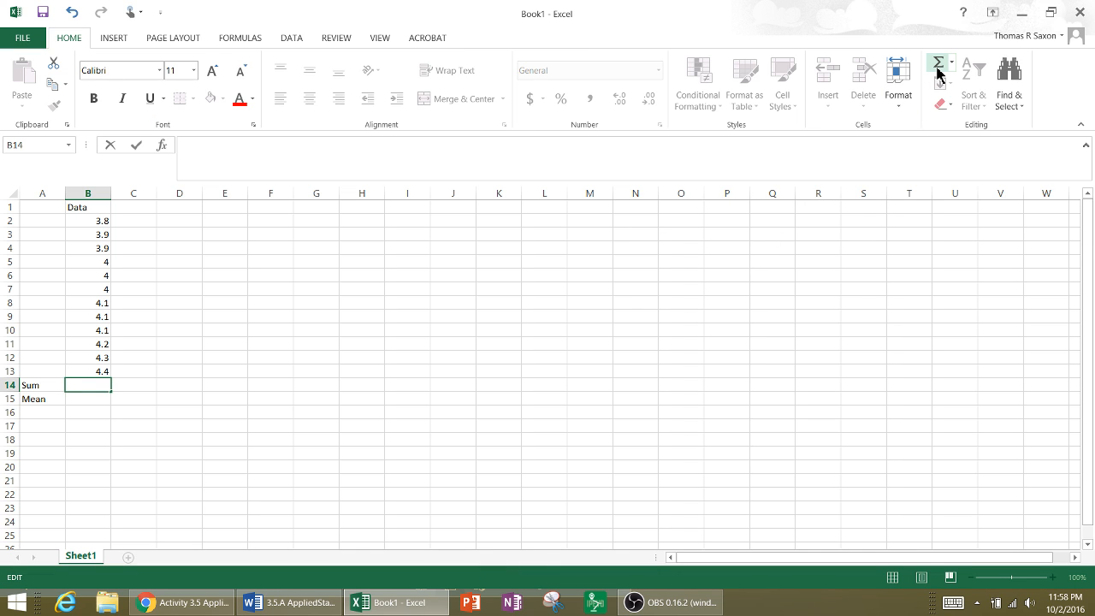
{"action": "mouse_move", "coordinate": [938, 62]}
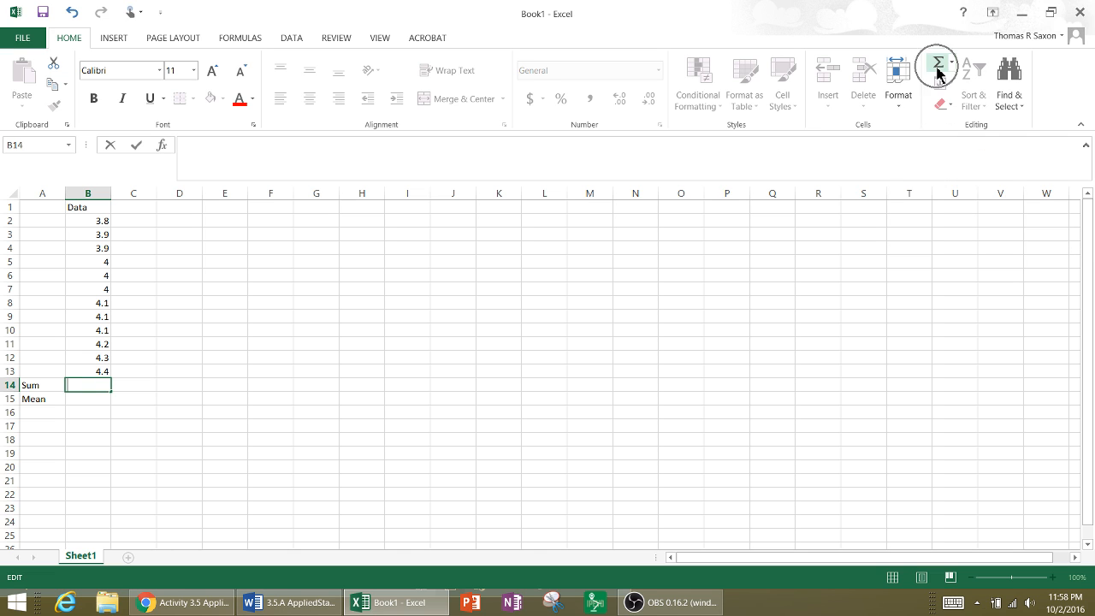
Step: Insert an AutoSum =SUM(B2:B13) in B14, giving 48.8
{"action": "left_click", "coordinate": [407, 383]}
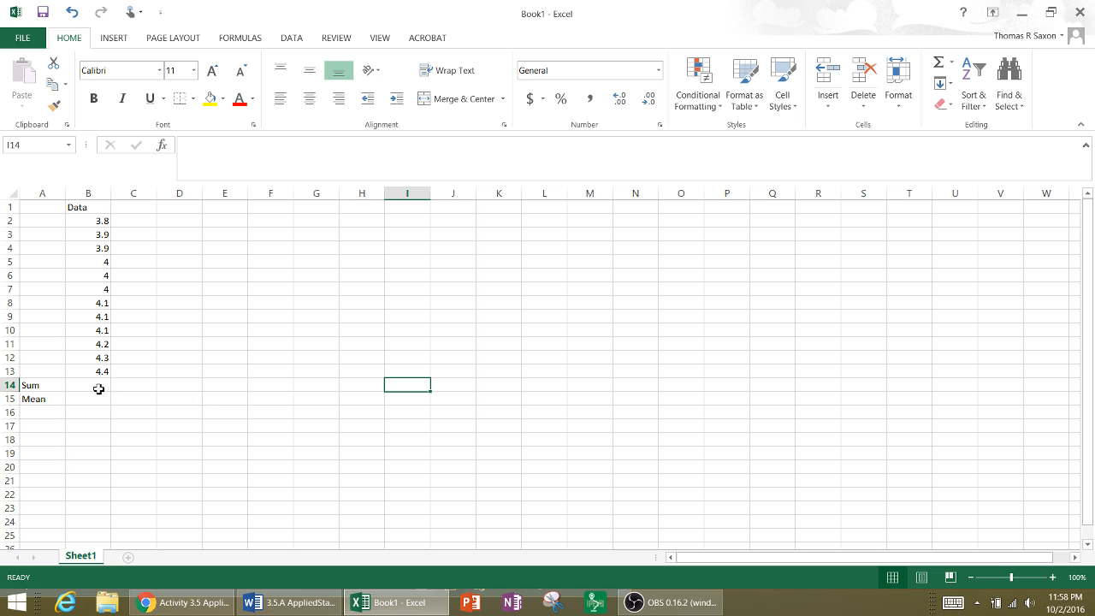
{"action": "left_click", "coordinate": [89, 386]}
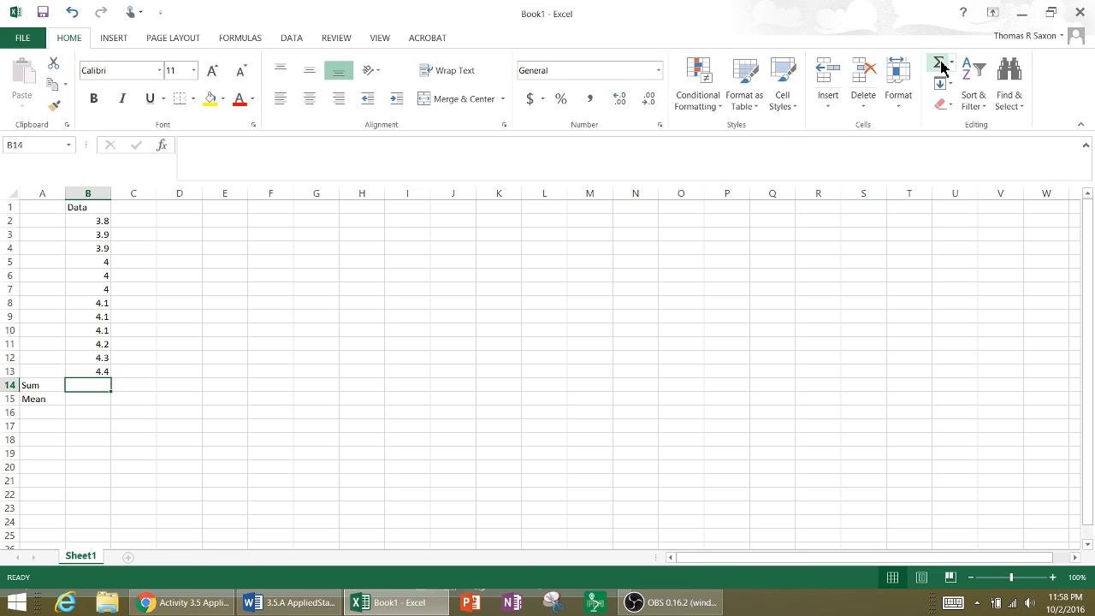
{"action": "left_click", "coordinate": [939, 62]}
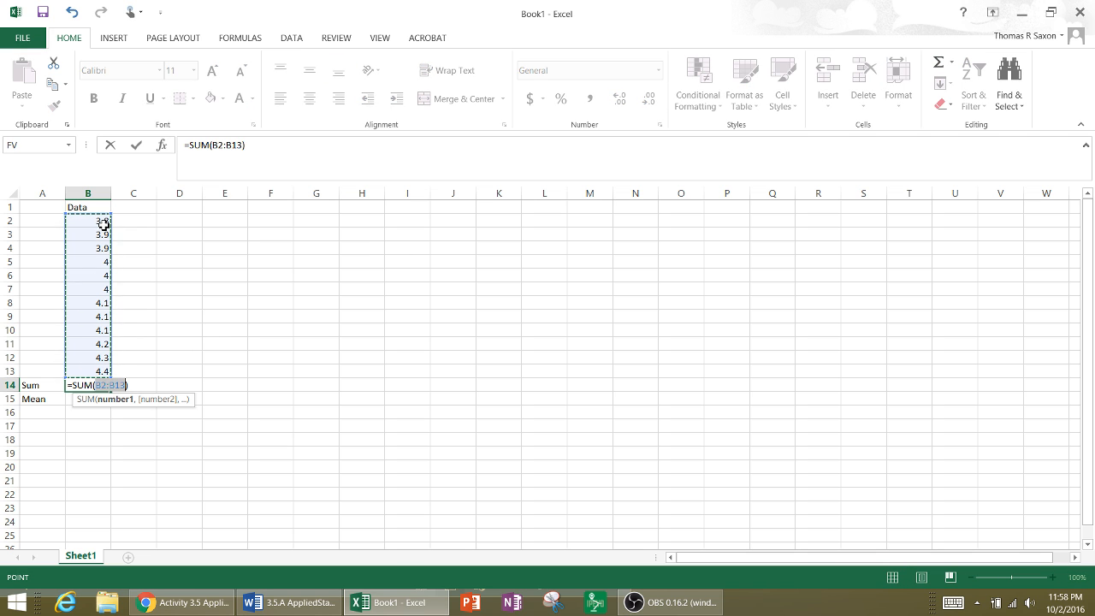
{"action": "key", "text": "Return"}
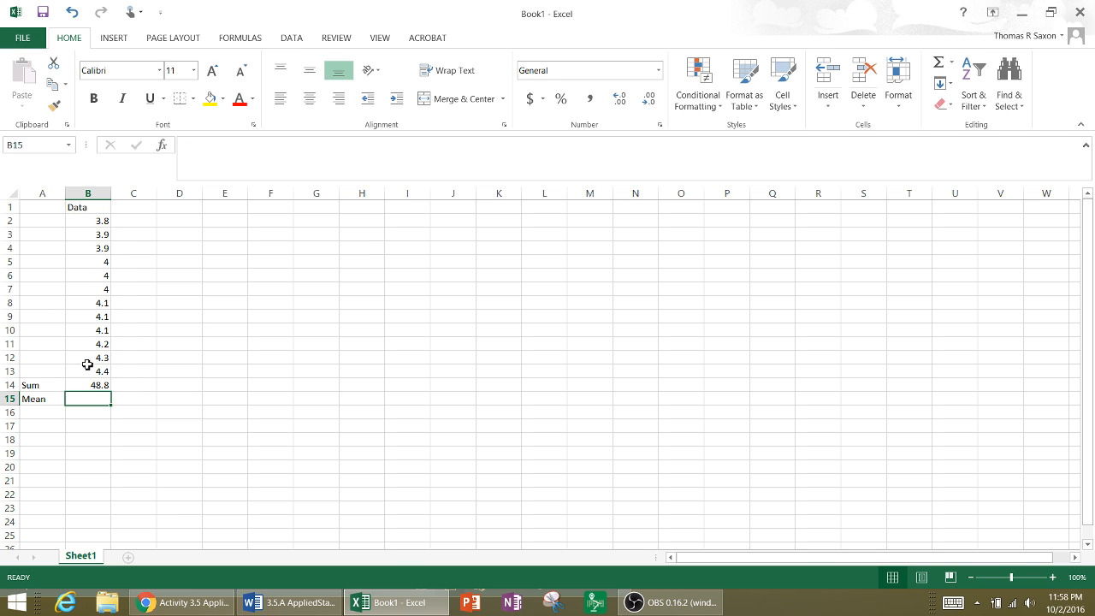
{"action": "left_click", "coordinate": [89, 386]}
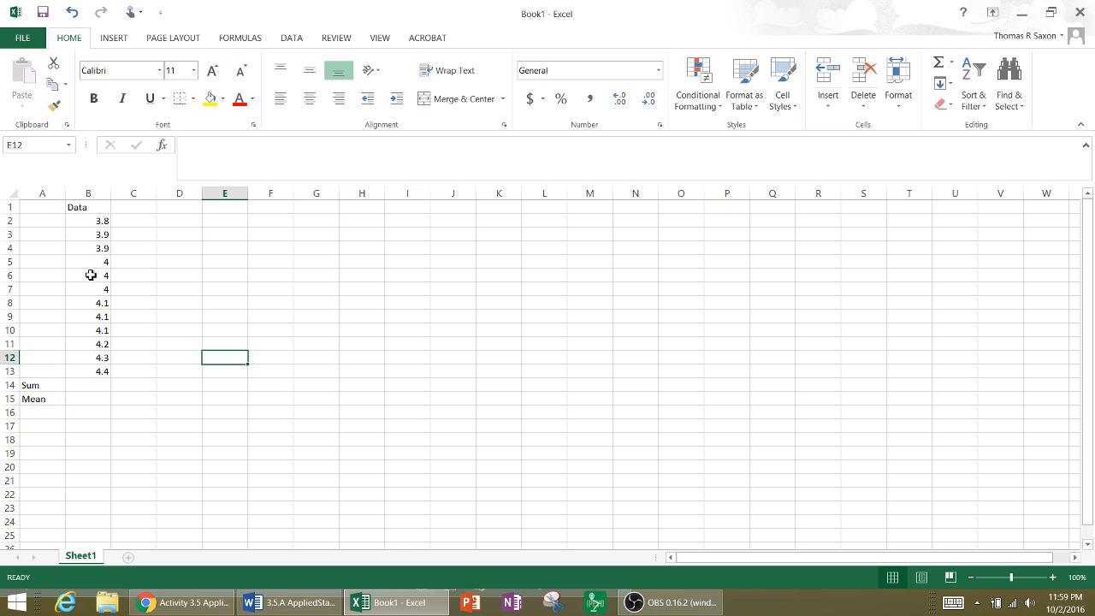
Step: Review the data column and its total, then move to the Mean cell B15
{"action": "left_click_drag", "start_coordinate": [89, 221], "coordinate": [89, 357]}
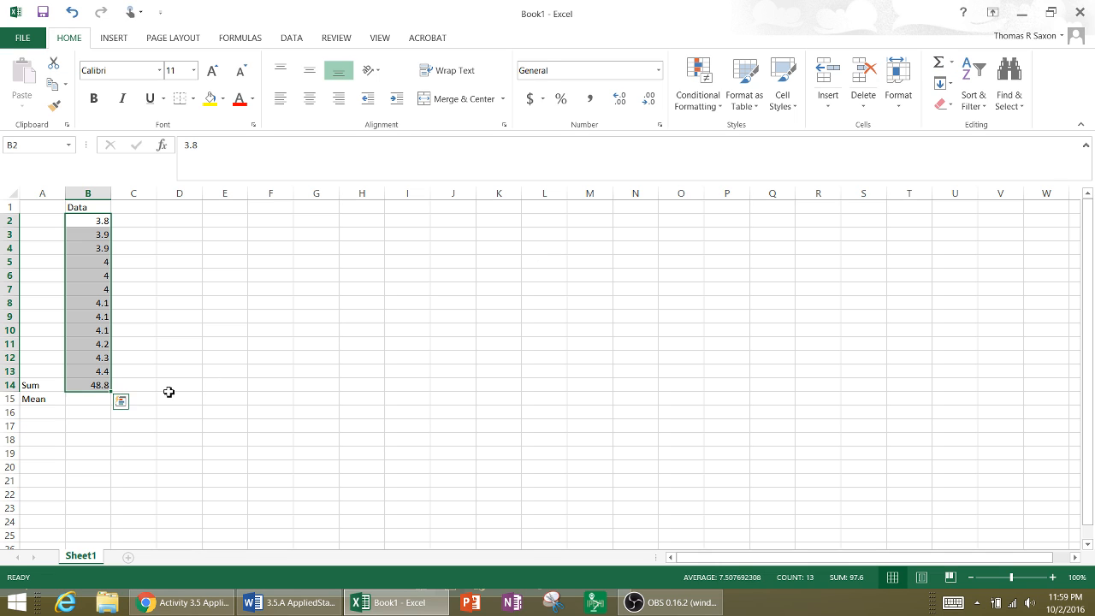
{"action": "left_click", "coordinate": [89, 383]}
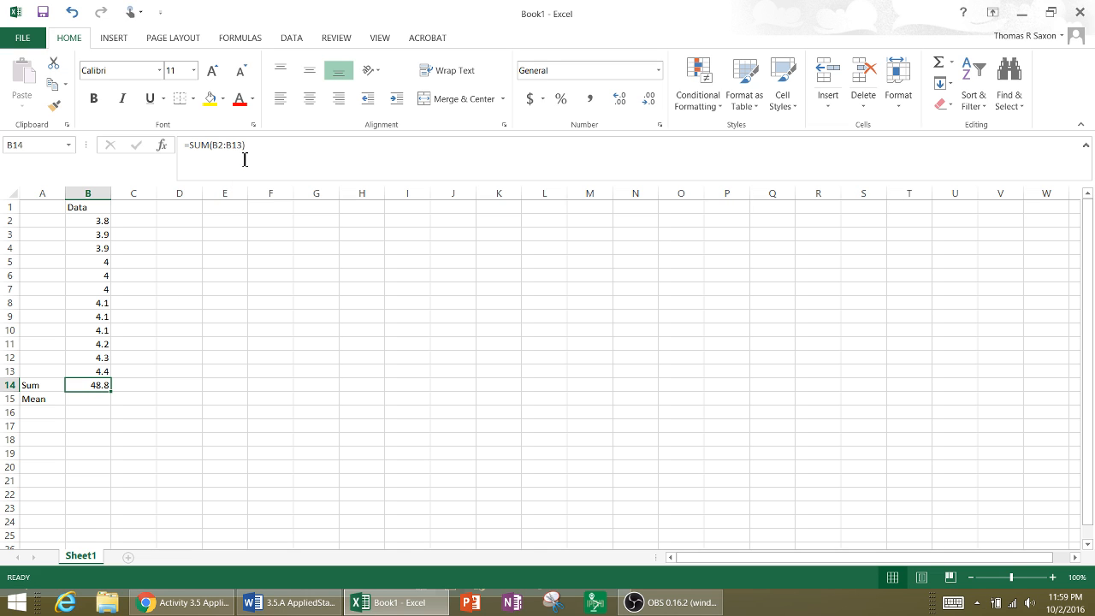
{"action": "mouse_move", "coordinate": [229, 152]}
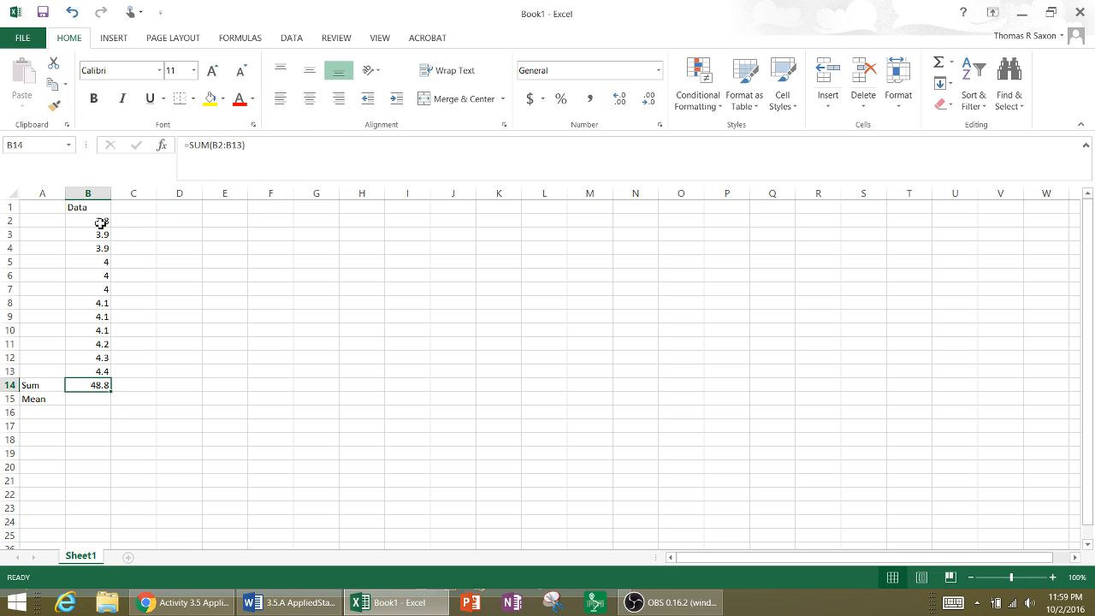
{"action": "left_click", "coordinate": [88, 248]}
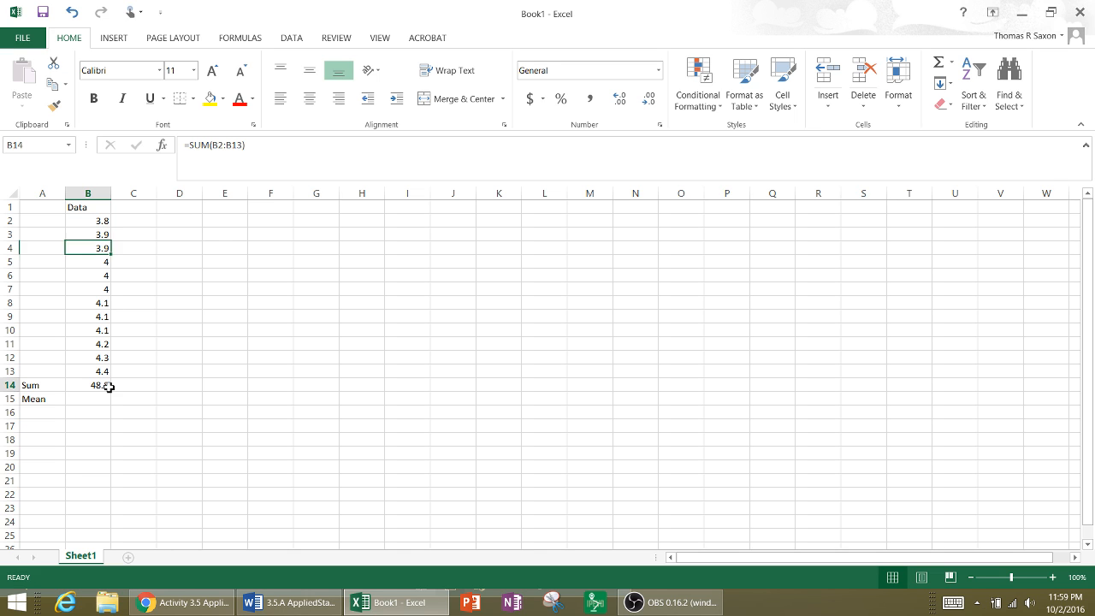
{"action": "left_click", "coordinate": [87, 383]}
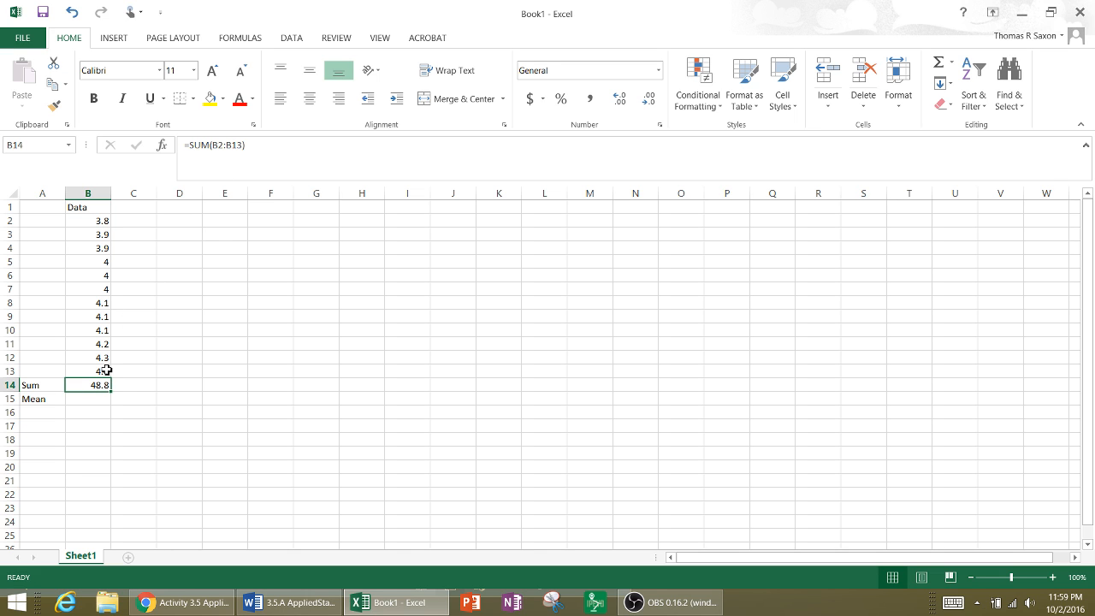
{"action": "left_click", "coordinate": [87, 370]}
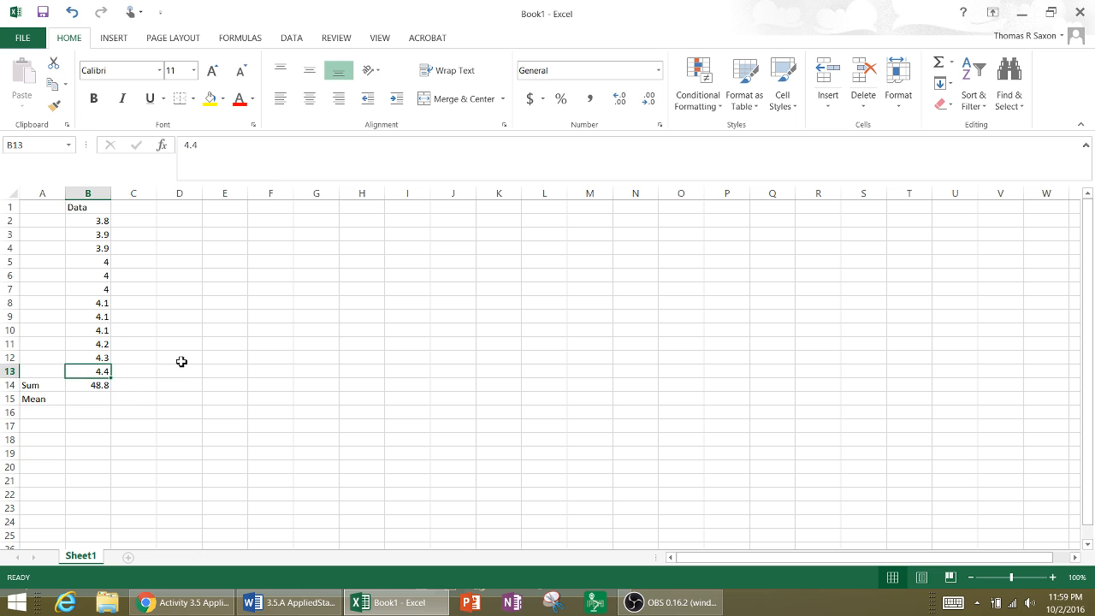
{"action": "left_click", "coordinate": [87, 399]}
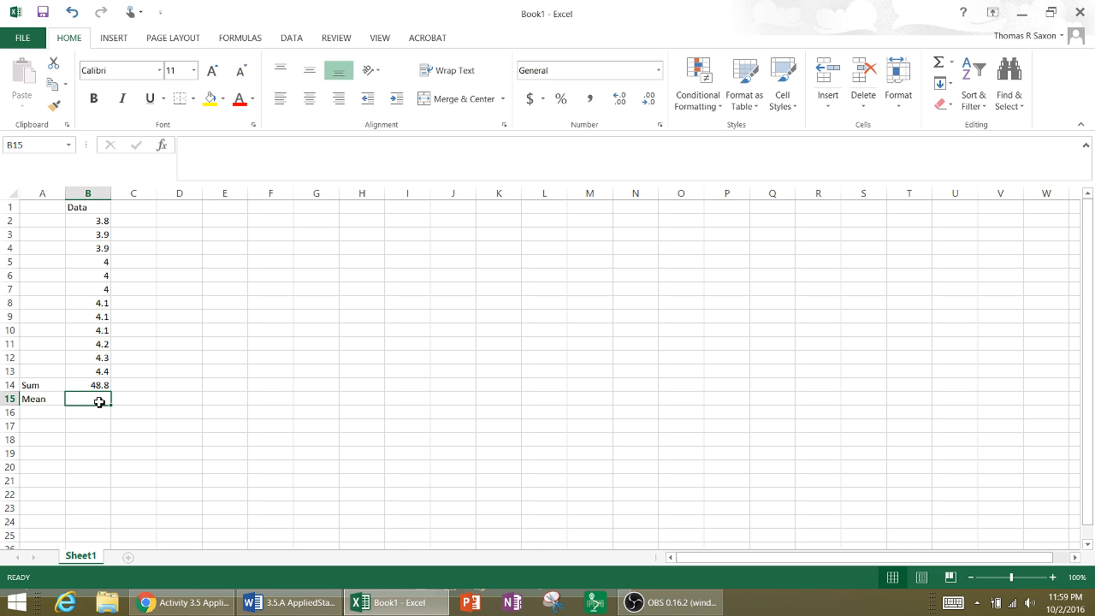
Step: Compute the mean in B15 as =B14/12, showing 4.066667
{"action": "type", "text": "="}
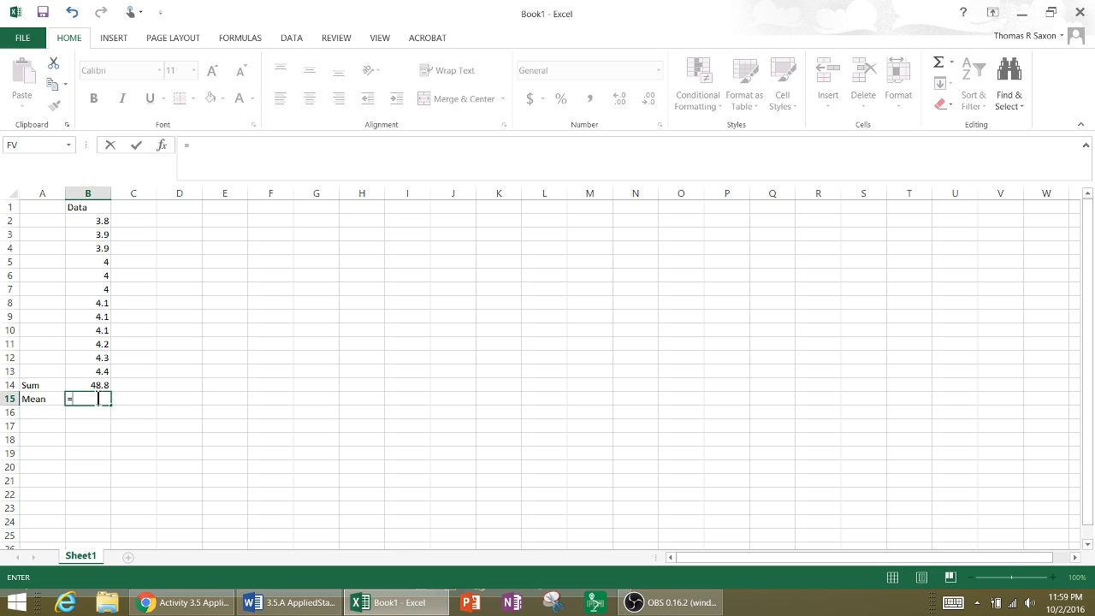
{"action": "left_click", "coordinate": [87, 385]}
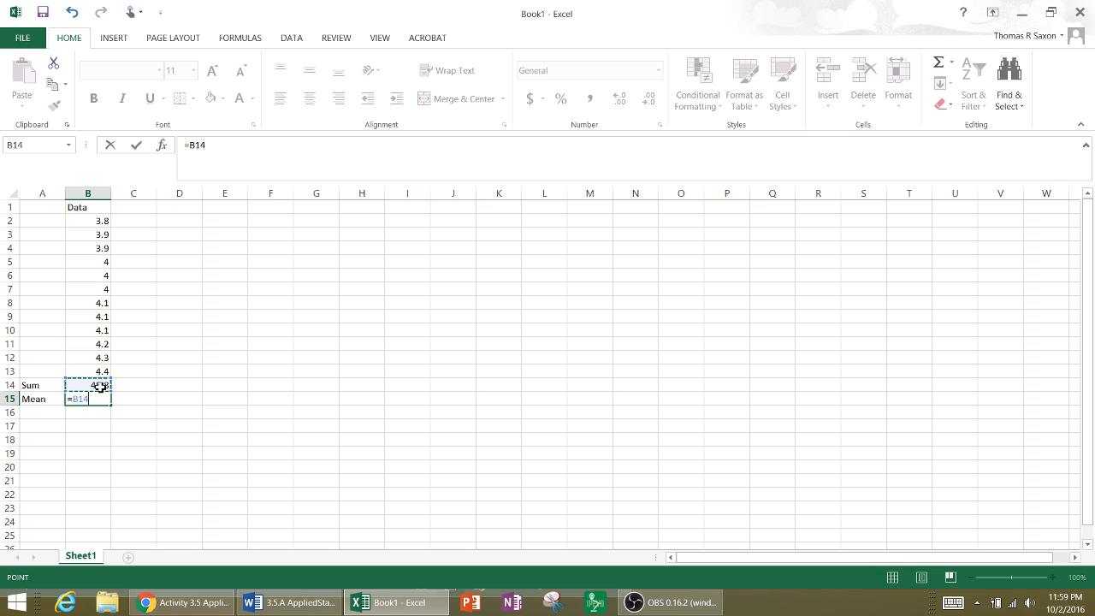
{"action": "type", "text": "/1"}
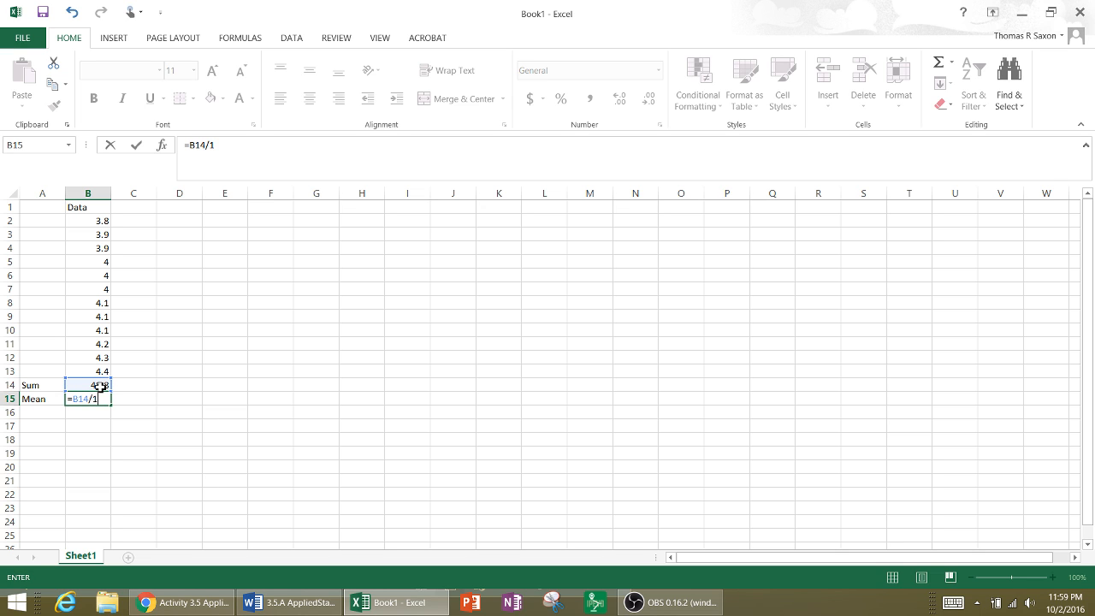
{"action": "key", "text": "Return"}
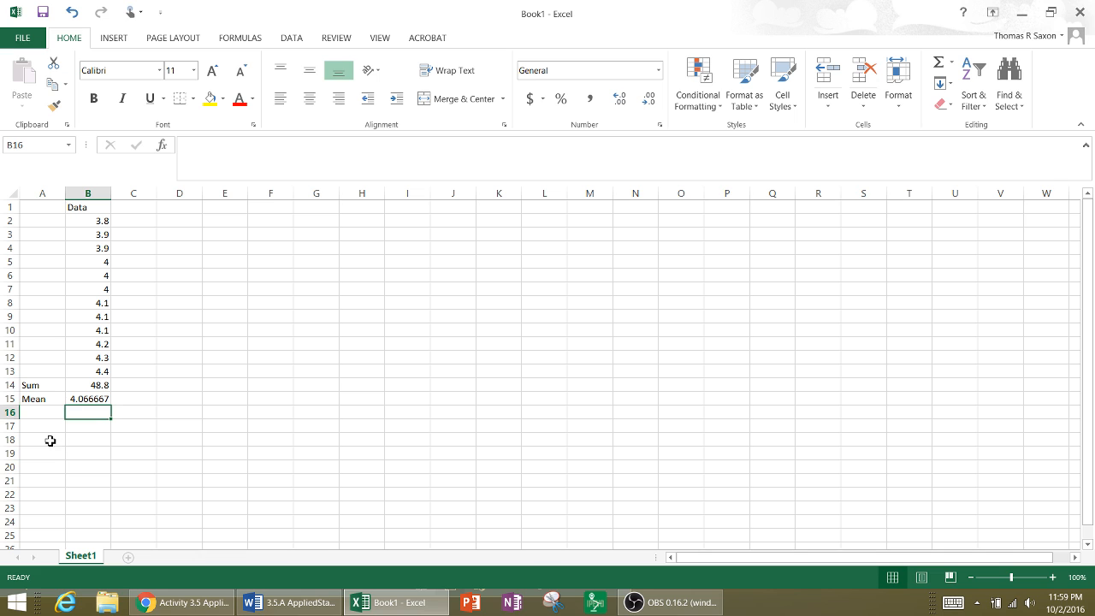
Step: Add the Median label in A16 below Mean
{"action": "left_click", "coordinate": [41, 410]}
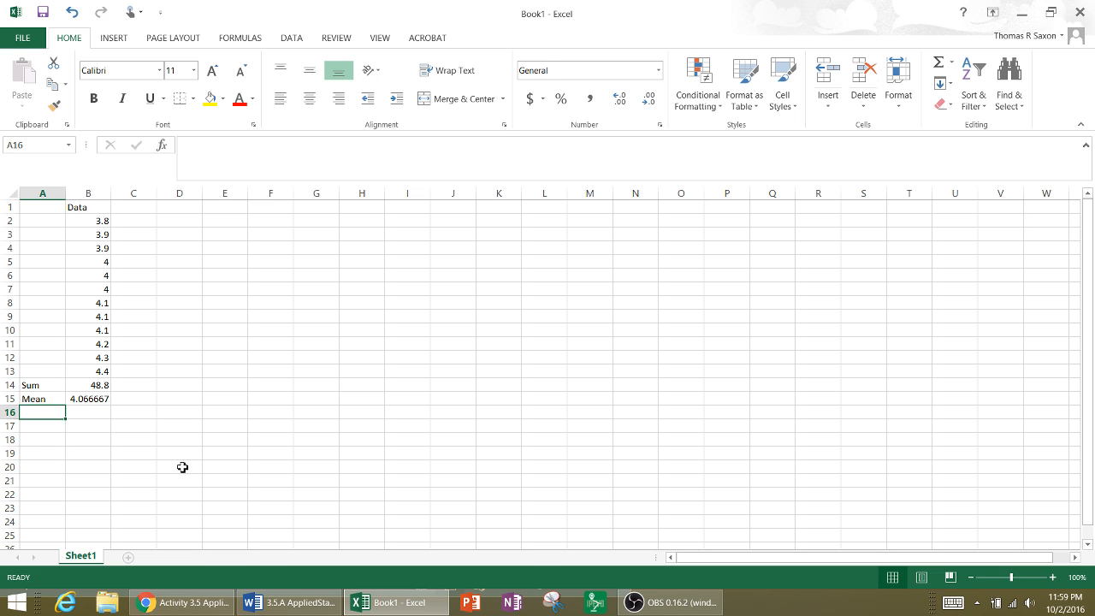
{"action": "mouse_move", "coordinate": [107, 421]}
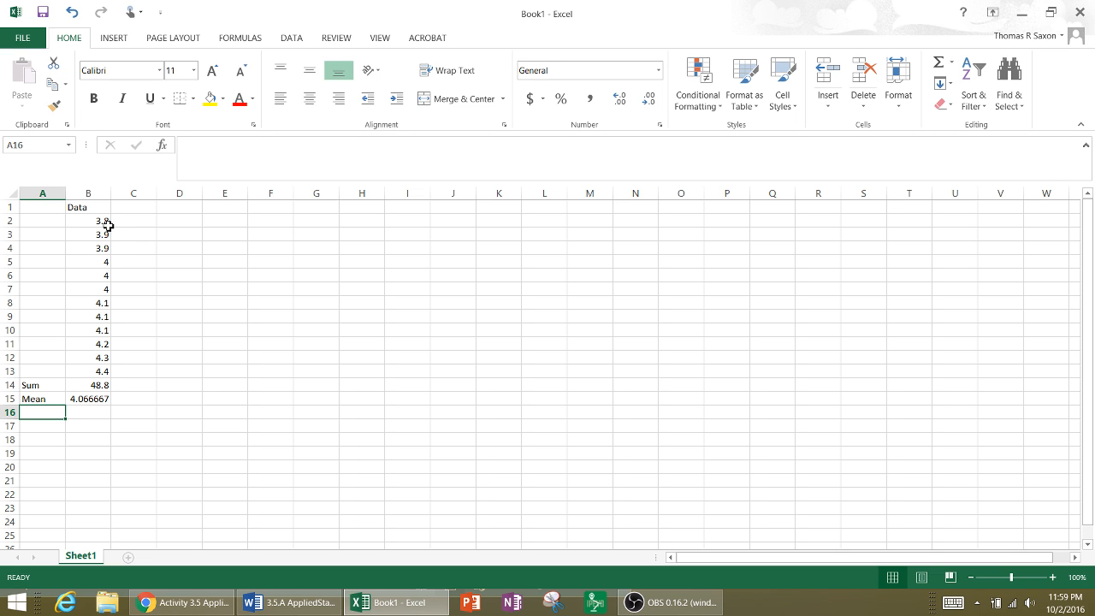
{"action": "mouse_move", "coordinate": [34, 433]}
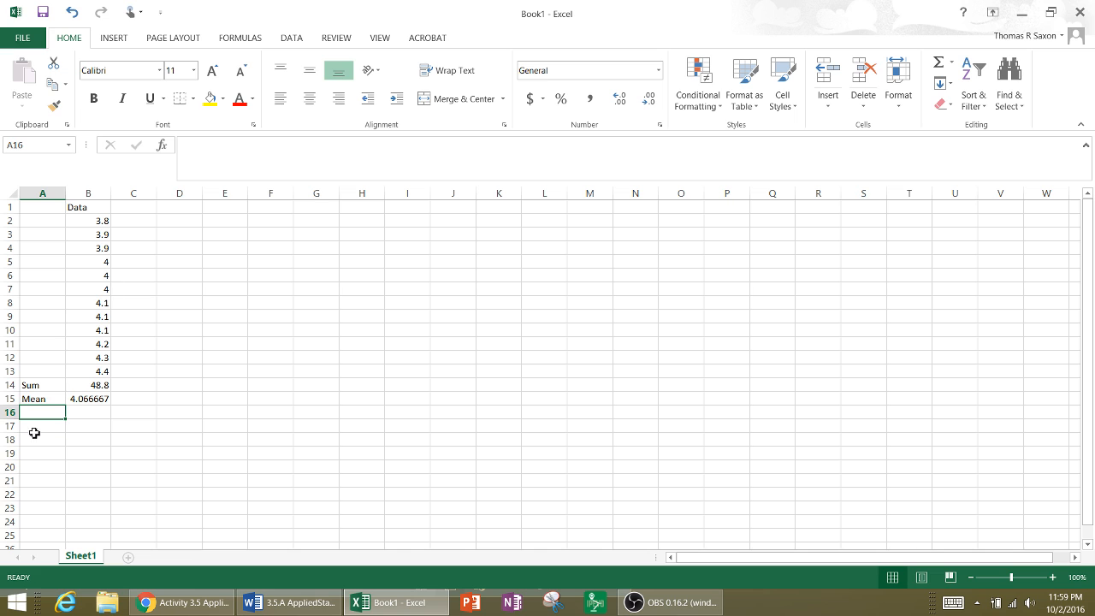
{"action": "type", "text": "Mean"}
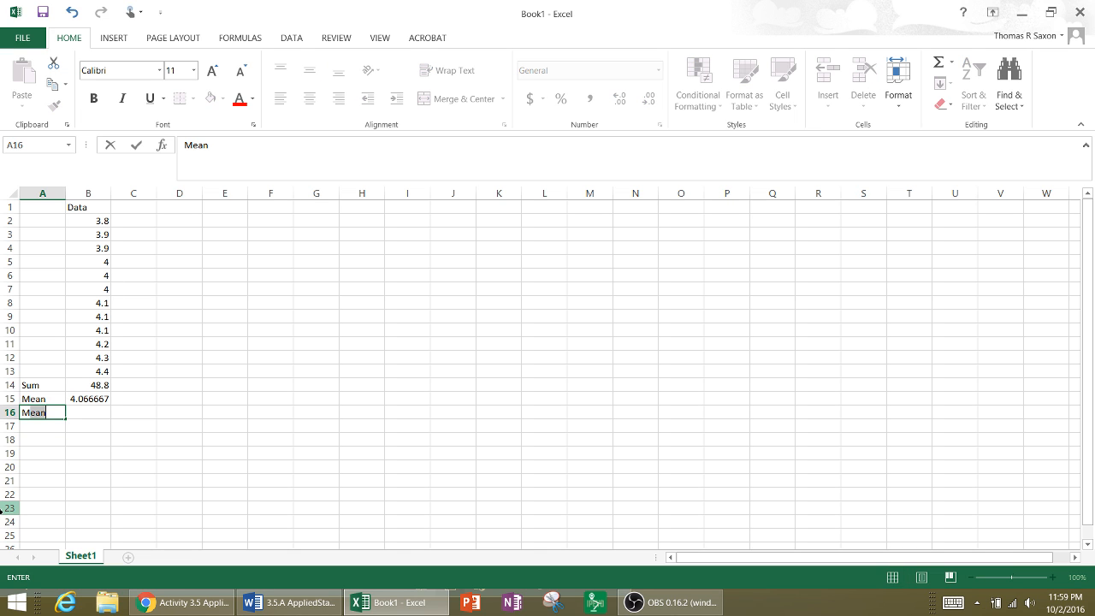
{"action": "type", "text": "Median"}
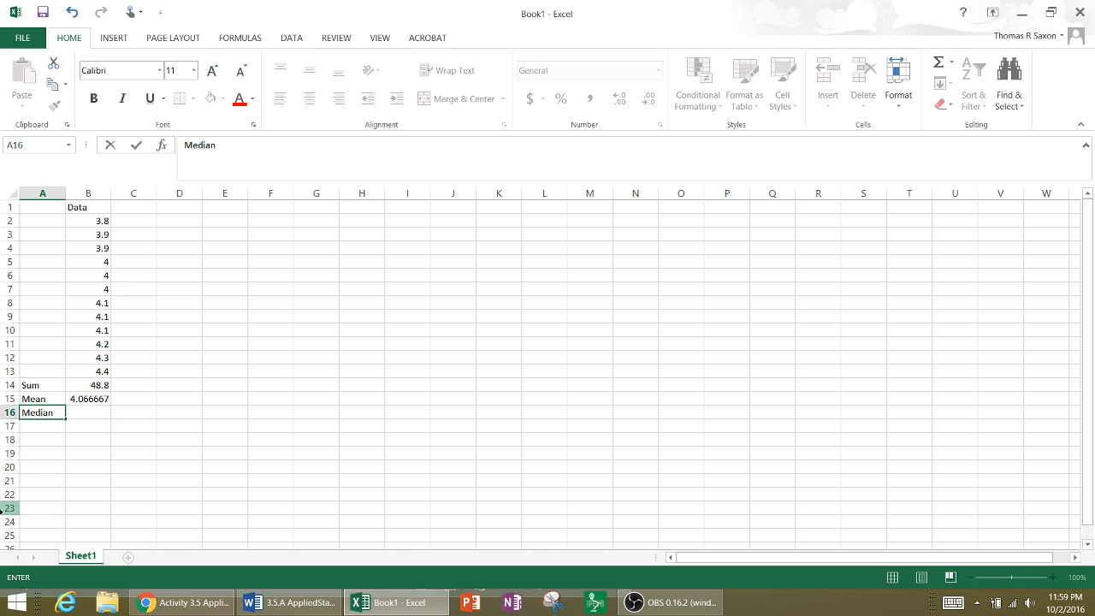
Step: Inspect the middle data values 4 and 4.1, then select the Median cell B16
{"action": "left_click", "coordinate": [88, 221]}
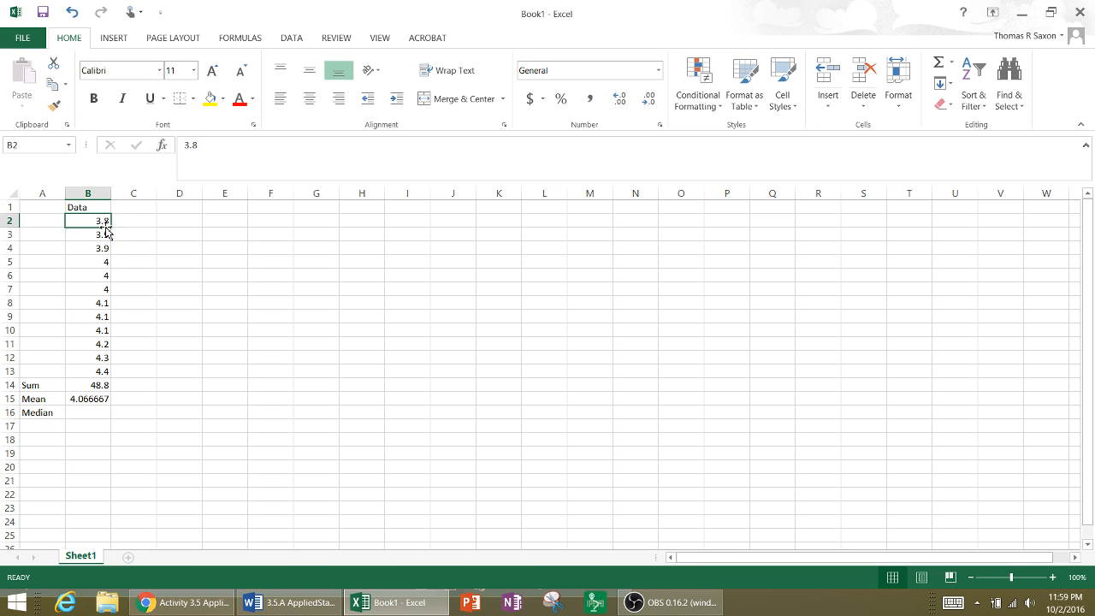
{"action": "left_click", "coordinate": [87, 262]}
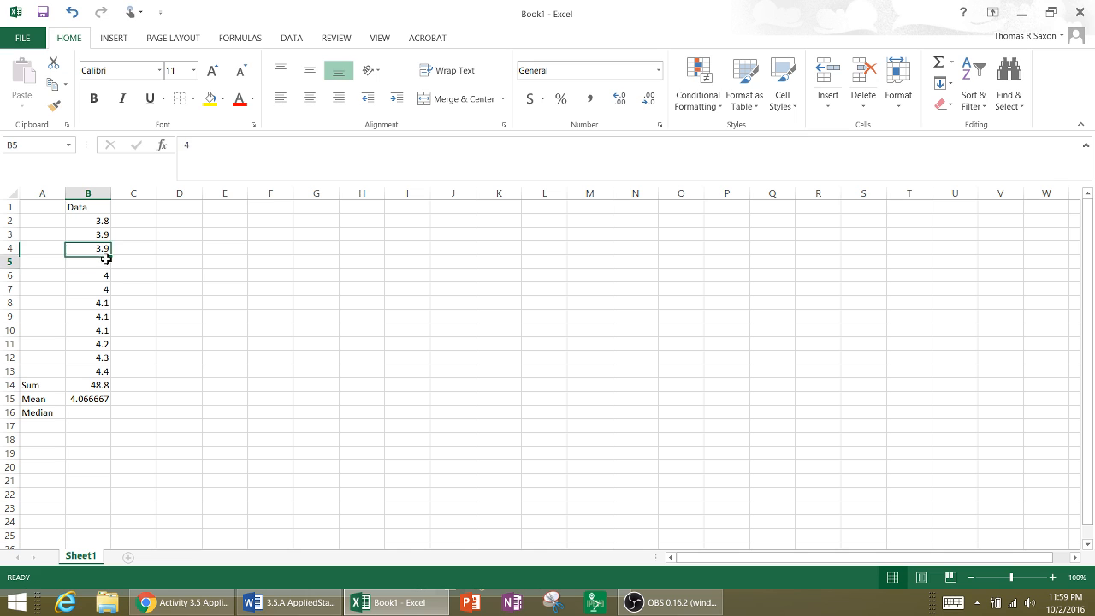
{"action": "left_click", "coordinate": [89, 290]}
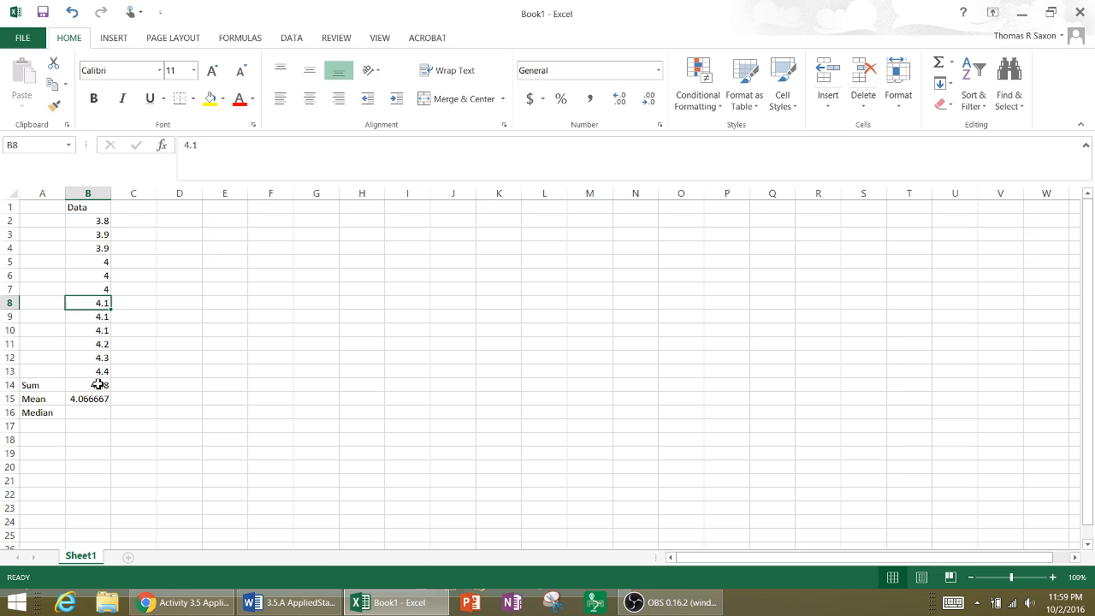
{"action": "mouse_move", "coordinate": [96, 289]}
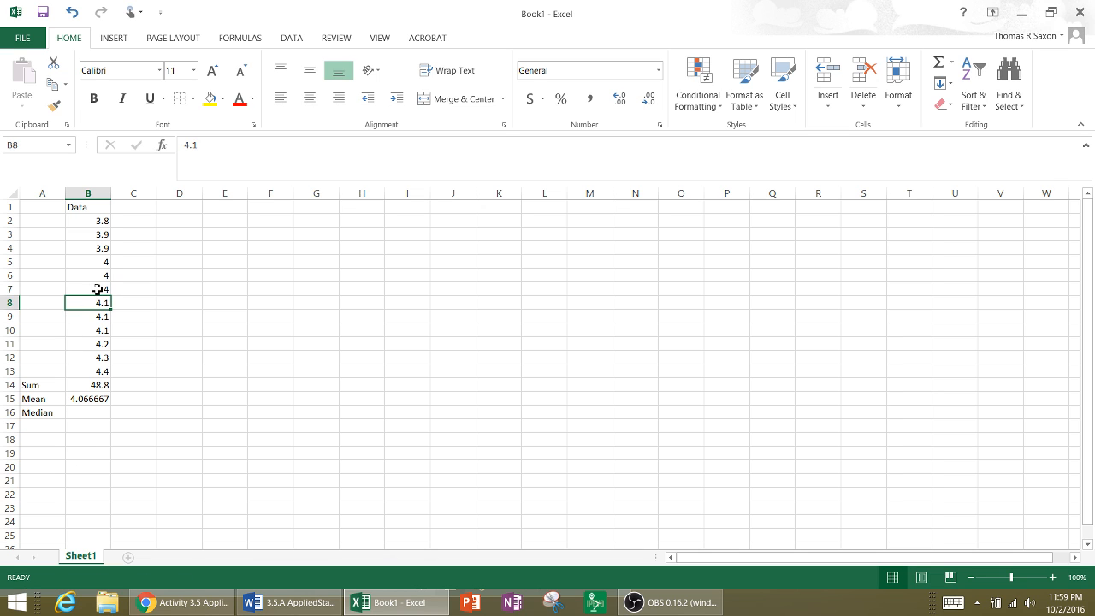
{"action": "left_click", "coordinate": [89, 289]}
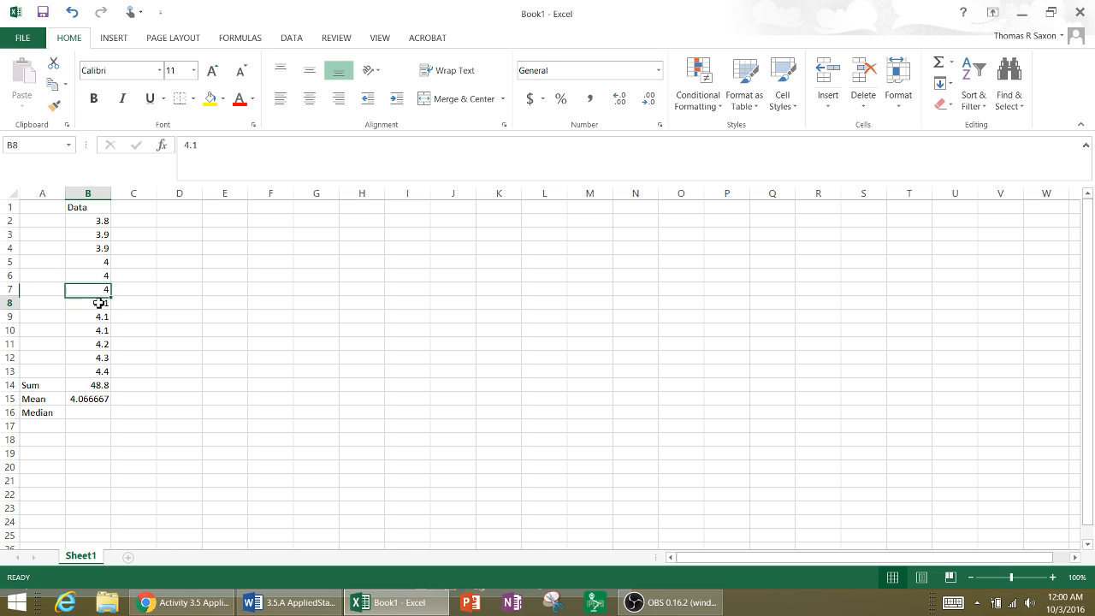
{"action": "left_click", "coordinate": [87, 412]}
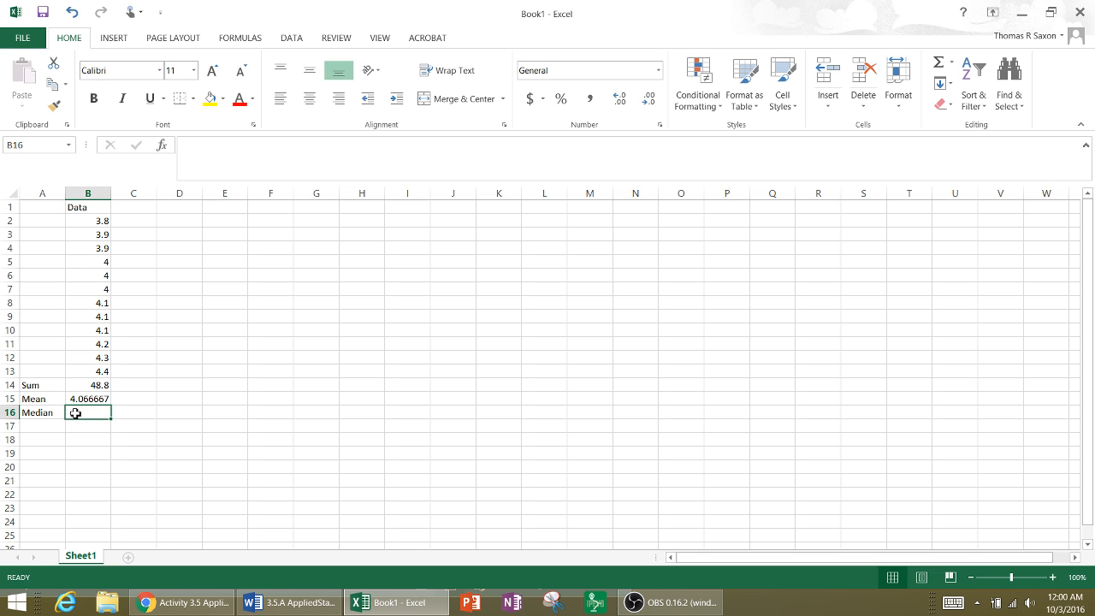
Step: Enter 4.05 in B16 as the median, the midpoint of the middle values 4 and 4.1
{"action": "type", "text": "4.05"}
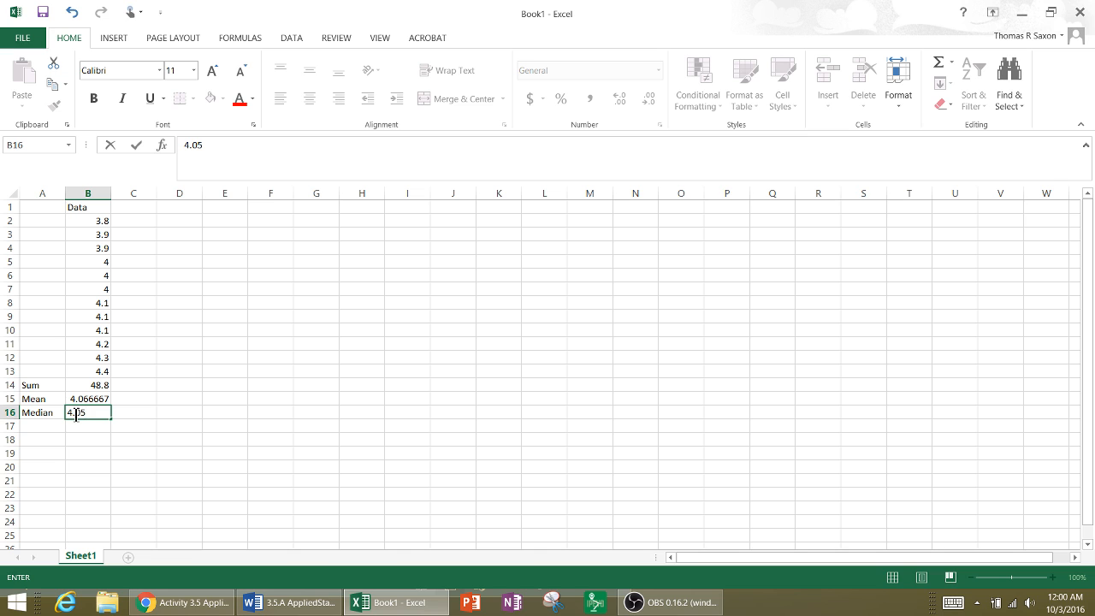
{"action": "key", "text": "Return"}
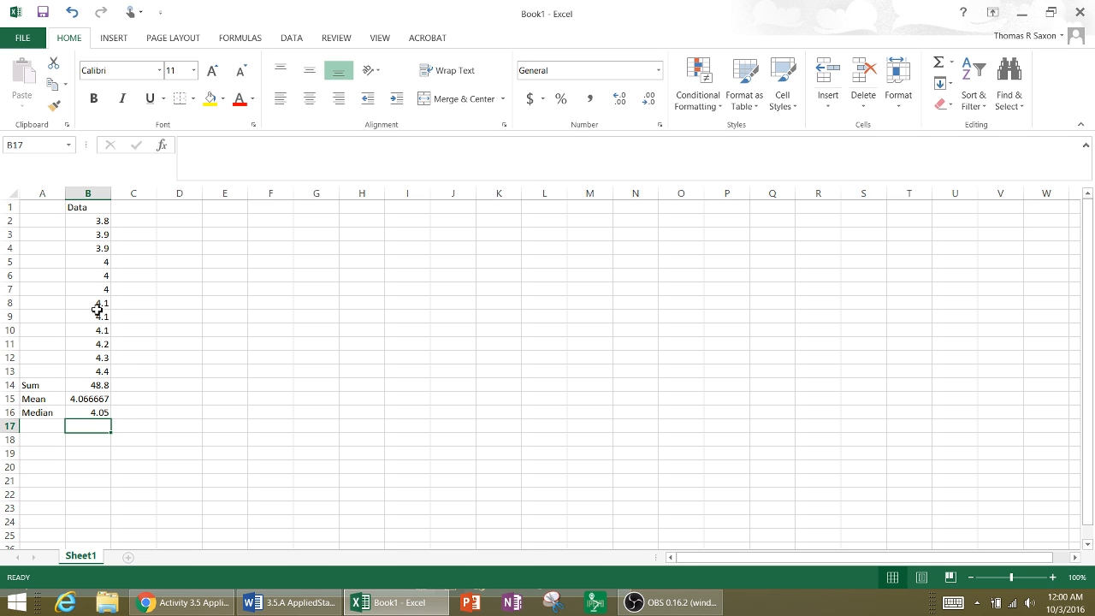
{"action": "left_click", "coordinate": [89, 302]}
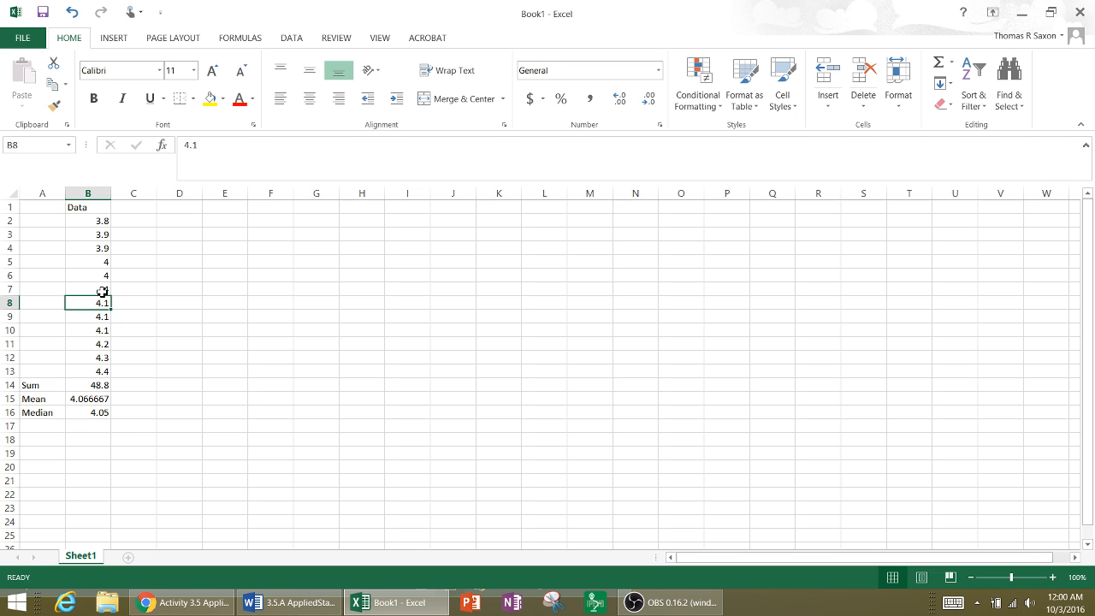
{"action": "left_click", "coordinate": [89, 287]}
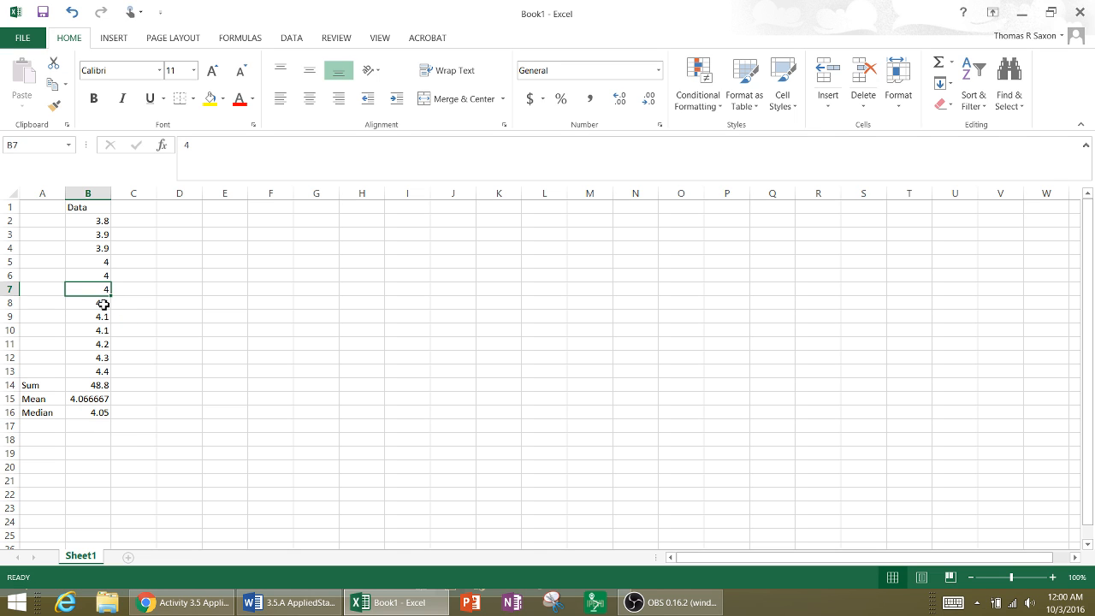
{"action": "left_click", "coordinate": [89, 303]}
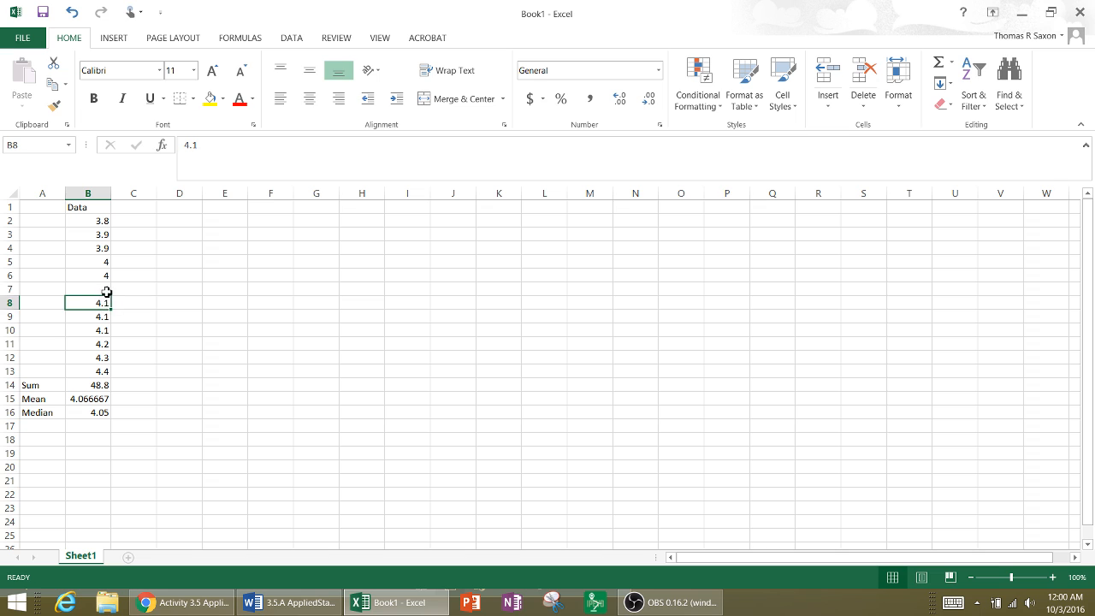
{"action": "left_click", "coordinate": [89, 287]}
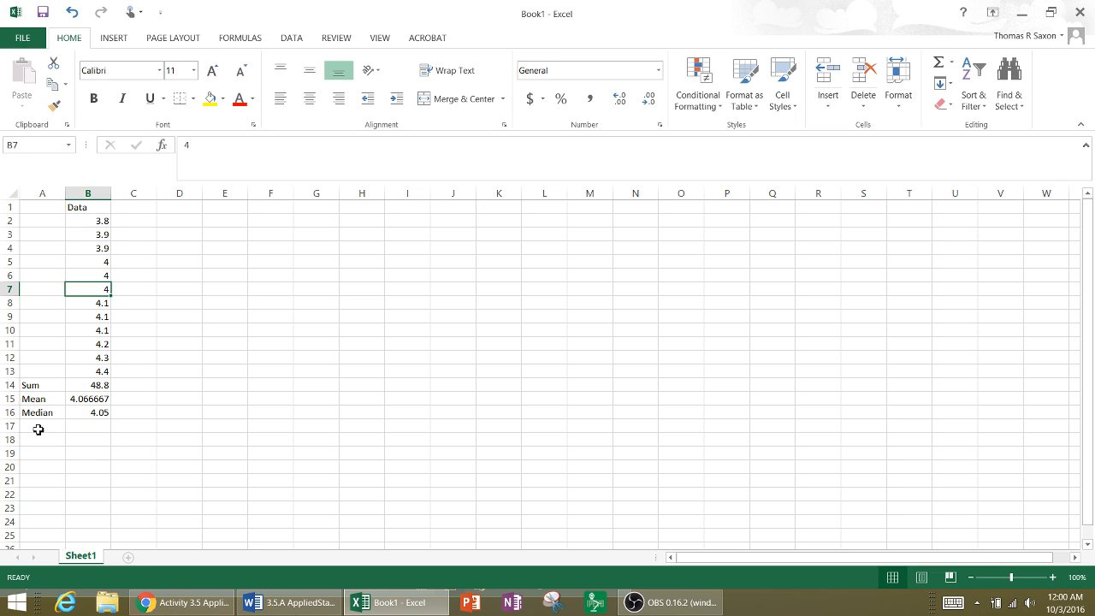
{"action": "left_click", "coordinate": [41, 424]}
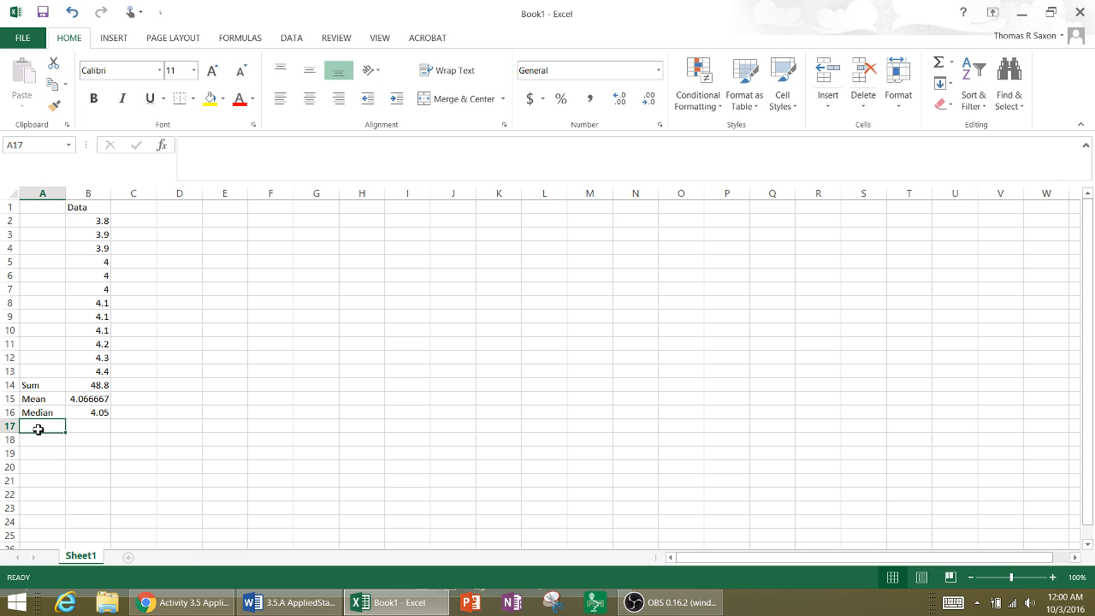
Step: Label A17 Mode and enter "4, 4.1 Bimodal" in B17
{"action": "type", "text": "Mod"}
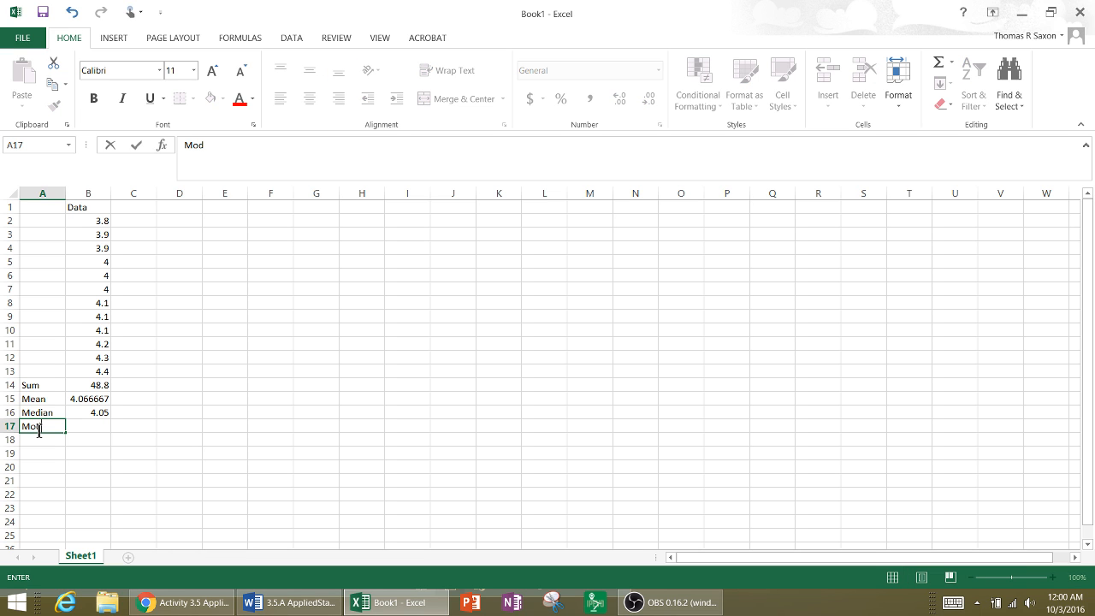
{"action": "type", "text": "e"}
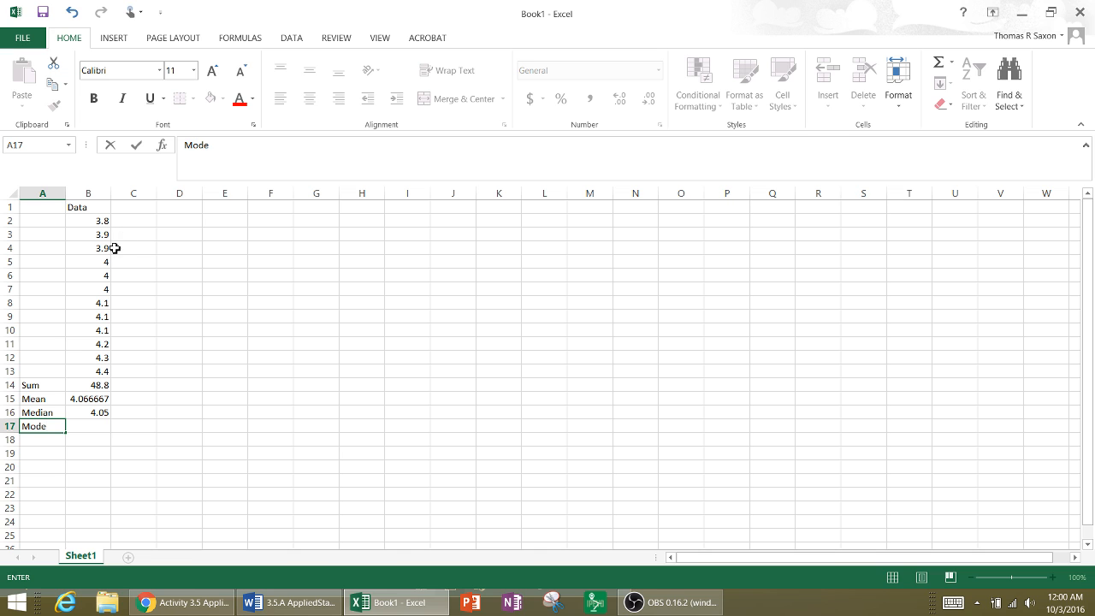
{"action": "mouse_move", "coordinate": [101, 305]}
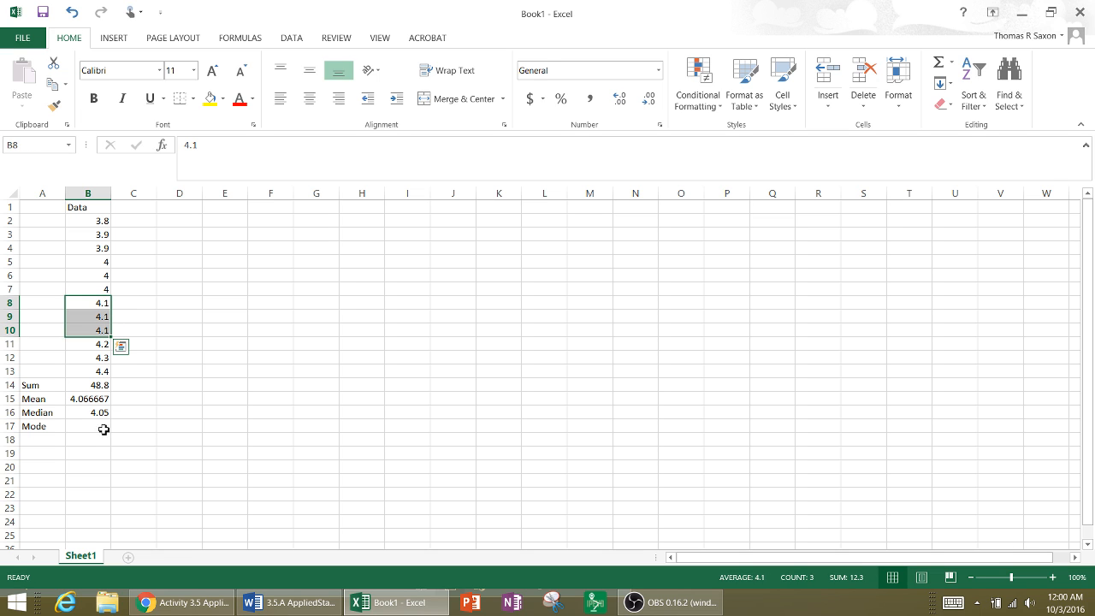
{"action": "left_click", "coordinate": [88, 426]}
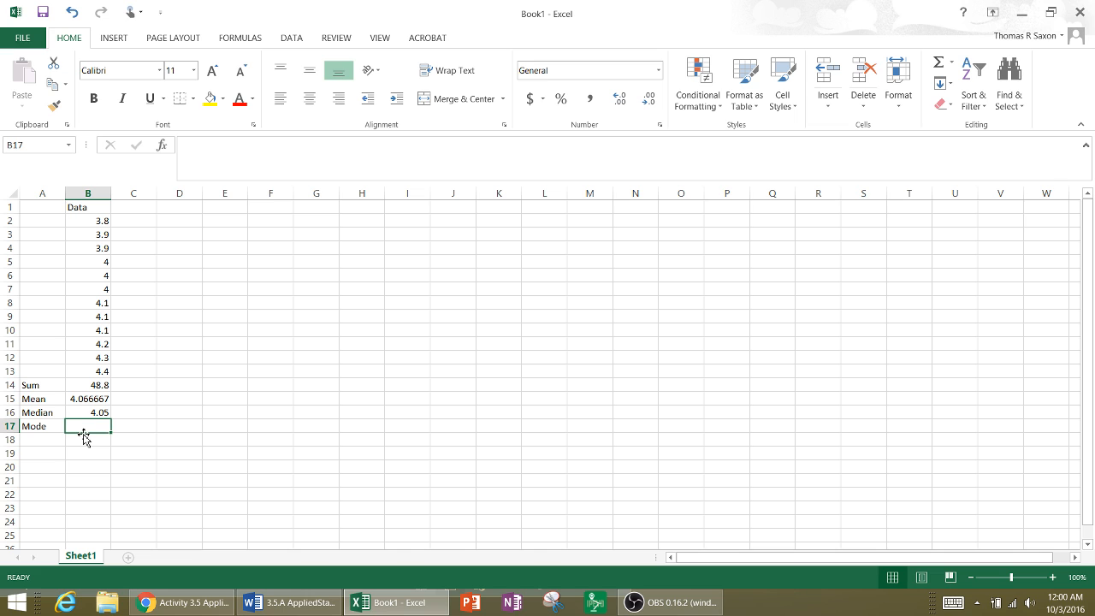
{"action": "type", "text": "4,"}
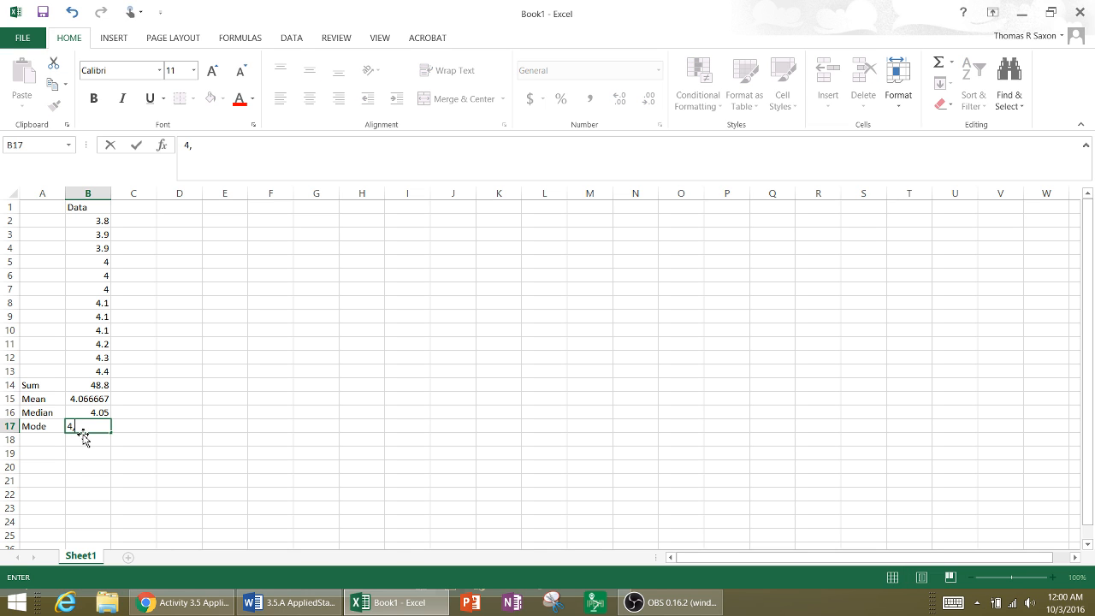
{"action": "type", "text": "4.1"}
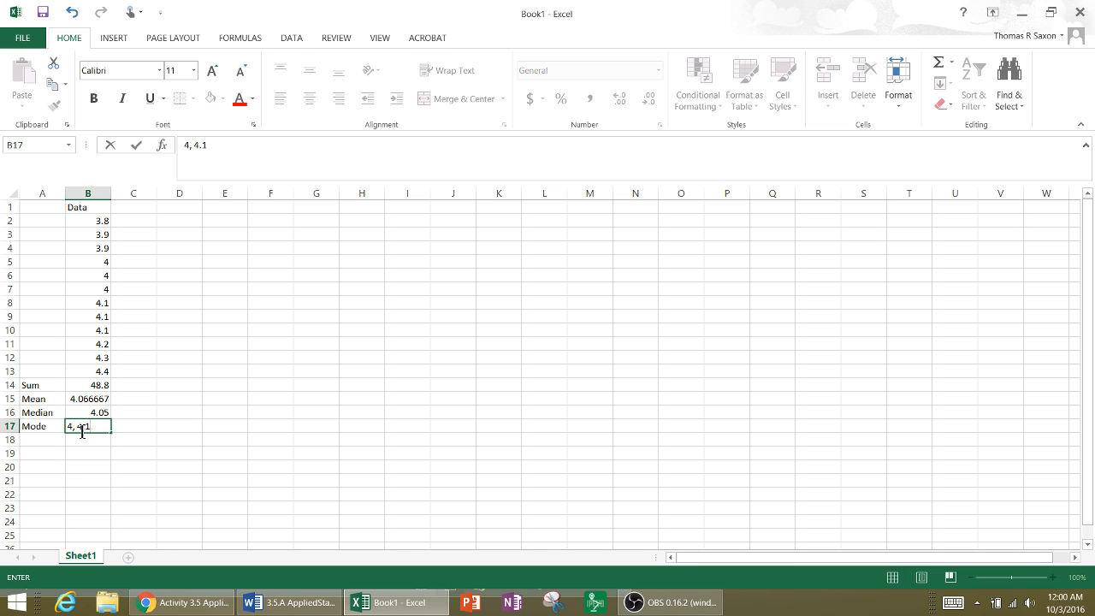
{"action": "type", "text": "Bim"}
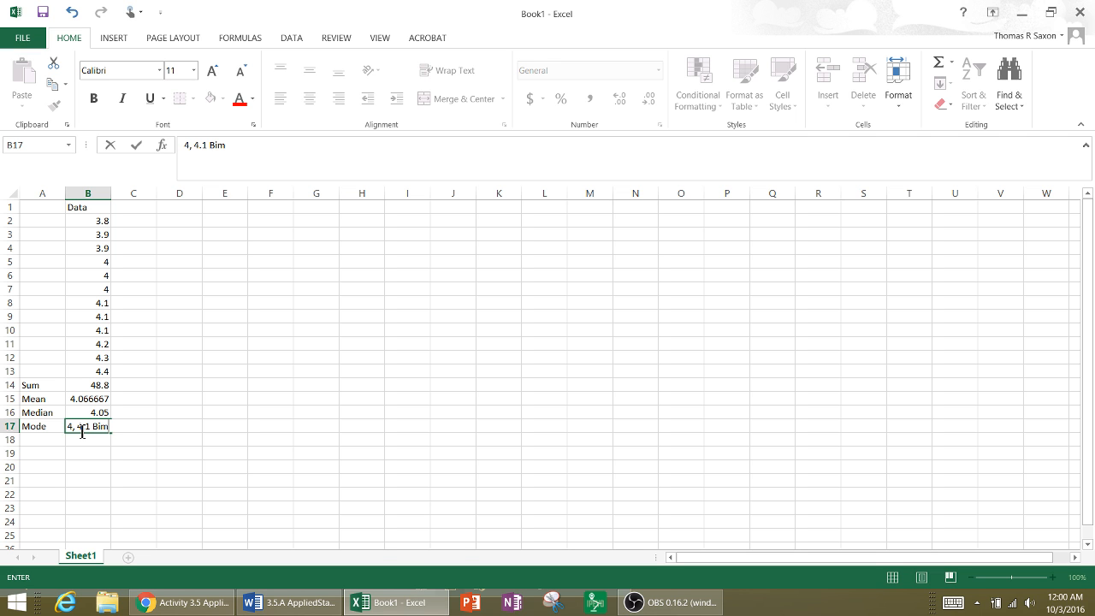
{"action": "type", "text": "odal"}
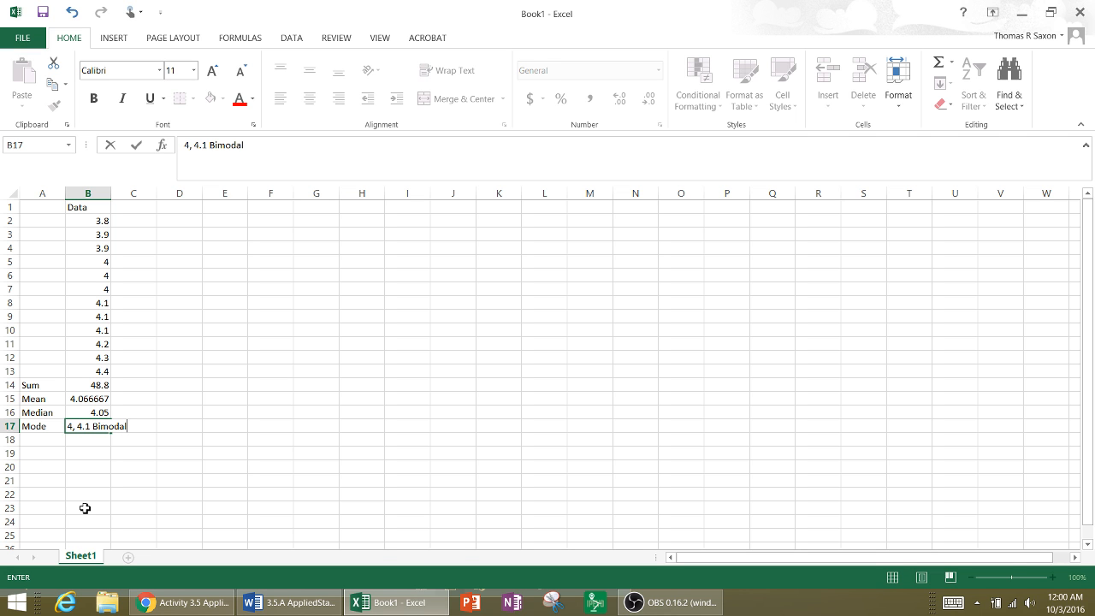
{"action": "left_click", "coordinate": [87, 507]}
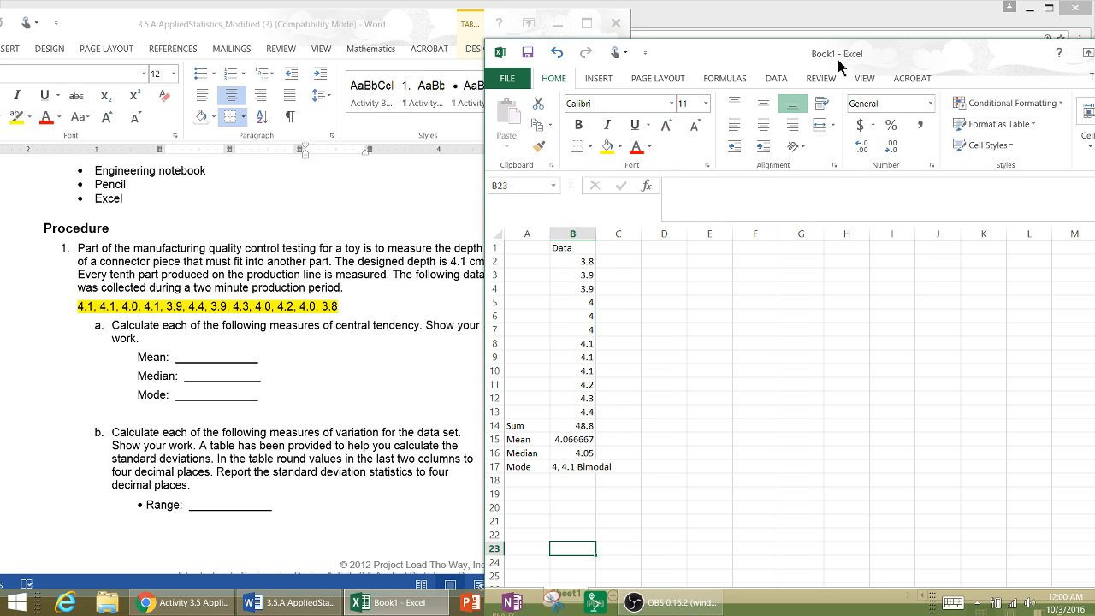
Step: Maximize the Excel window and select A18 for the next statistic
{"action": "left_click", "coordinate": [883, 43]}
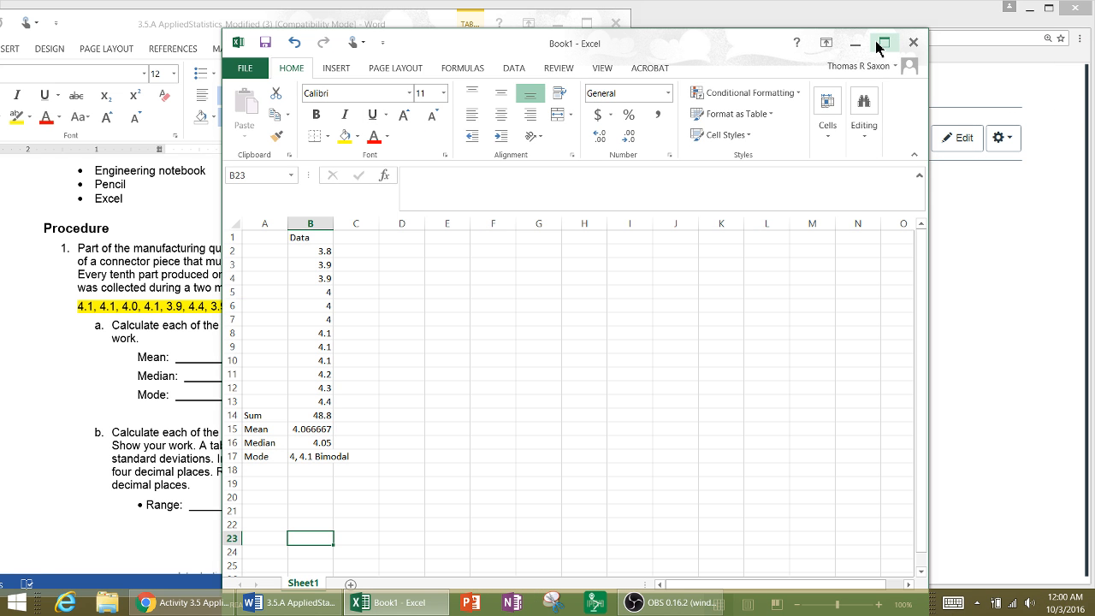
{"action": "left_click", "coordinate": [883, 43]}
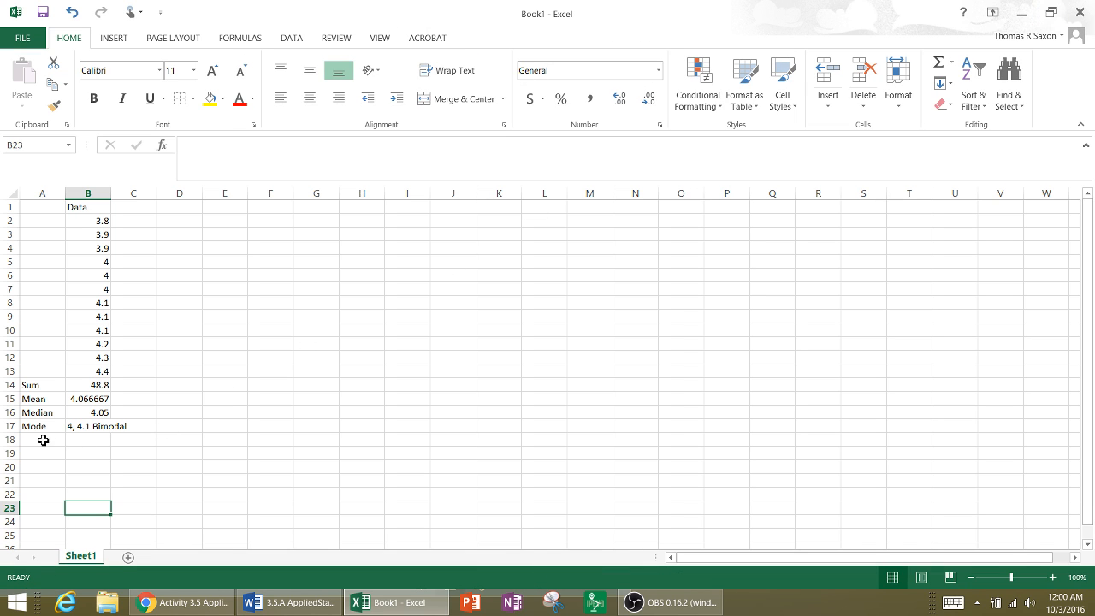
{"action": "left_click", "coordinate": [41, 438]}
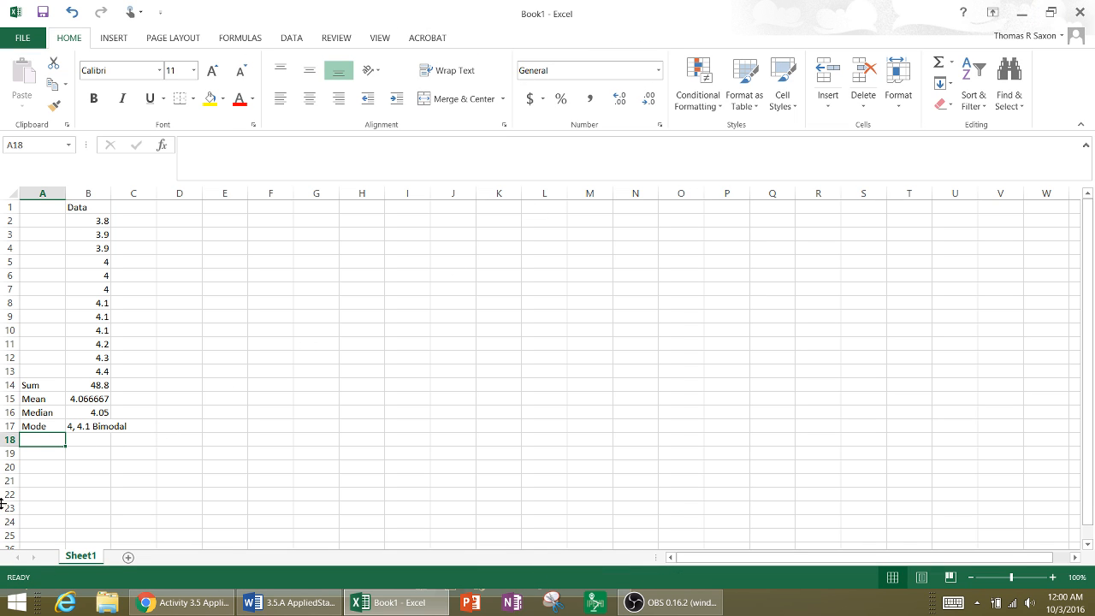
Step: Label A18 Range and enter =B13-B2 in B18, giving 0.6
{"action": "type", "text": "Range"}
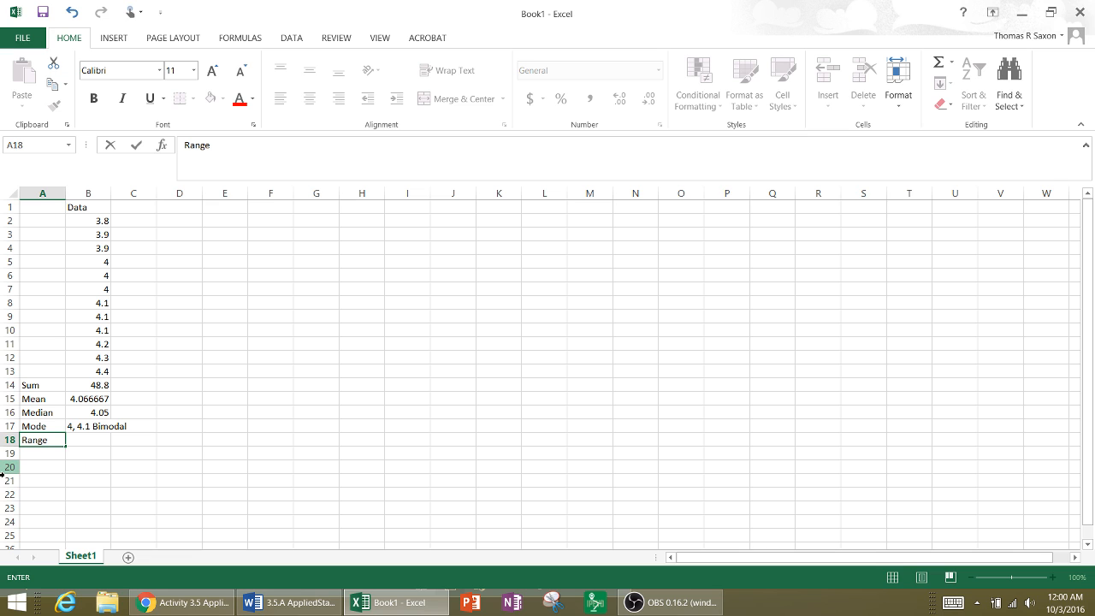
{"action": "left_click", "coordinate": [88, 440]}
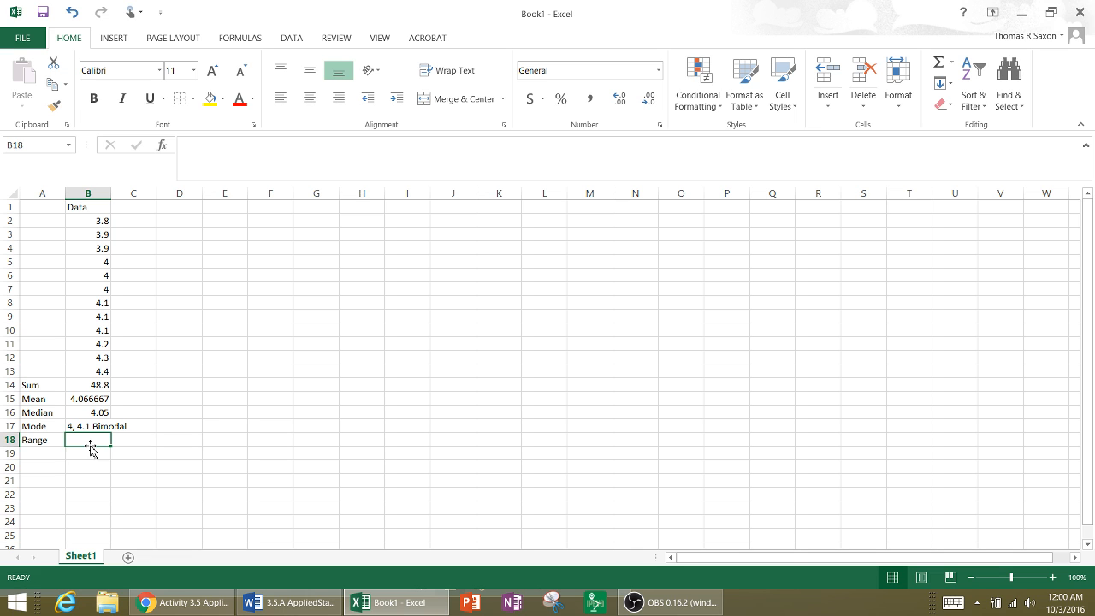
{"action": "type", "text": "="}
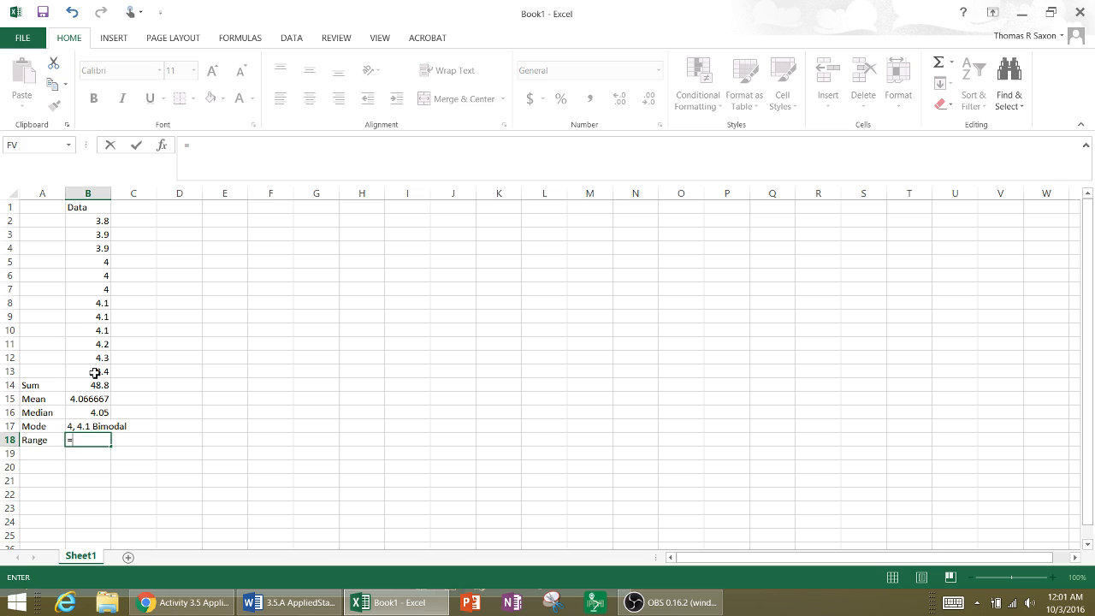
{"action": "left_click", "coordinate": [89, 371]}
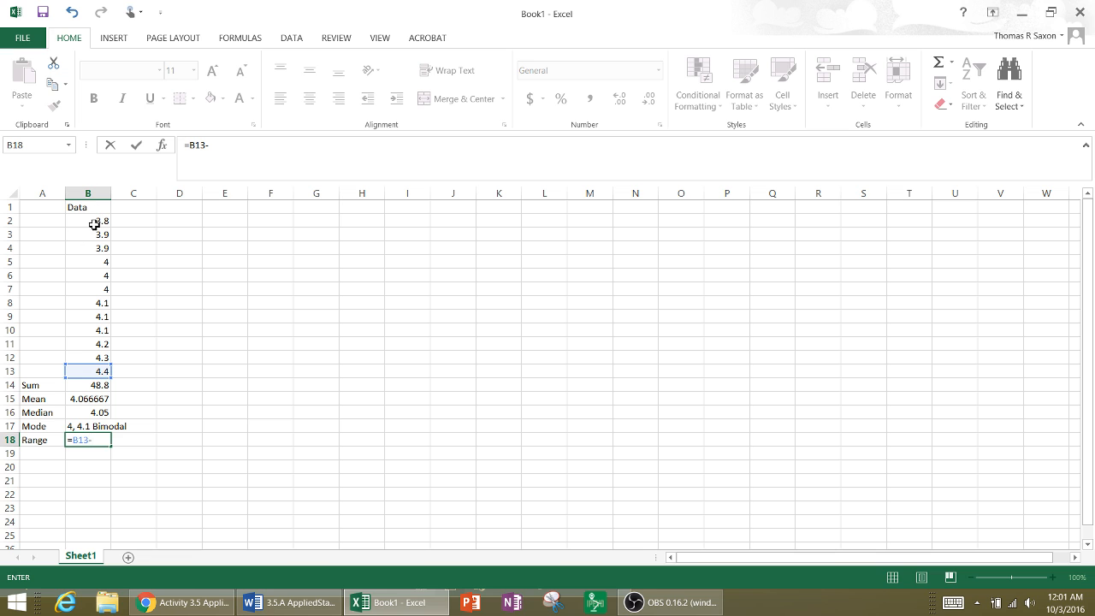
{"action": "left_click", "coordinate": [88, 220]}
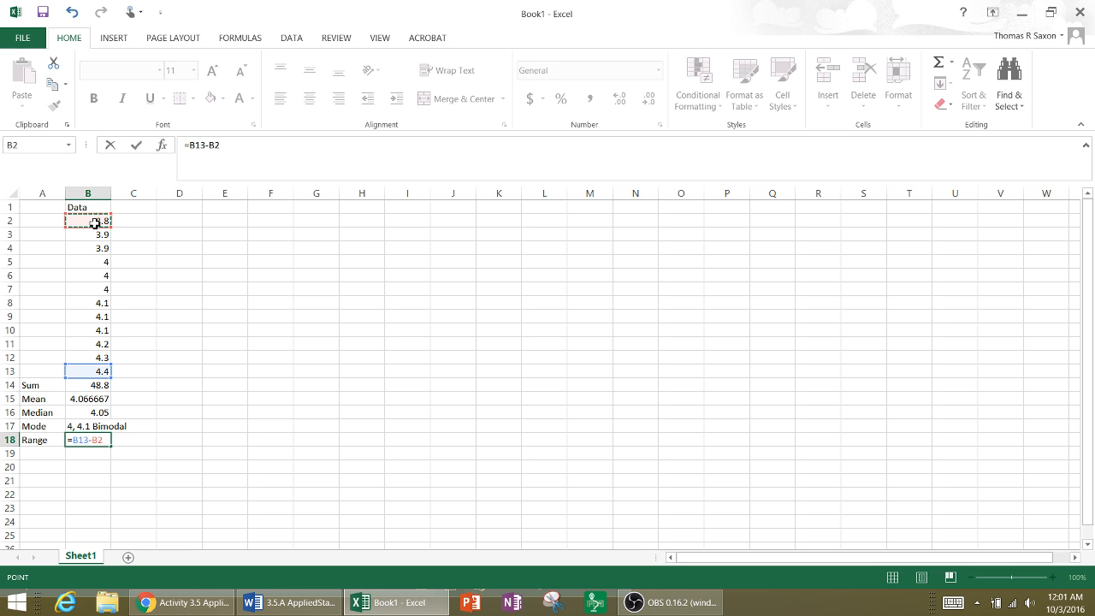
{"action": "key", "text": "Return"}
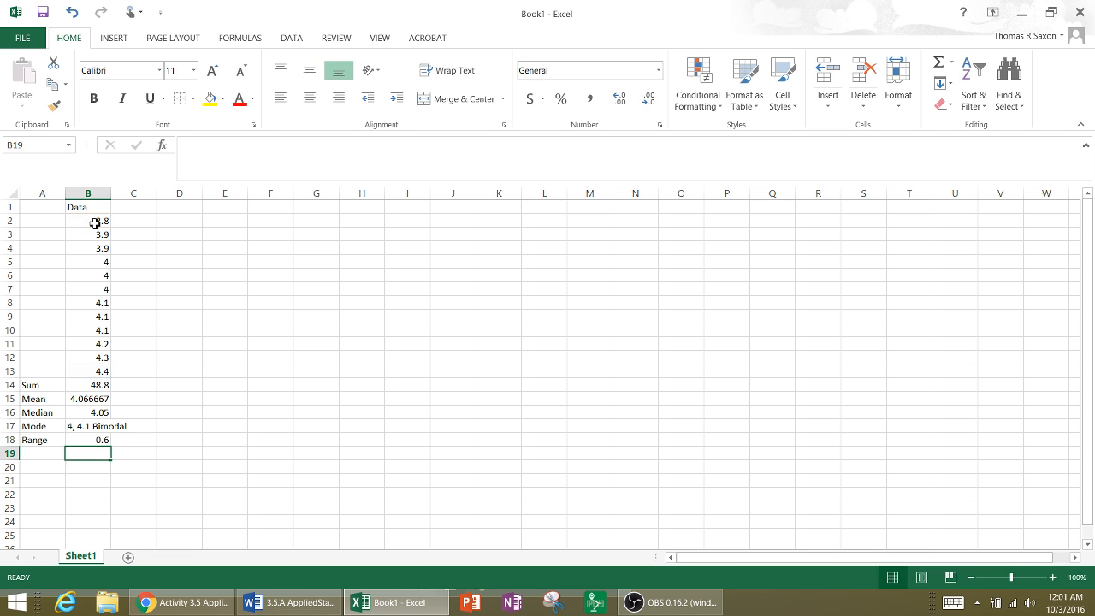
{"action": "mouse_move", "coordinate": [137, 486]}
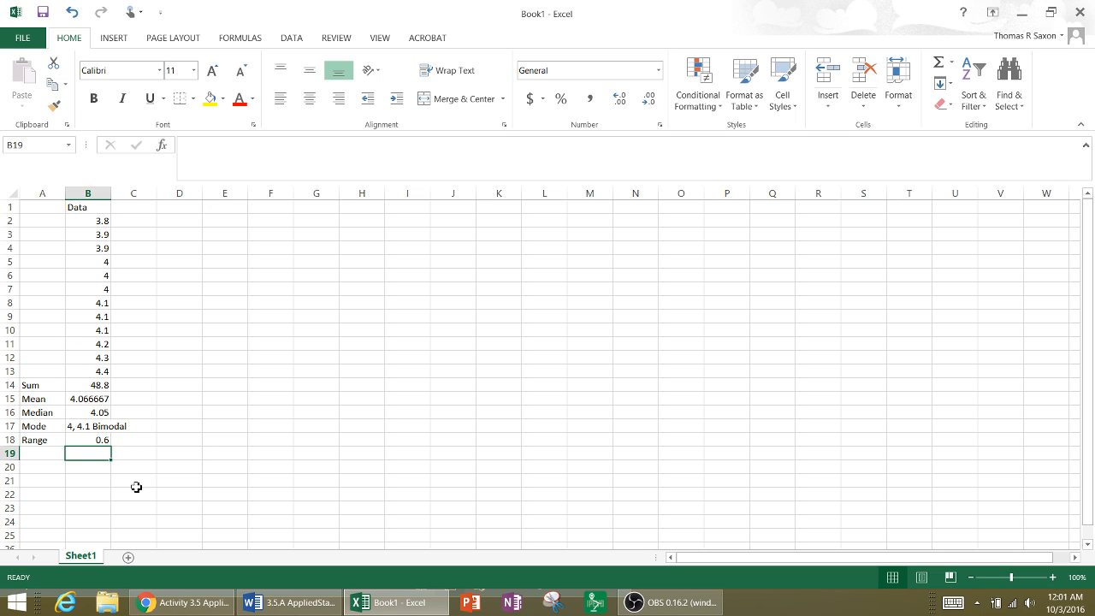
{"action": "mouse_move", "coordinate": [459, 24]}
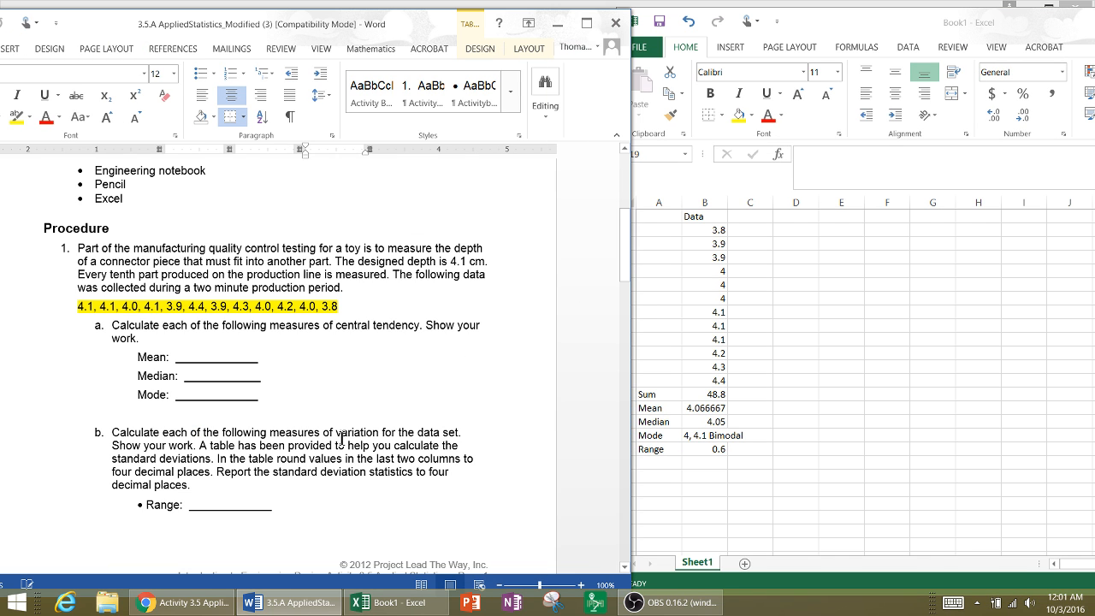
Step: Scroll the Word worksheet to review the empty x, x − μ and (x − μ)² table
{"action": "scroll", "scroll_direction": "down", "scroll_amount": 3}
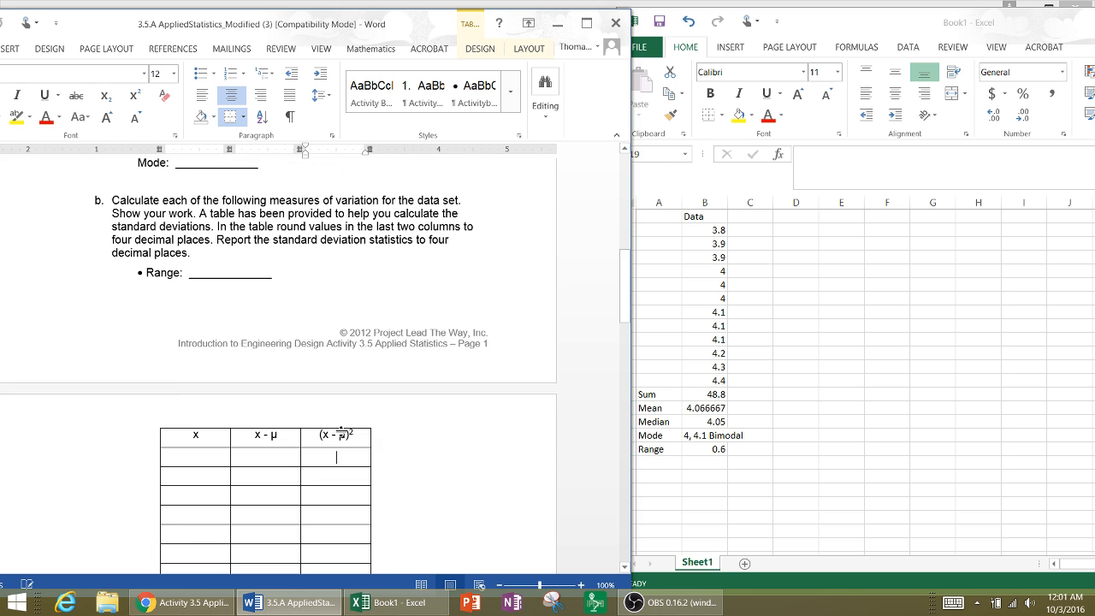
{"action": "scroll", "scroll_direction": "down", "scroll_amount": 3}
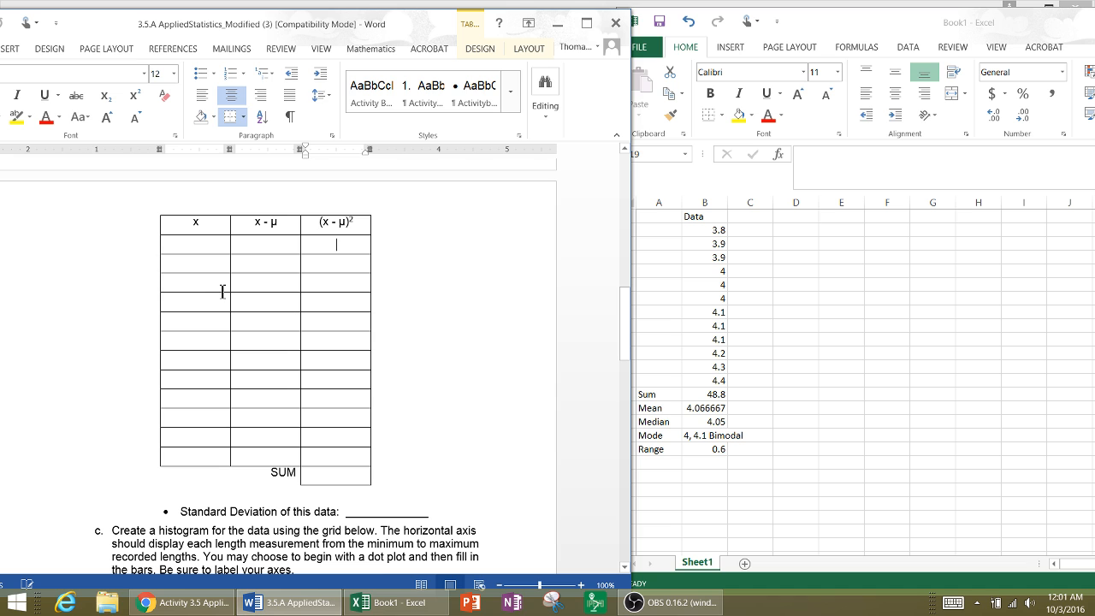
{"action": "scroll", "scroll_direction": "up", "scroll_amount": 3}
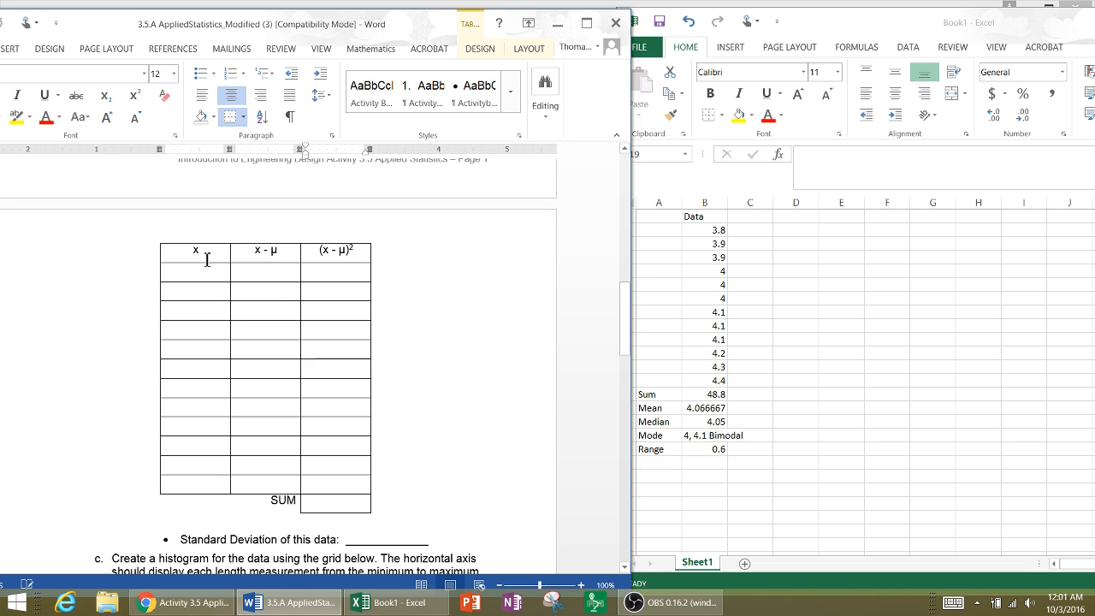
{"action": "scroll", "scroll_direction": "up", "scroll_amount": 3}
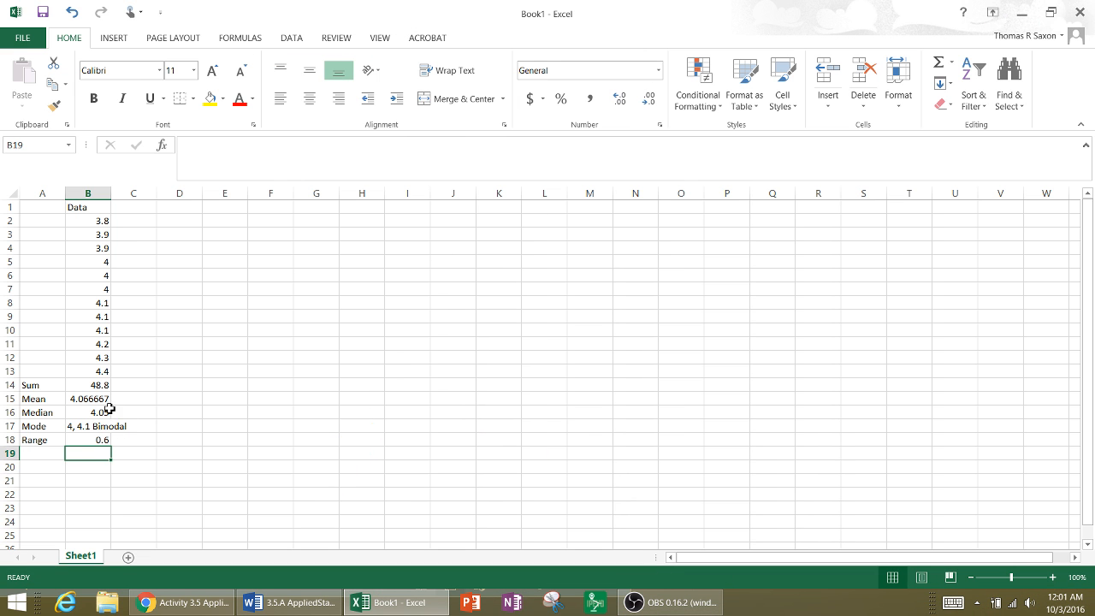
Step: Enter =B2-B15 in C2 and =B3-B15 in C3 as deviations from the mean
{"action": "left_click", "coordinate": [133, 221]}
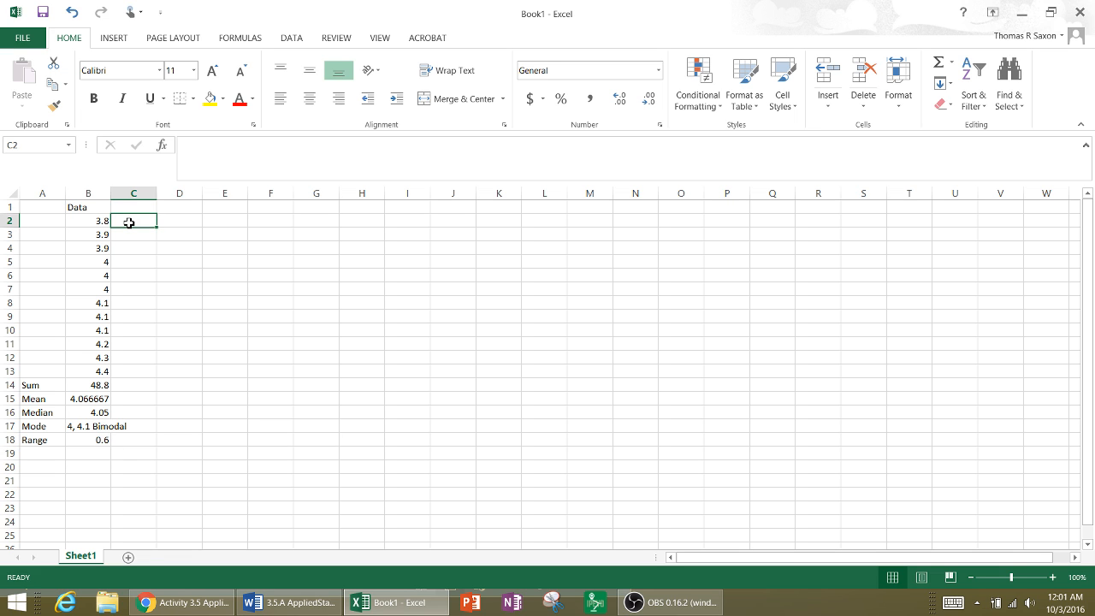
{"action": "type", "text": "="}
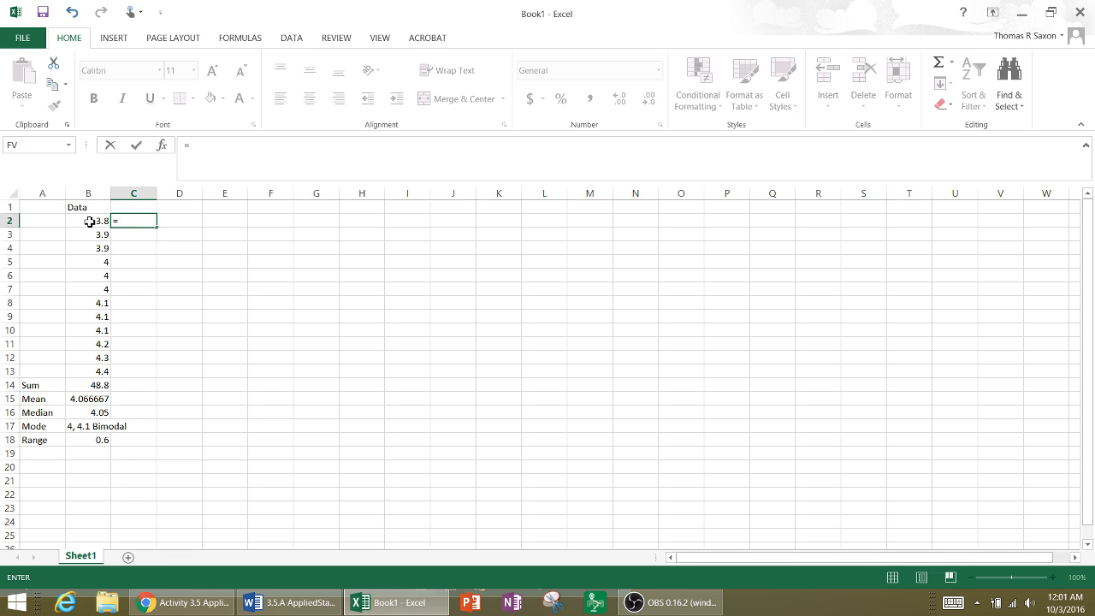
{"action": "type", "text": "B2-"}
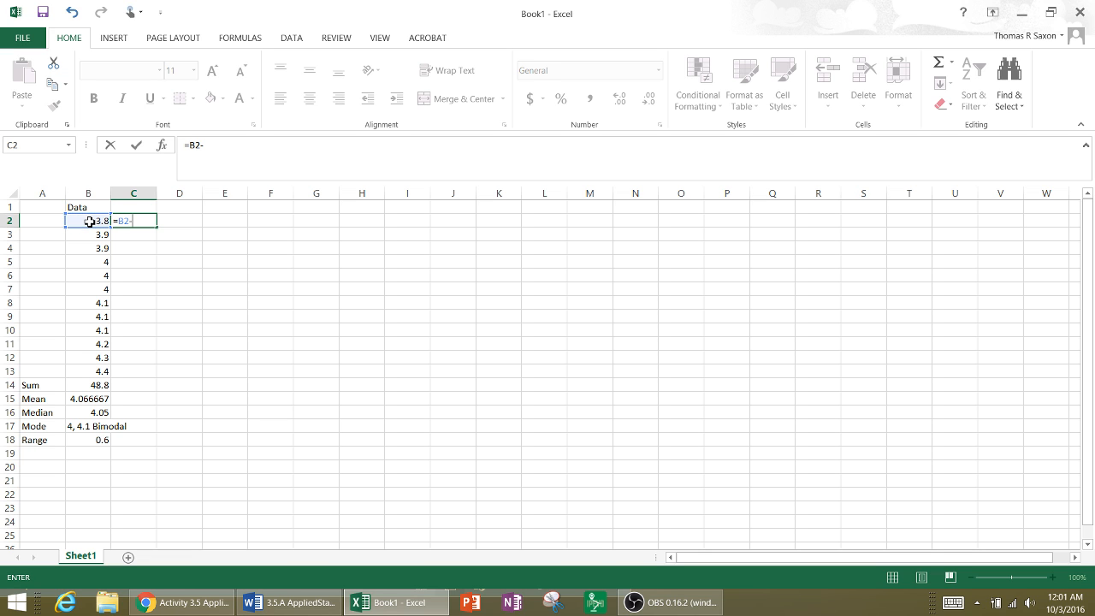
{"action": "left_click", "coordinate": [88, 397]}
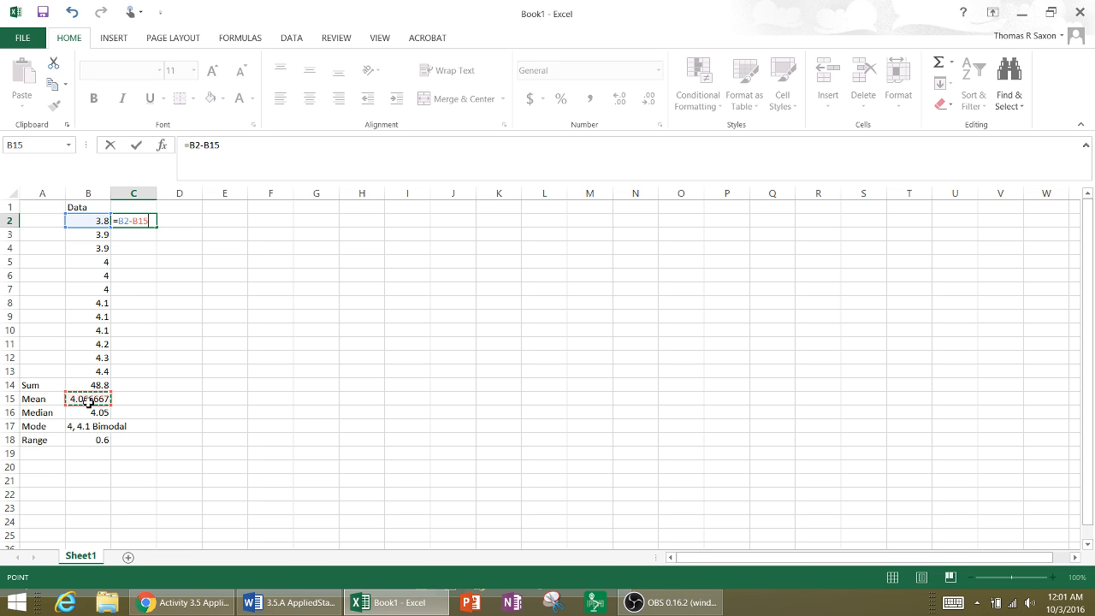
{"action": "key", "text": "Return"}
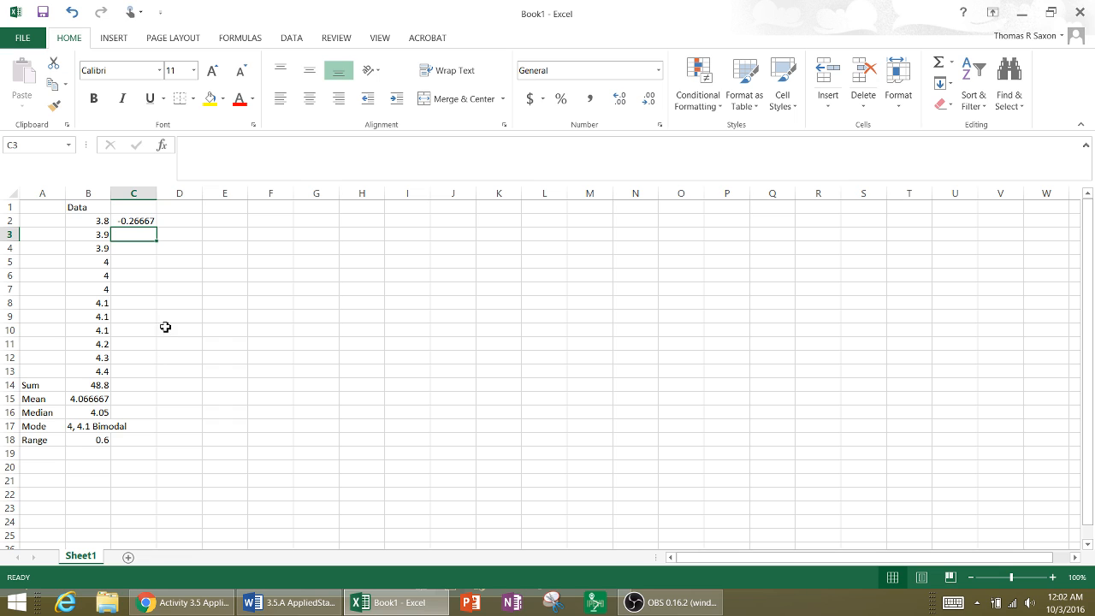
{"action": "type", "text": "="}
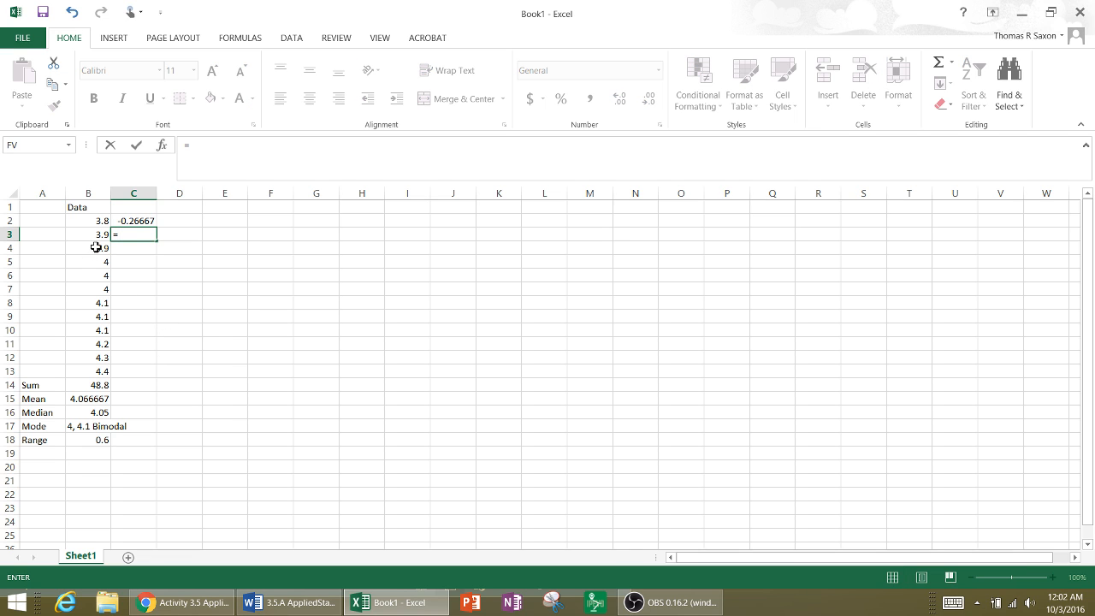
{"action": "left_click", "coordinate": [87, 232]}
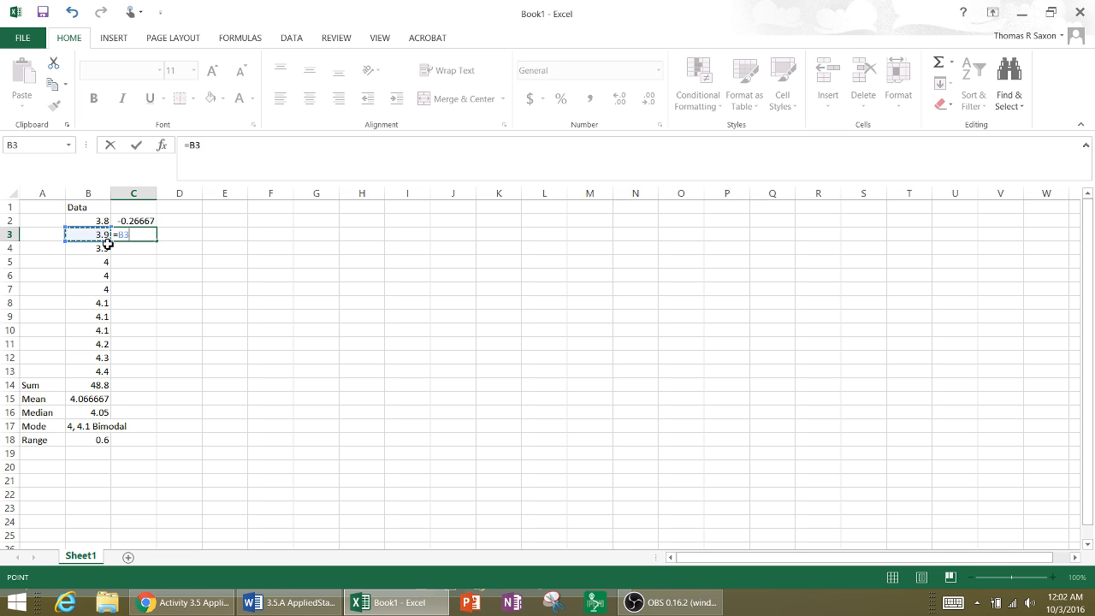
{"action": "left_click", "coordinate": [86, 399]}
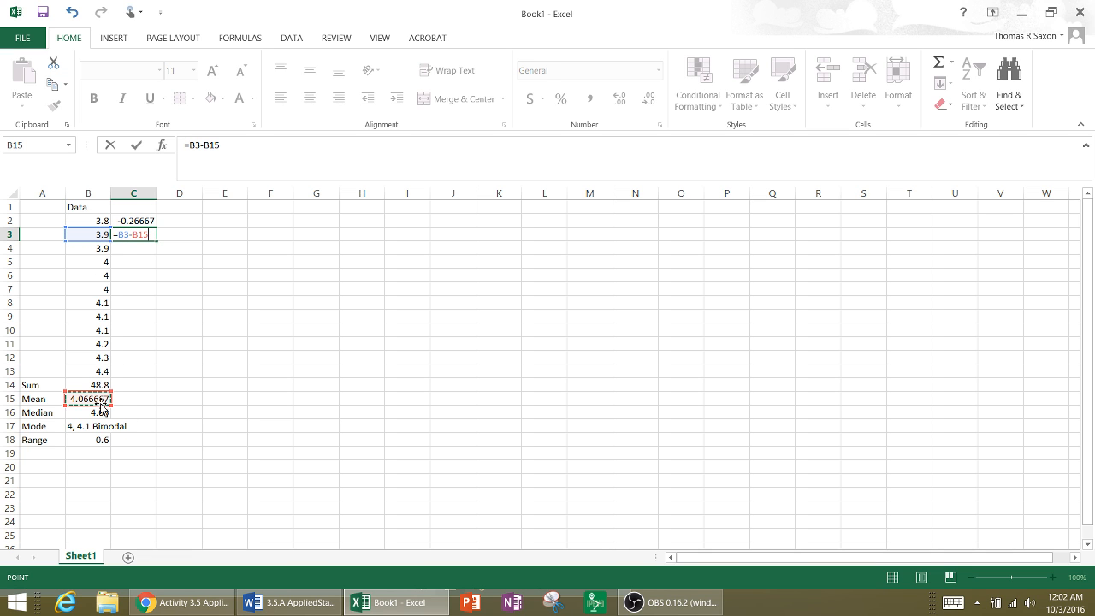
{"action": "key", "text": "Return"}
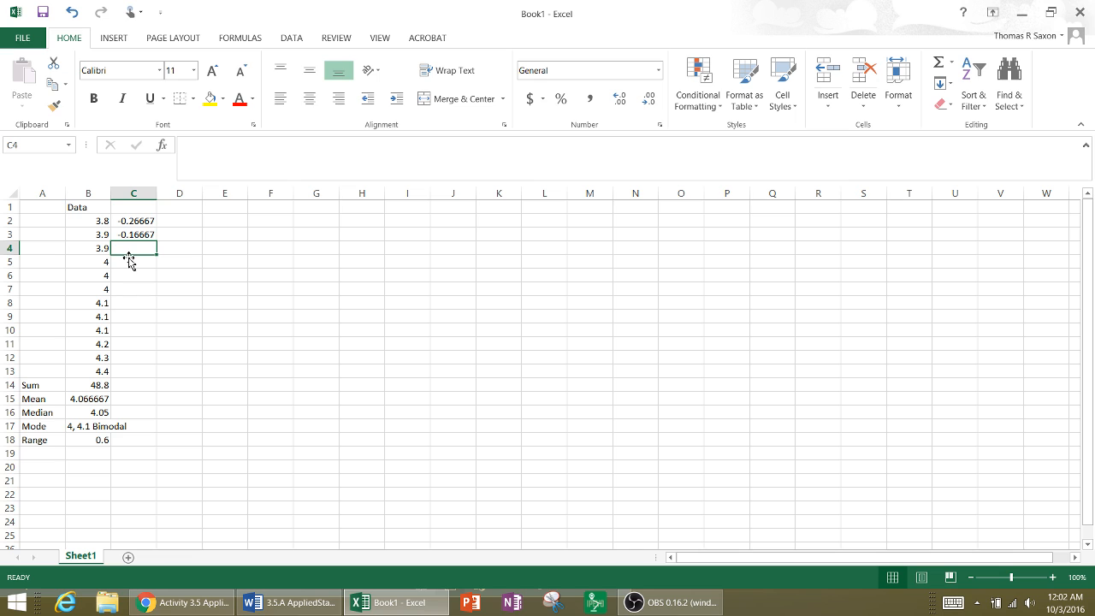
Step: Enter =B4-B15 in C4, then select the mean cell B15
{"action": "type", "text": "=B4"}
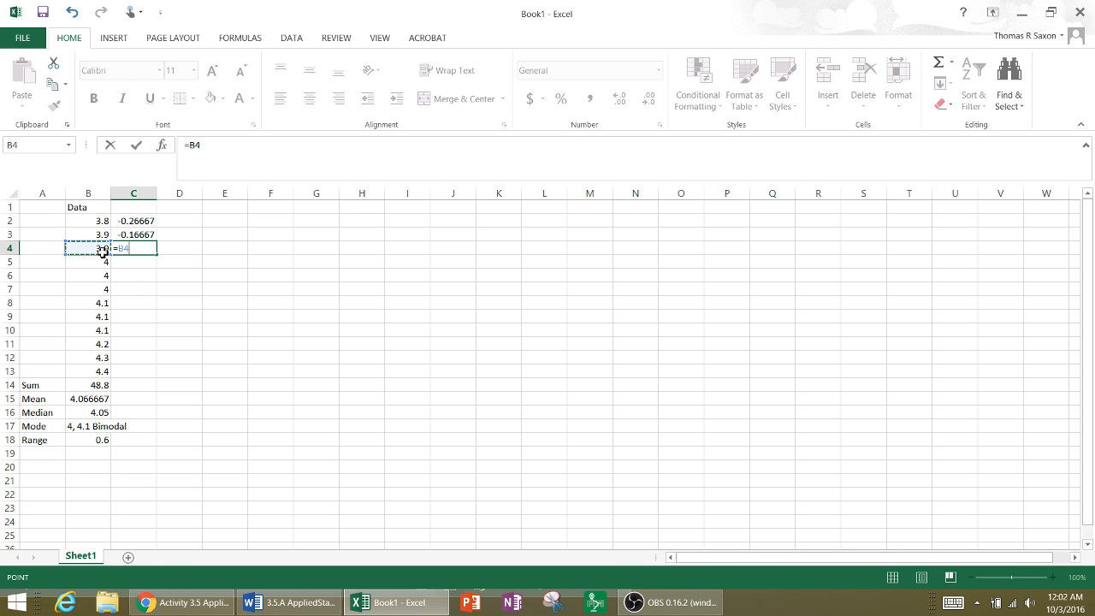
{"action": "type", "text": "-"}
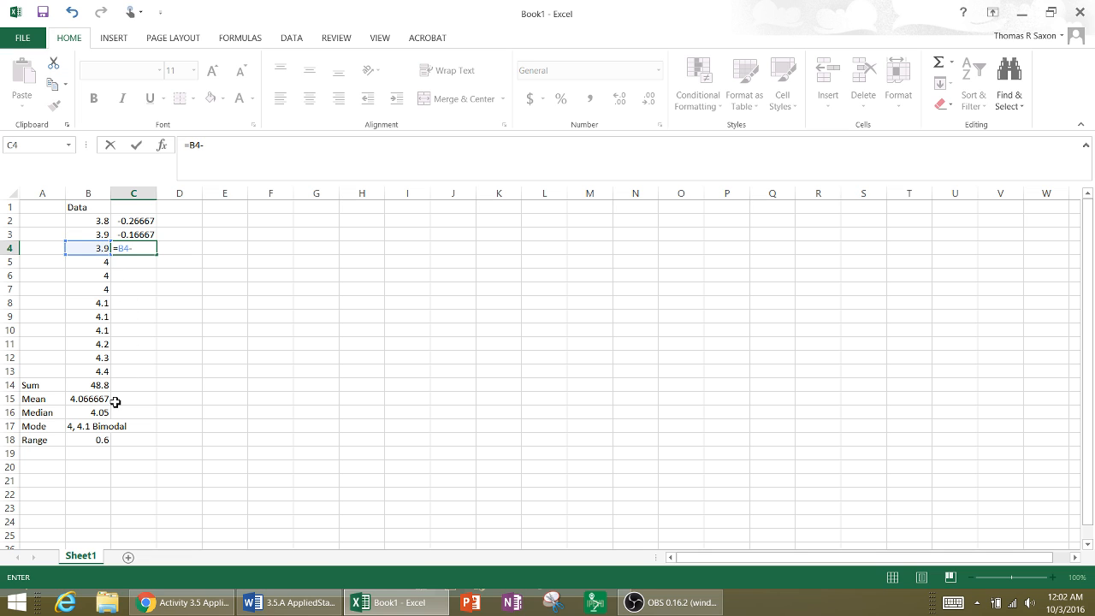
{"action": "left_click", "coordinate": [85, 399]}
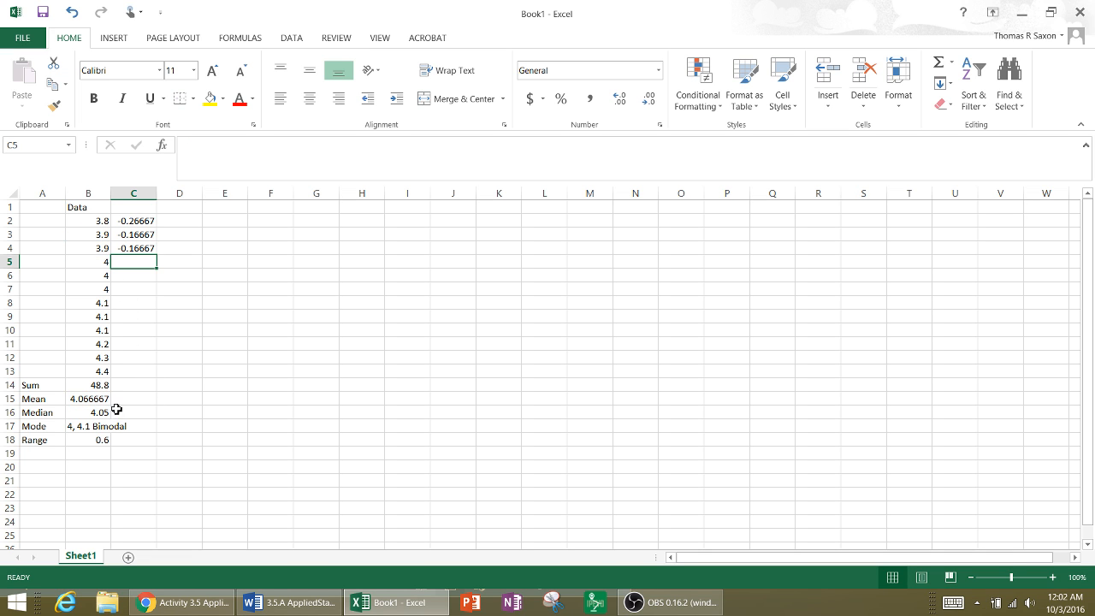
{"action": "left_click", "coordinate": [87, 398]}
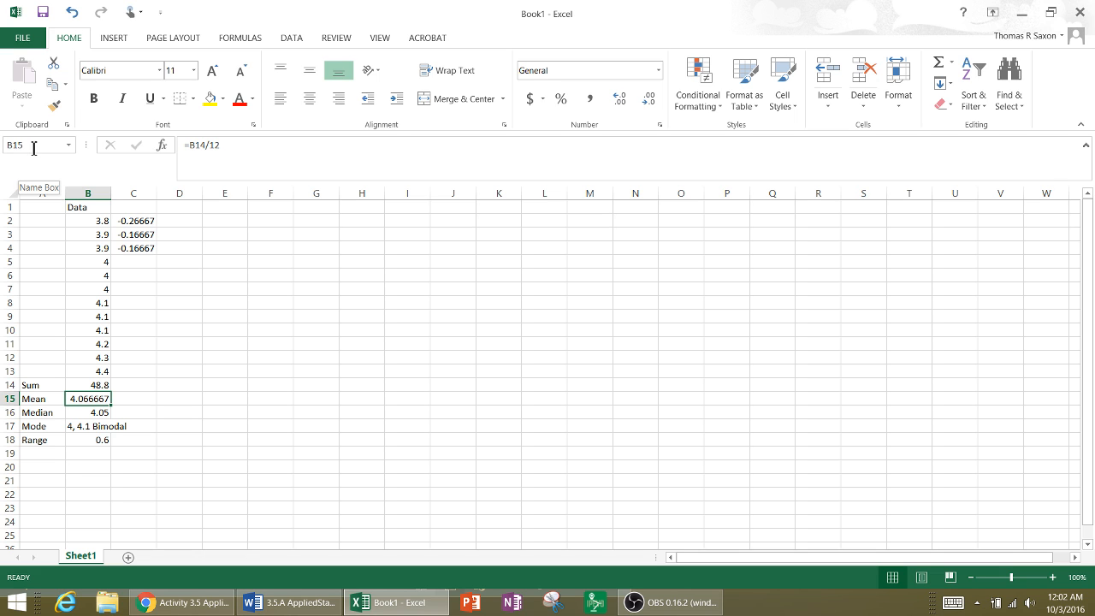
{"action": "mouse_move", "coordinate": [82, 219]}
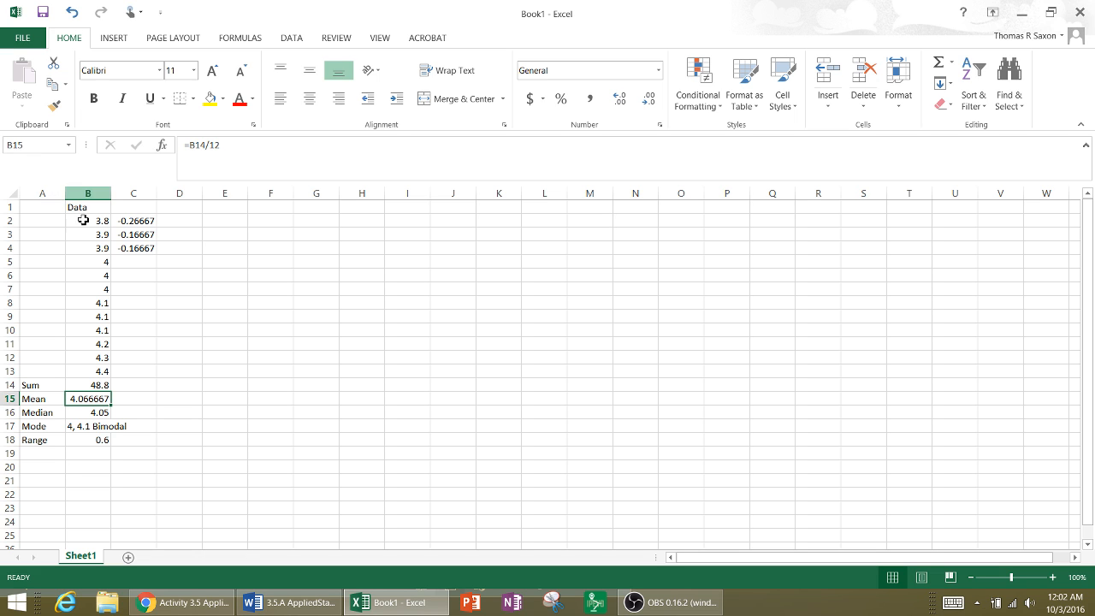
Step: Name cell B15 datamean via the Name Box and move to C5
{"action": "left_click", "coordinate": [34, 144]}
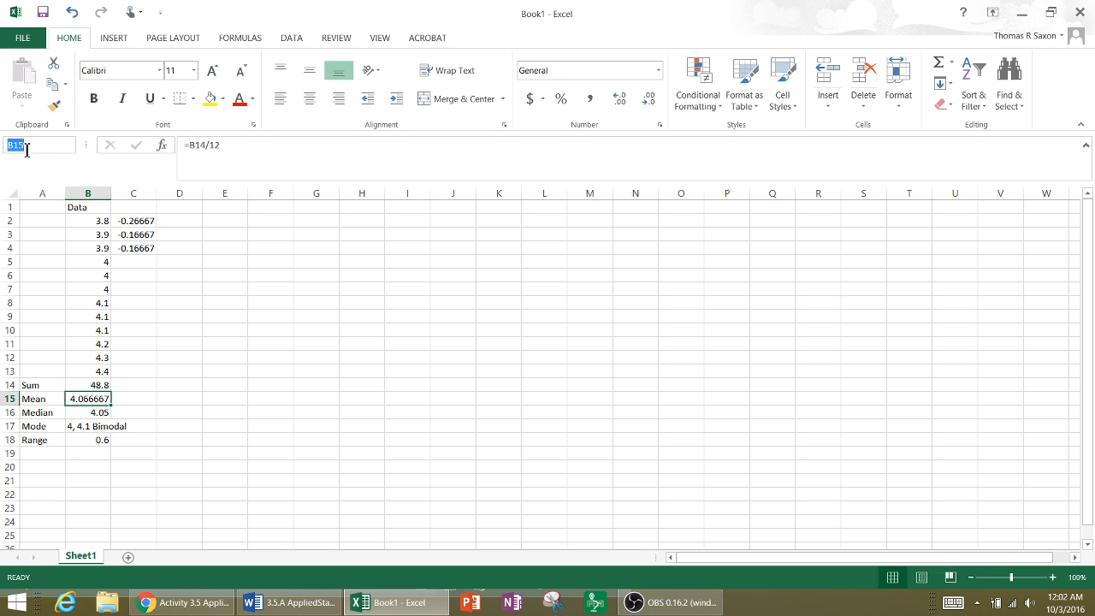
{"action": "mouse_move", "coordinate": [24, 311]}
{"action": "type", "text": "datamea"}
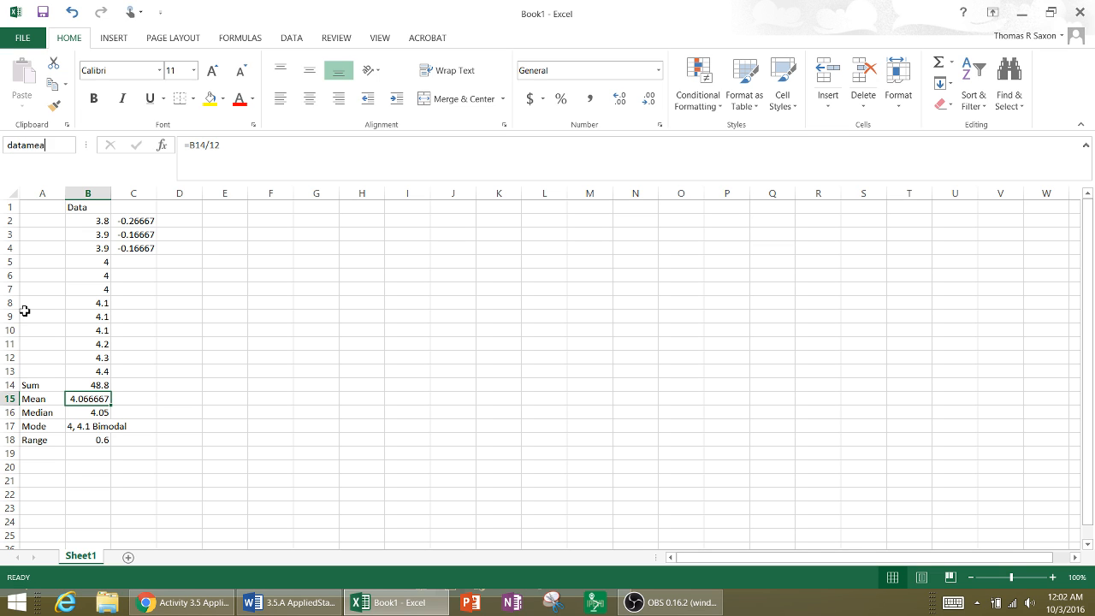
{"action": "type", "text": "n"}
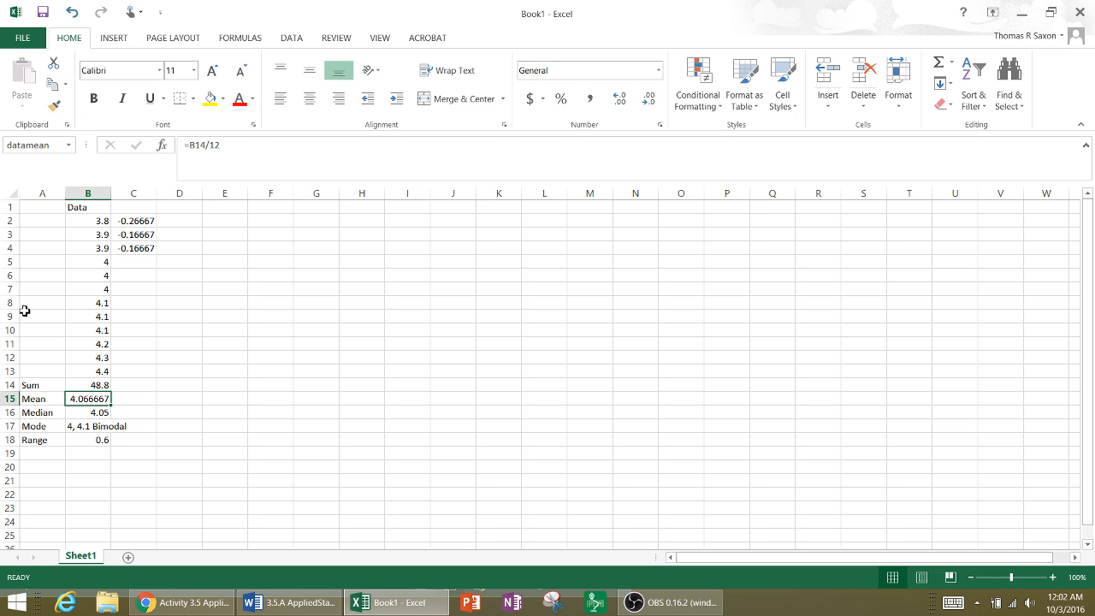
{"action": "left_click", "coordinate": [134, 262]}
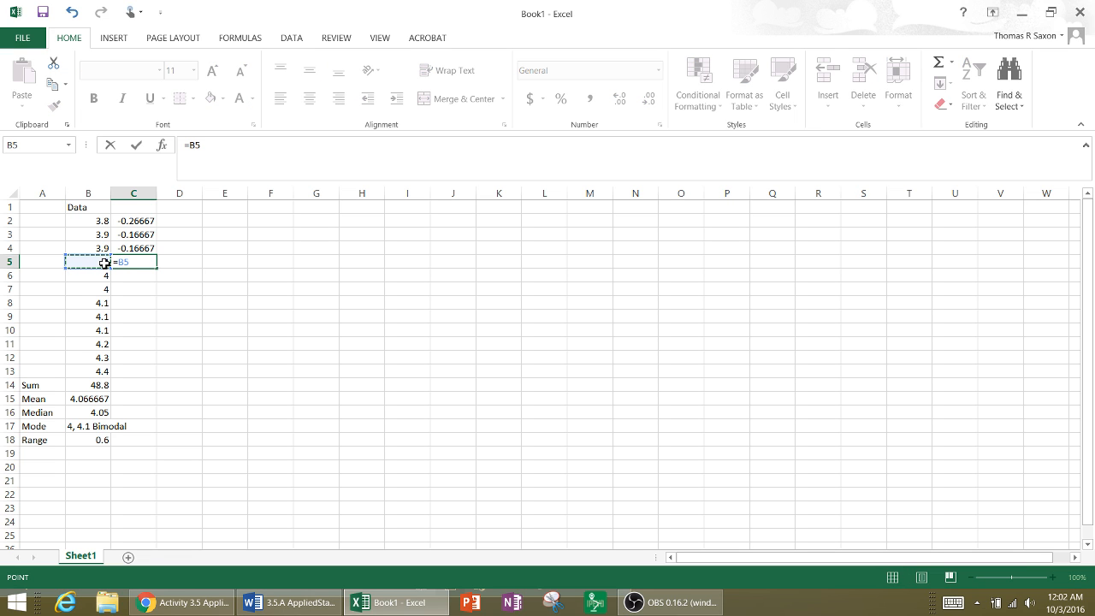
Step: Enter =B5-datamean in C5 and fill it down through C13
{"action": "type", "text": "-d"}
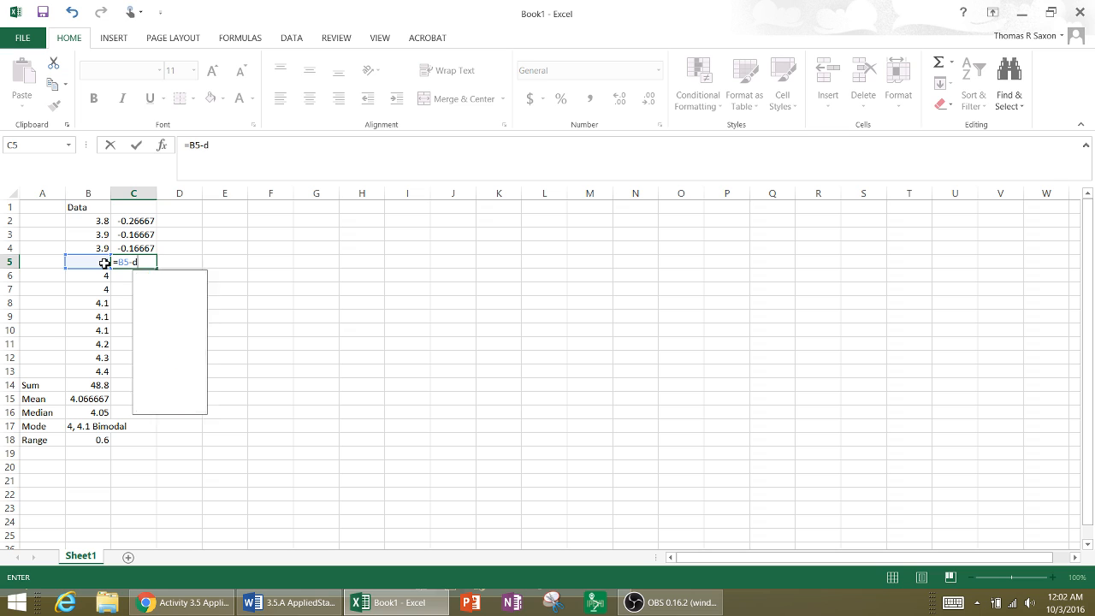
{"action": "type", "text": "atamean"}
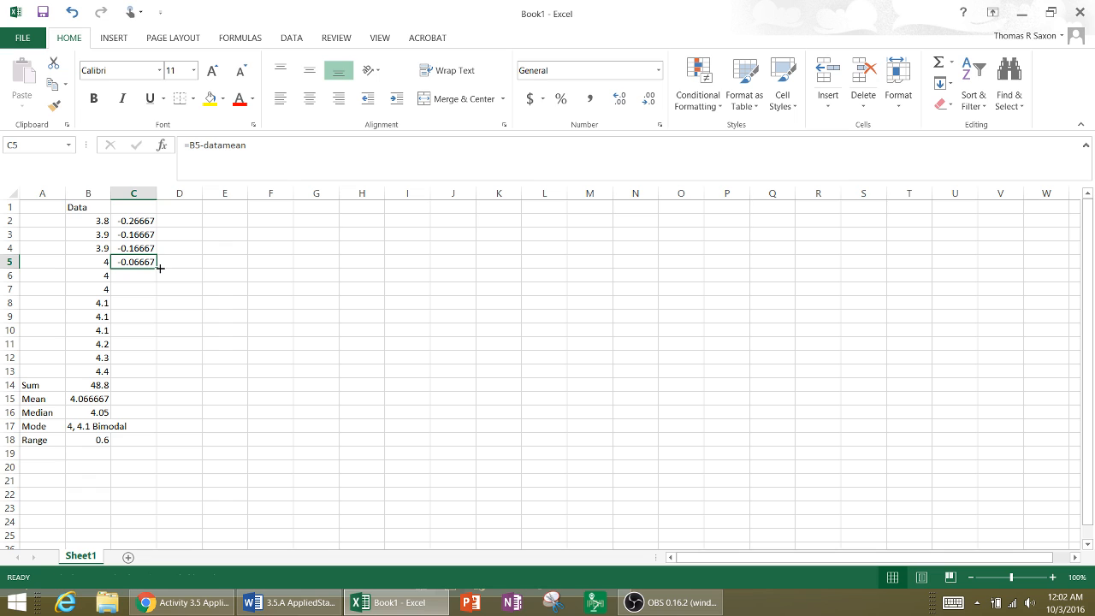
{"action": "left_click_drag", "start_coordinate": [158, 267], "coordinate": [133, 369]}
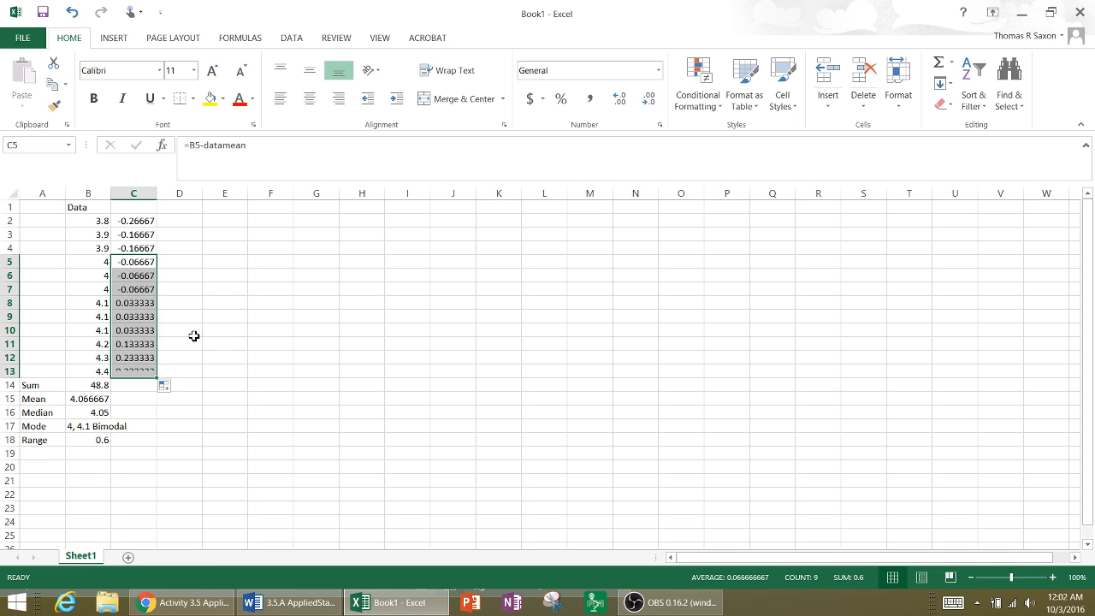
{"action": "left_click", "coordinate": [224, 317]}
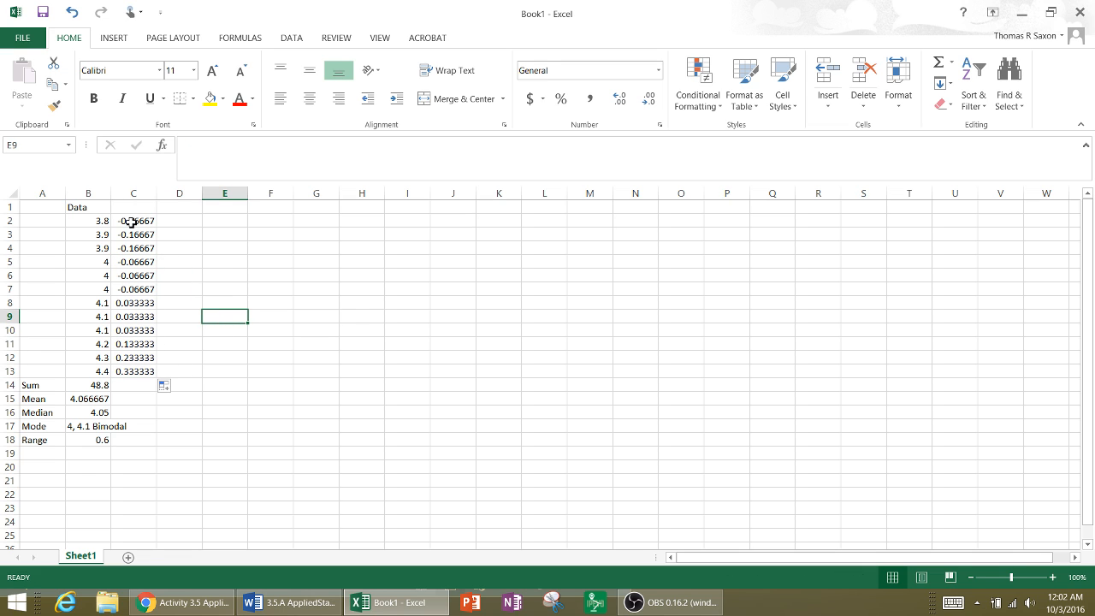
Step: Check the deviation formulas in C2 and C7, then select C1 for a heading
{"action": "left_click", "coordinate": [134, 221]}
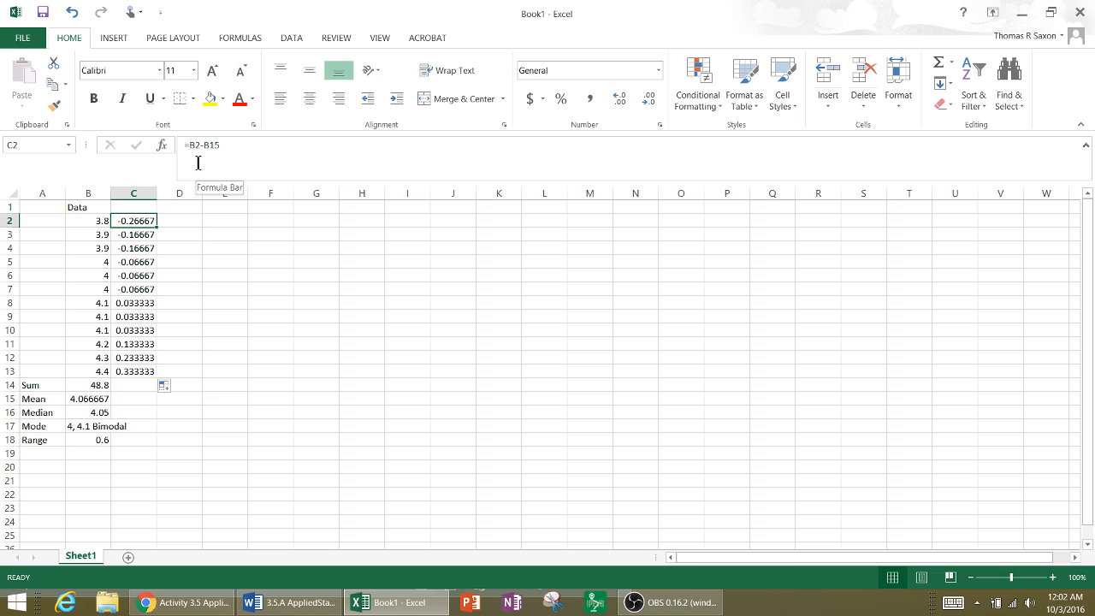
{"action": "left_click", "coordinate": [134, 287]}
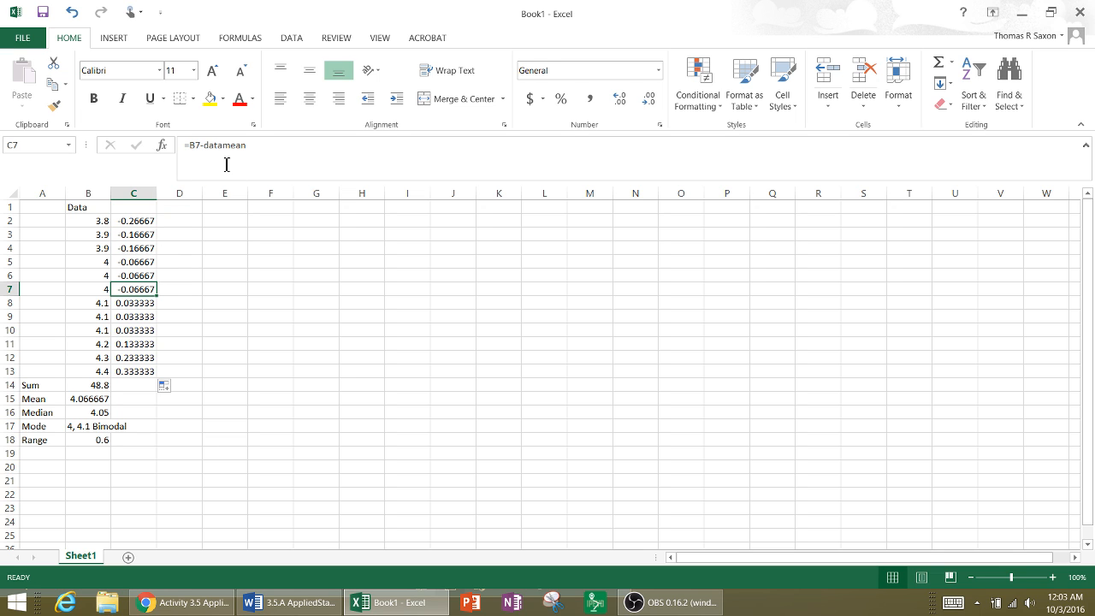
{"action": "left_click", "coordinate": [133, 344]}
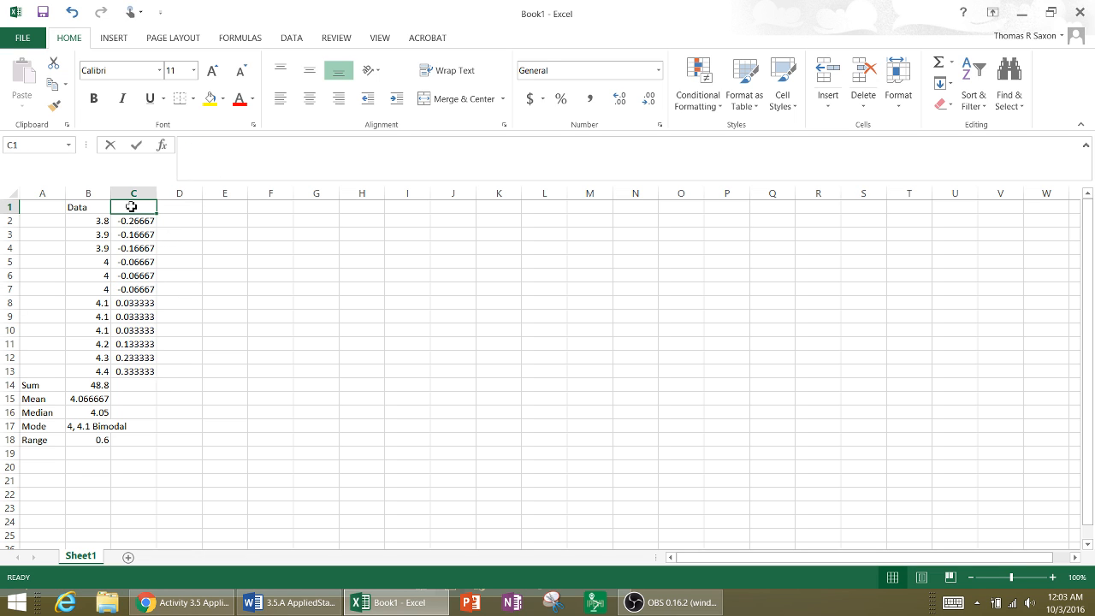
Step: Enter the headings x-u in C1 and (x-u)^2 in D1
{"action": "type", "text": "u"}
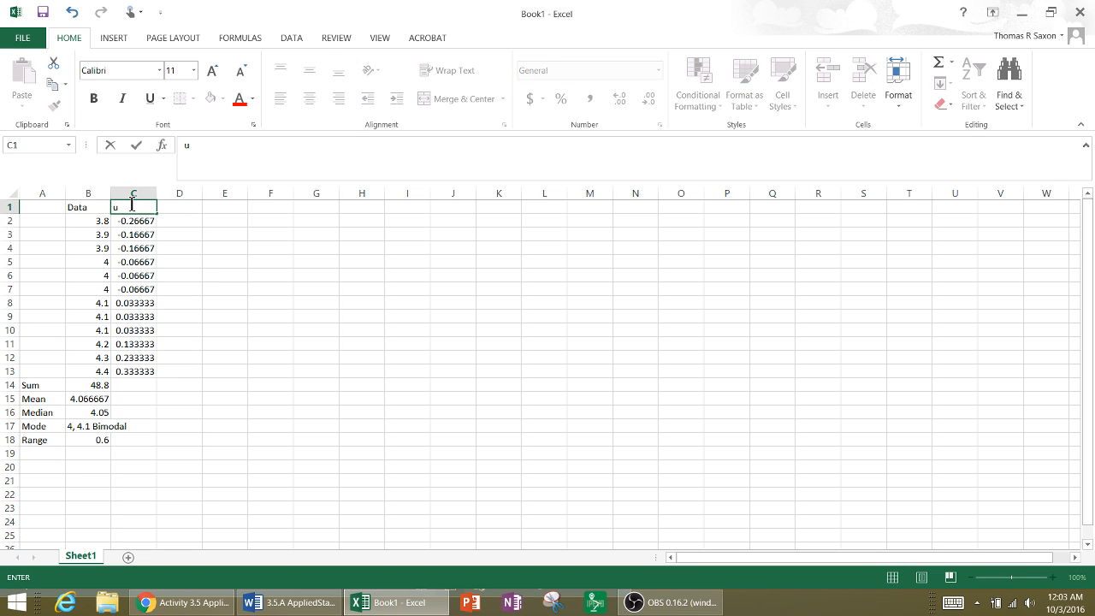
{"action": "type", "text": "x-"}
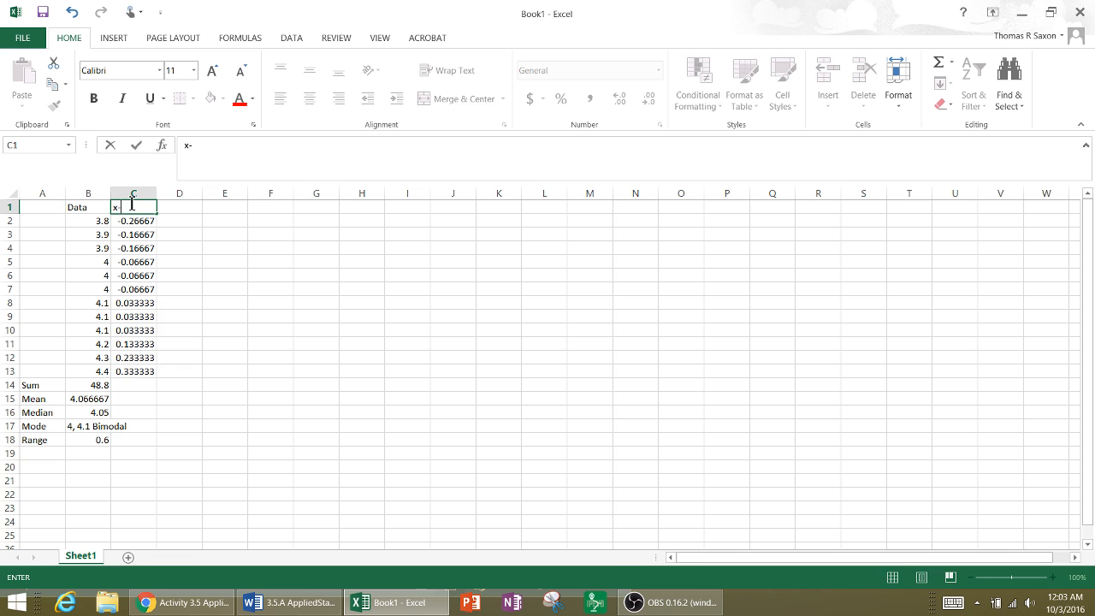
{"action": "type", "text": "u"}
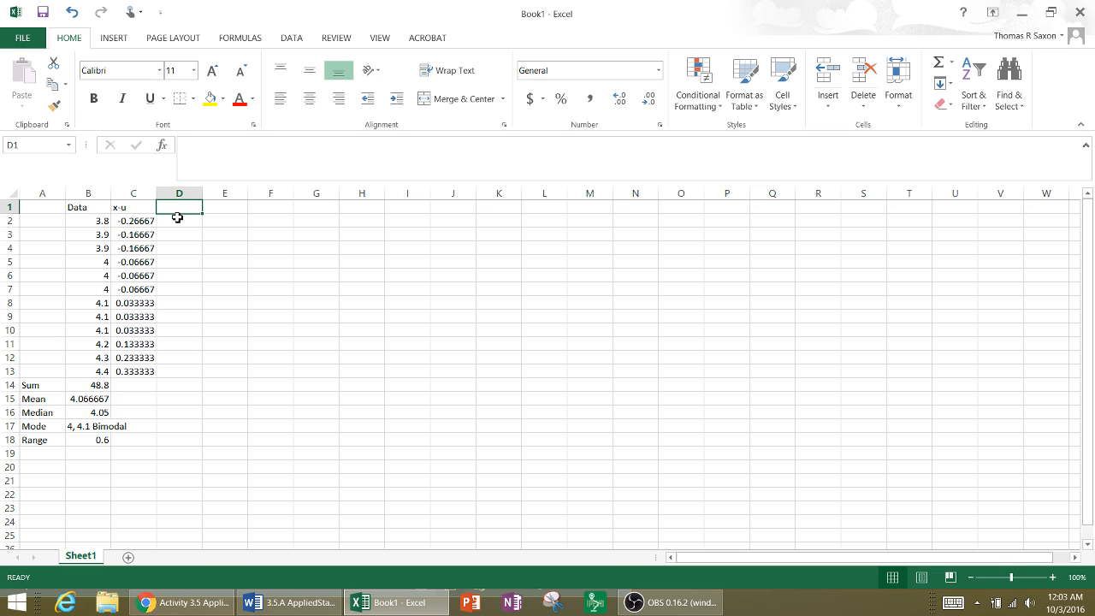
{"action": "type", "text": "(x"}
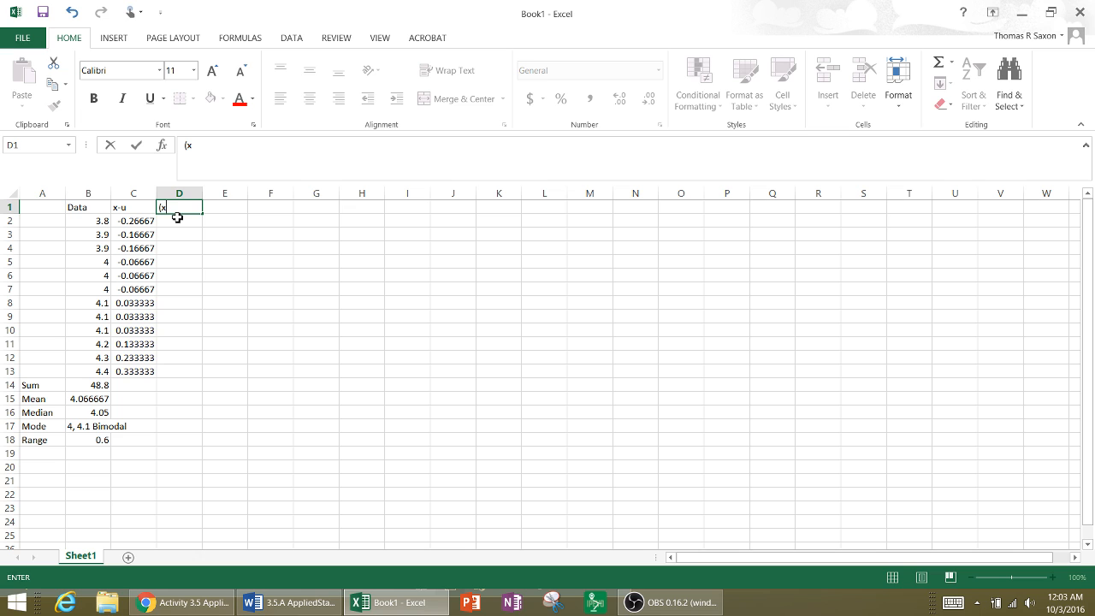
{"action": "type", "text": "-u)"}
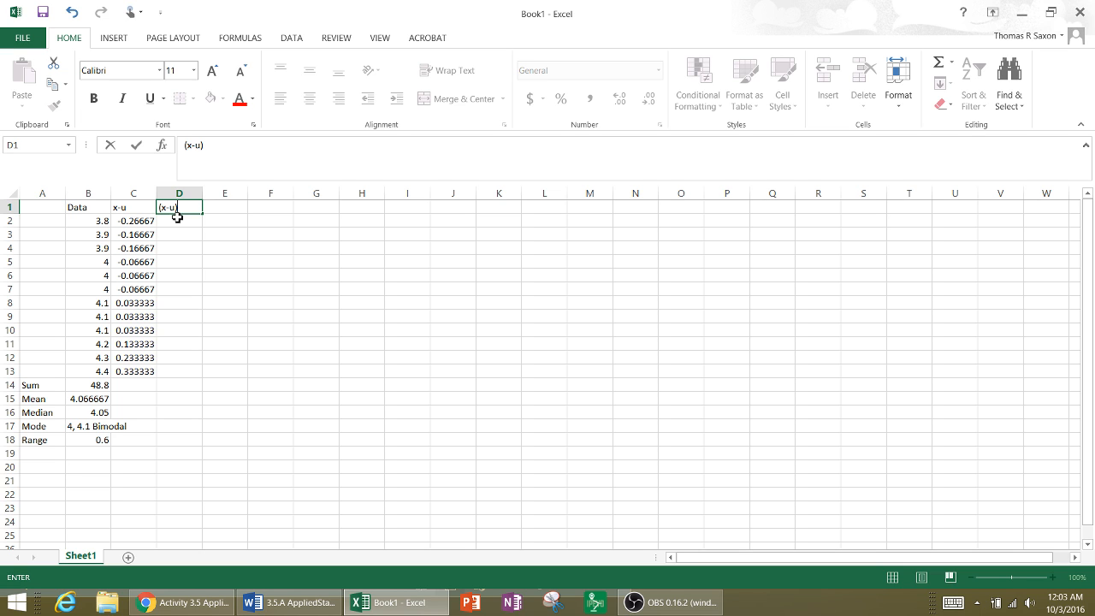
{"action": "type", "text": "^2"}
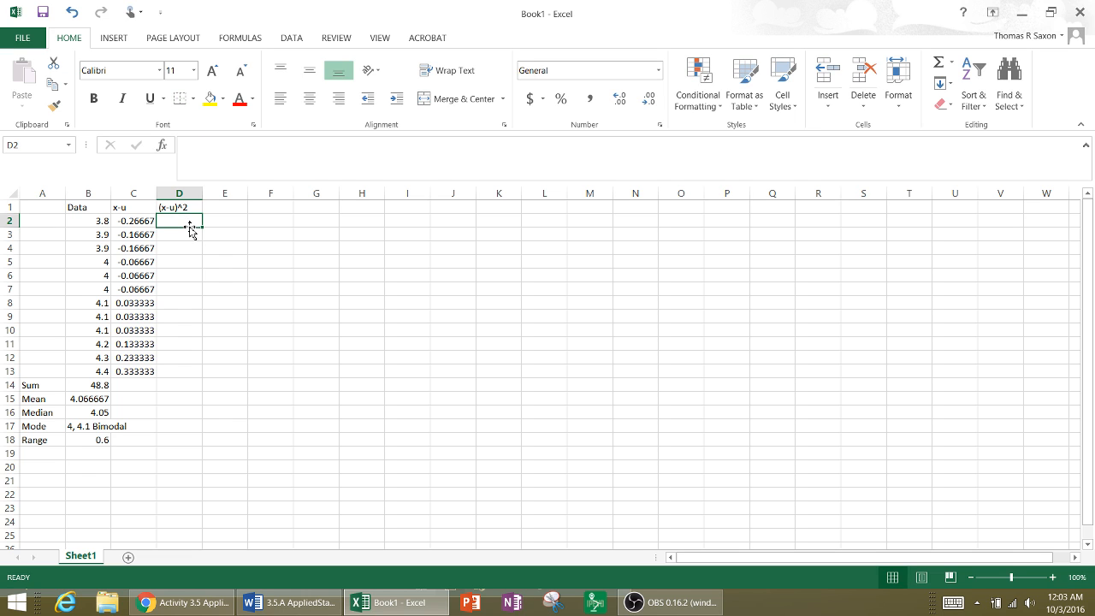
Step: Enter =C2^2 in D2 to square the first deviation
{"action": "type", "text": "="}
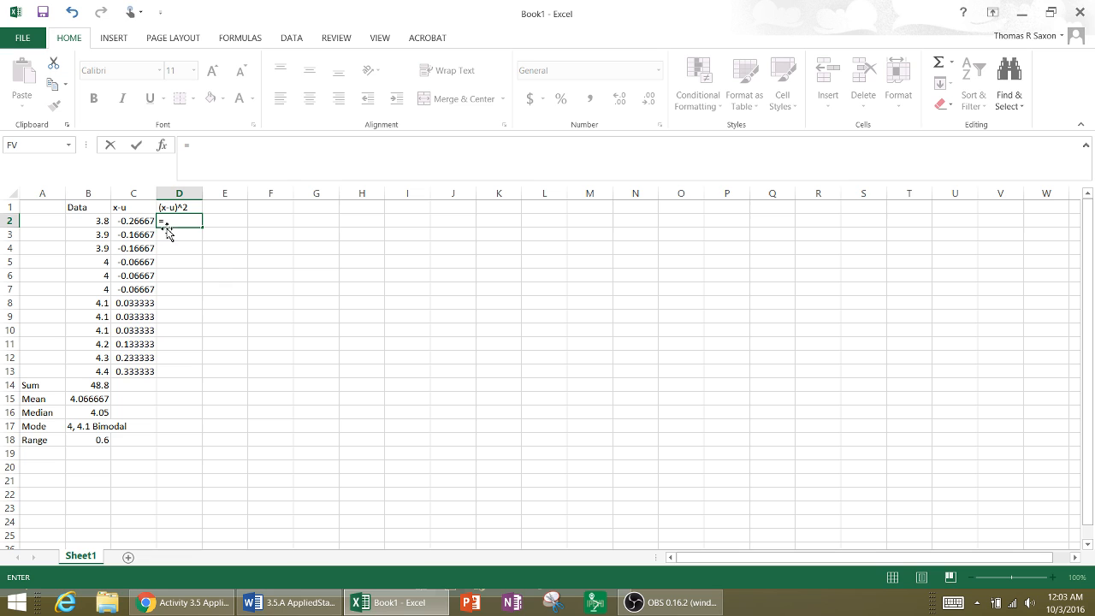
{"action": "left_click", "coordinate": [133, 221]}
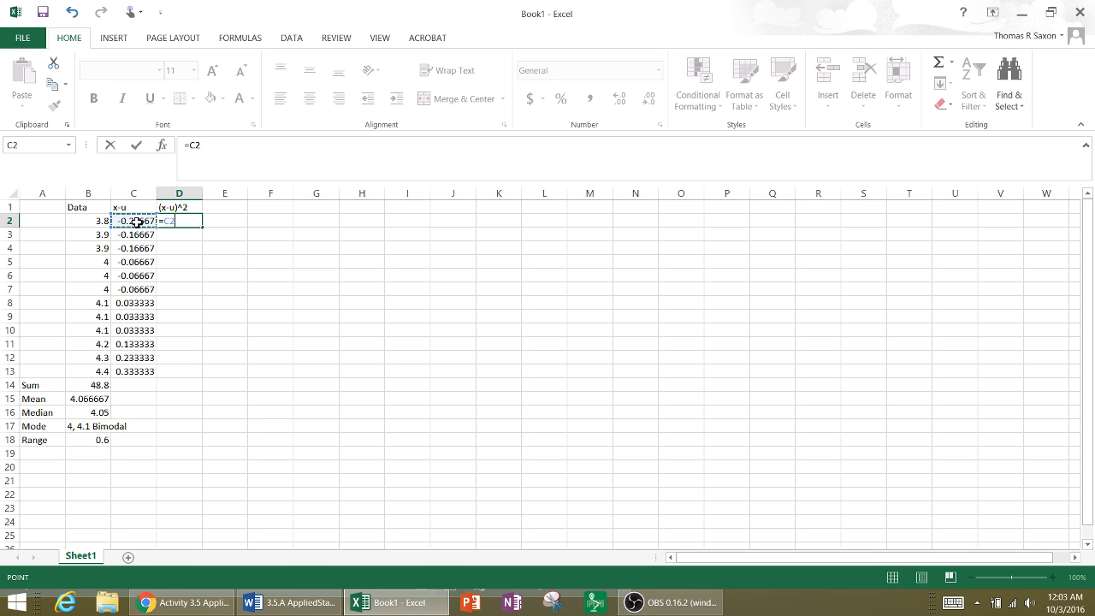
{"action": "type", "text": "^"}
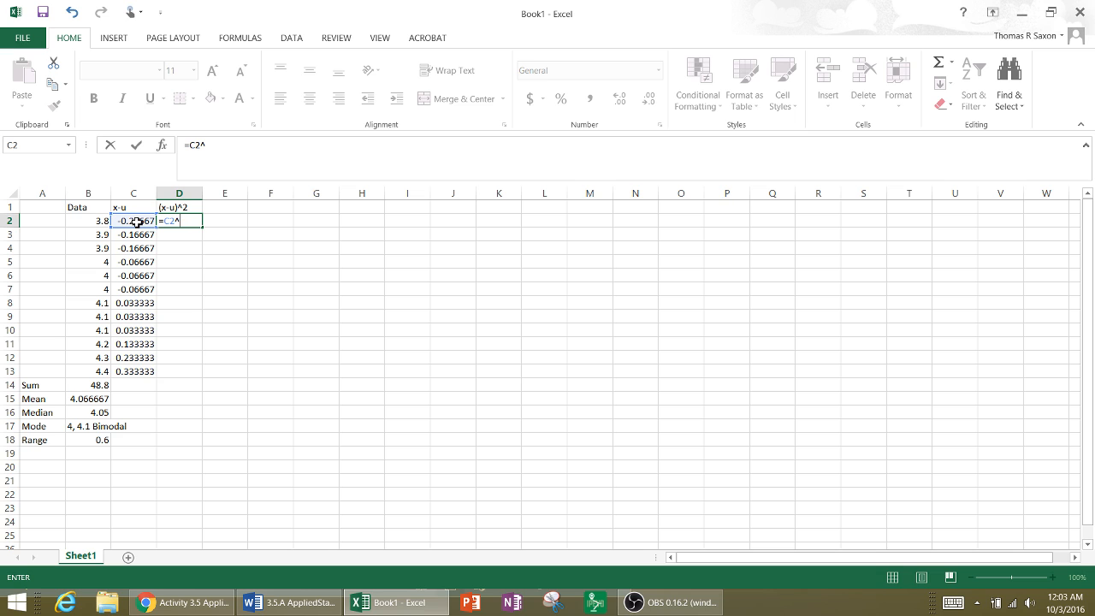
{"action": "type", "text": "2"}
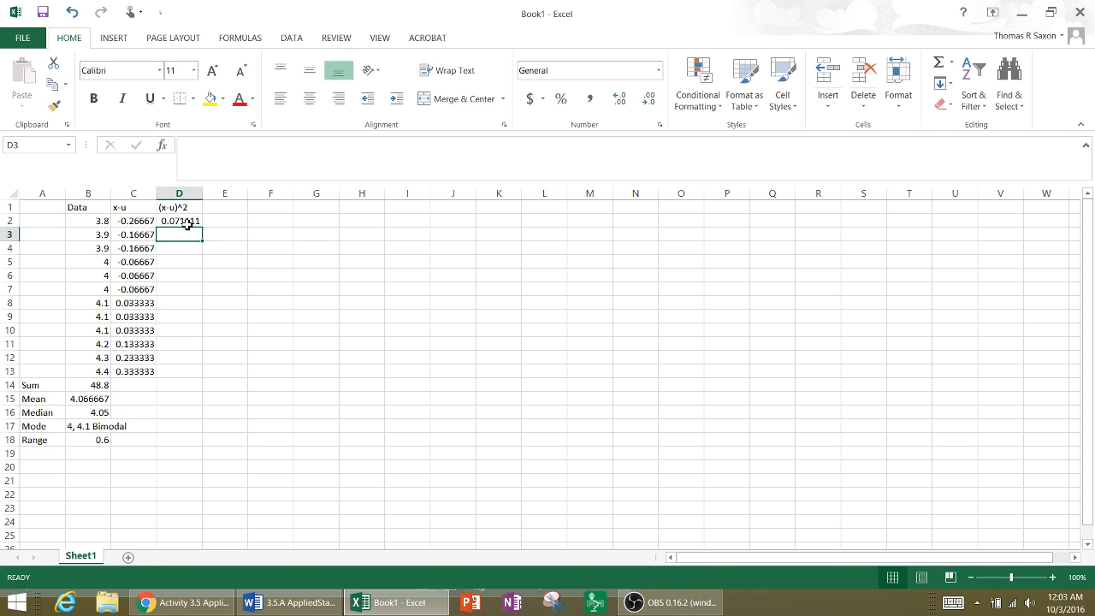
Step: Fill the squaring formula from D2 down through D13
{"action": "left_click", "coordinate": [178, 221]}
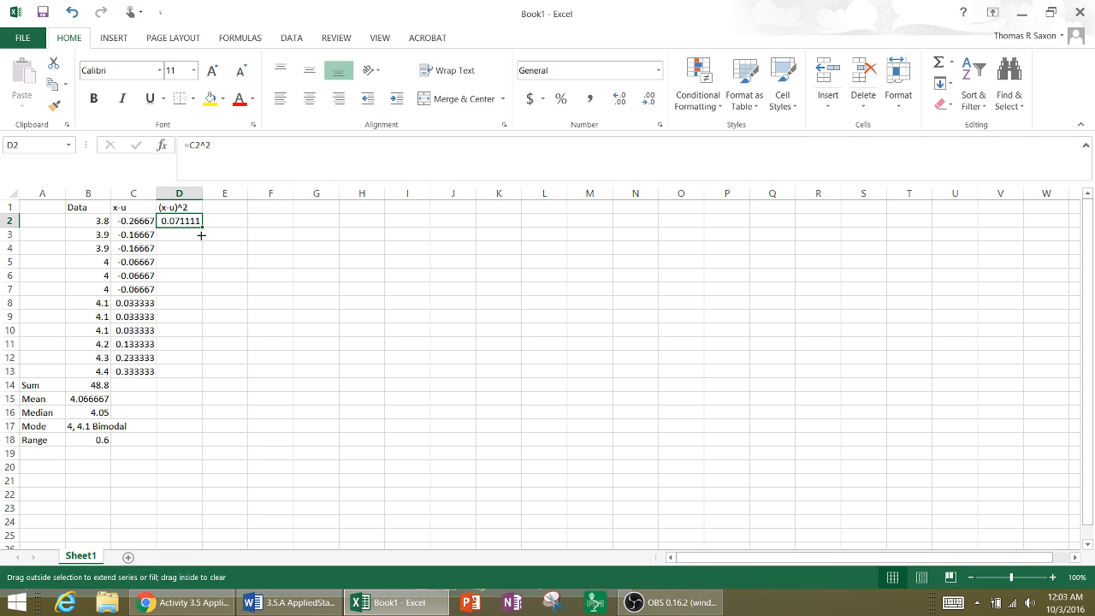
{"action": "left_click_drag", "start_coordinate": [202, 235], "coordinate": [186, 380]}
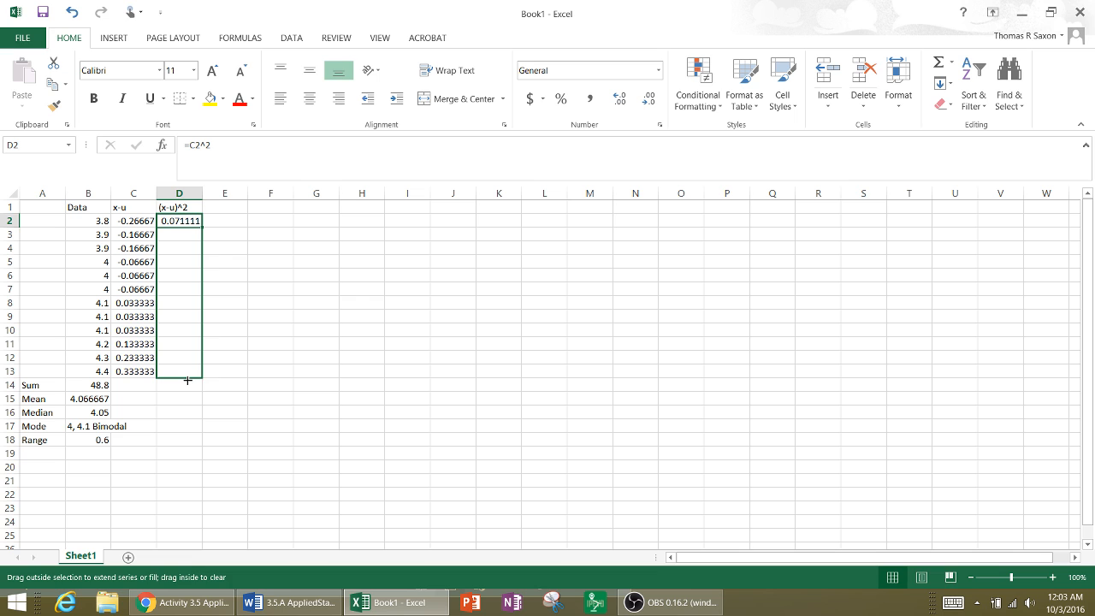
{"action": "left_click_drag", "start_coordinate": [188, 220], "coordinate": [188, 372]}
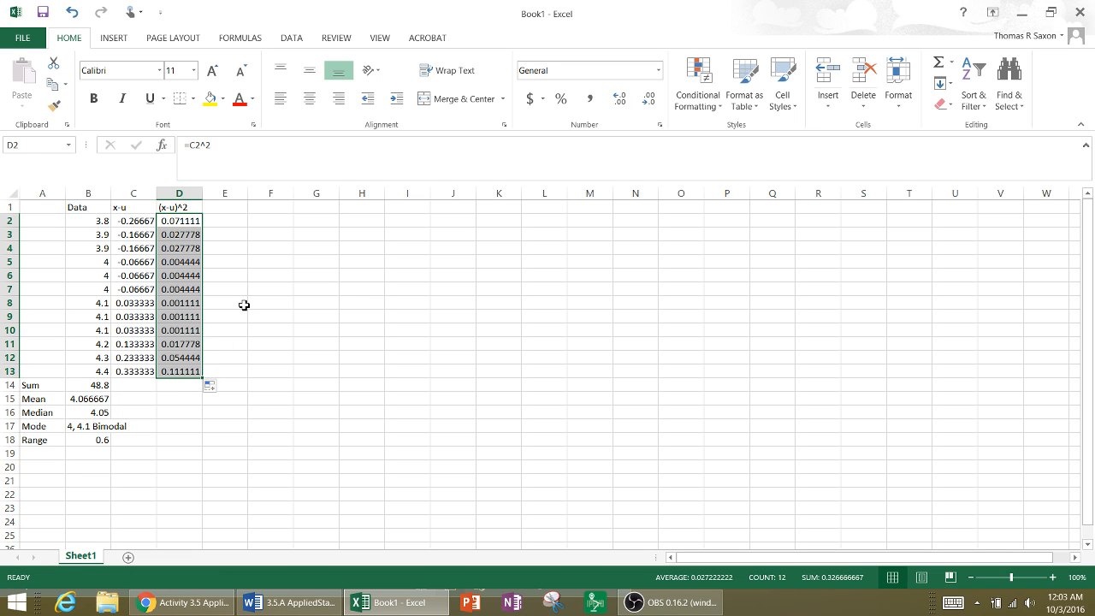
{"action": "left_click", "coordinate": [178, 221]}
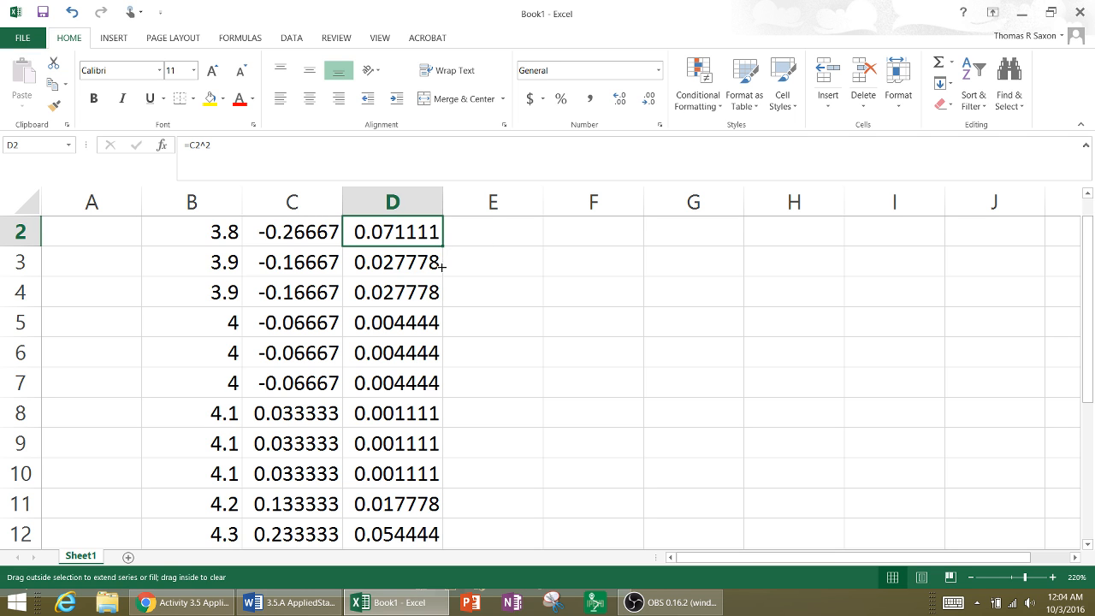
{"action": "scroll", "scroll_direction": "down", "scroll_amount": 3}
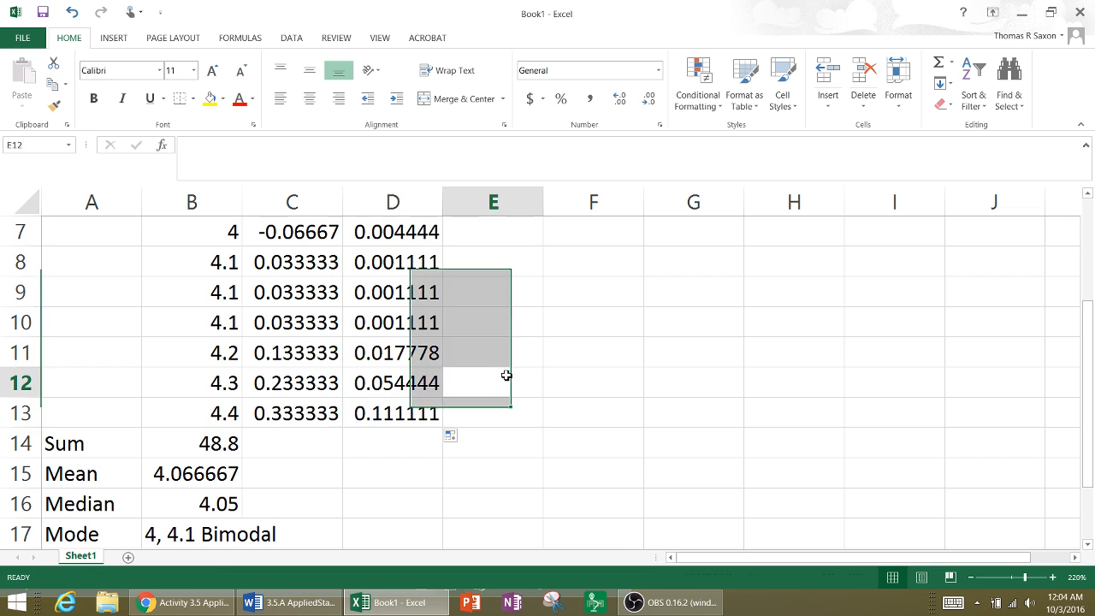
{"action": "scroll", "scroll_direction": "up", "scroll_amount": 3}
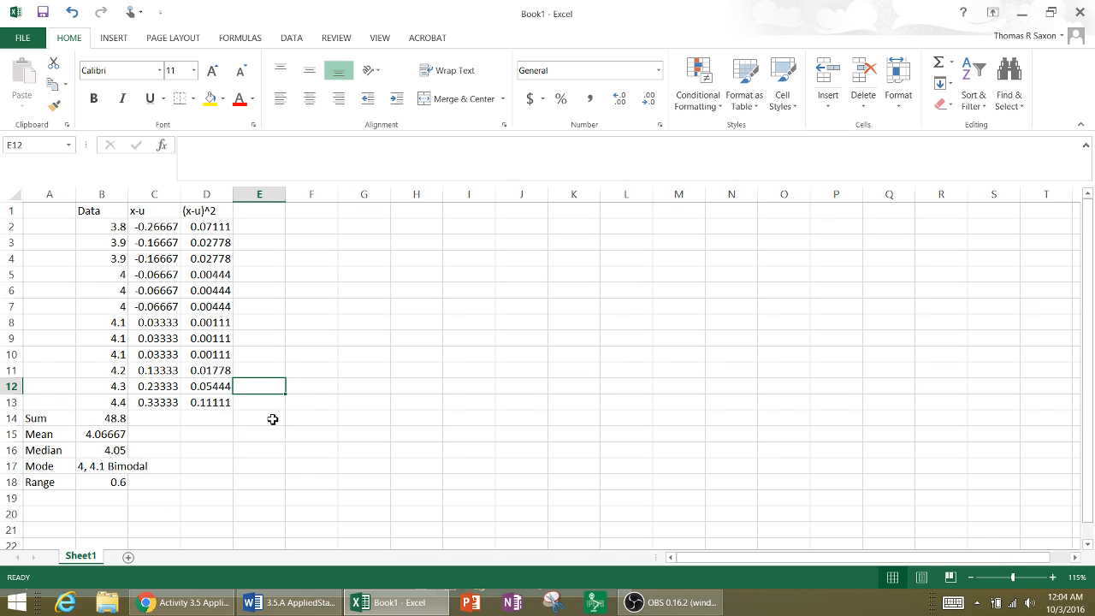
{"action": "left_click", "coordinate": [206, 417]}
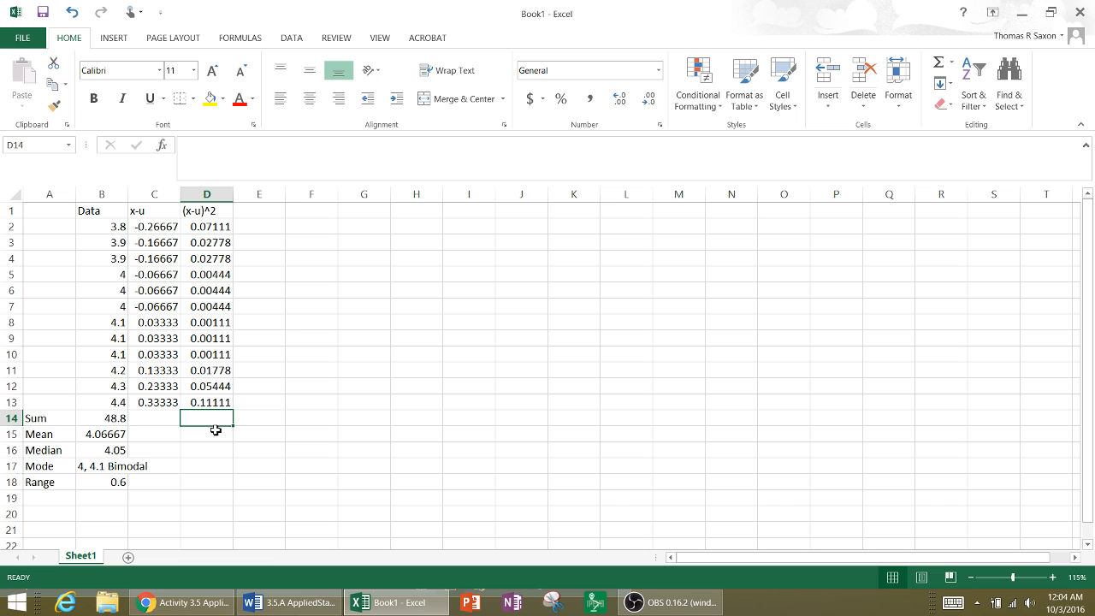
{"action": "mouse_move", "coordinate": [940, 68]}
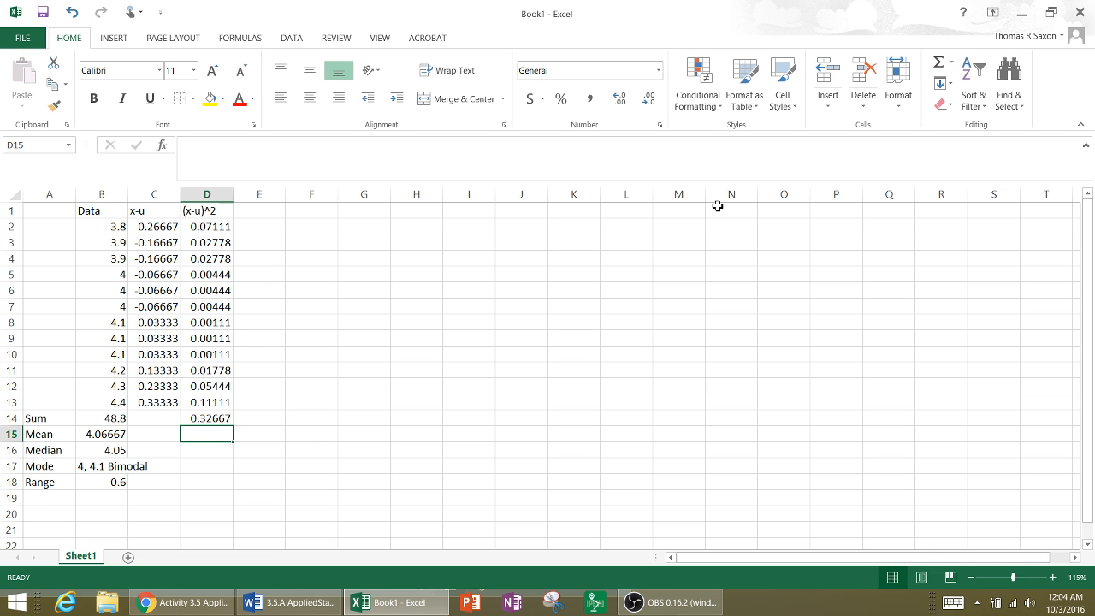
{"action": "mouse_move", "coordinate": [287, 602]}
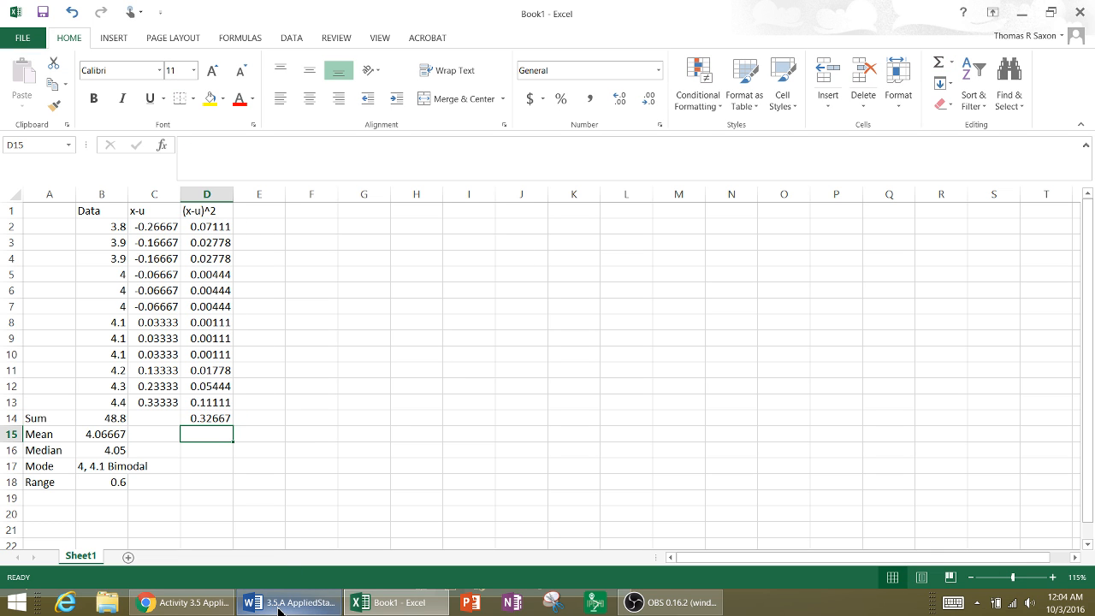
Step: In Chrome, open the Canvas activity's Presentations page and download 3.5.A IntroSummaryStatistics.pptx
{"action": "left_click", "coordinate": [288, 602]}
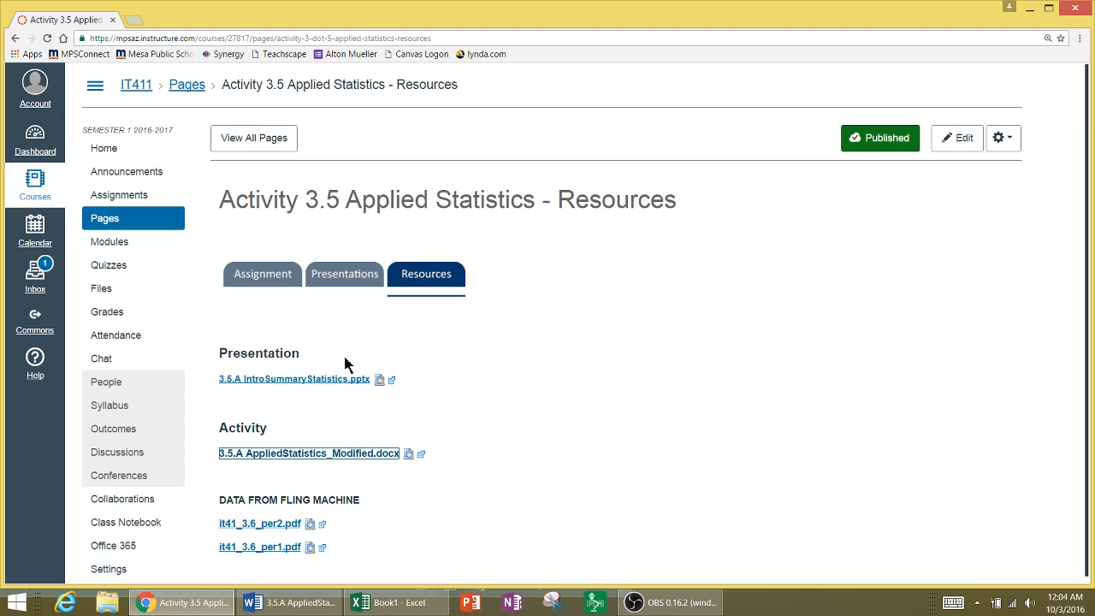
{"action": "left_click", "coordinate": [346, 274]}
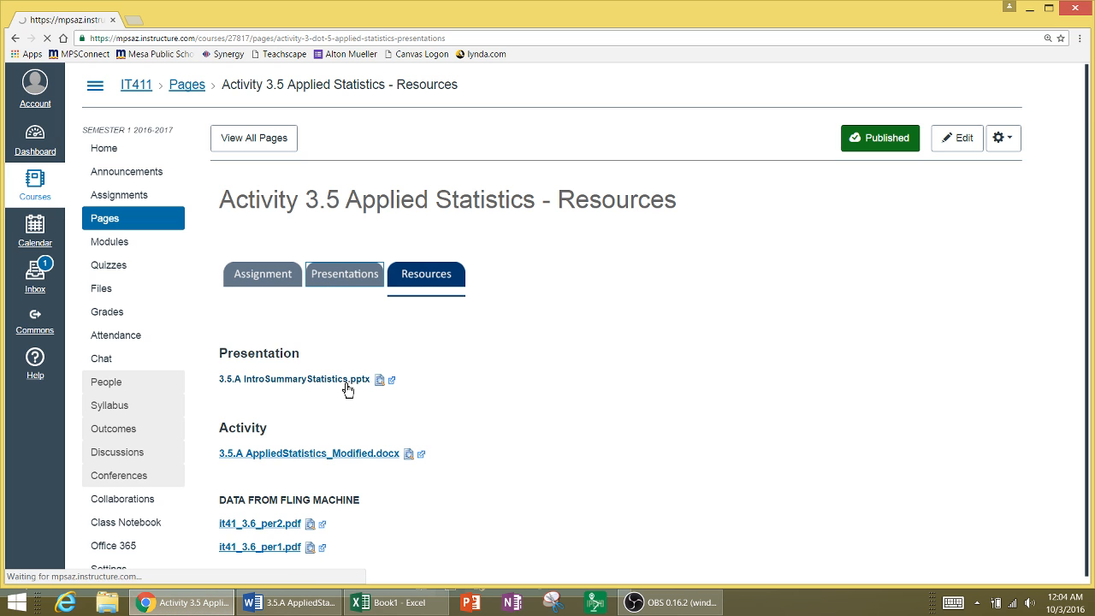
{"action": "left_click", "coordinate": [344, 274]}
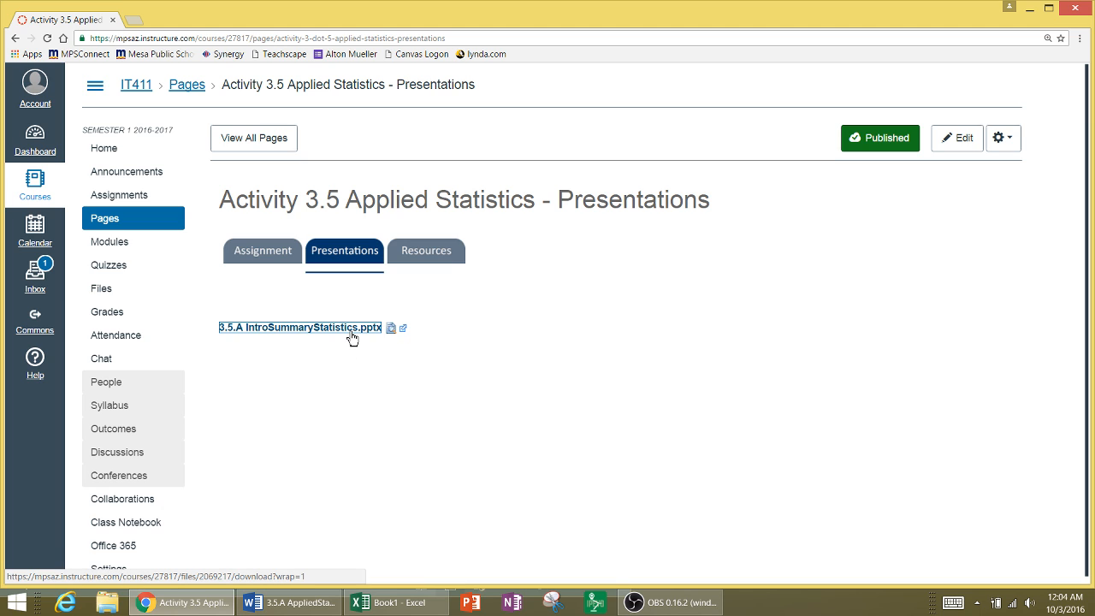
{"action": "mouse_move", "coordinate": [353, 329]}
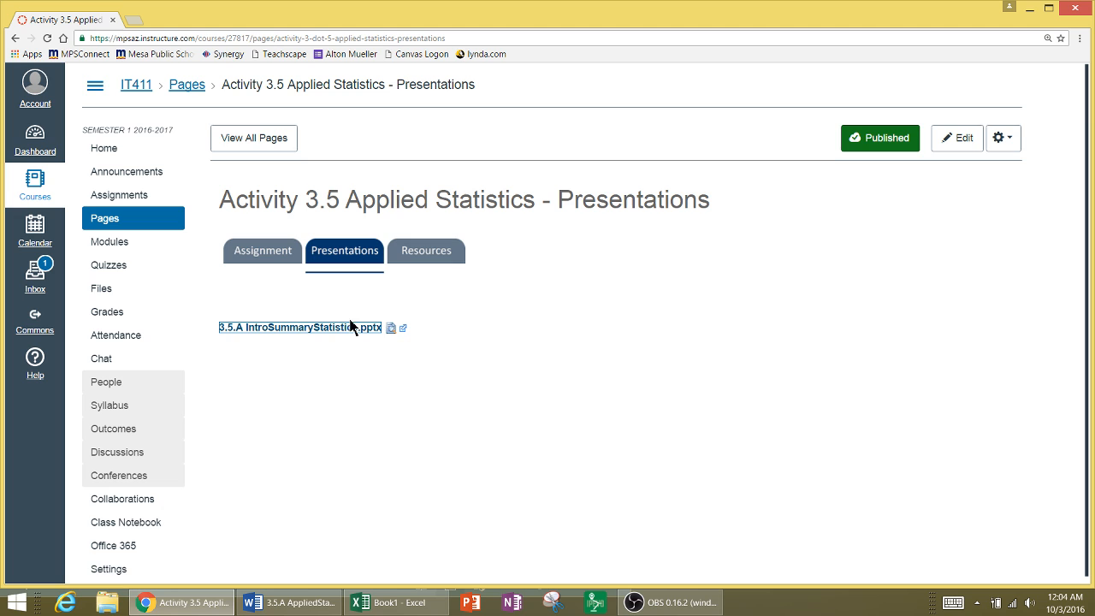
{"action": "left_click", "coordinate": [300, 328]}
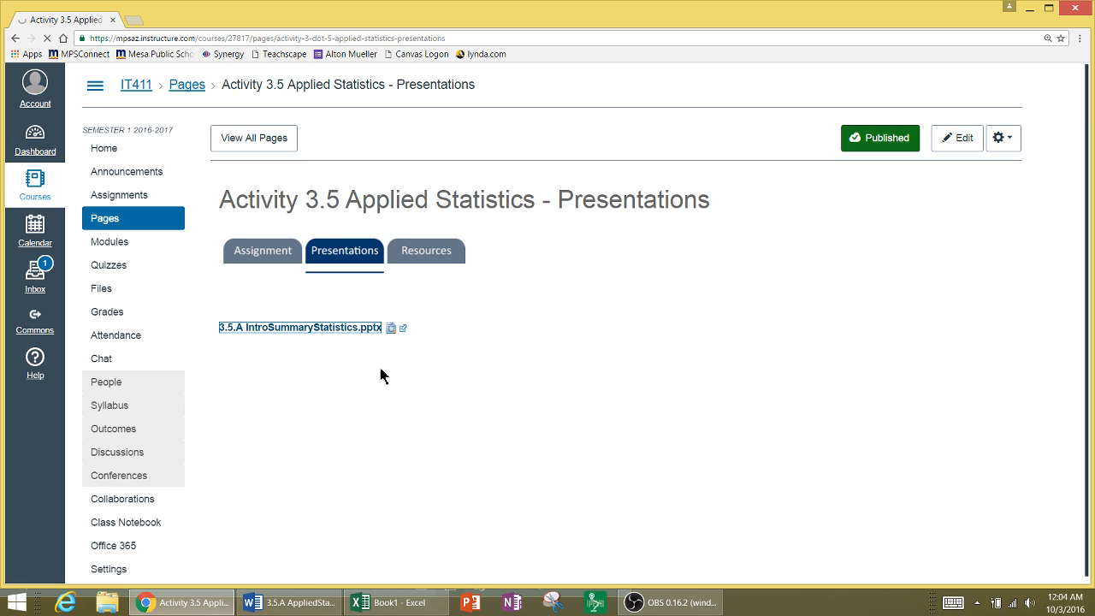
{"action": "mouse_move", "coordinate": [394, 315]}
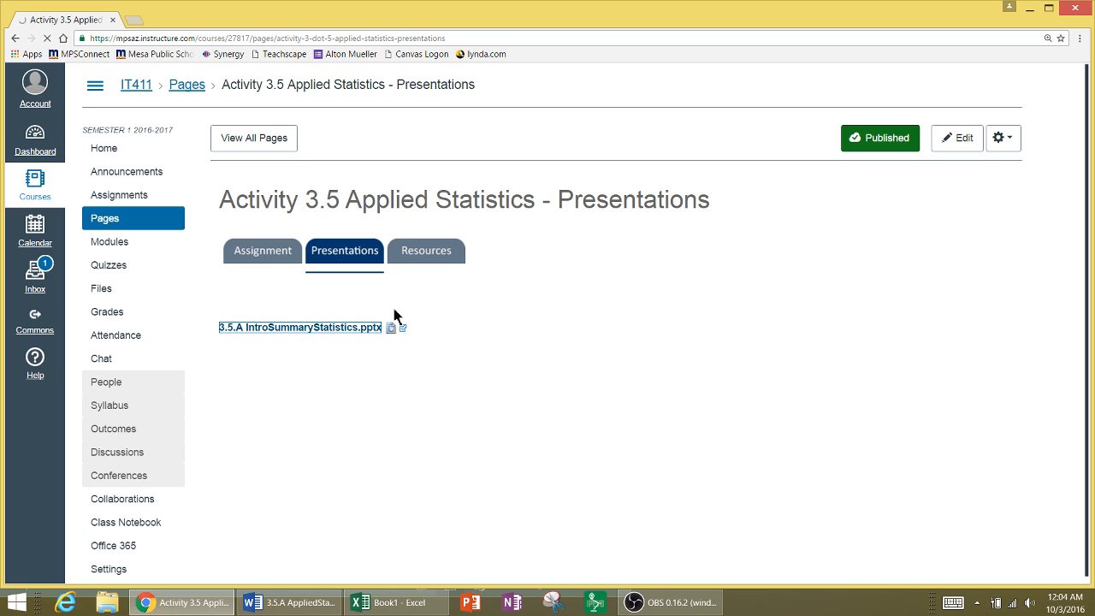
{"action": "mouse_move", "coordinate": [442, 420]}
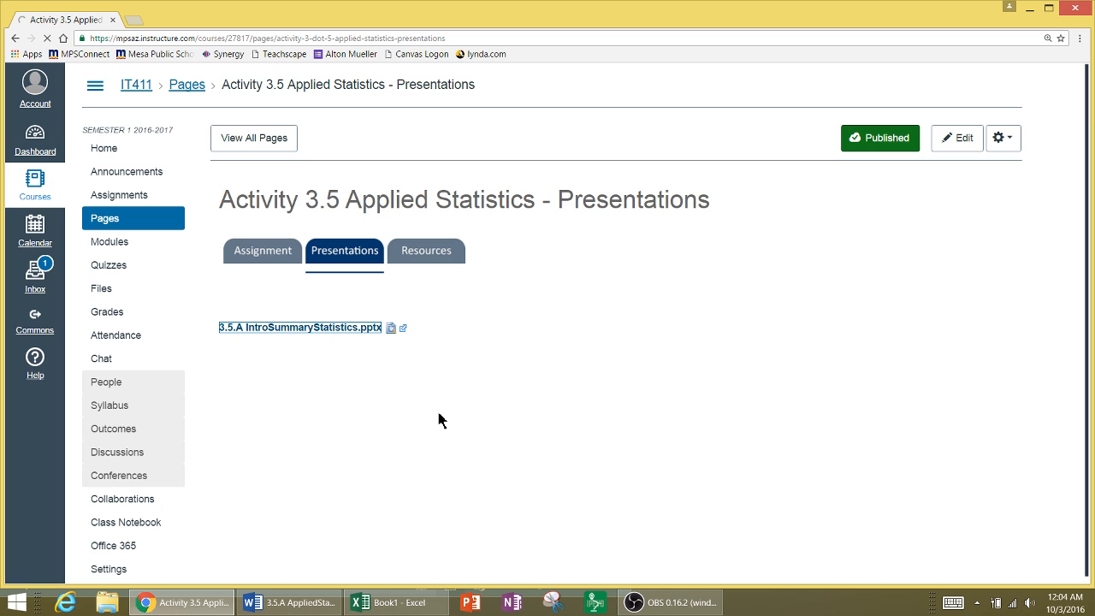
{"action": "mouse_move", "coordinate": [396, 602]}
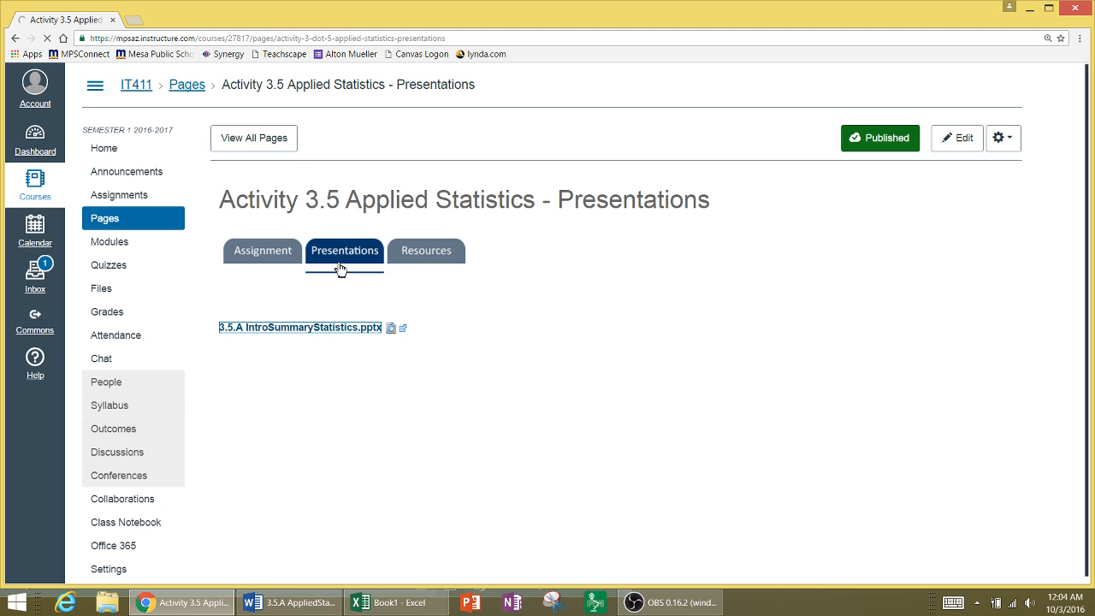
{"action": "mouse_move", "coordinate": [346, 250]}
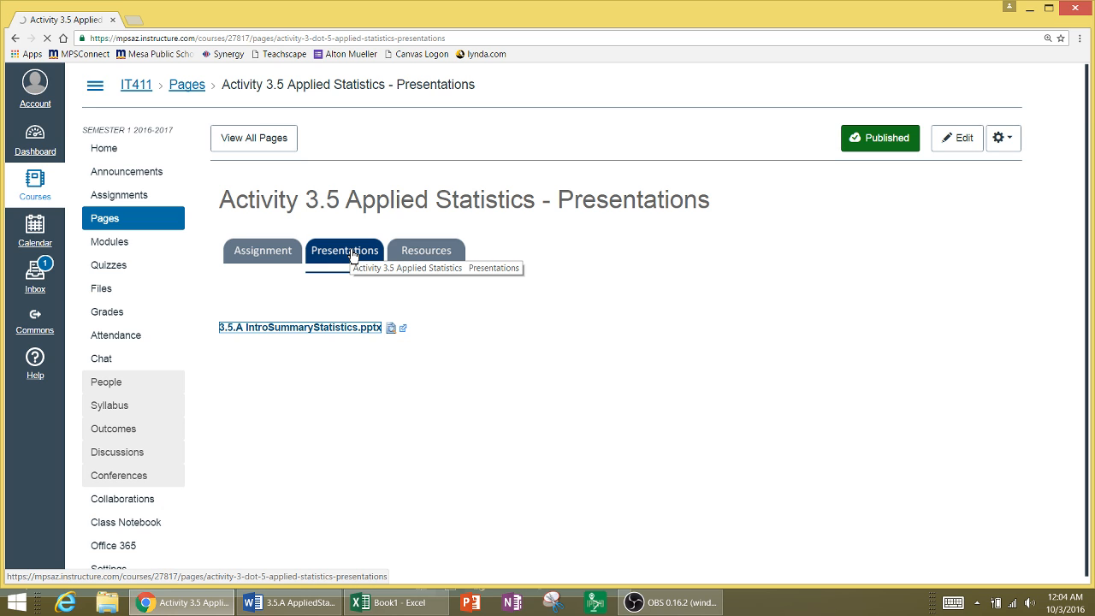
Step: Reload the Presentations page and open the downloaded presentation in PowerPoint
{"action": "left_click", "coordinate": [299, 327]}
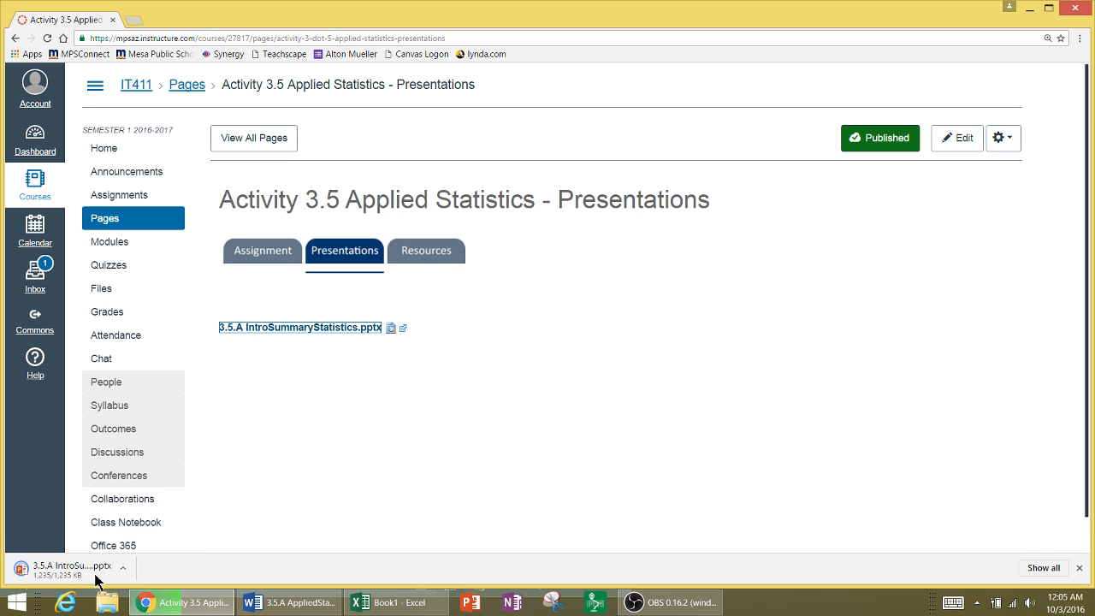
{"action": "left_click", "coordinate": [69, 569]}
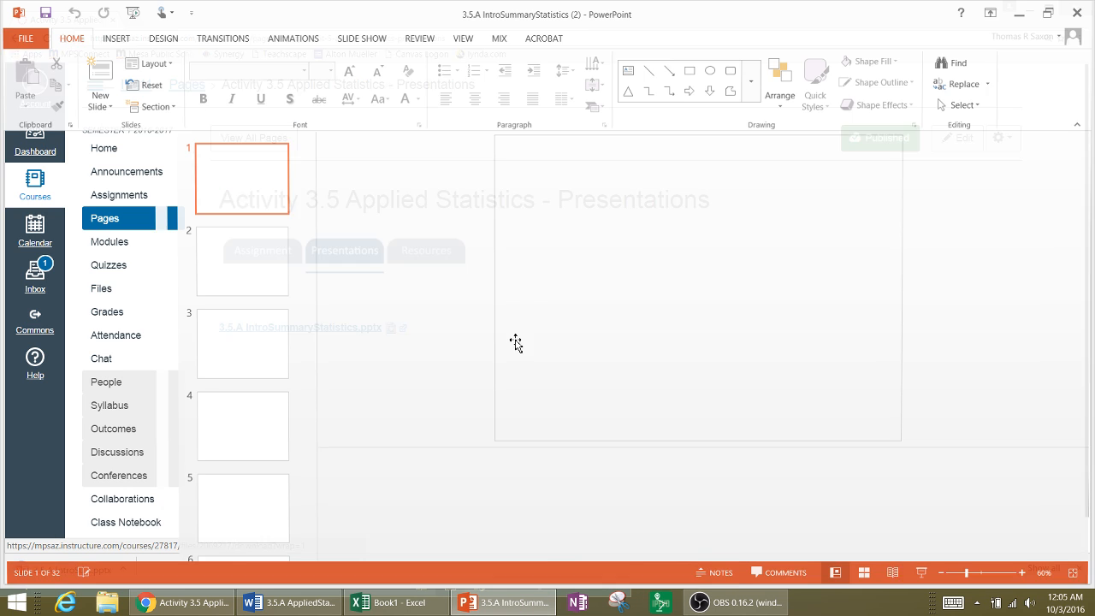
Step: Review slide 19's population standard deviation formula, then minimize PowerPoint to show Canvas
{"action": "scroll", "scroll_direction": "down", "scroll_amount": 3}
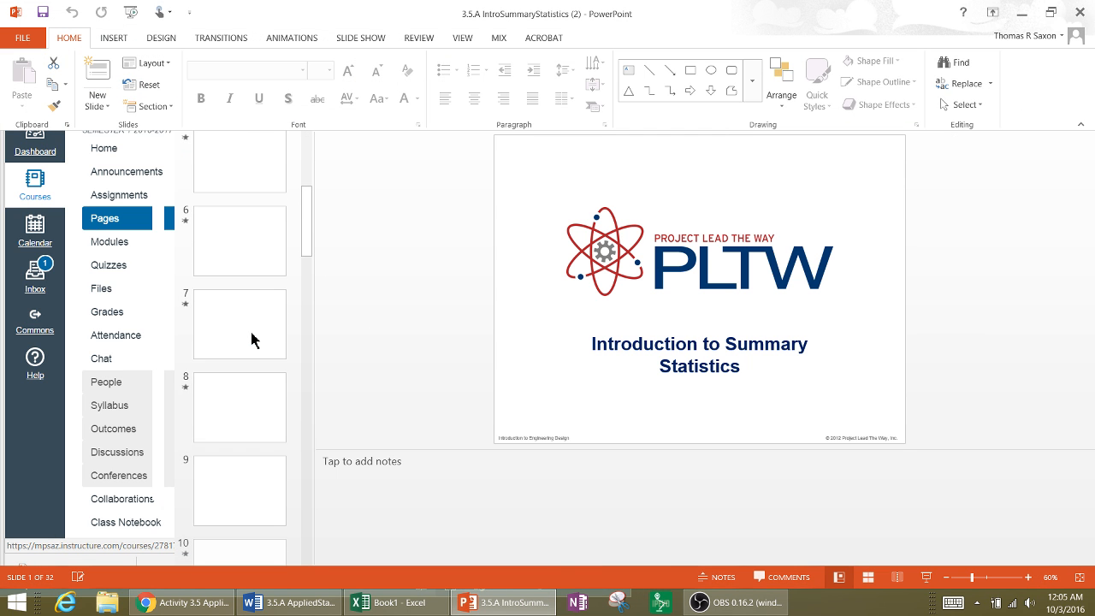
{"action": "scroll", "scroll_direction": "down", "scroll_amount": 3}
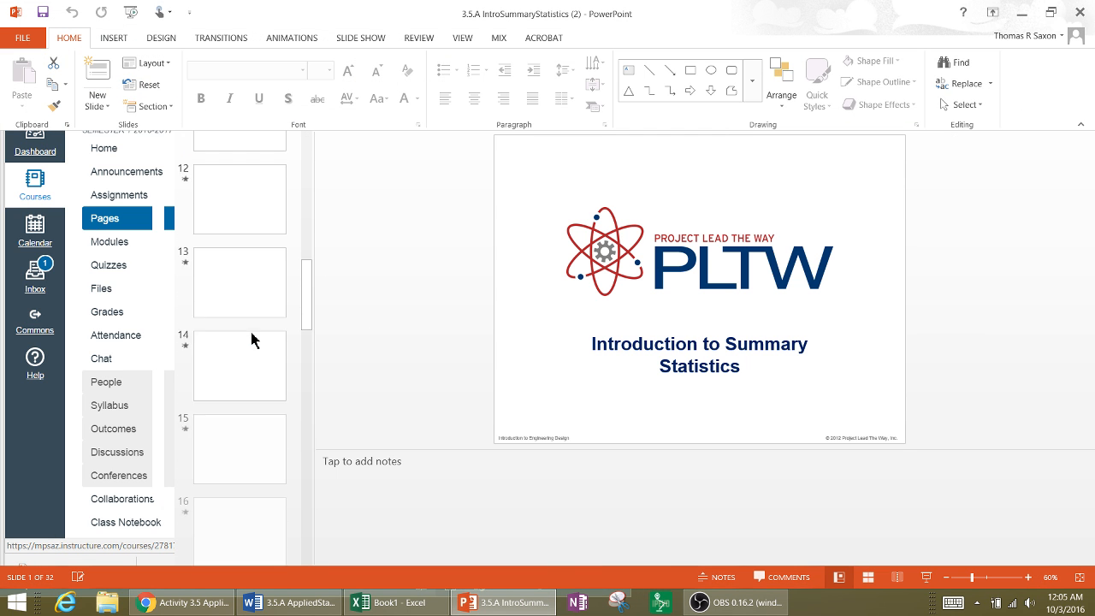
{"action": "scroll", "scroll_direction": "down", "scroll_amount": 3}
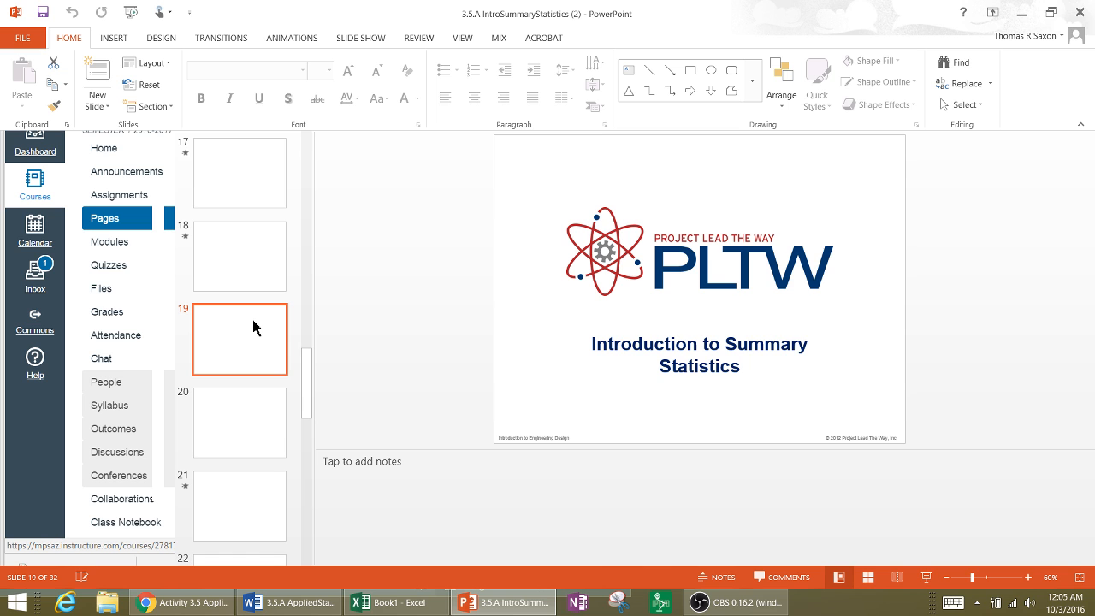
{"action": "scroll", "scroll_direction": "down", "scroll_amount": 3}
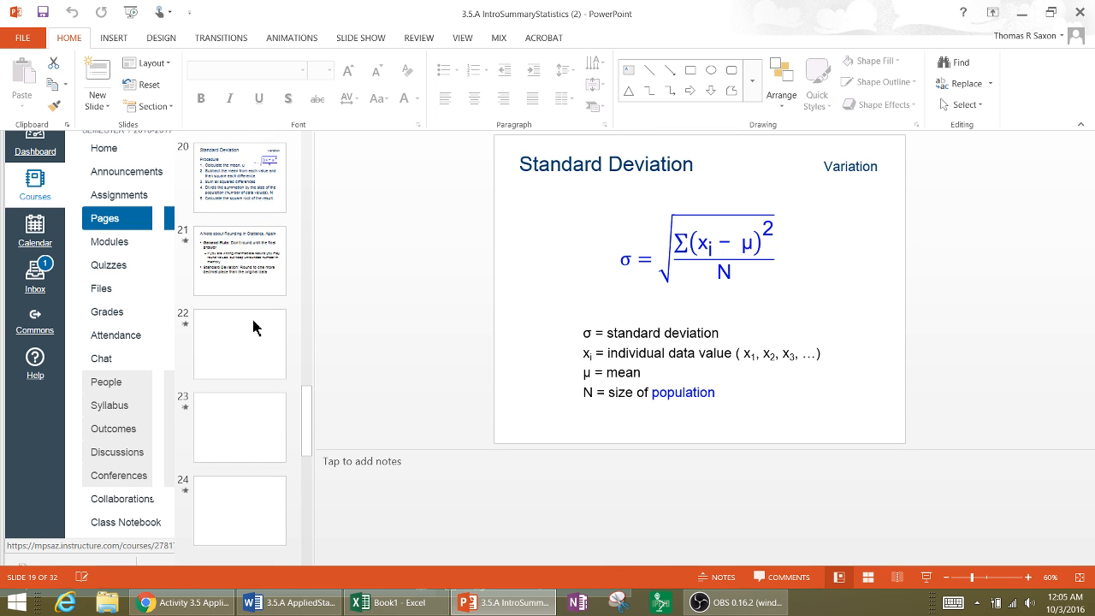
{"action": "scroll", "scroll_direction": "up", "scroll_amount": 3}
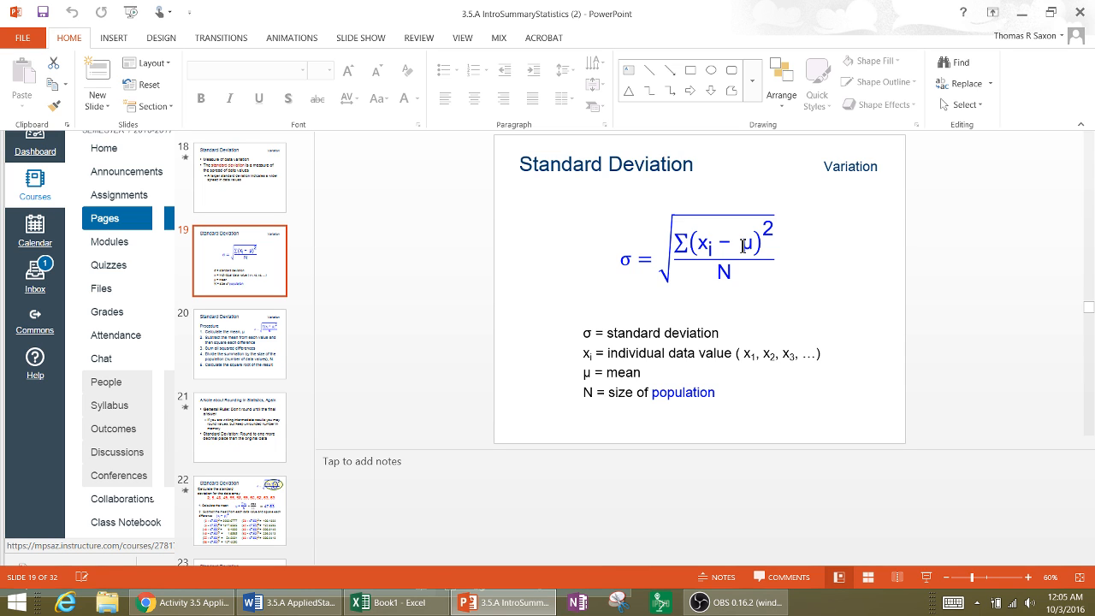
{"action": "mouse_move", "coordinate": [729, 265]}
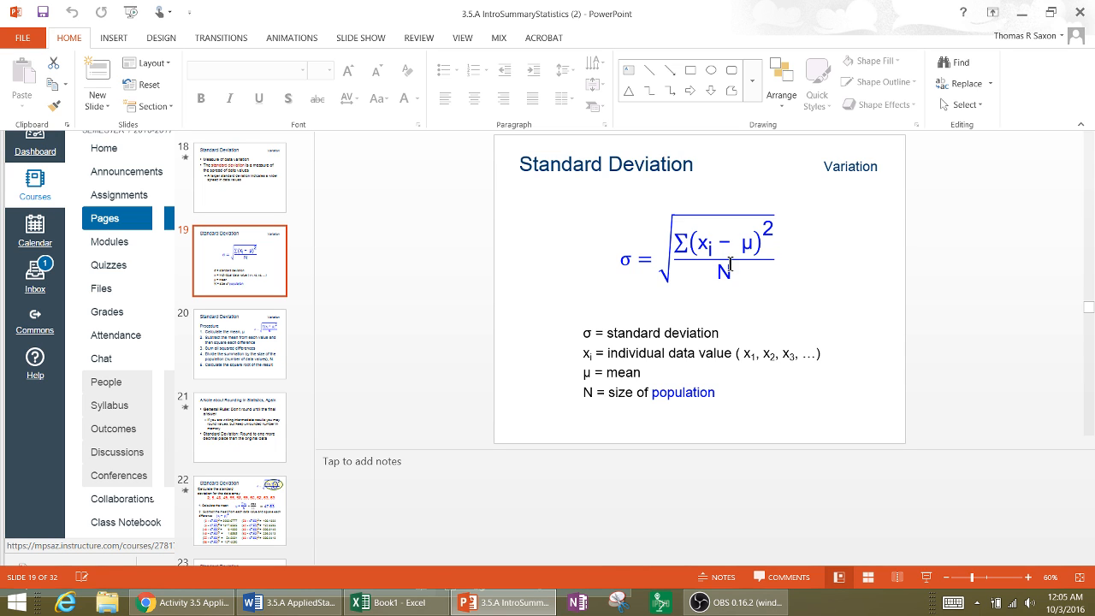
{"action": "mouse_move", "coordinate": [757, 212]}
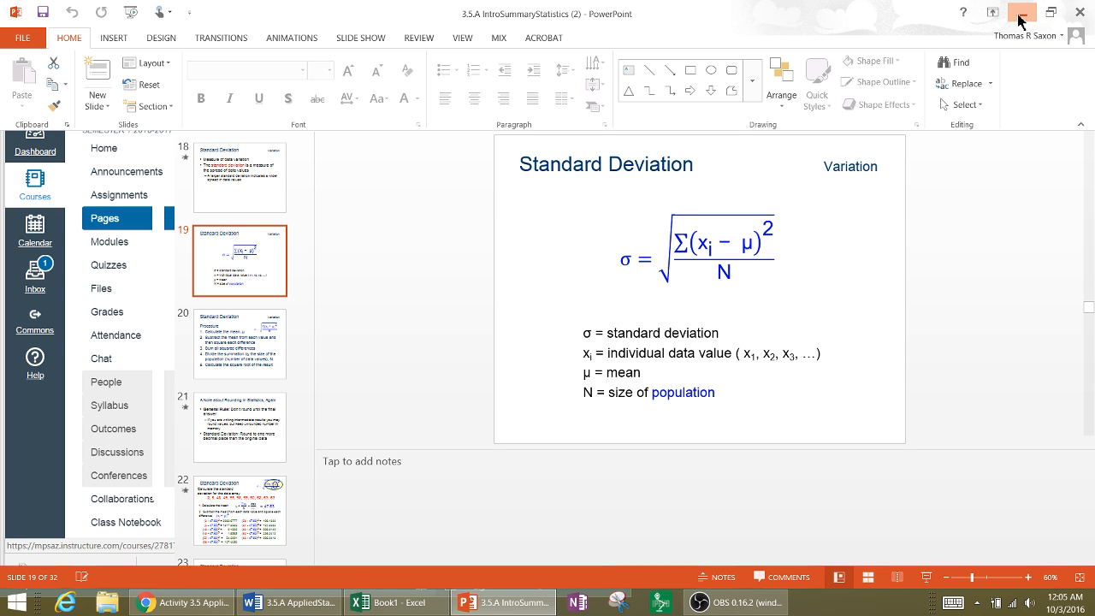
{"action": "left_click", "coordinate": [182, 602]}
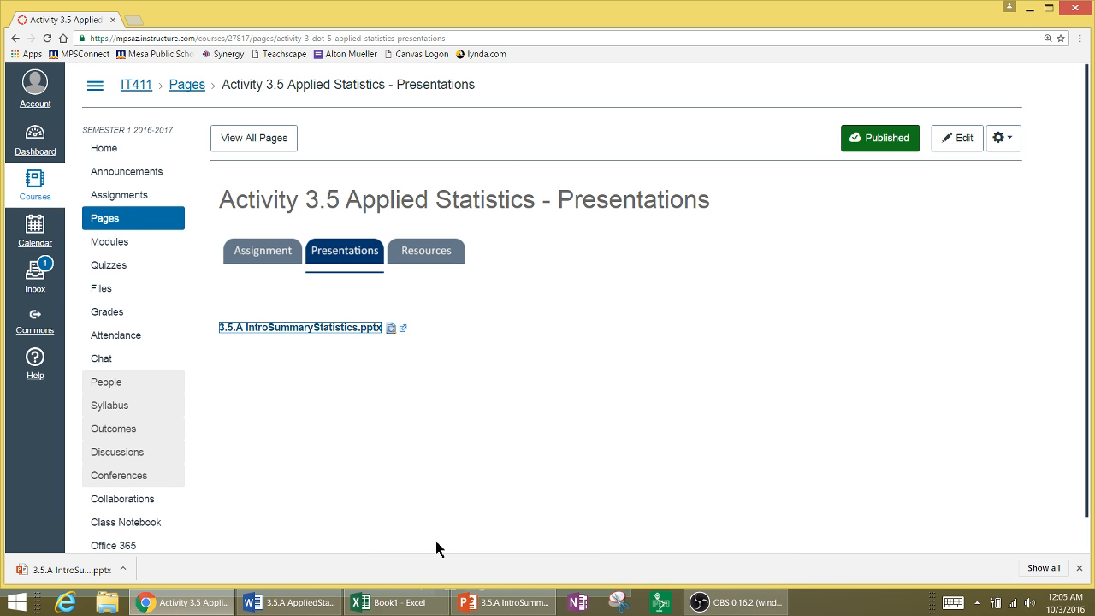
Step: Back in the workbook, label the row below Range 'Std Dev'
{"action": "left_click", "coordinate": [397, 603]}
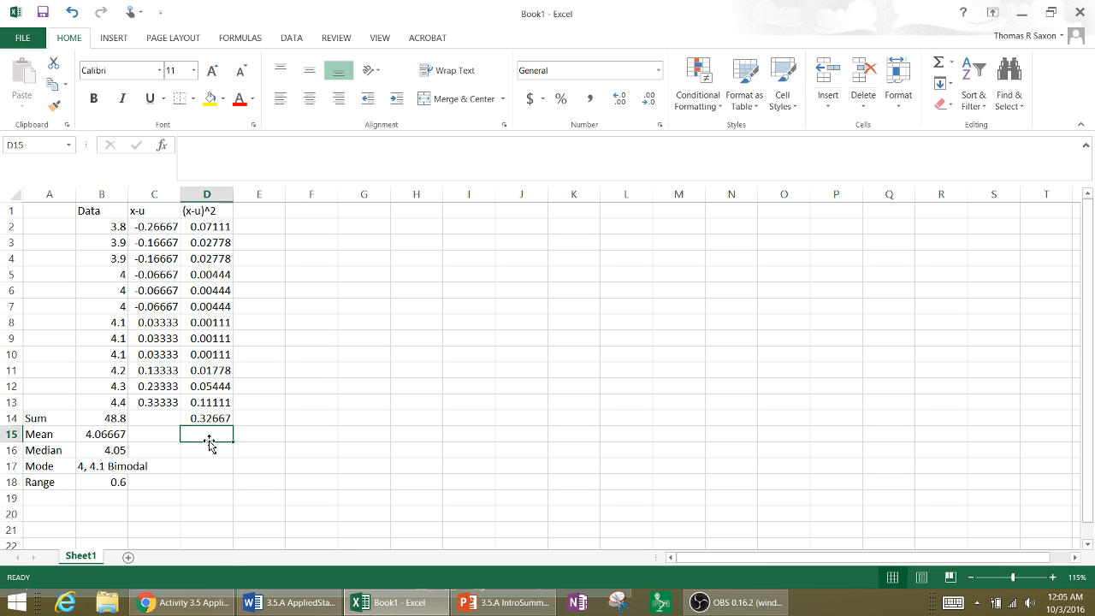
{"action": "left_click", "coordinate": [48, 496]}
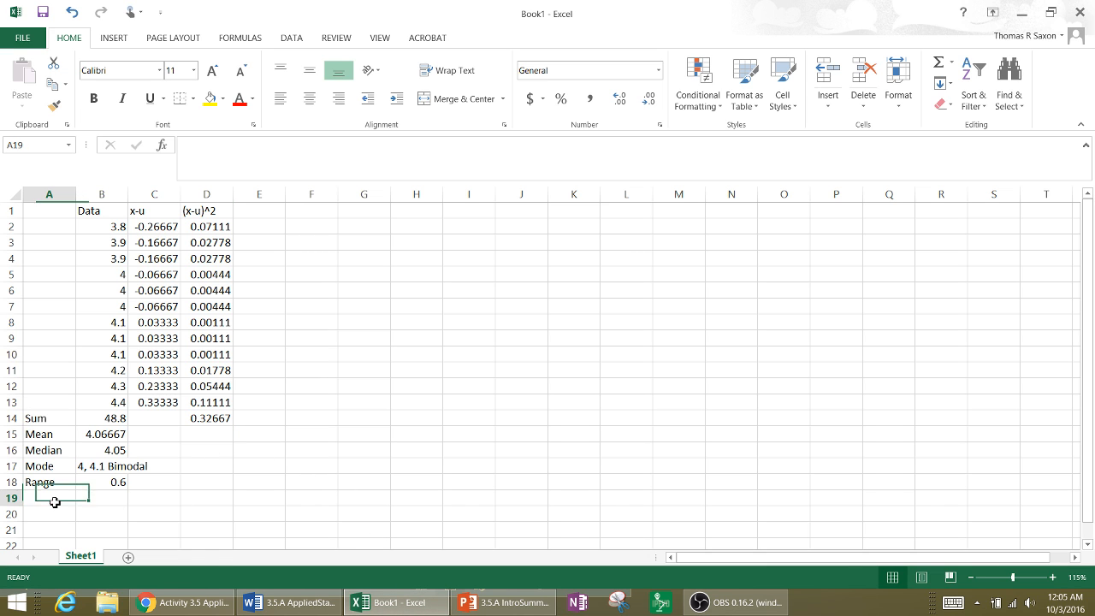
{"action": "type", "text": "Sum"}
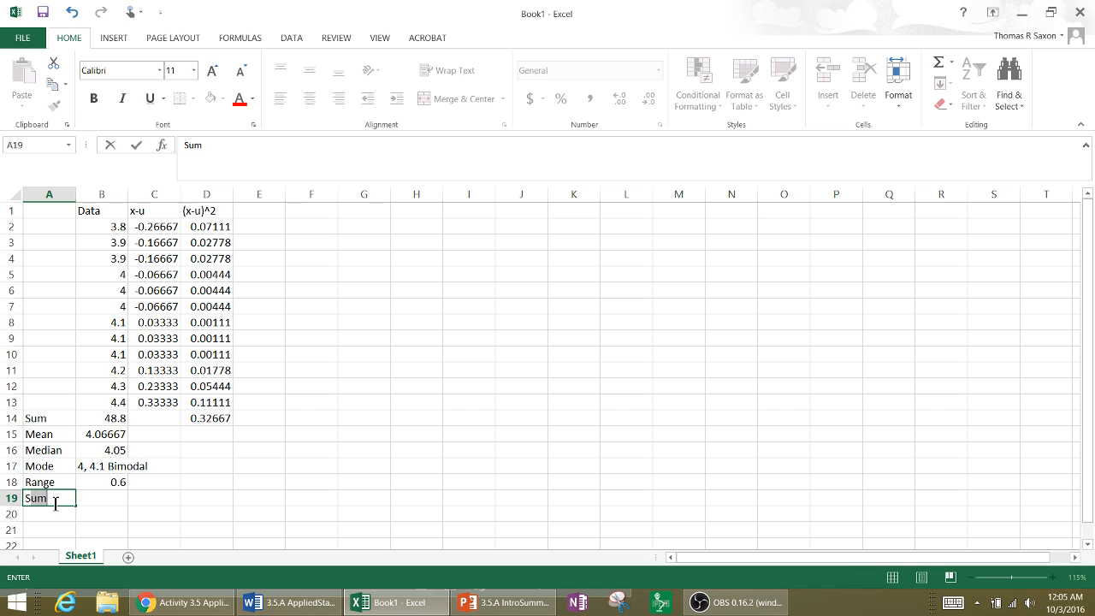
{"action": "type", "text": "Std Deviation"}
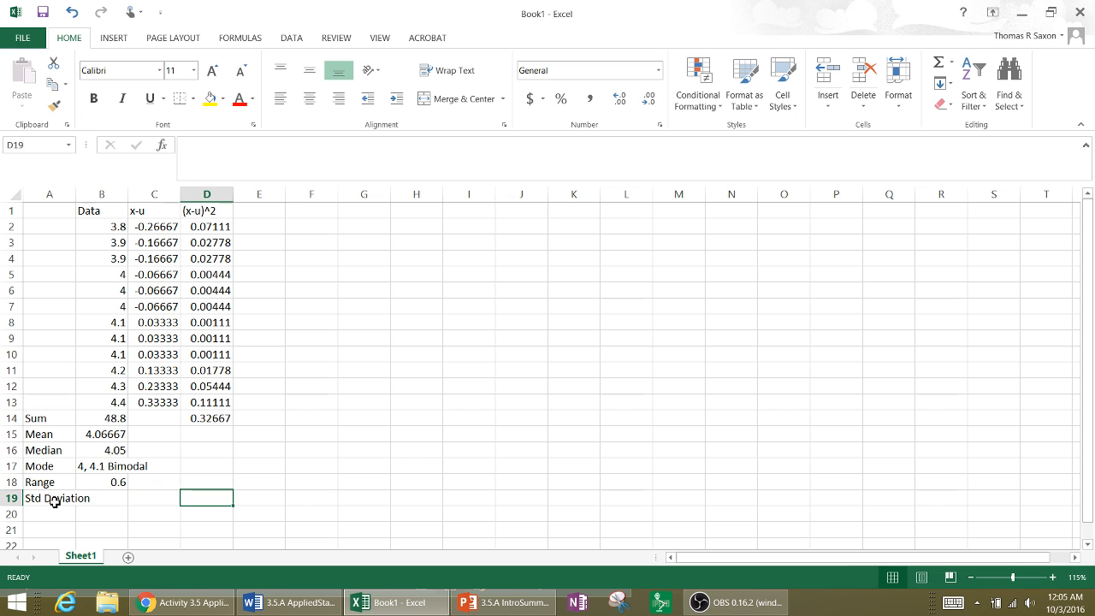
Step: Enter =SQRT(D14/12) in D19, giving the standard deviation 0.16499
{"action": "type", "text": "="}
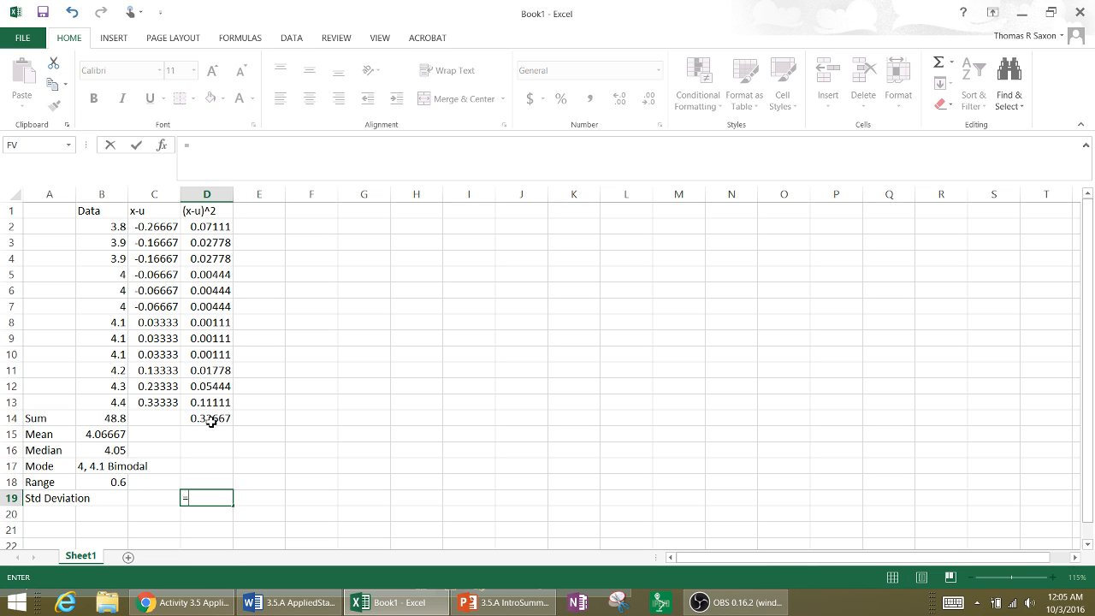
{"action": "left_click", "coordinate": [205, 418]}
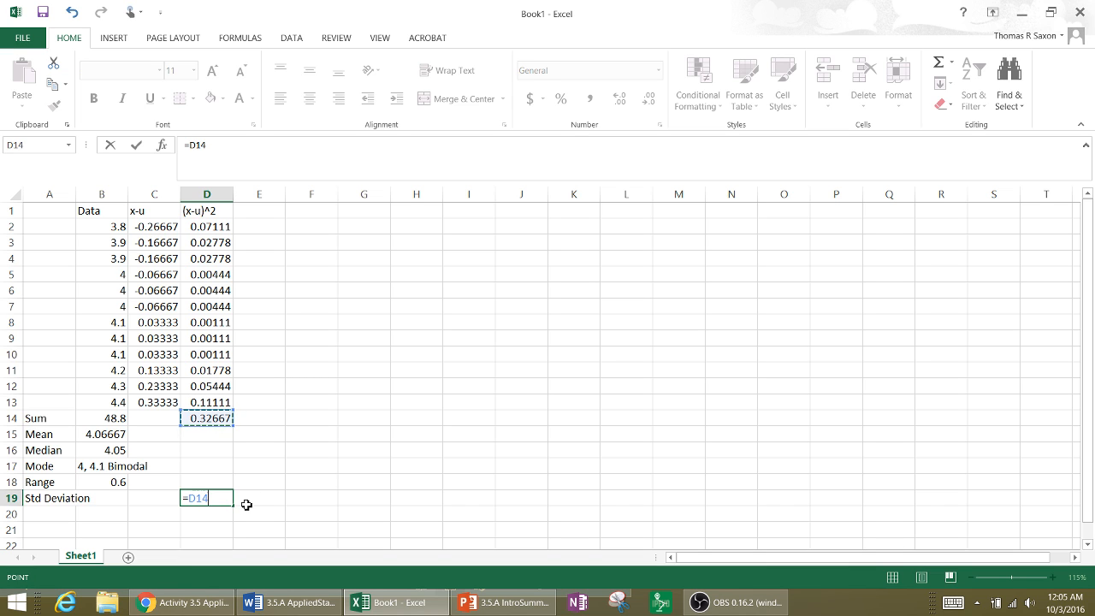
{"action": "type", "text": "/"}
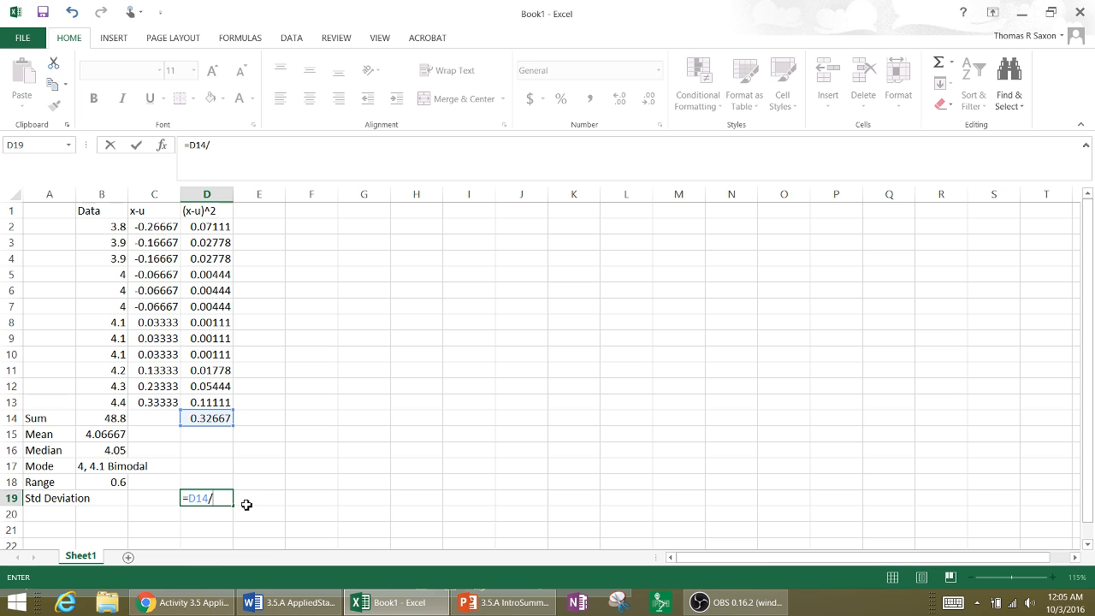
{"action": "type", "text": "12"}
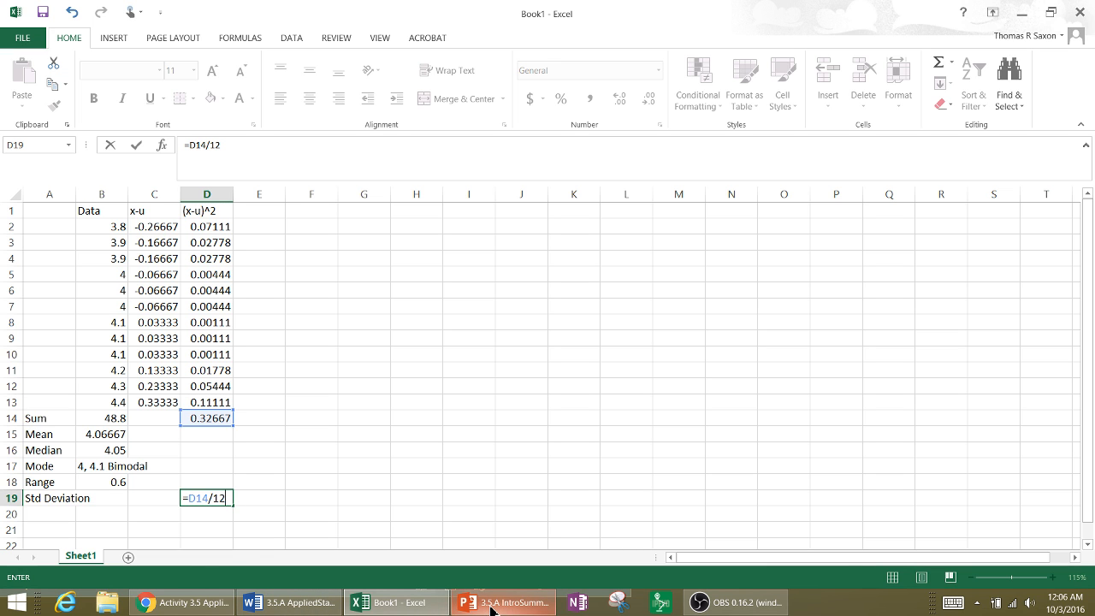
{"action": "left_click", "coordinate": [503, 603]}
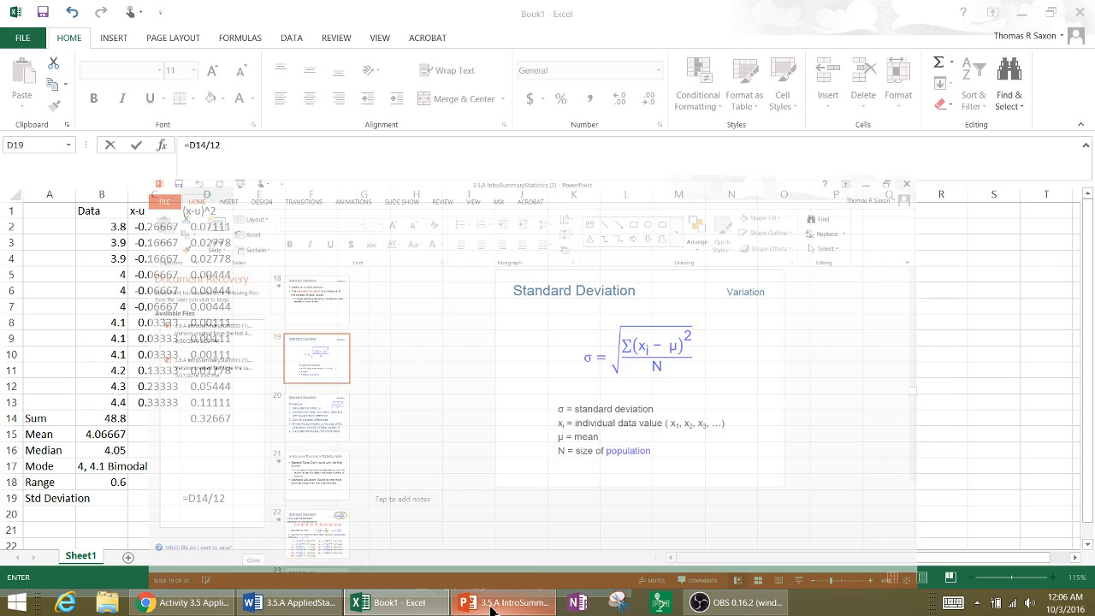
{"action": "left_click", "coordinate": [397, 603]}
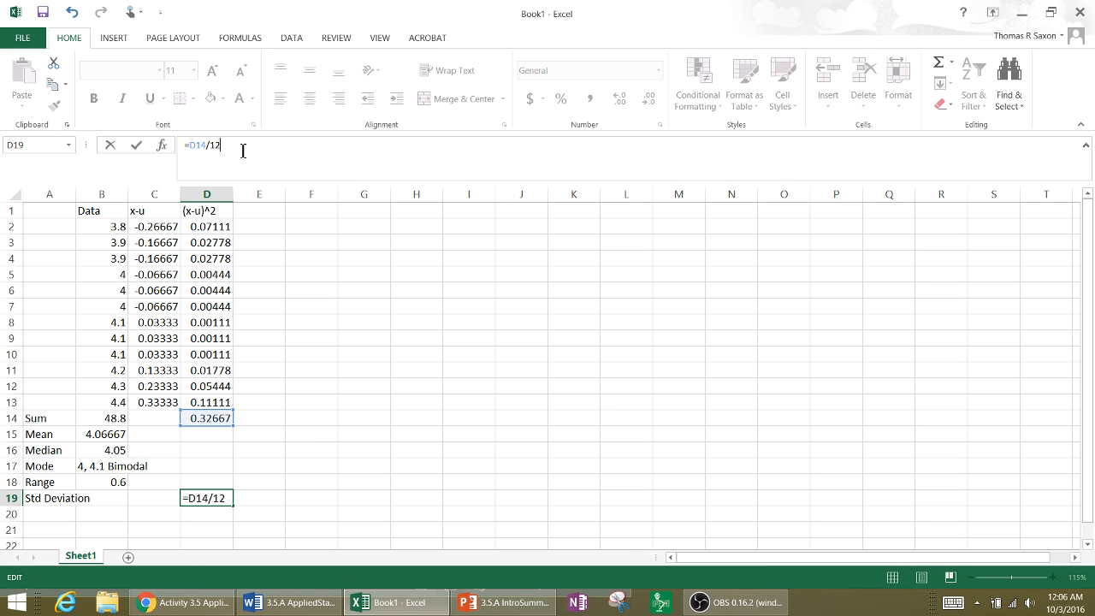
{"action": "type", "text": ")"}
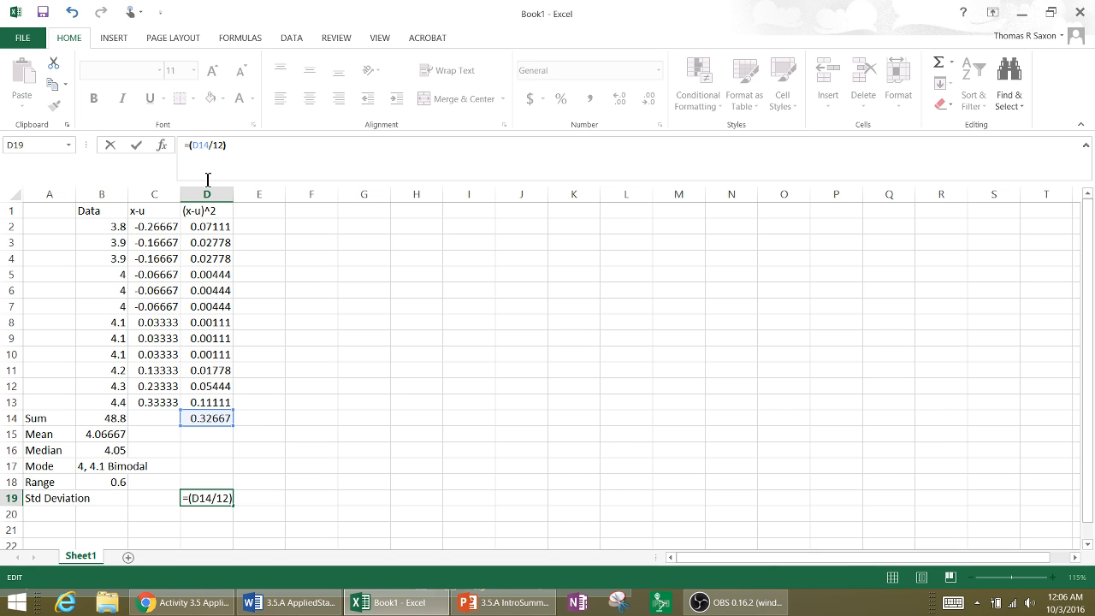
{"action": "type", "text": "s"}
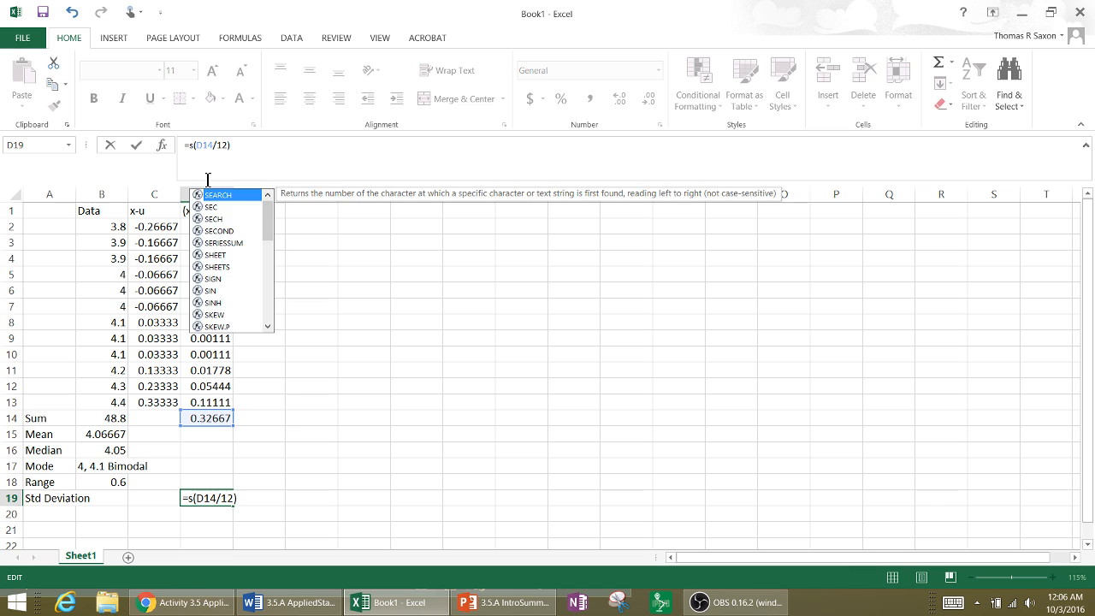
{"action": "type", "text": "qrt"}
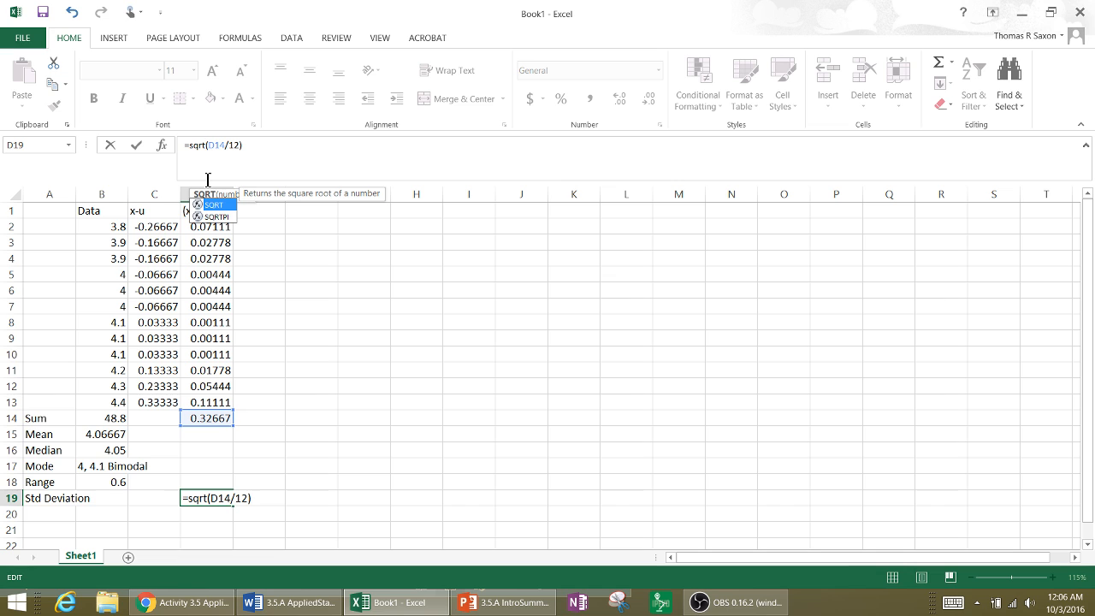
{"action": "key", "text": "Return"}
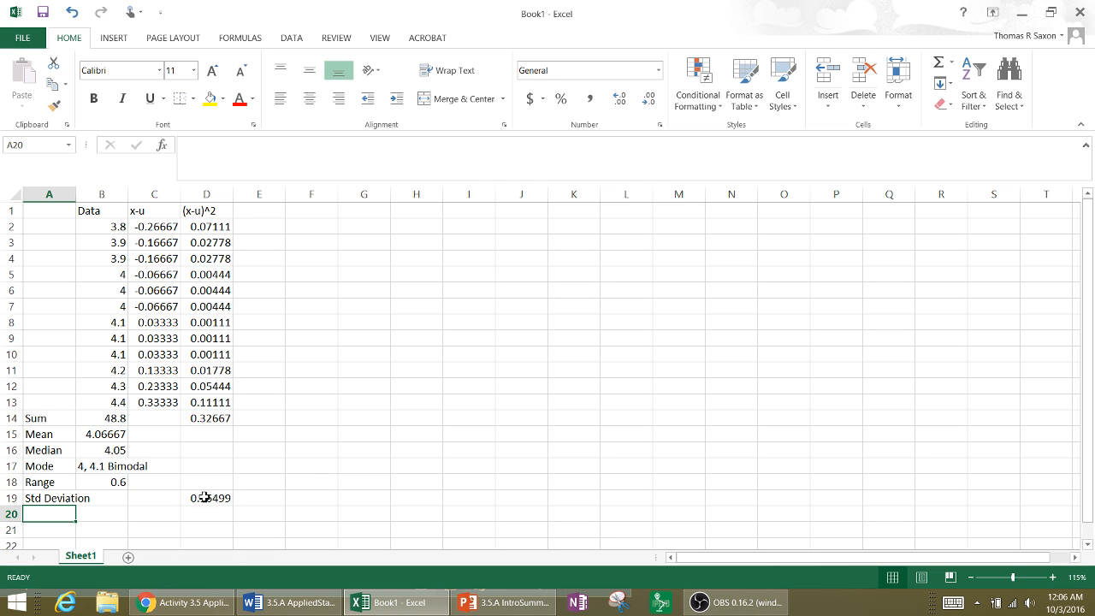
{"action": "left_click", "coordinate": [205, 497]}
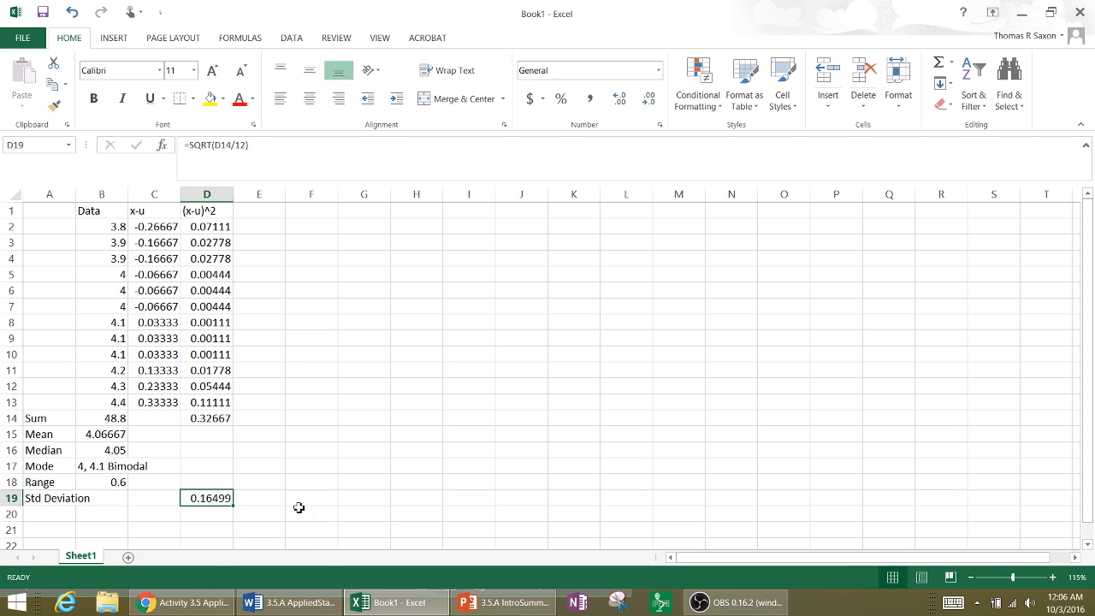
{"action": "mouse_move", "coordinate": [261, 497]}
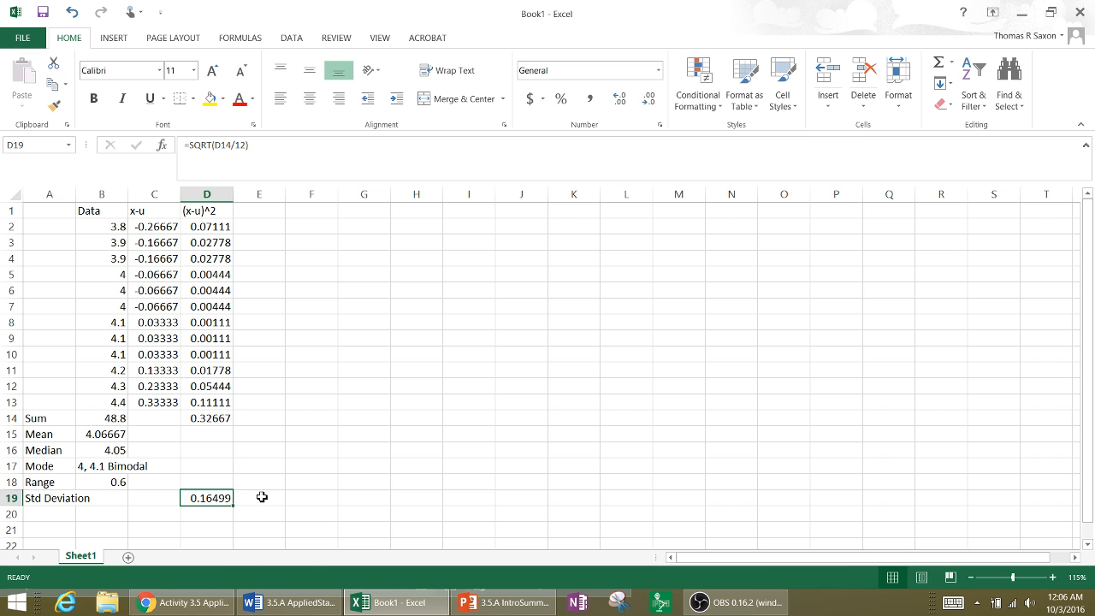
{"action": "left_click", "coordinate": [288, 602]}
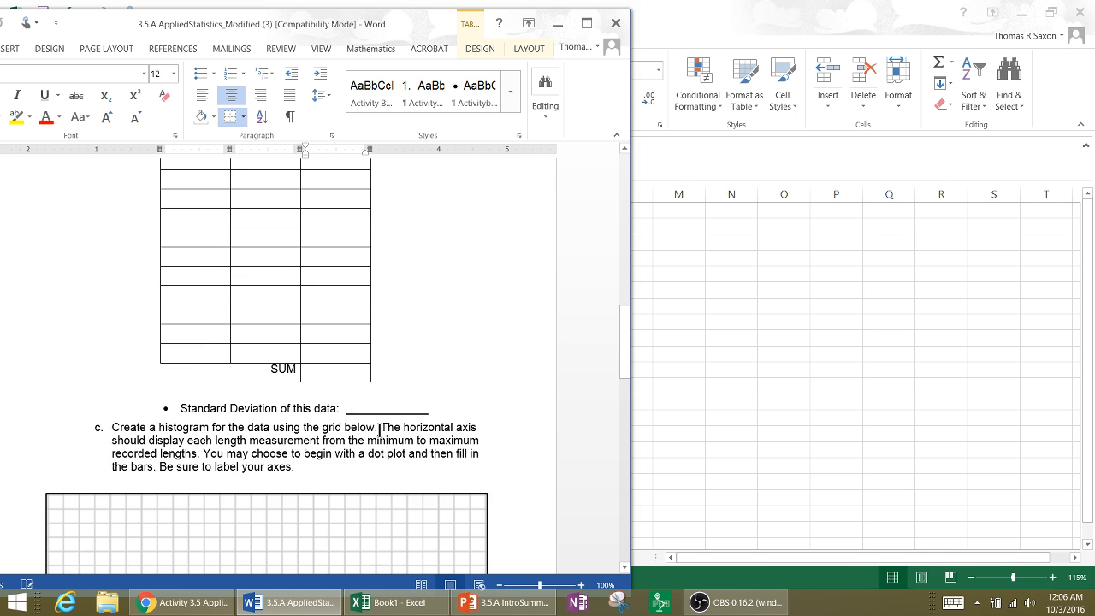
{"action": "scroll", "scroll_direction": "down", "scroll_amount": 3}
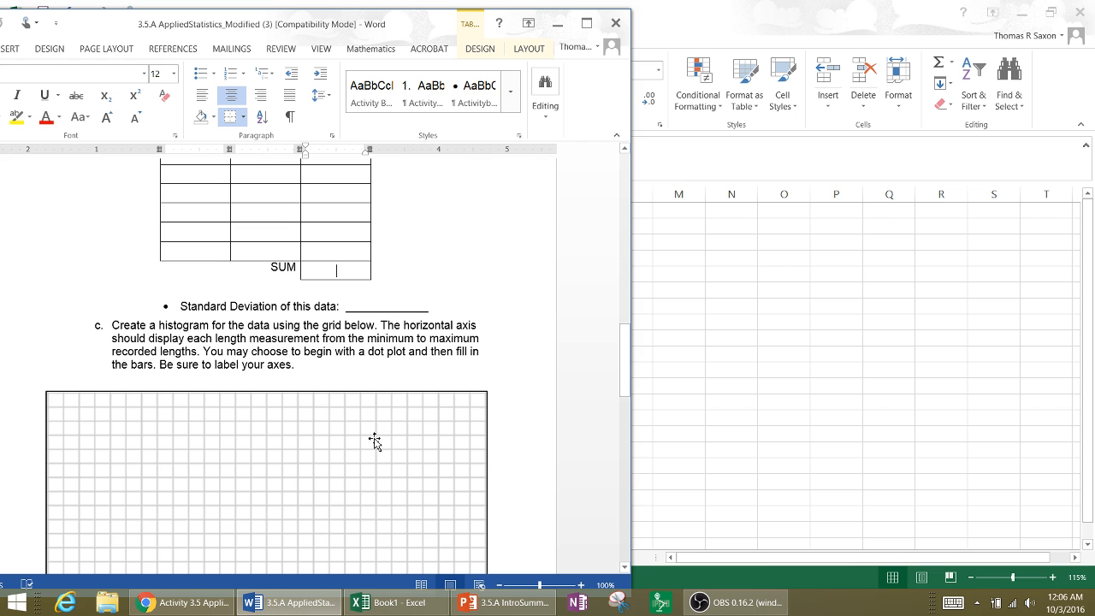
{"action": "scroll", "scroll_direction": "down", "scroll_amount": 3}
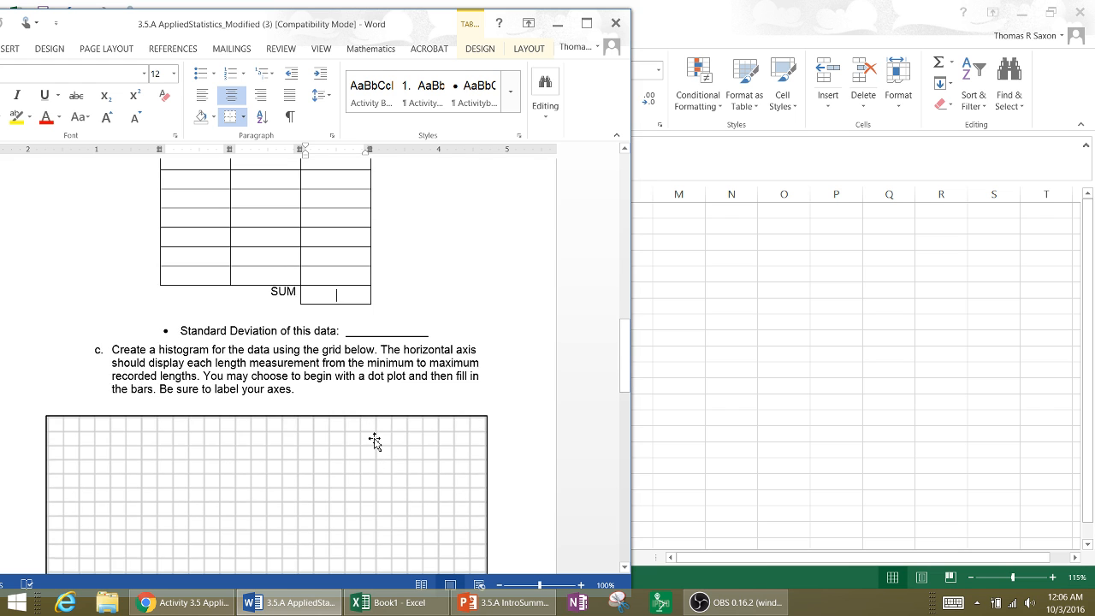
{"action": "scroll", "scroll_direction": "down", "scroll_amount": 3}
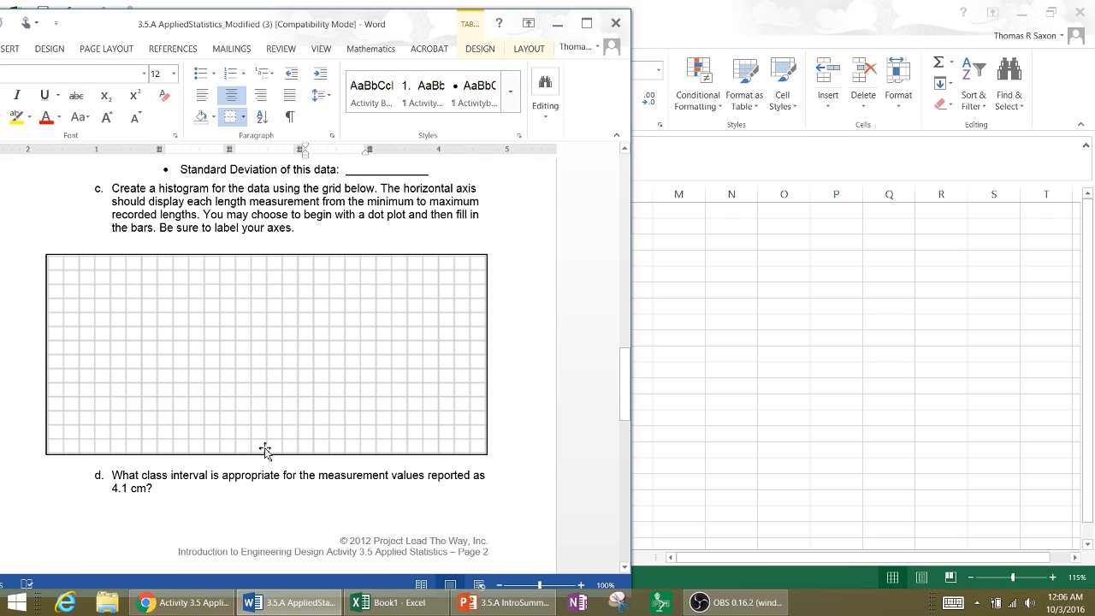
{"action": "mouse_move", "coordinate": [202, 395]}
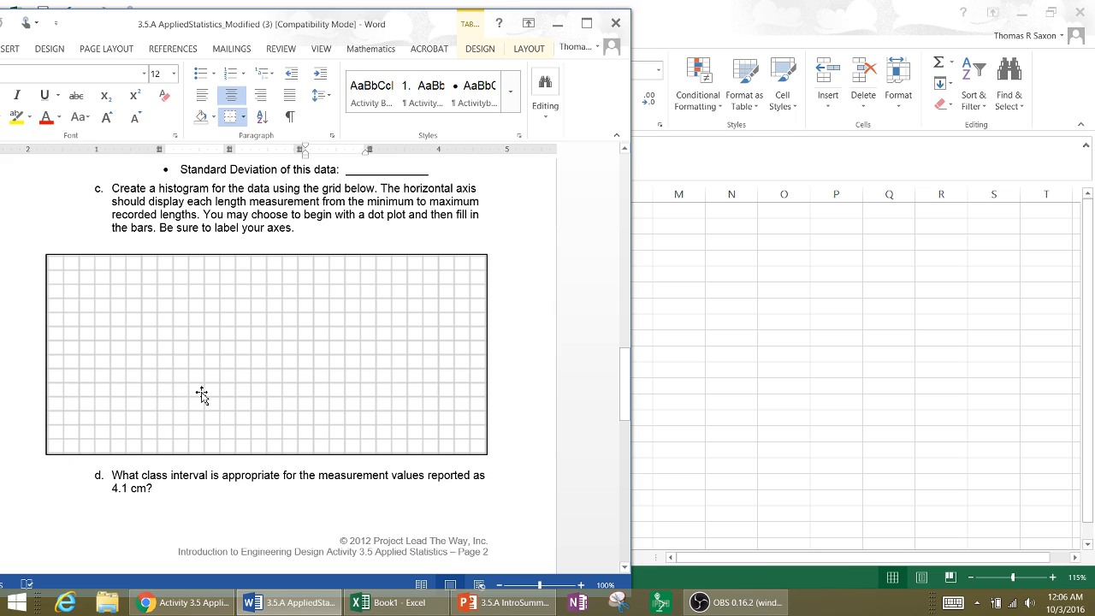
{"action": "mouse_move", "coordinate": [276, 401]}
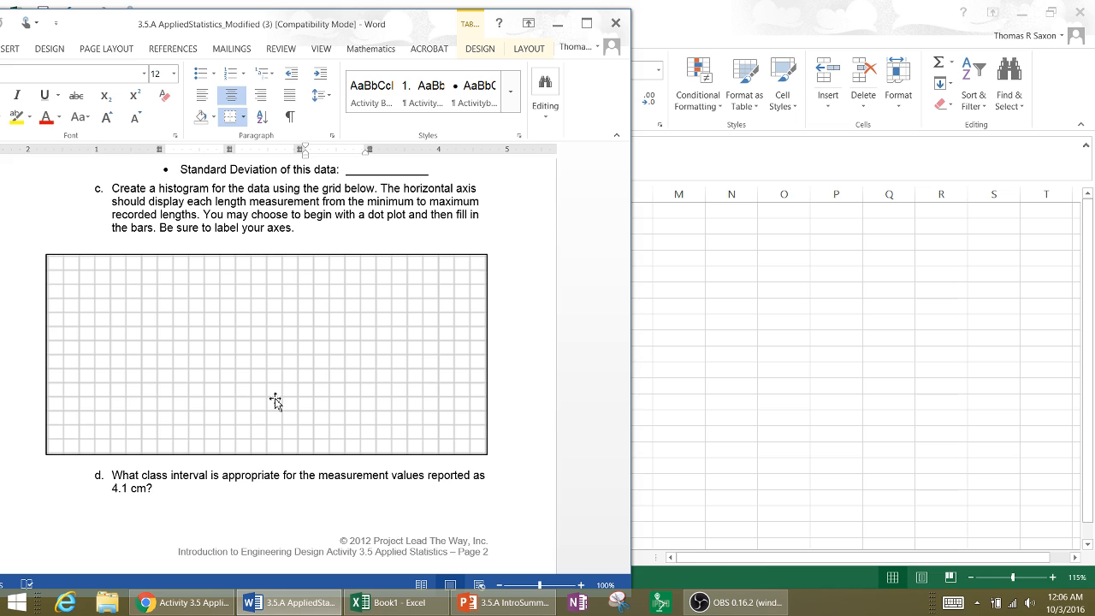
{"action": "mouse_move", "coordinate": [267, 416]}
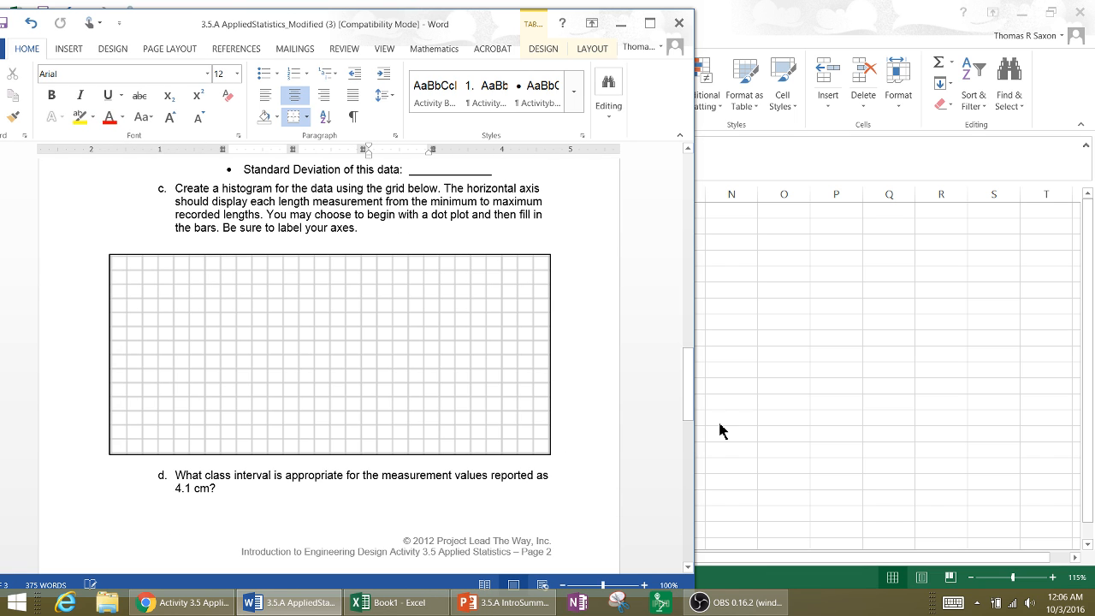
{"action": "mouse_move", "coordinate": [890, 322]}
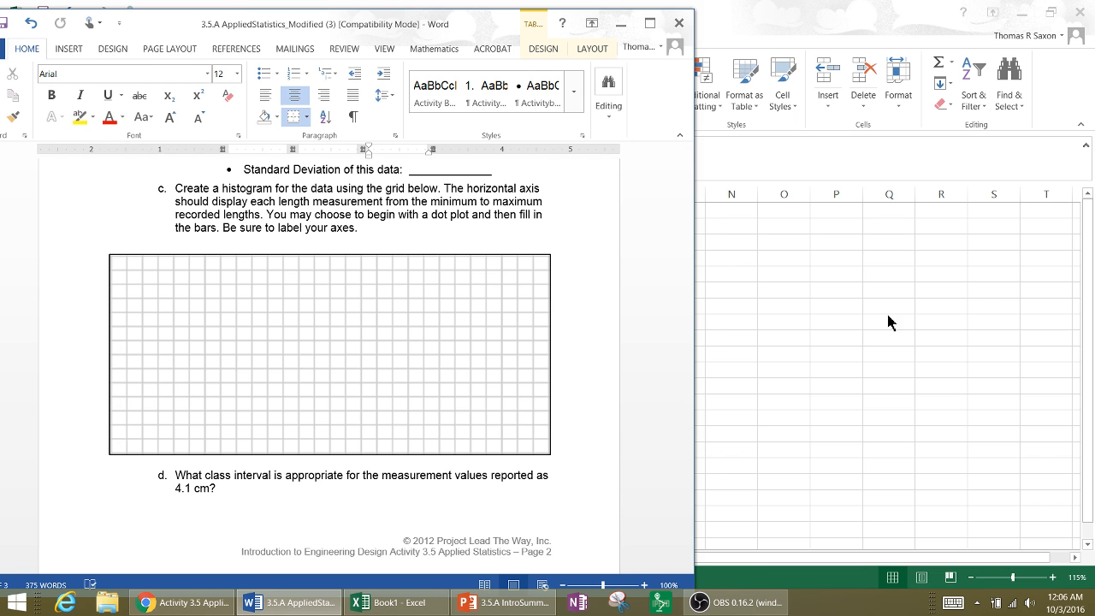
{"action": "left_click", "coordinate": [395, 602]}
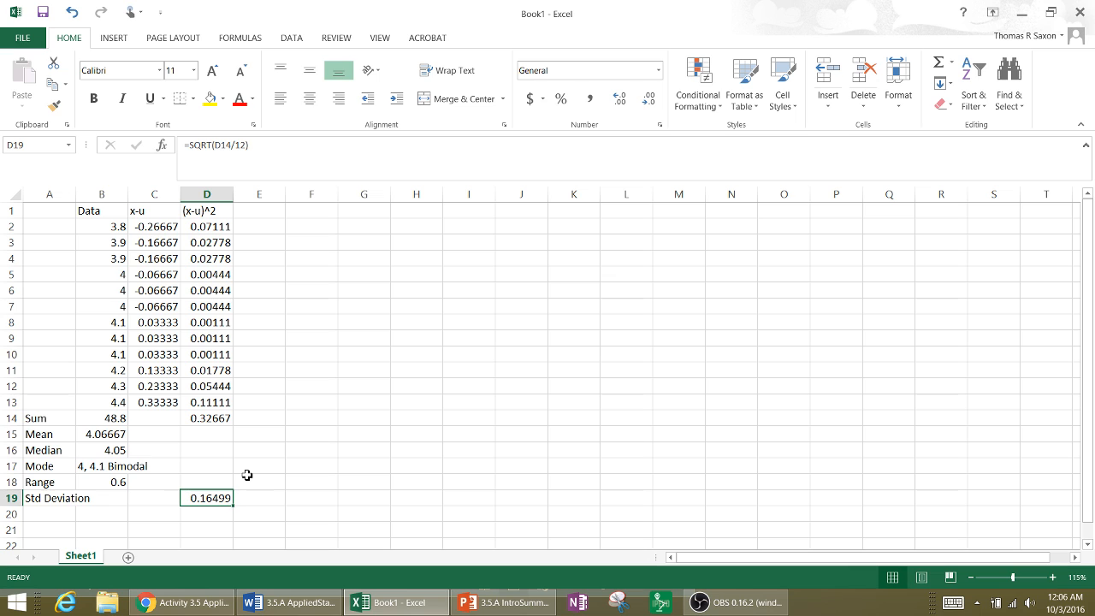
{"action": "mouse_move", "coordinate": [189, 596]}
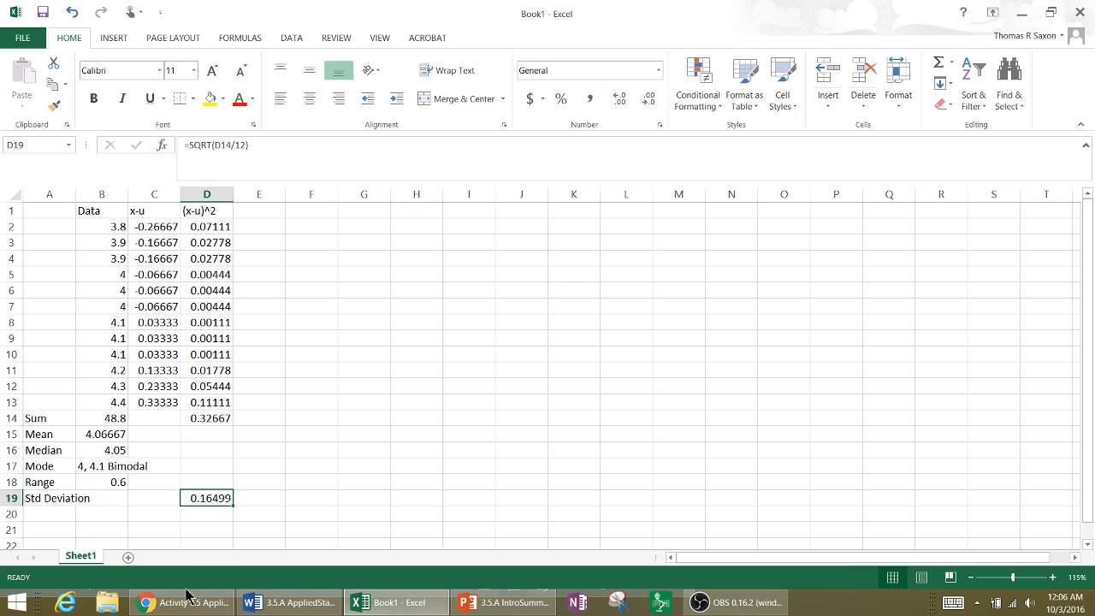